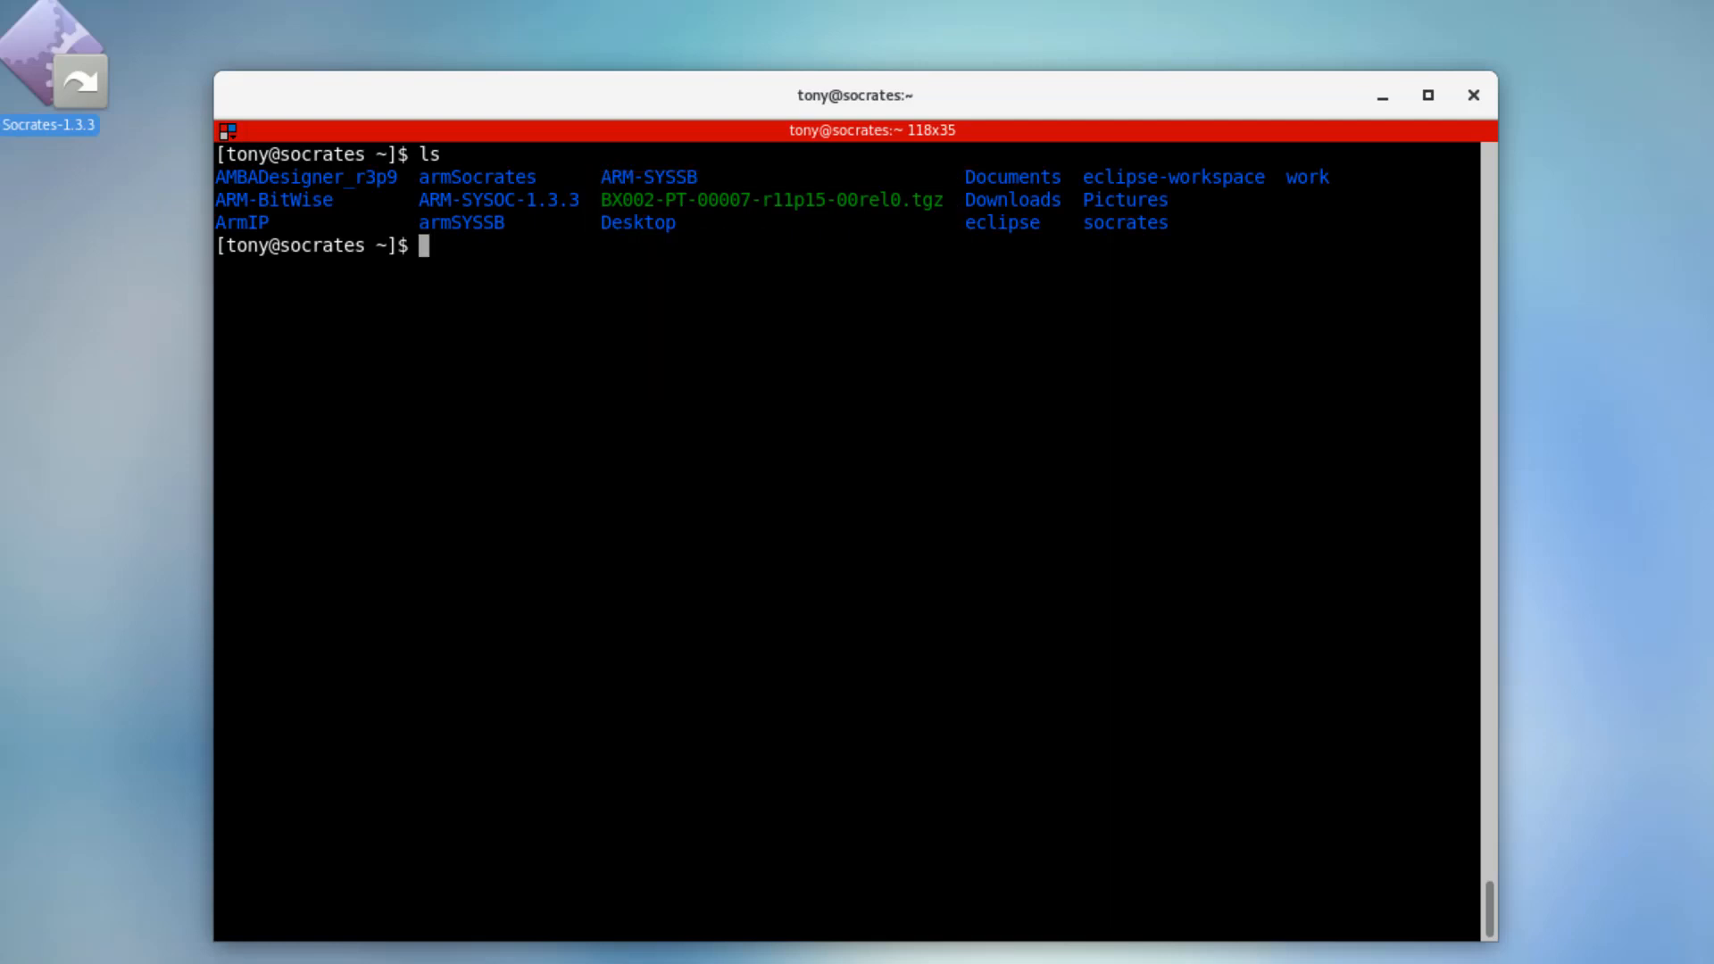
Create a flexlm folder, extract the r11p15 FlexLM archive there, and run makelinks.sh.
type("mkdir flexlm")
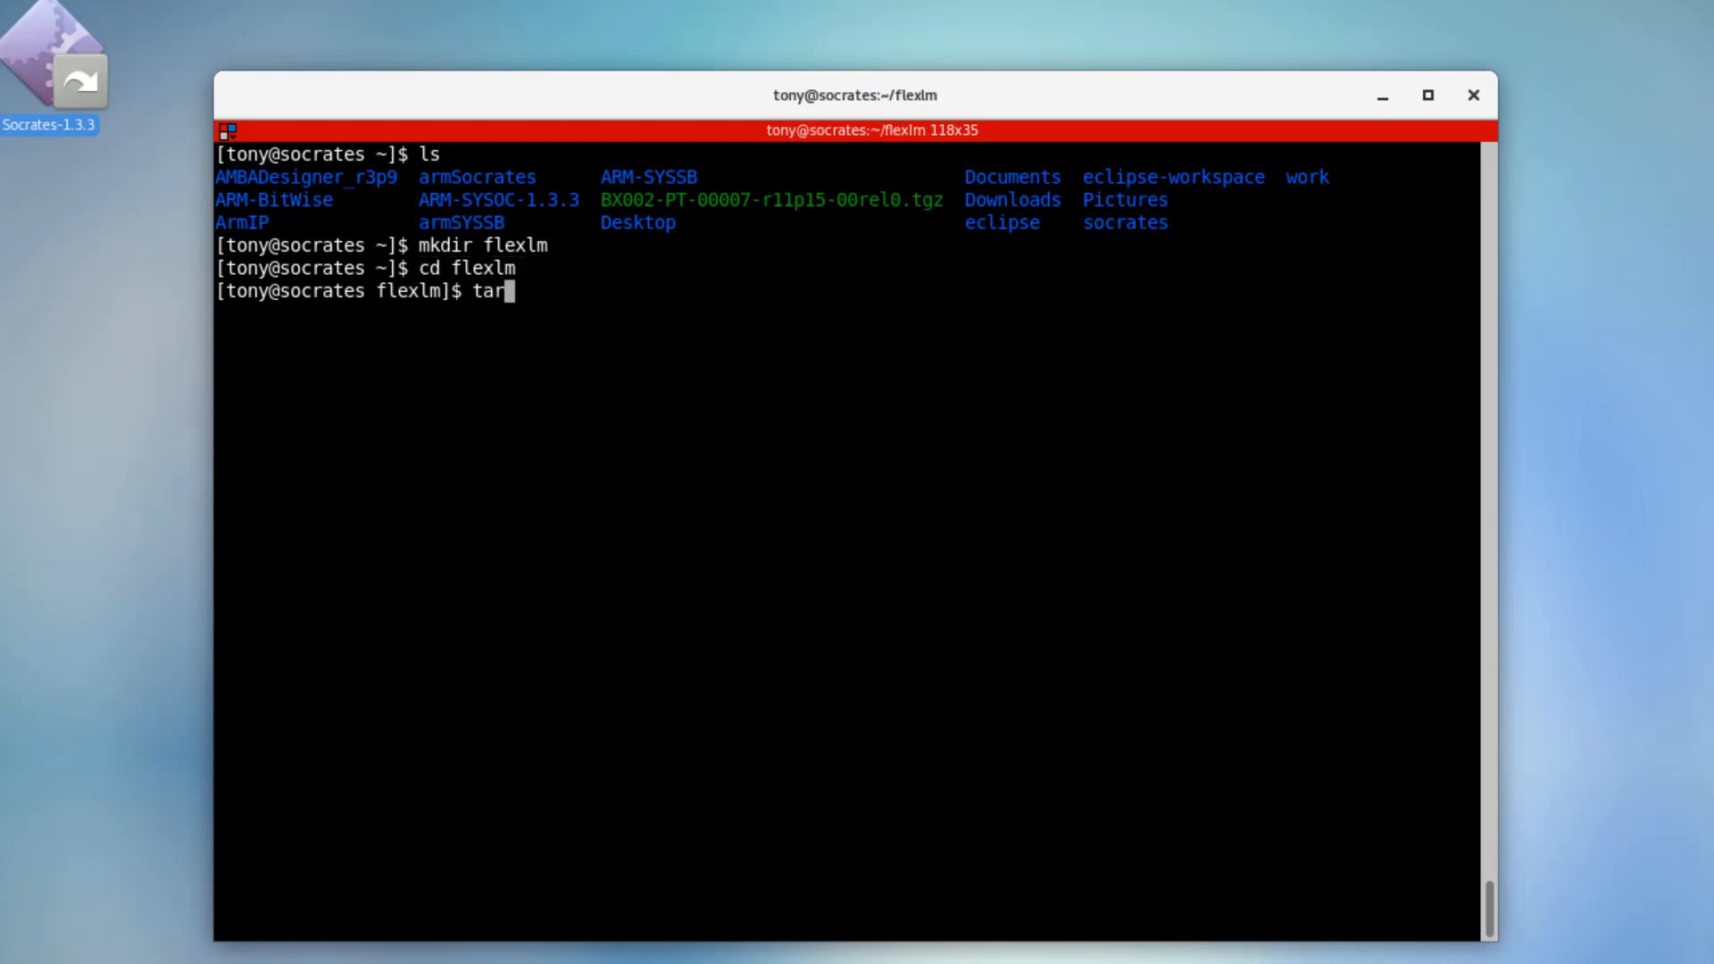
type("-zxvf ../BX002-PT-00007-r11p15-00rel0.tgz")
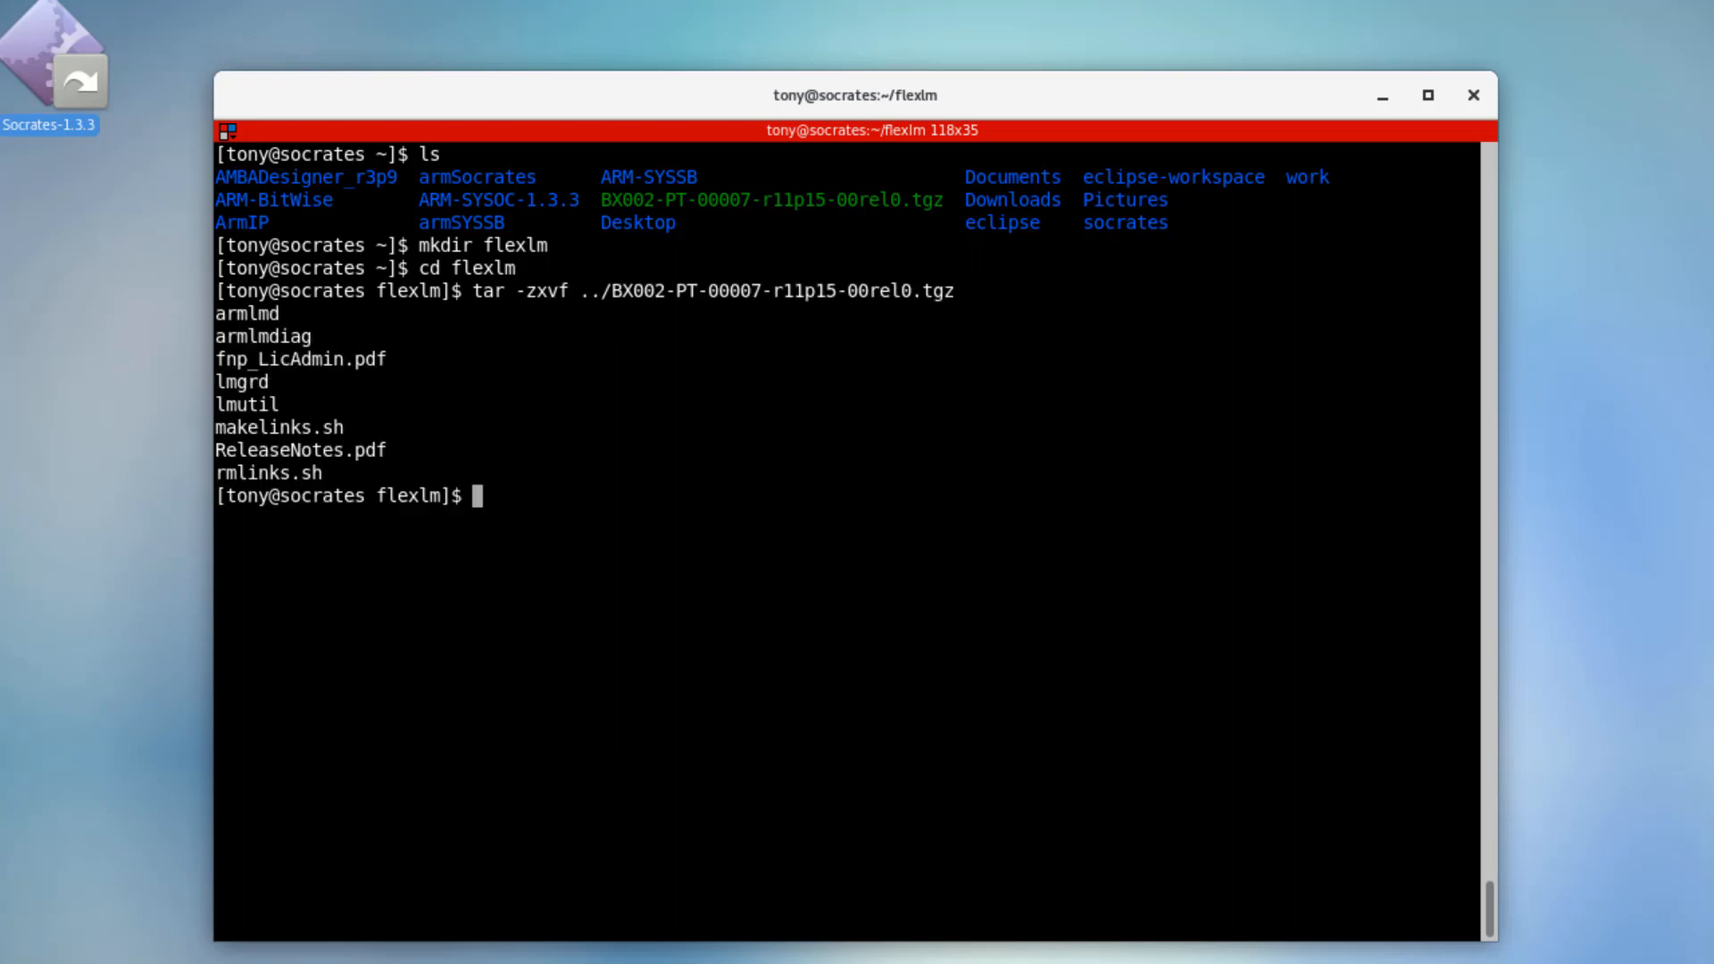
key("Return")
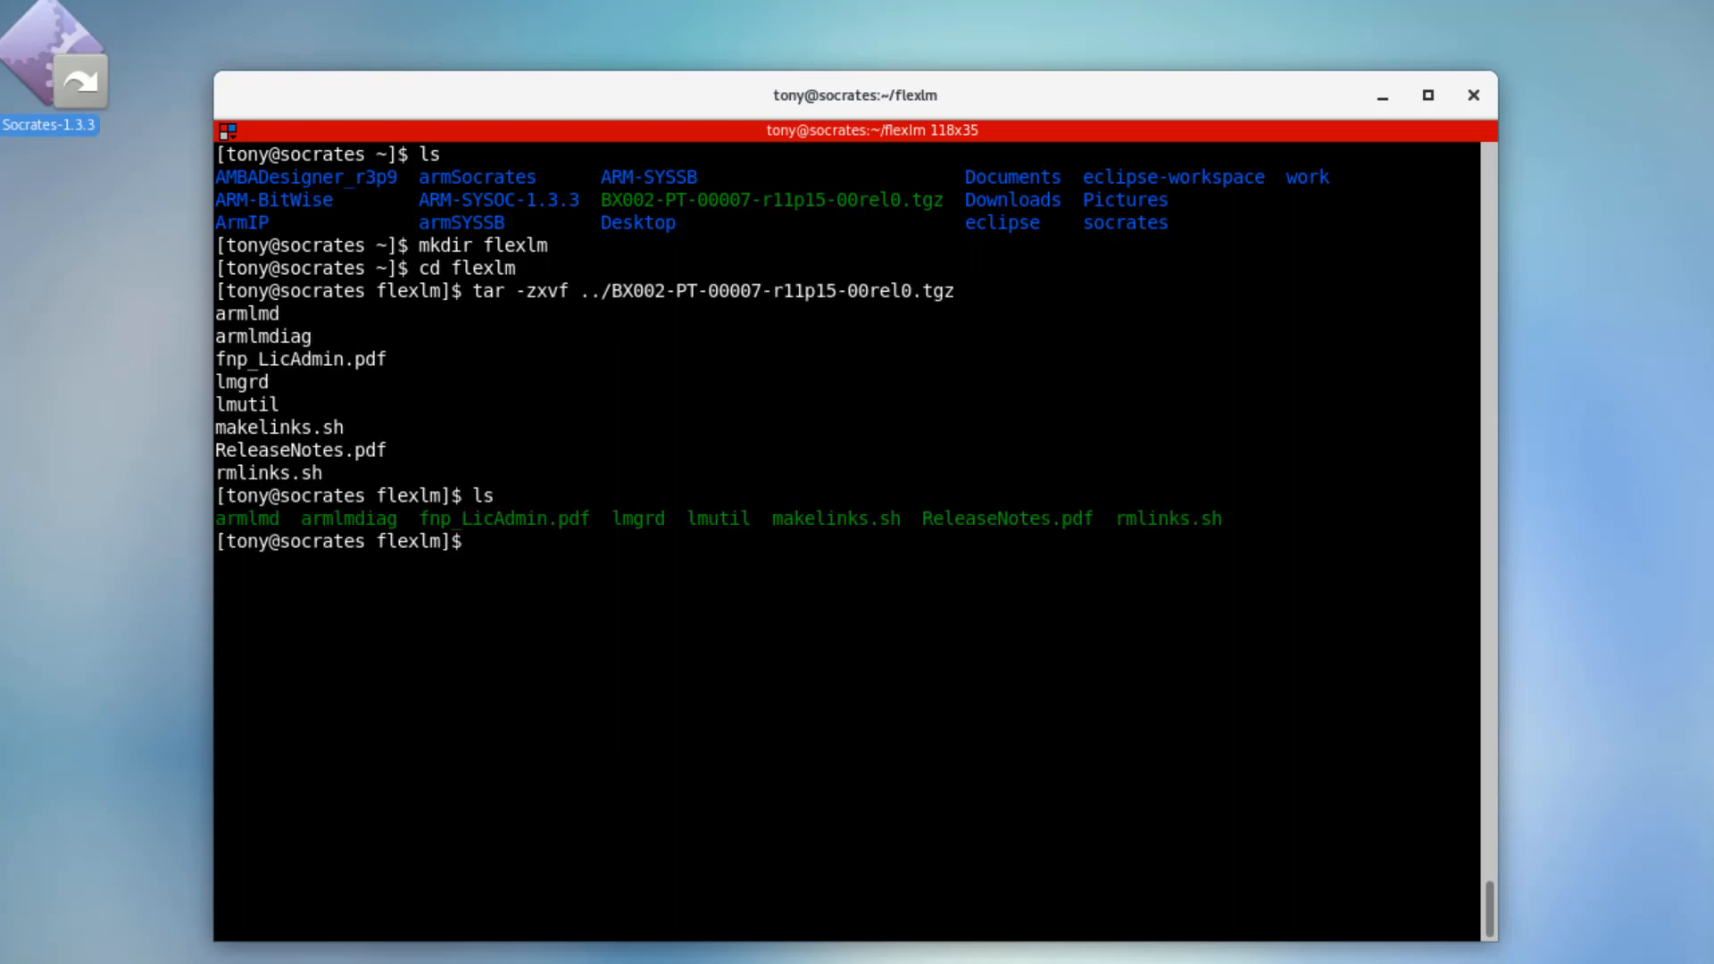
type("./makel")
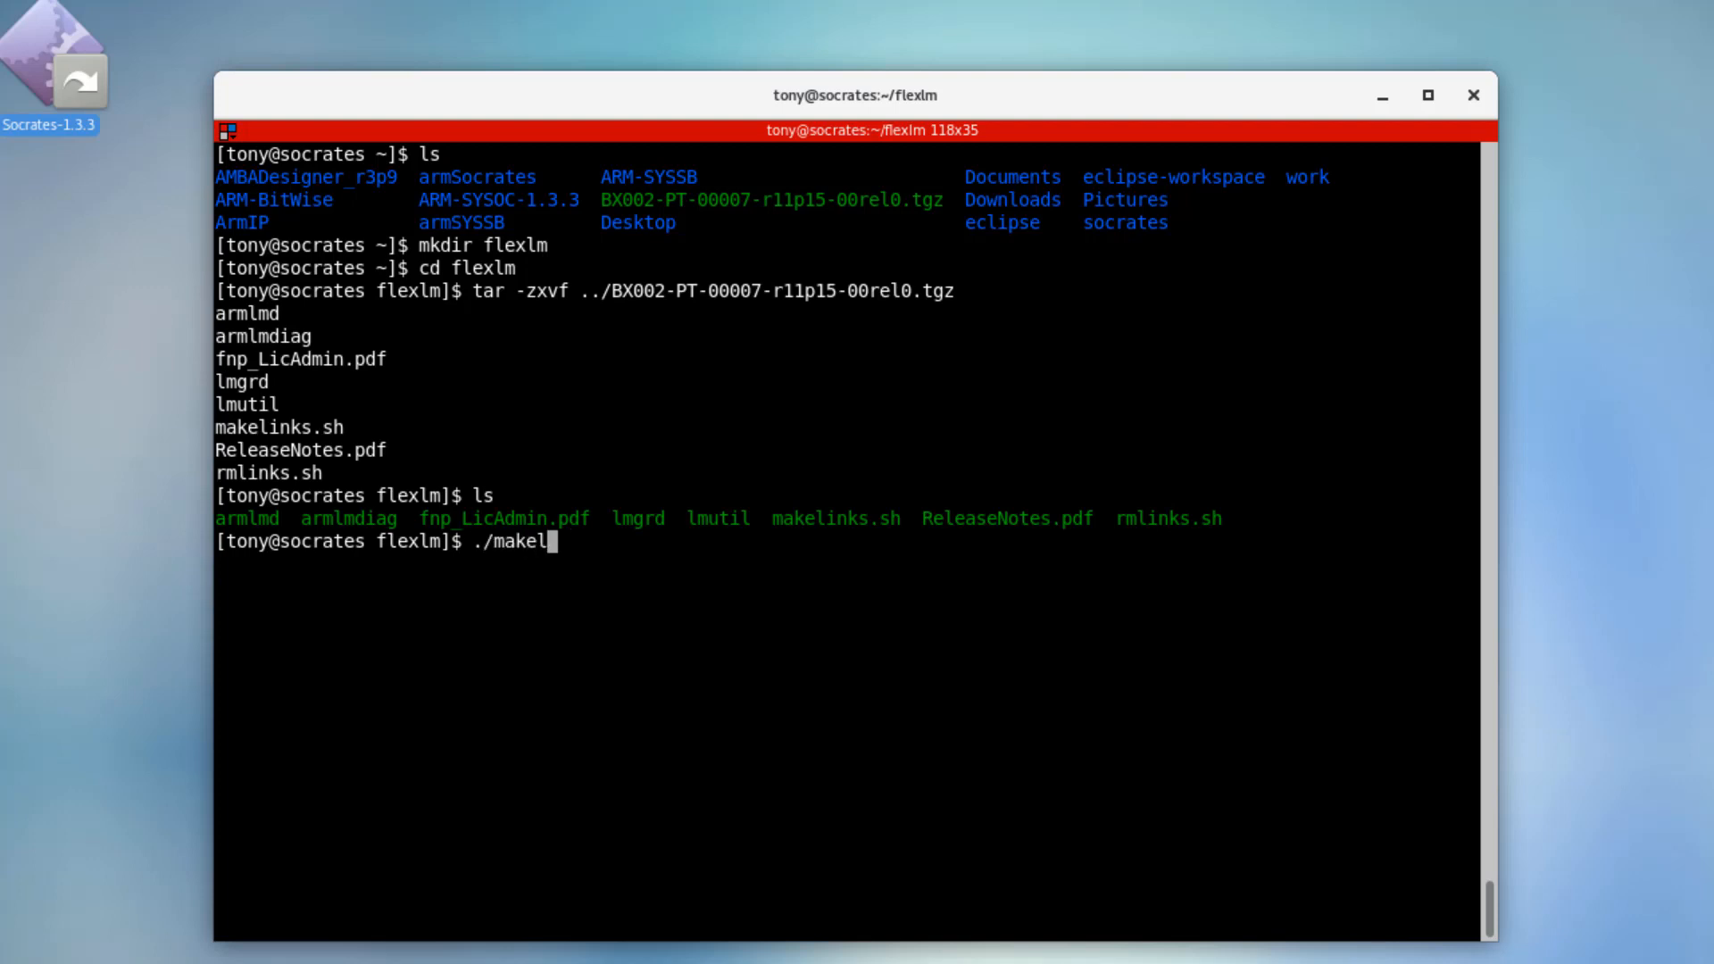
key("Return")
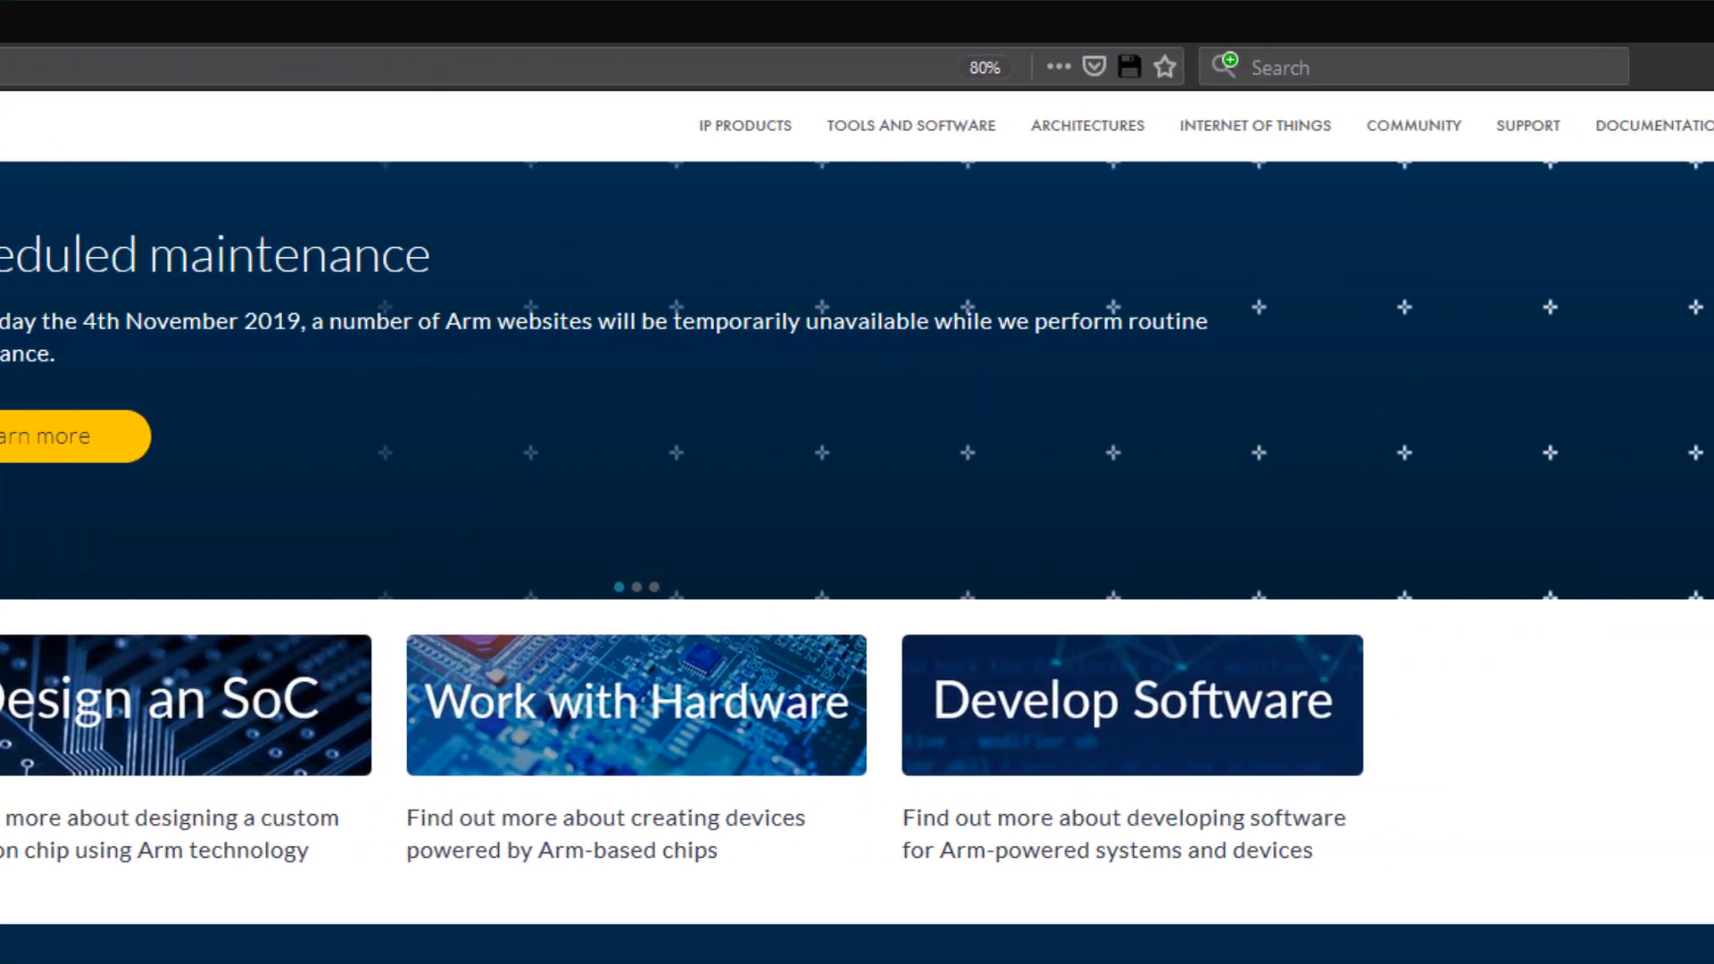
Go to Software Licensing > Generate and log in as tony.
left_click(844, 125)
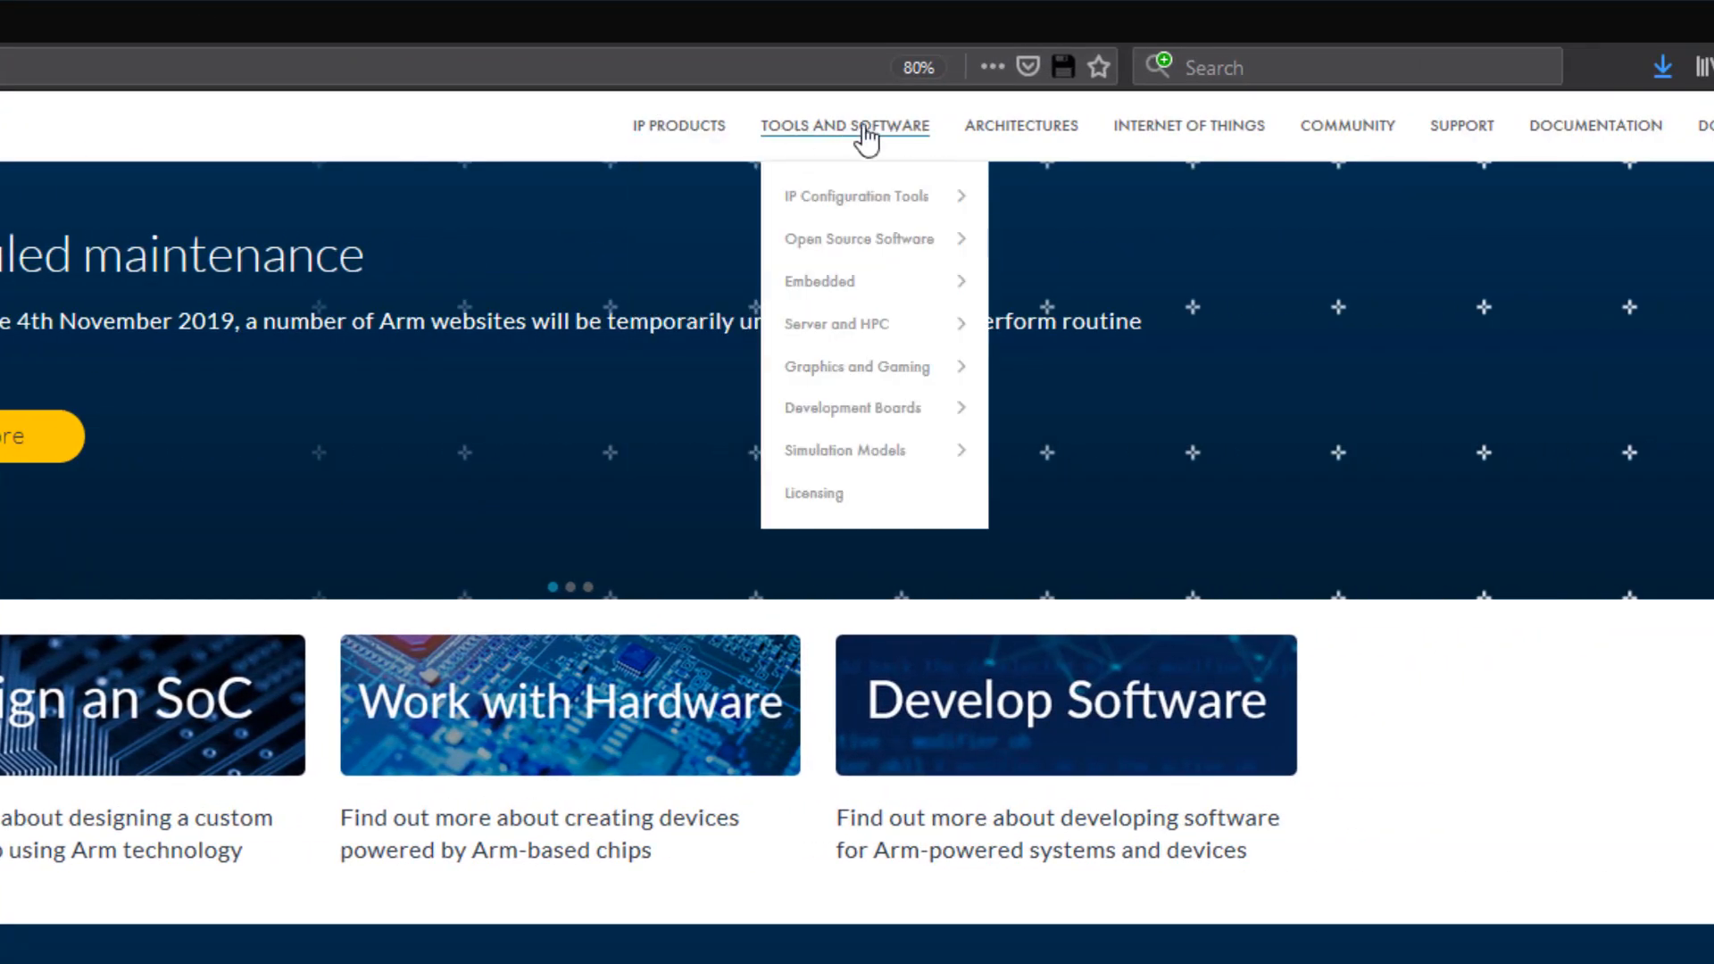
mouse_move(824, 480)
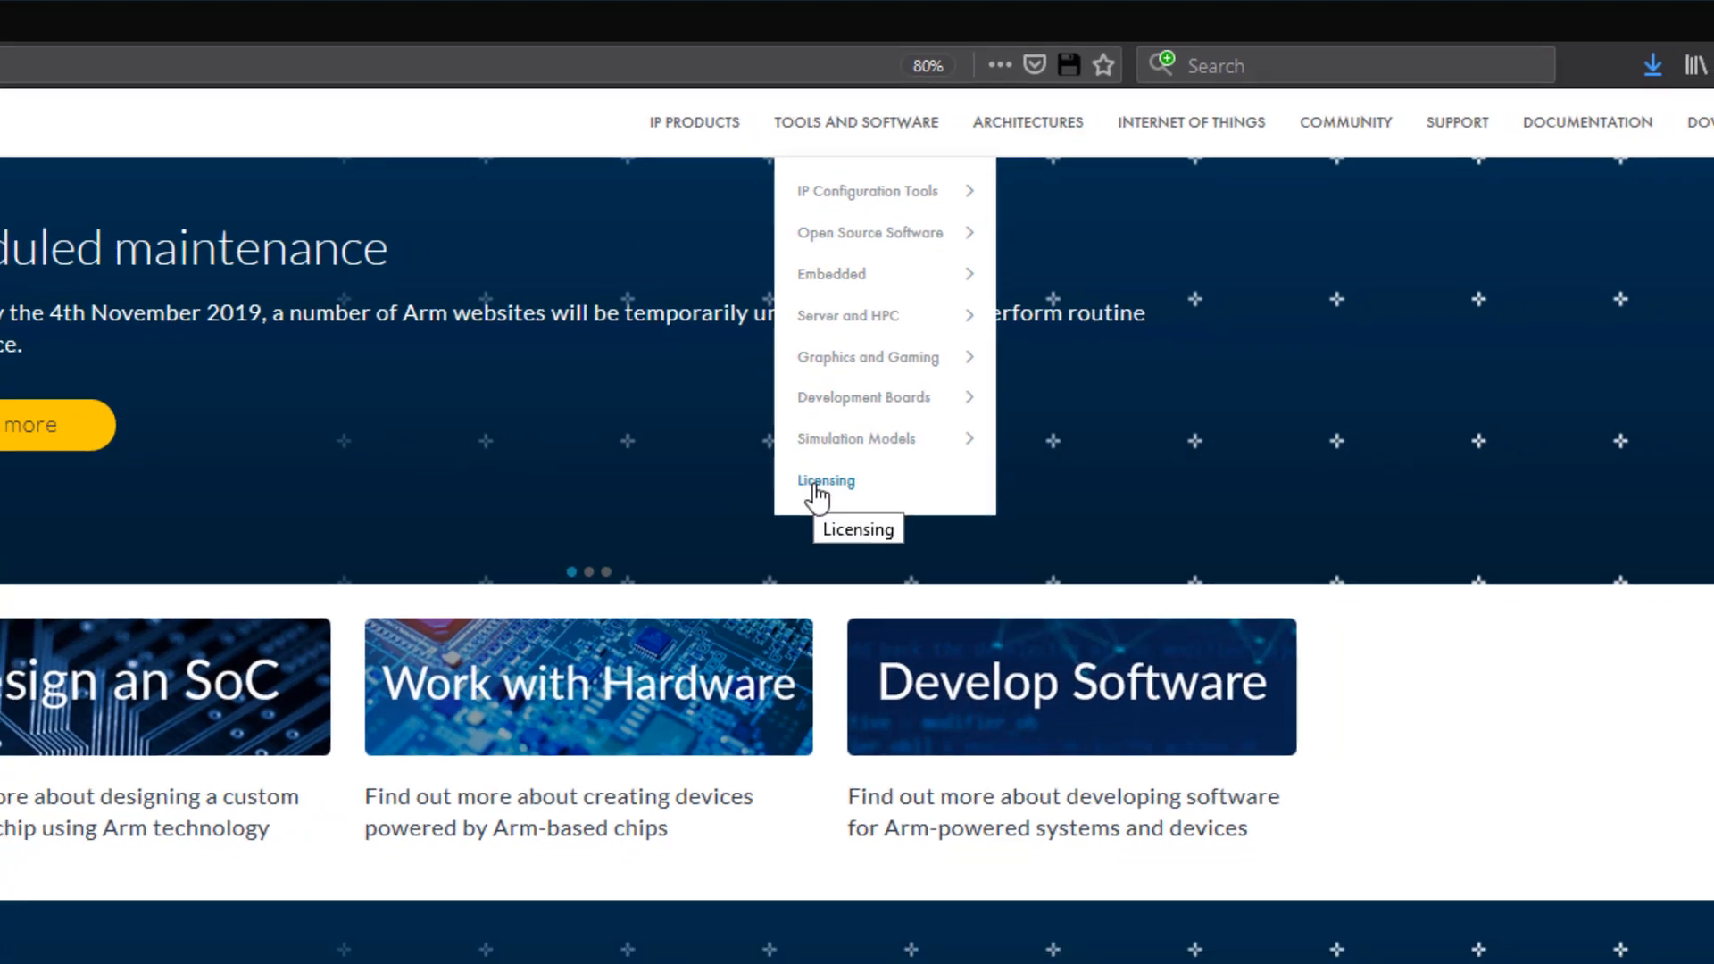
left_click(824, 481)
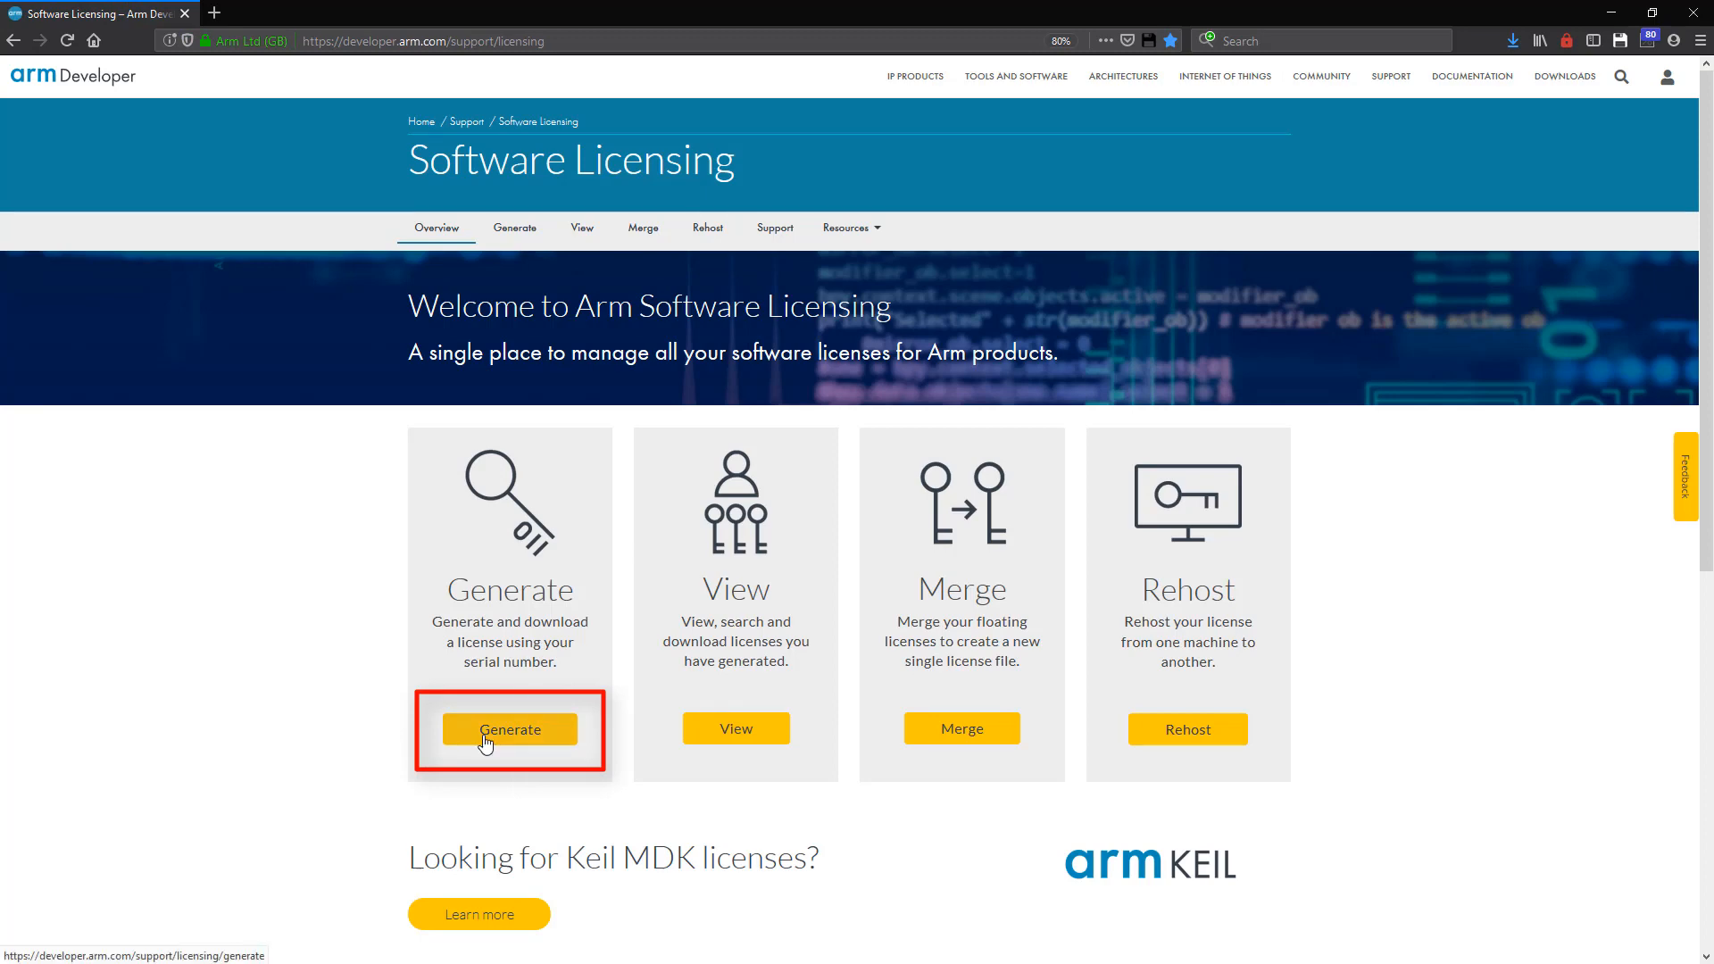
left_click(507, 730)
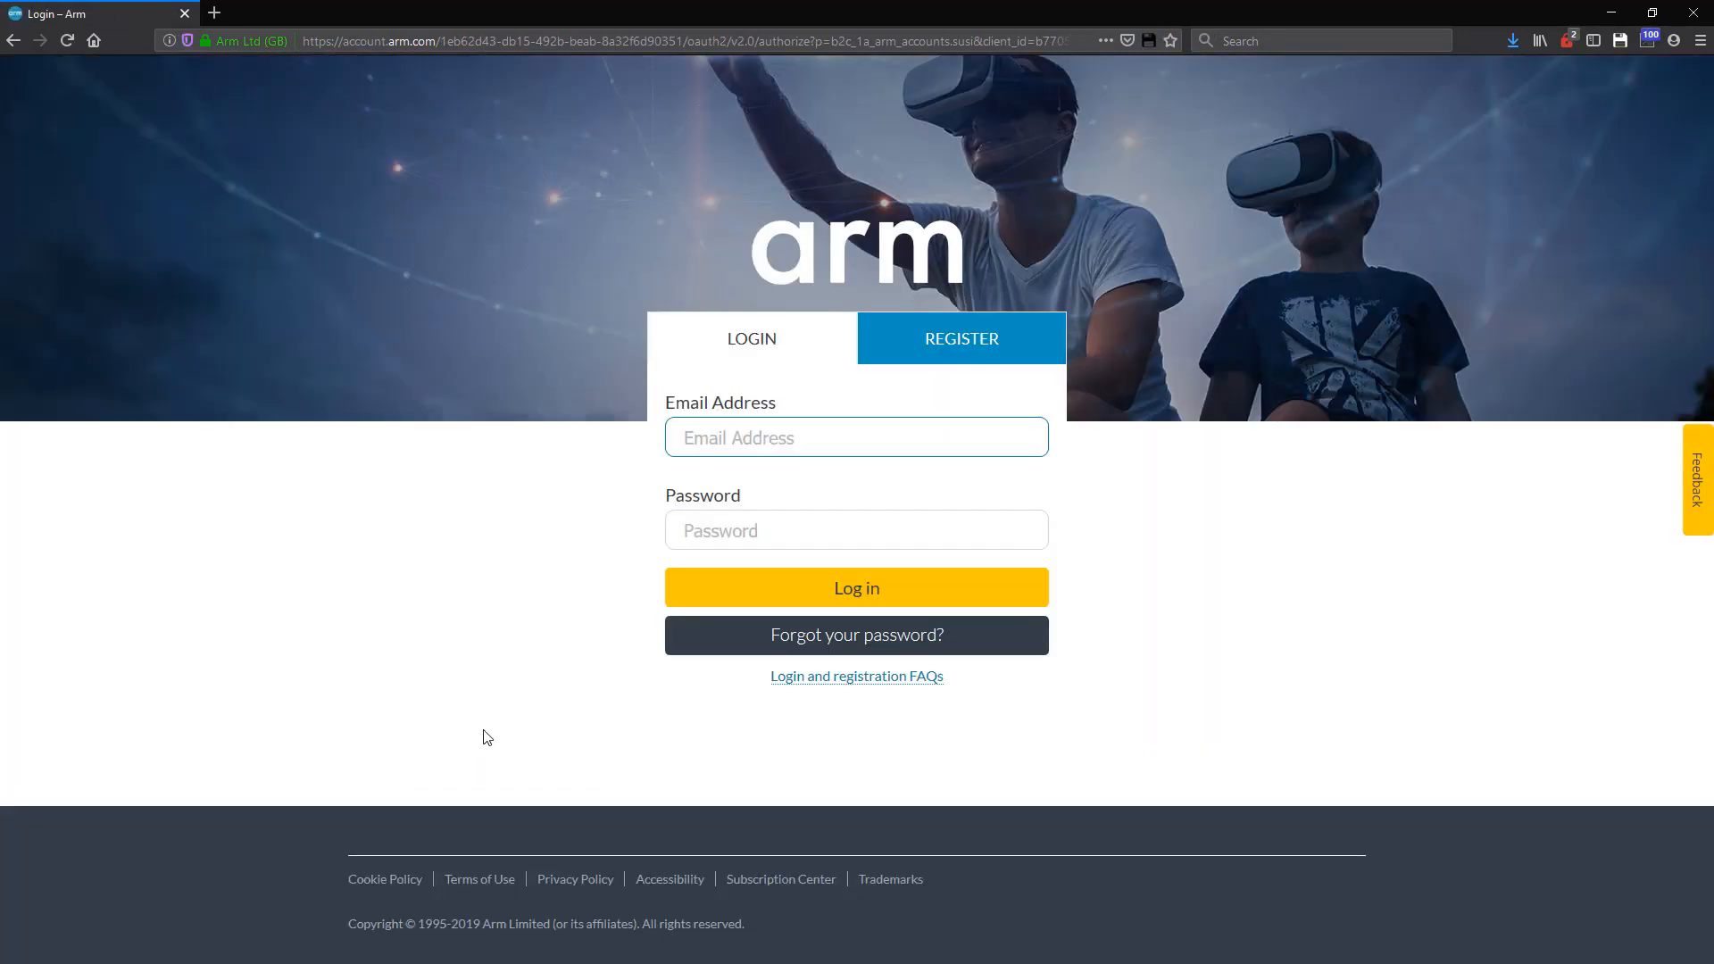
type("tony")
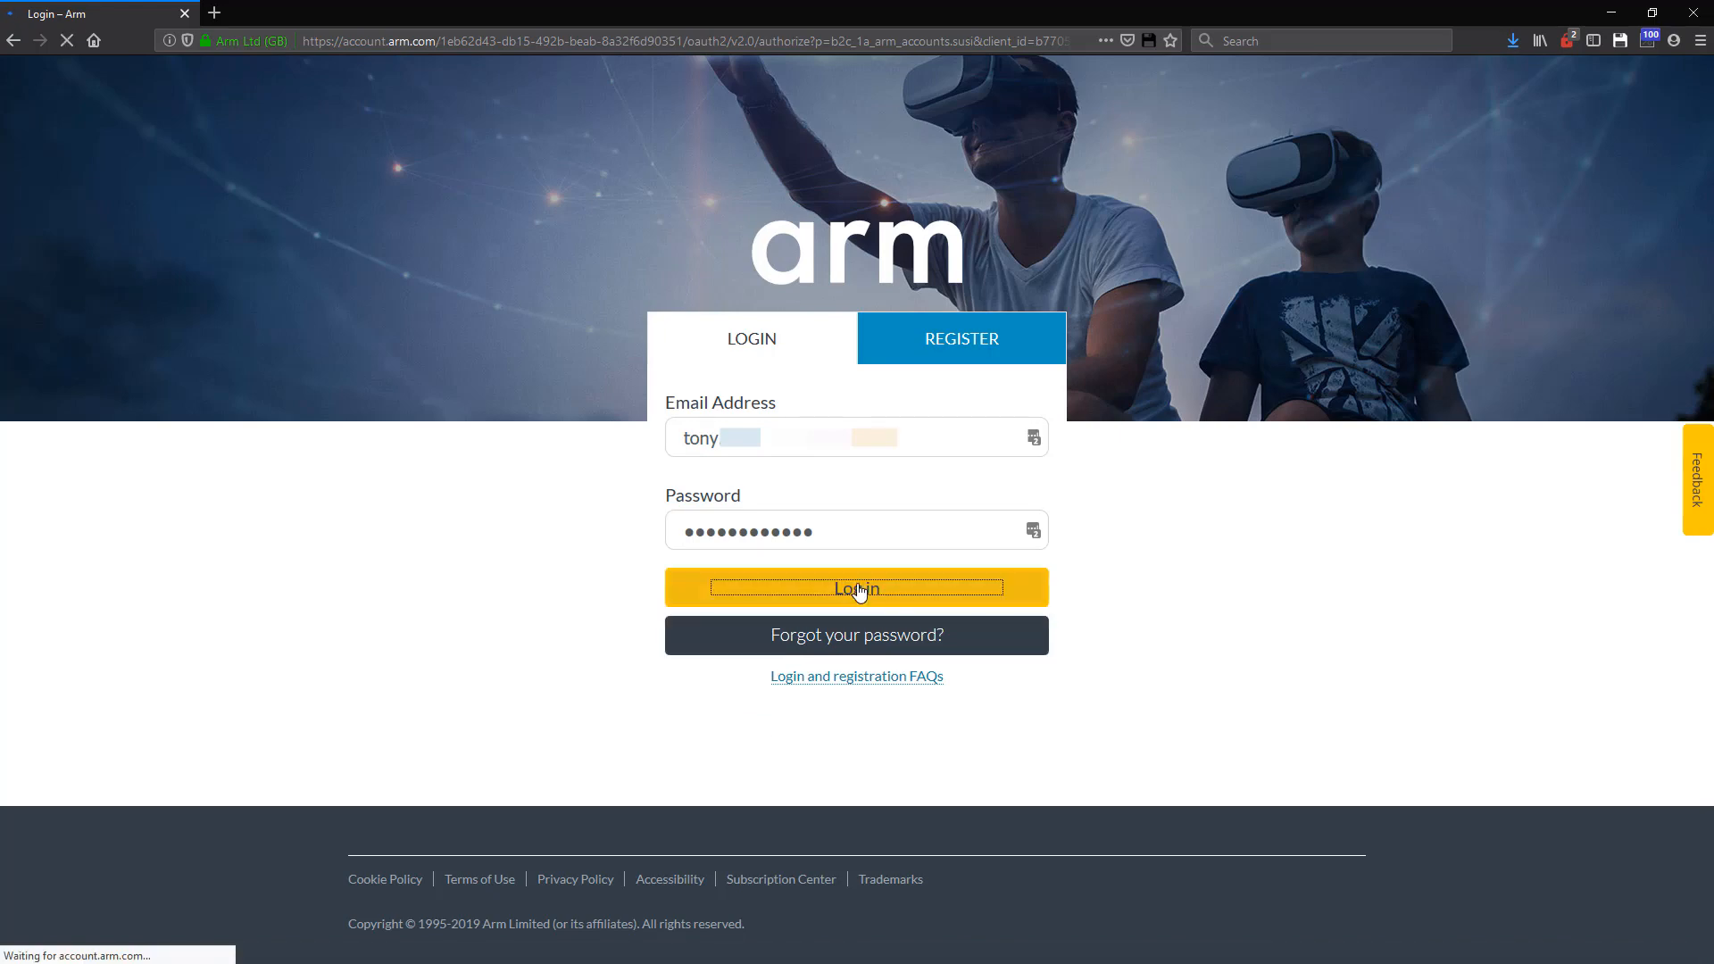
left_click(856, 589)
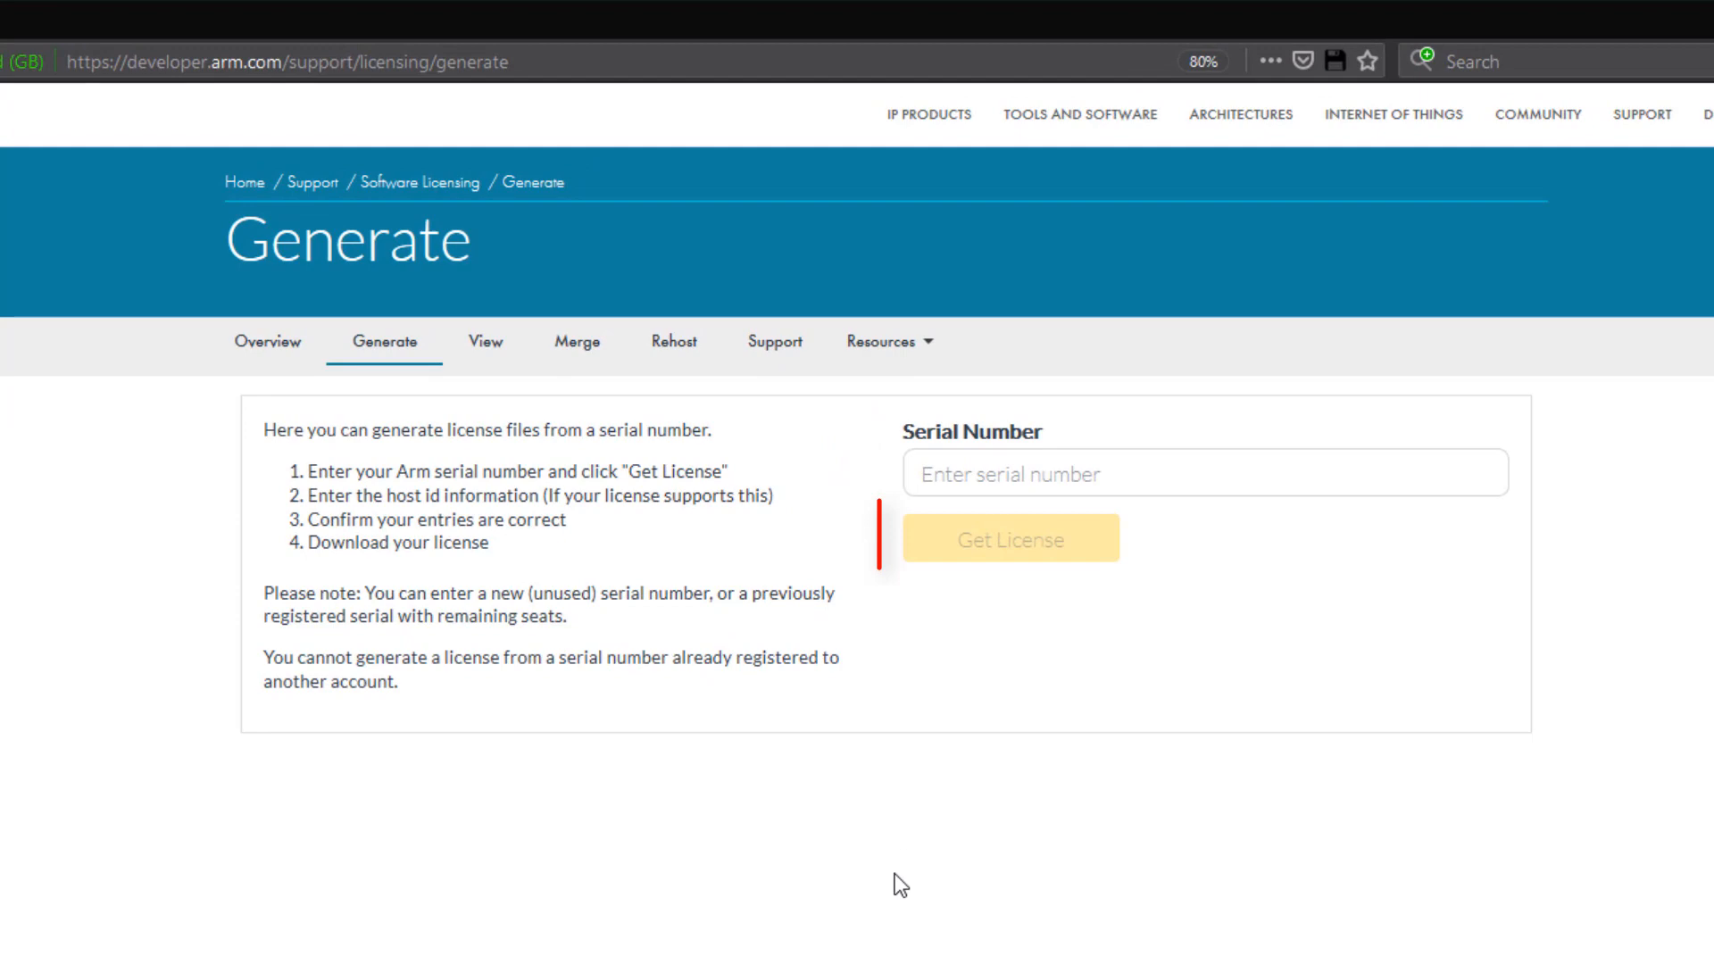
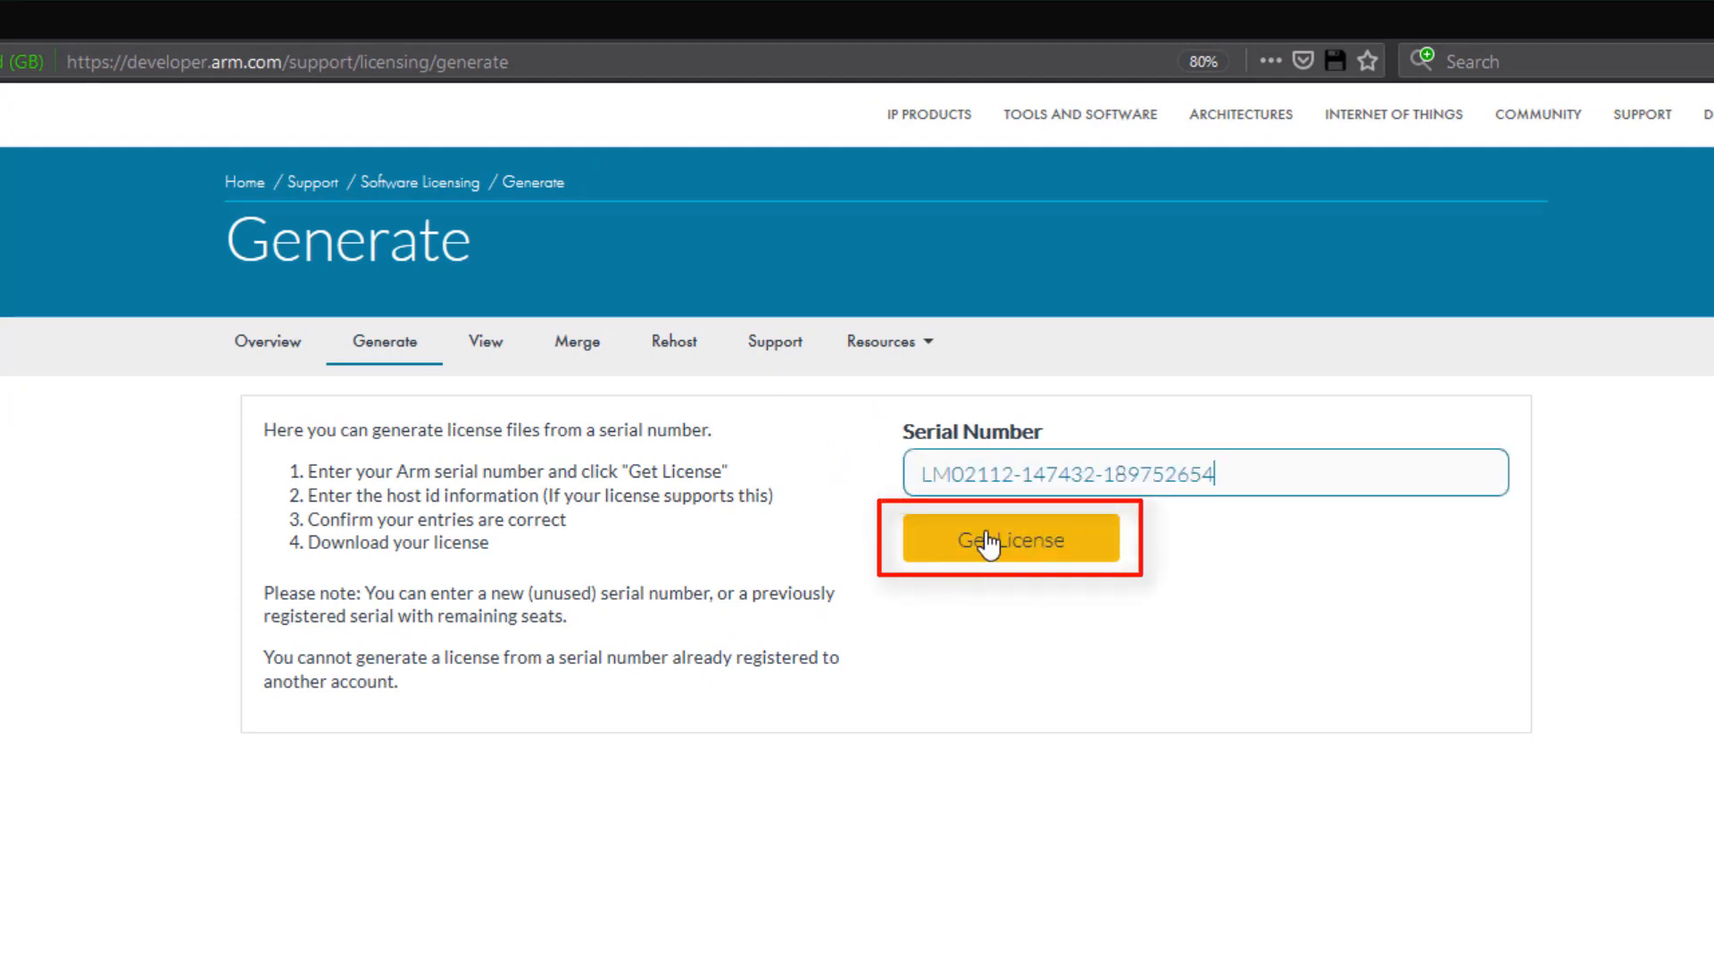
left_click(1009, 536)
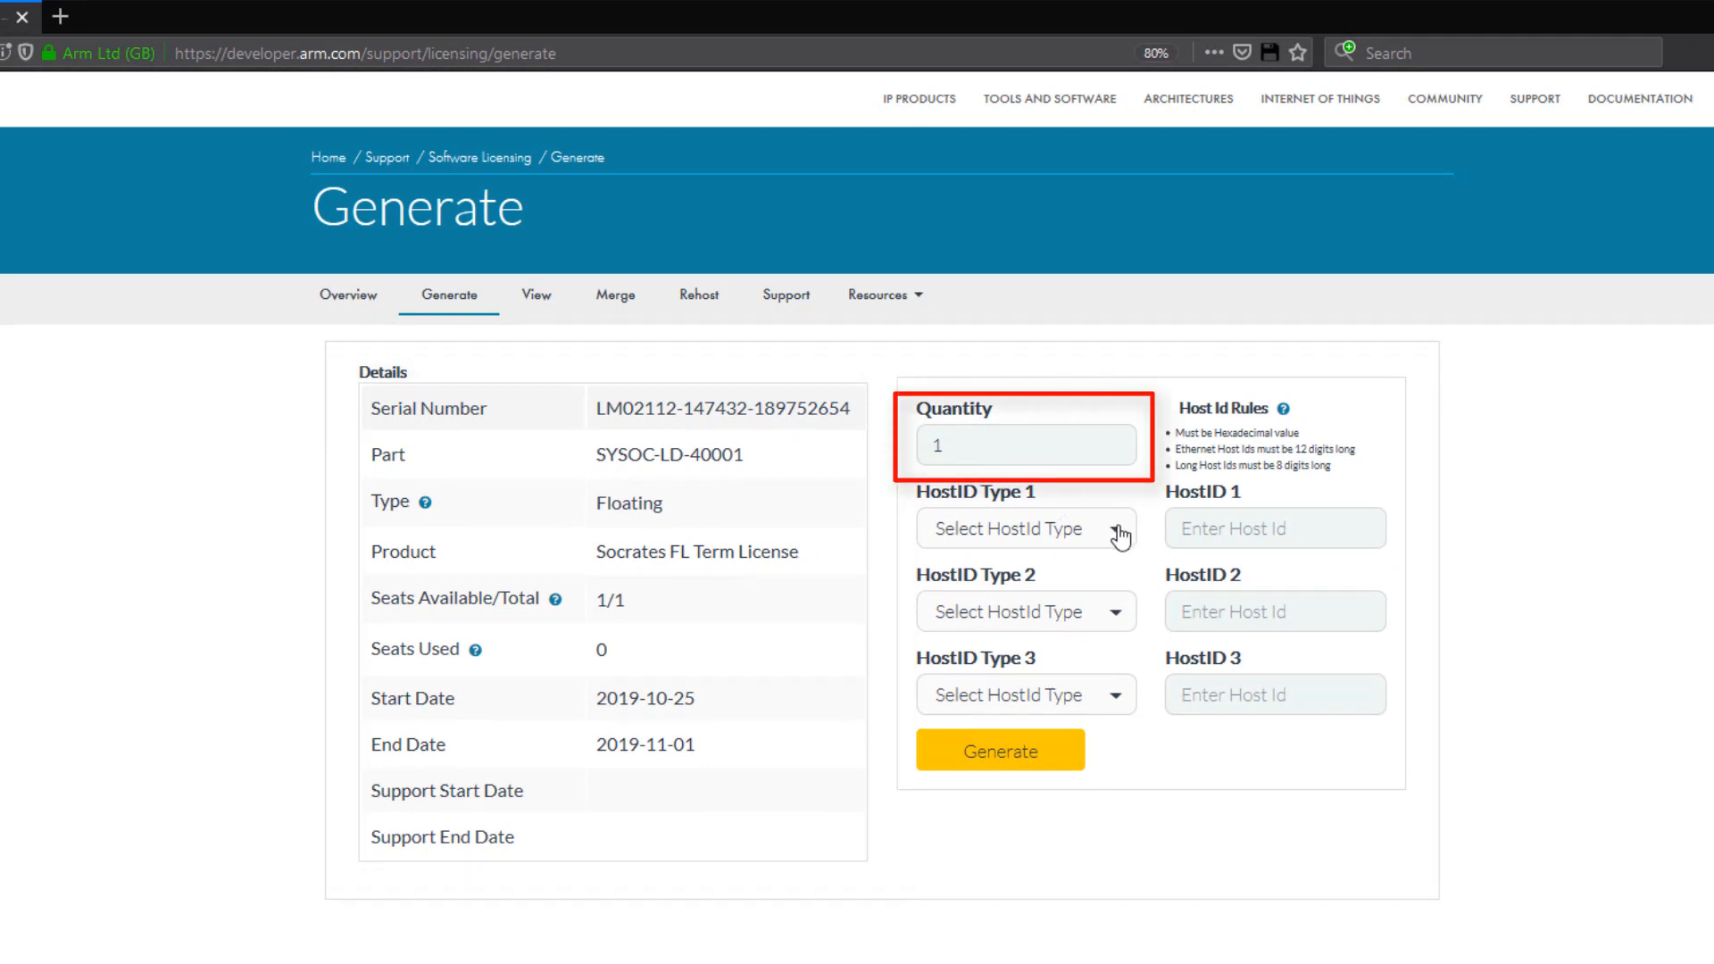
left_click(1024, 528)
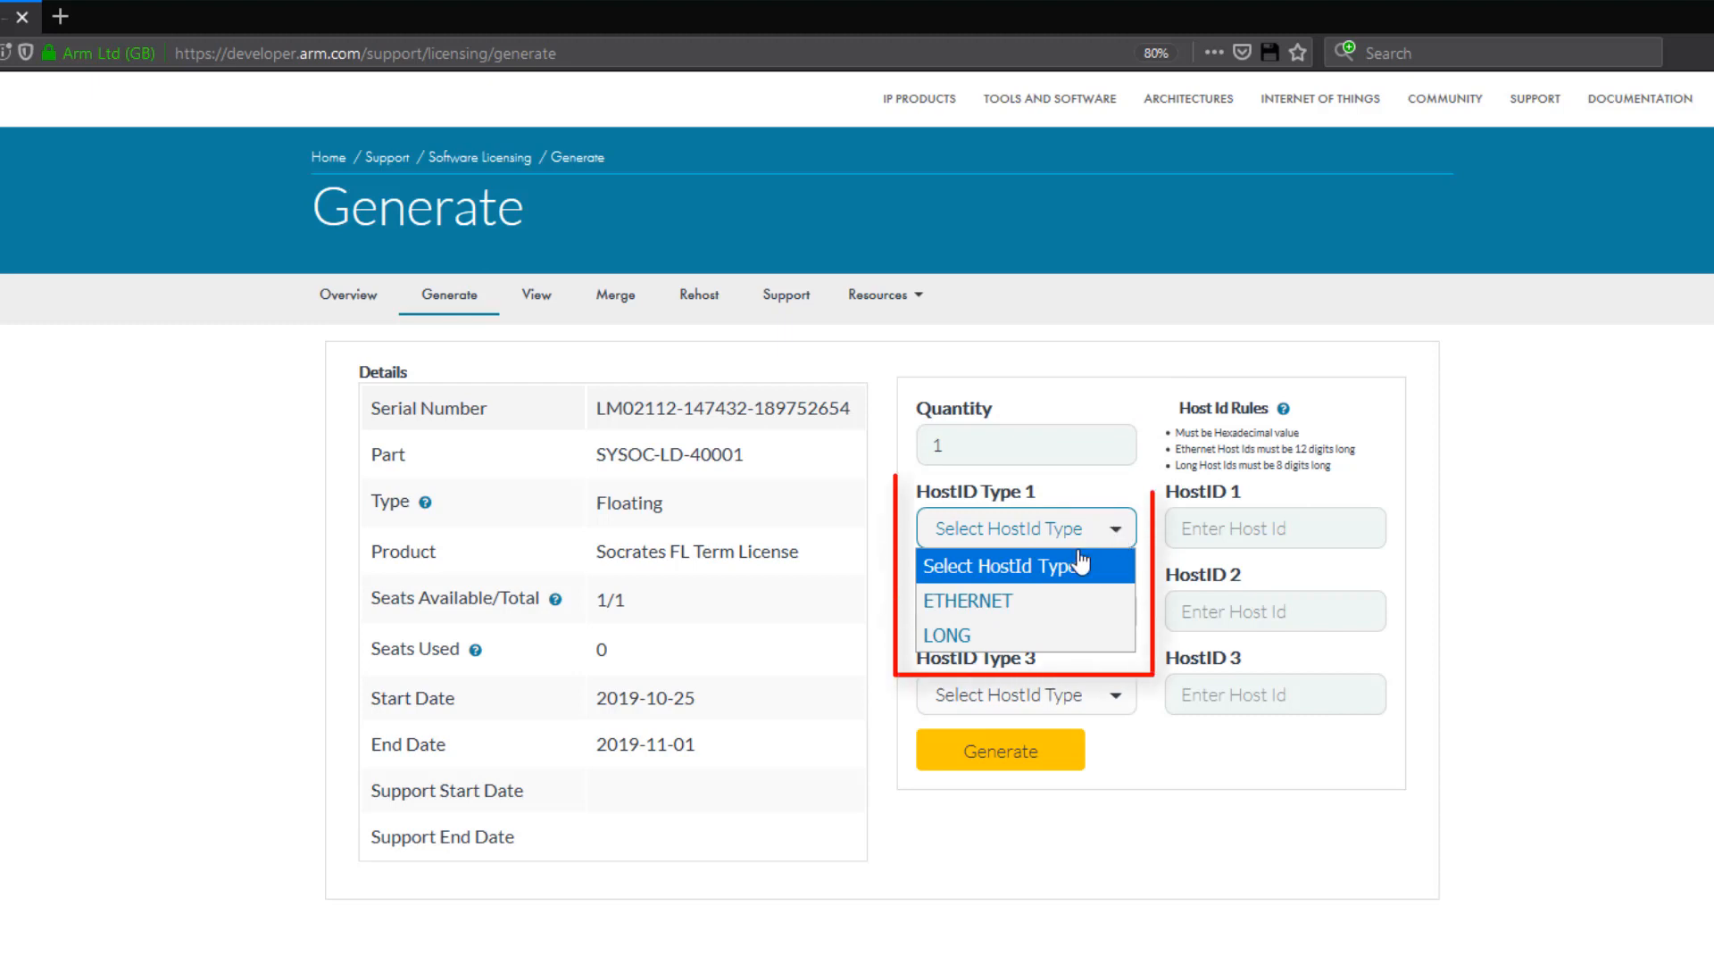
left_click(966, 601)
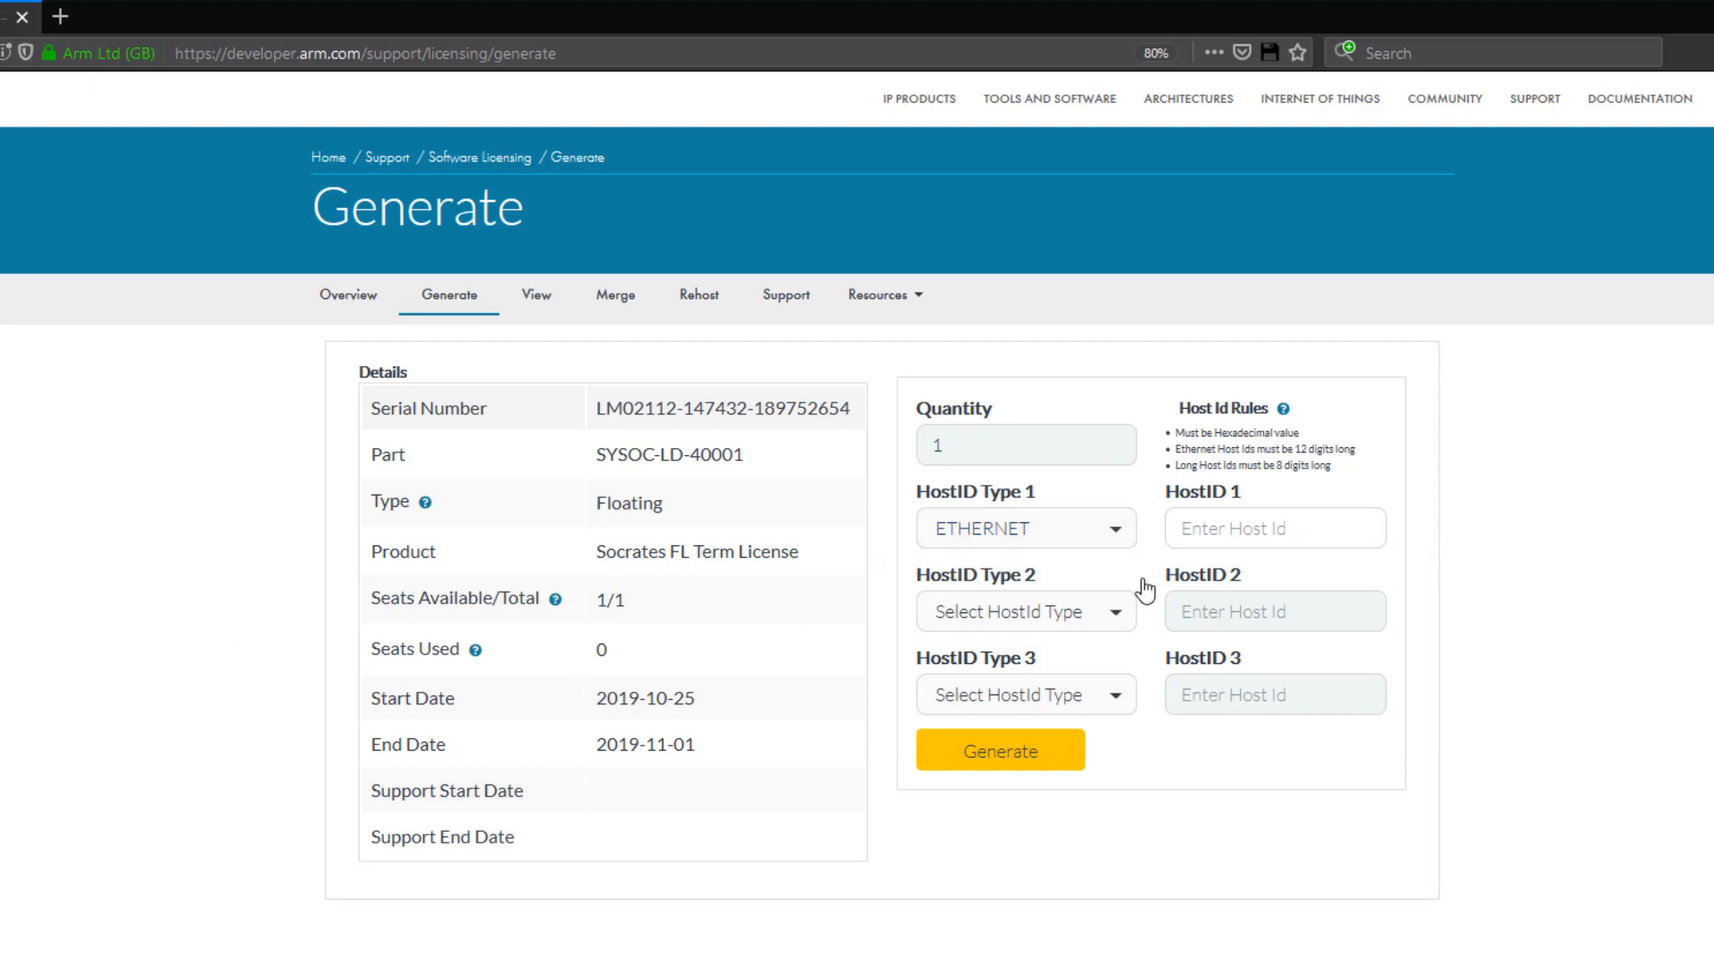
left_click(1274, 528)
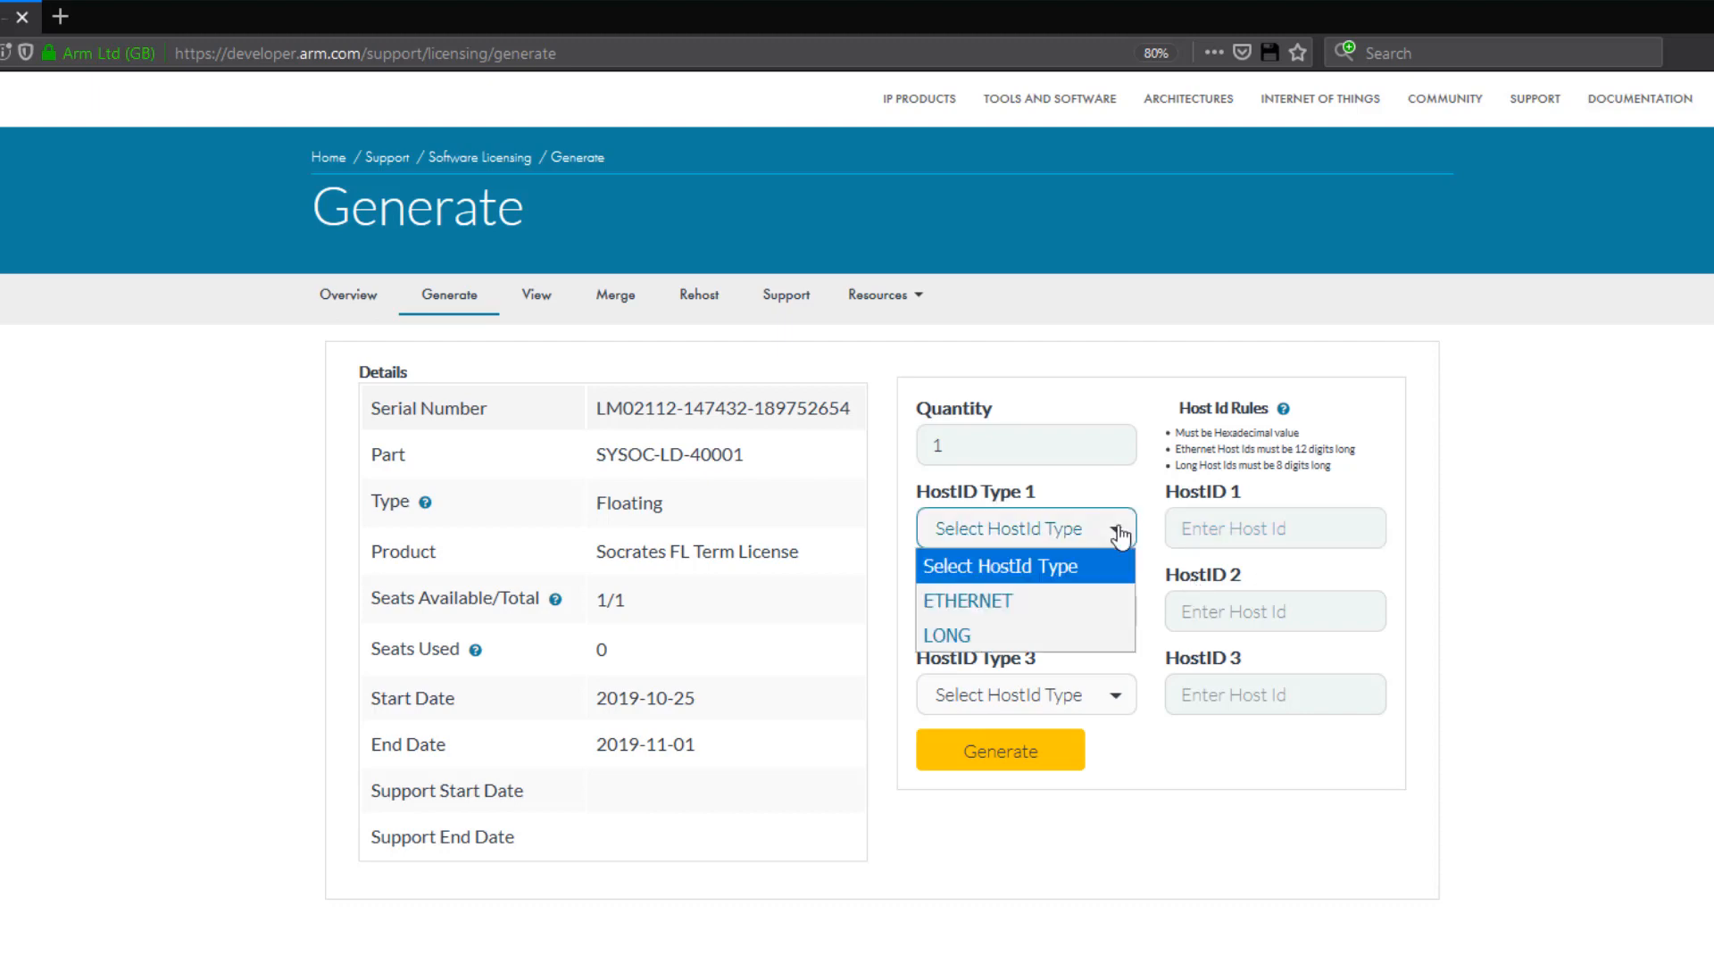
mouse_move(1007, 603)
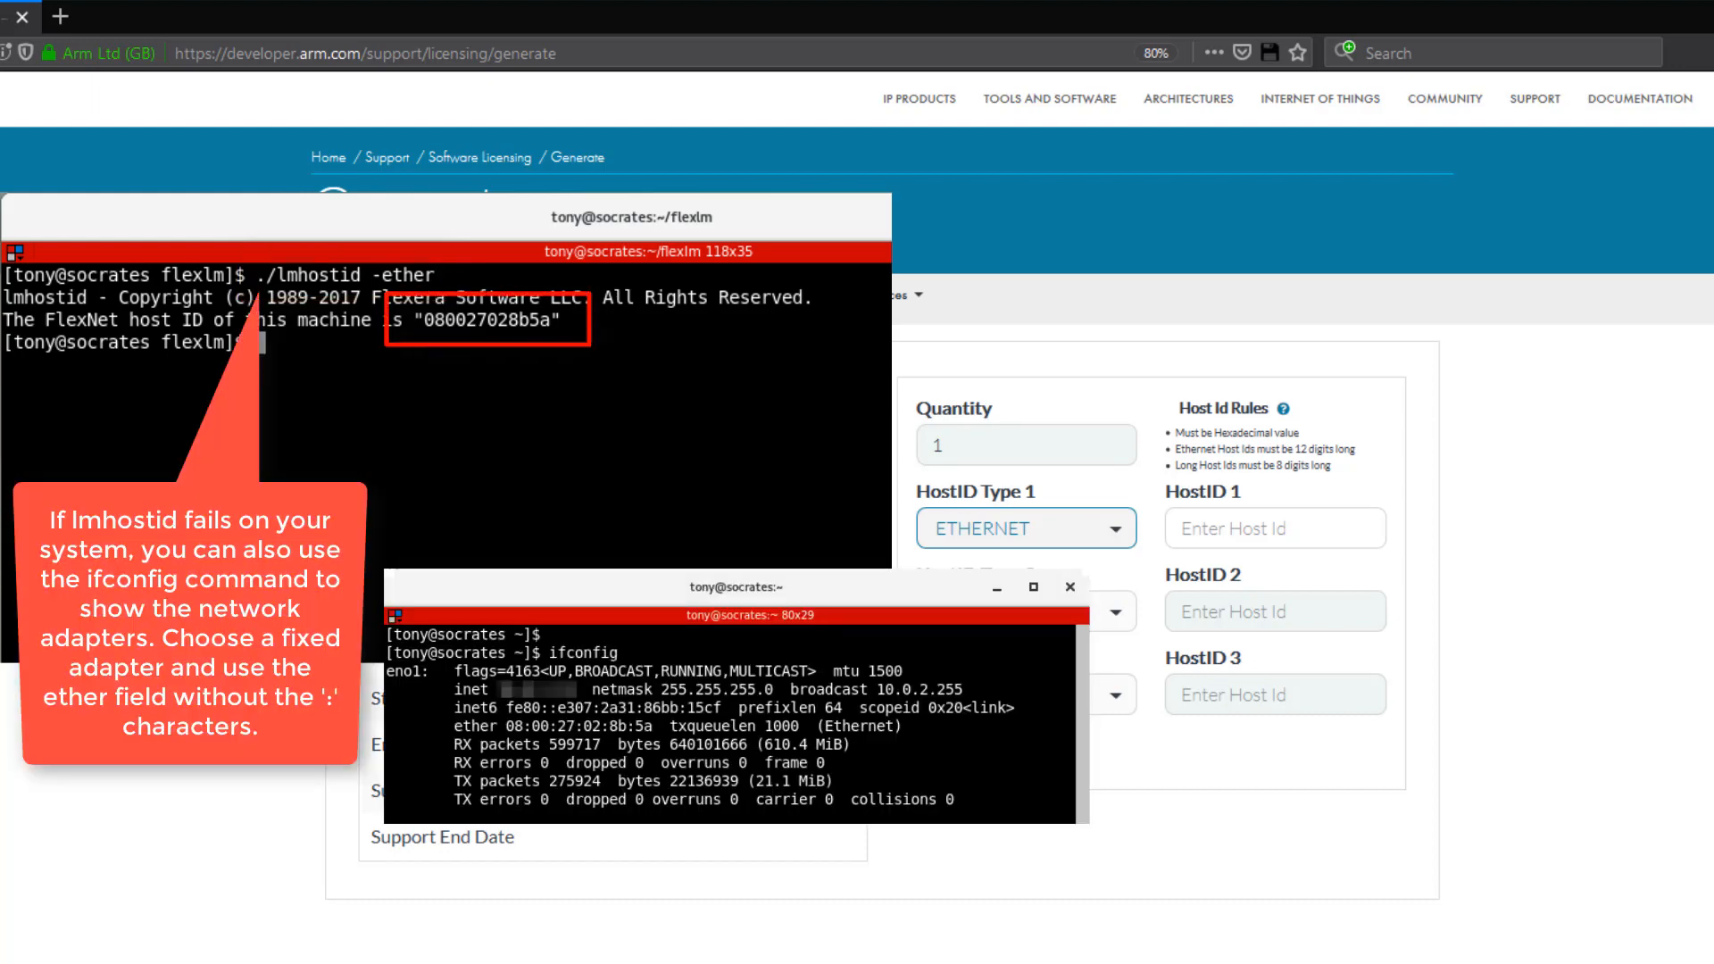
Generate and confirm the license for host ID 080027028B5A, then save license.dat.
type("080027028B5A")
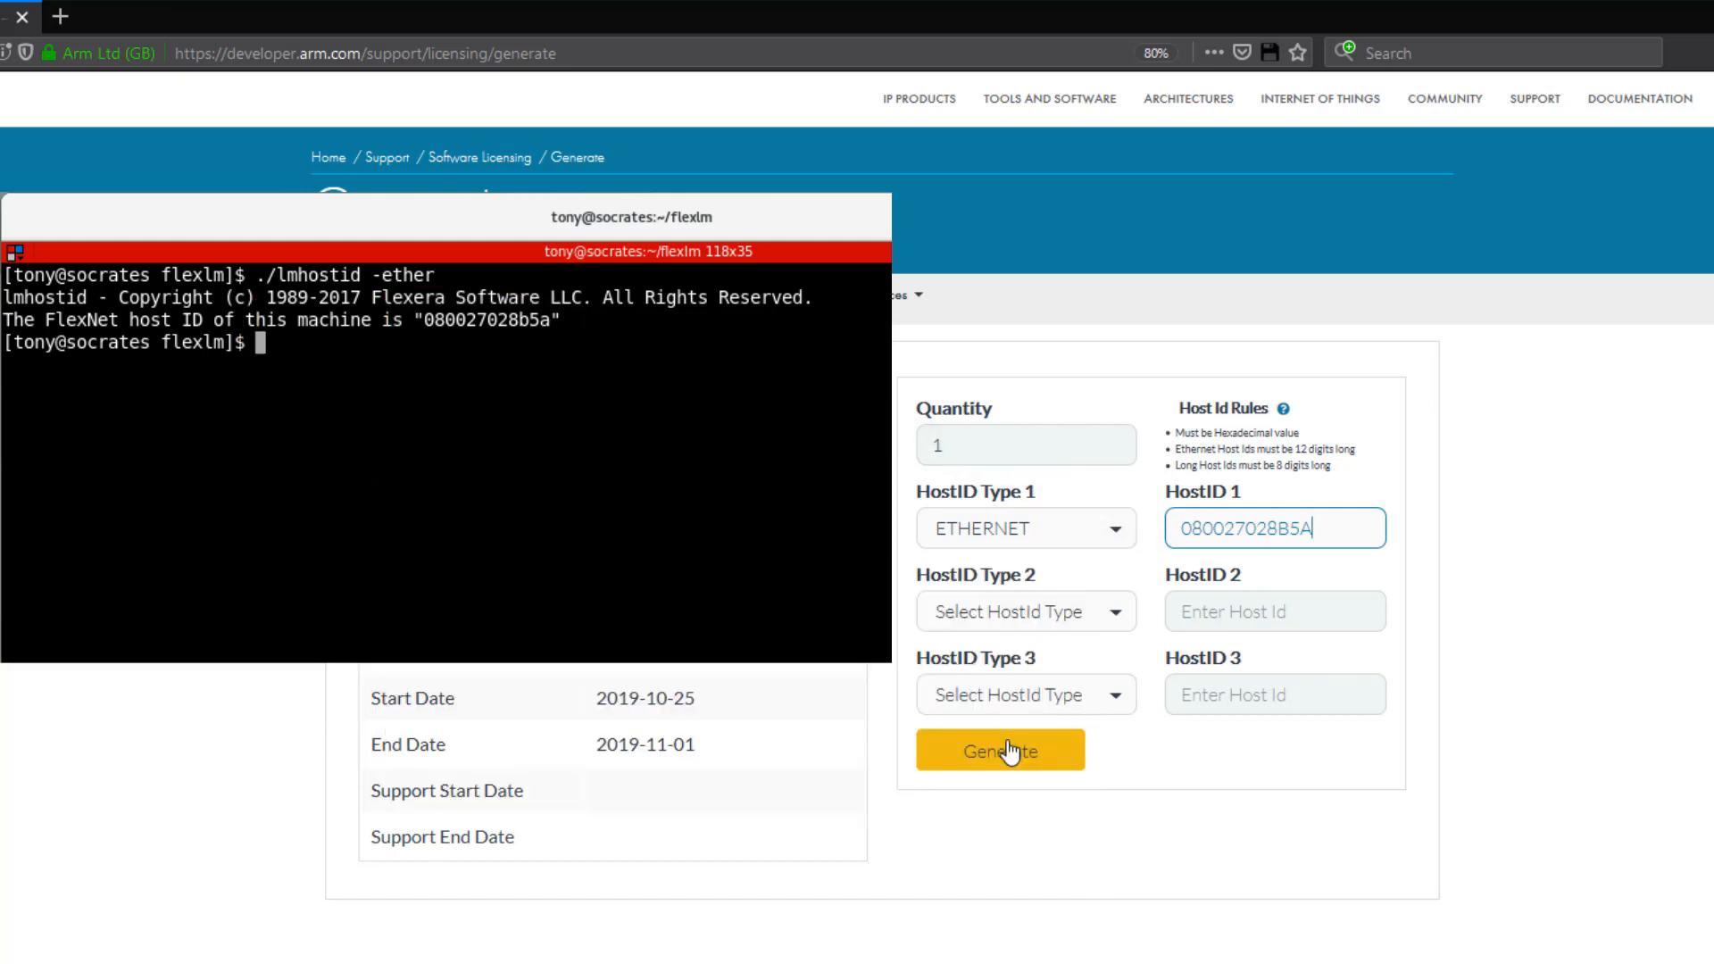
left_click(998, 749)
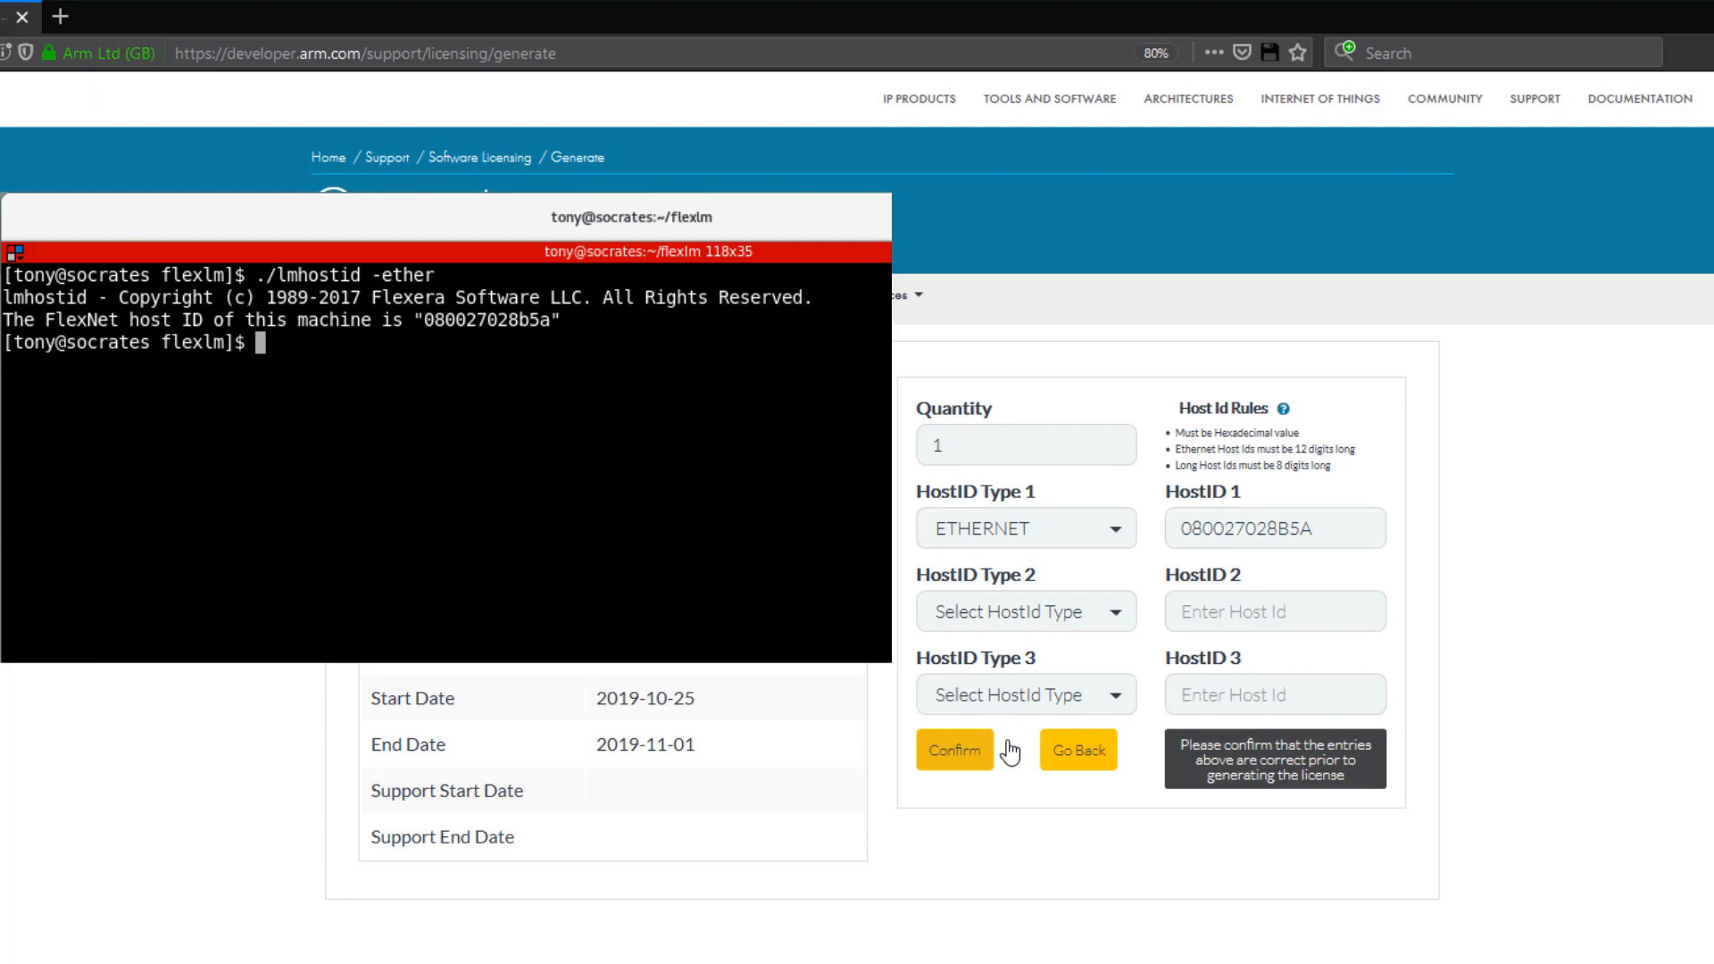
left_click(953, 750)
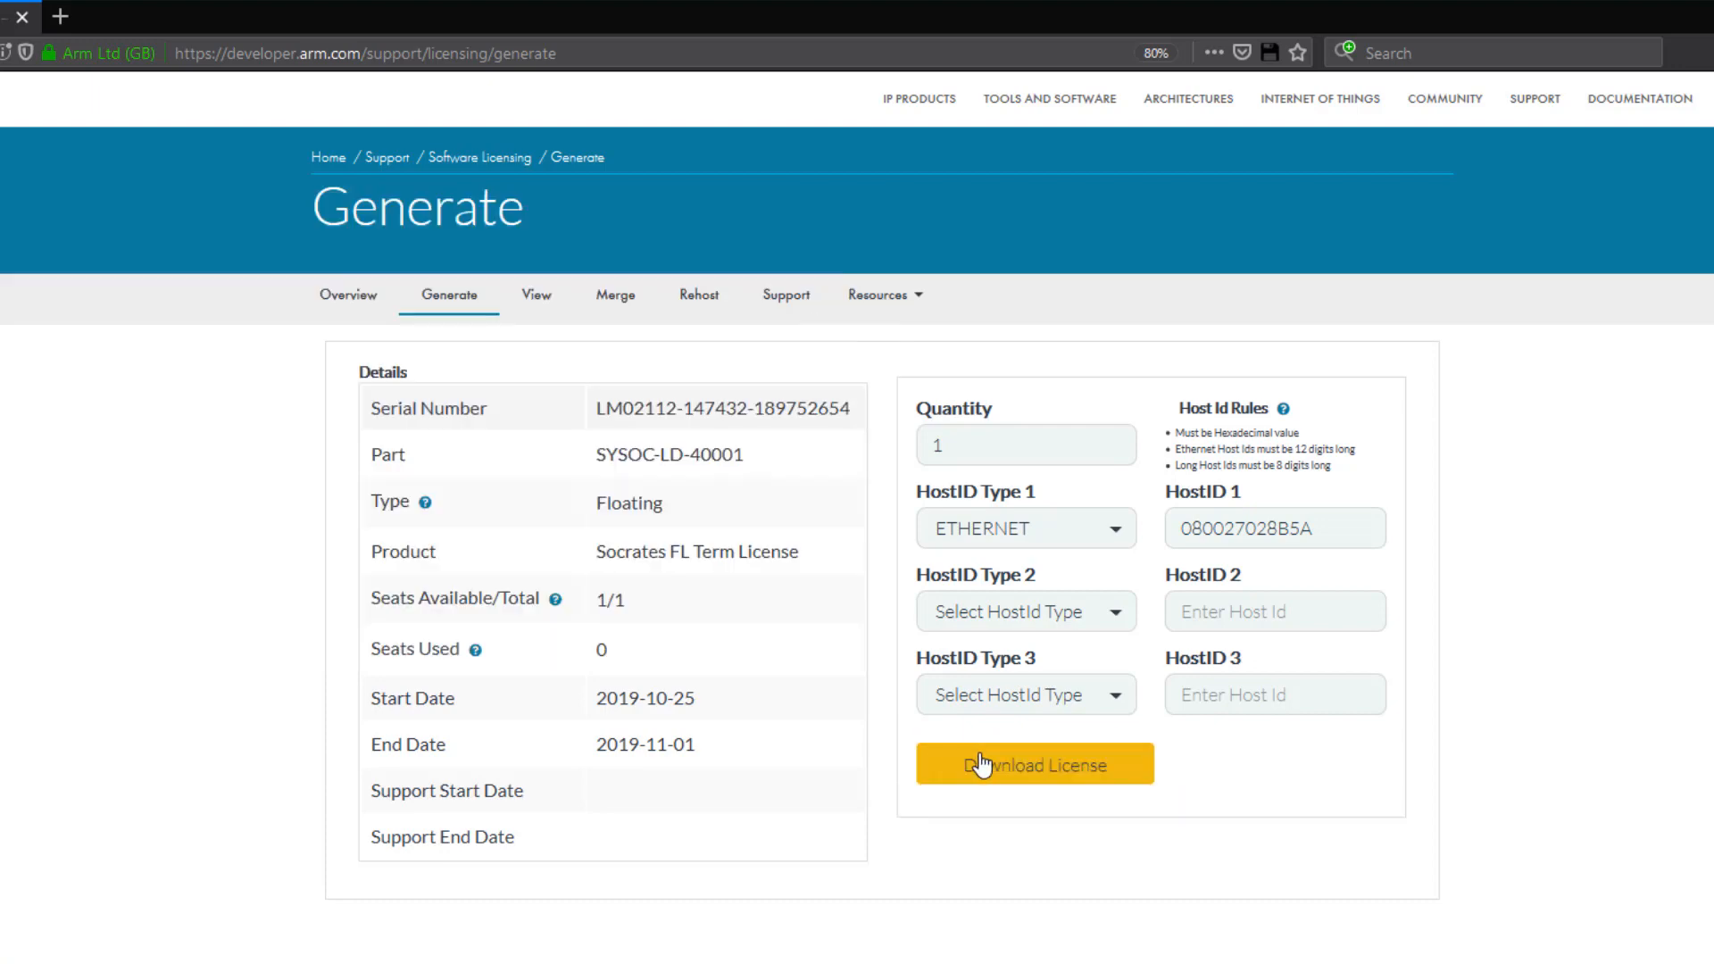
left_click(1033, 763)
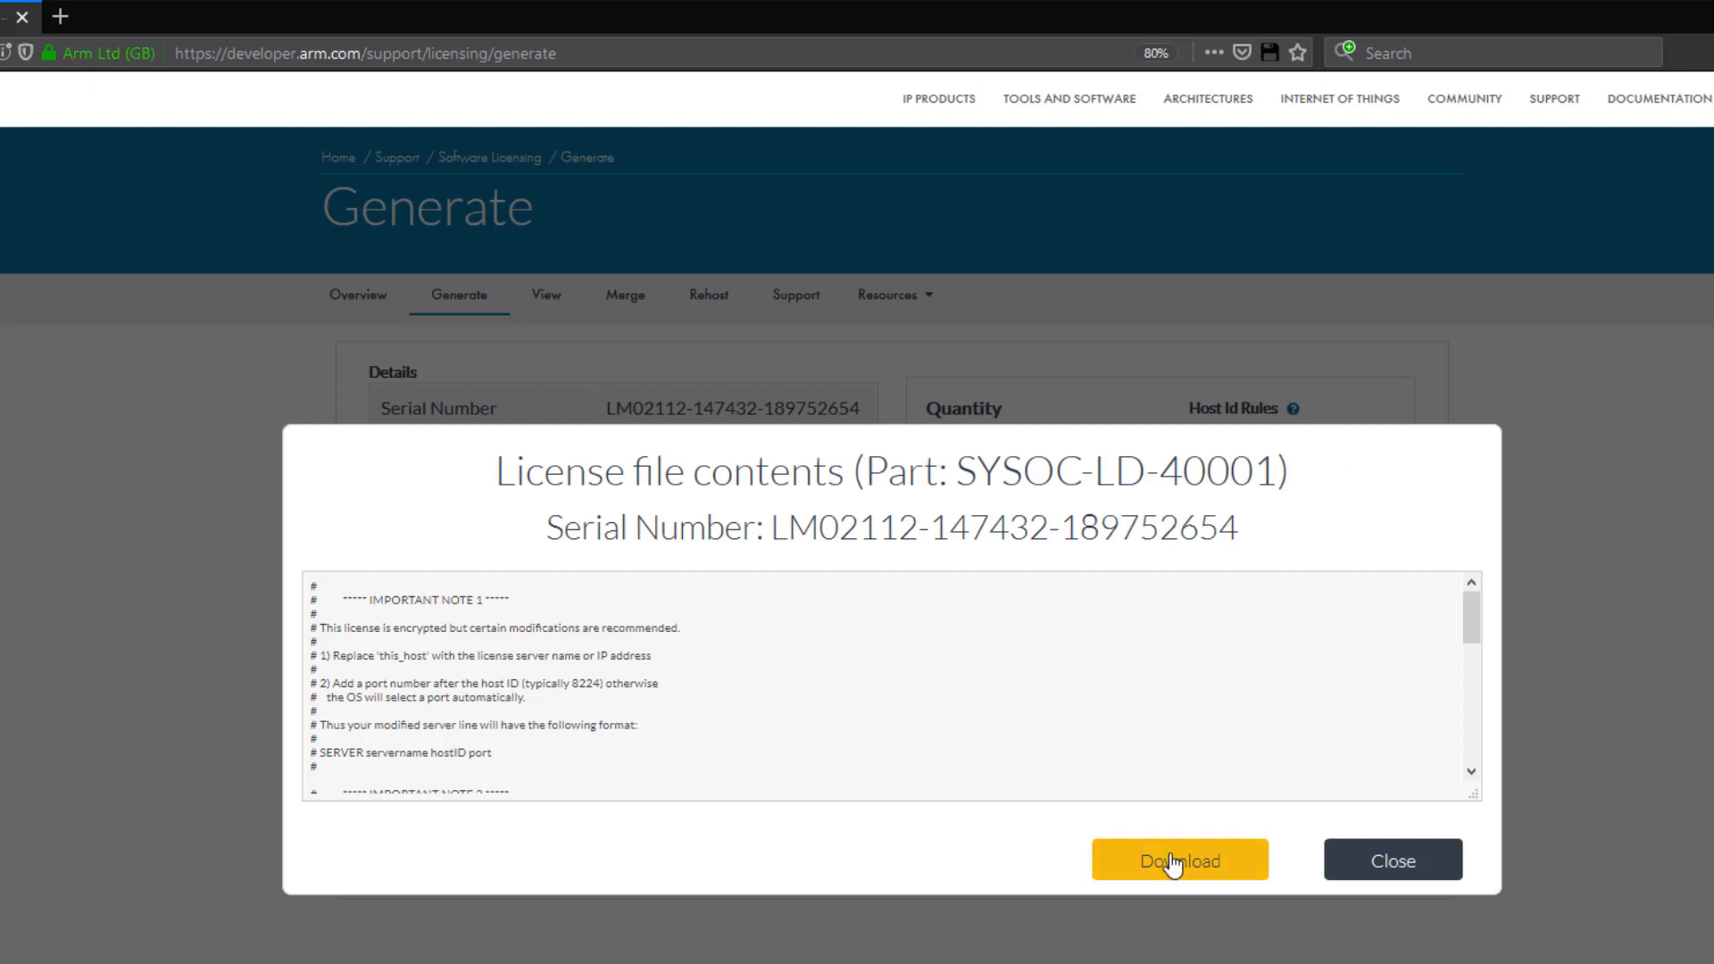
left_click(1178, 860)
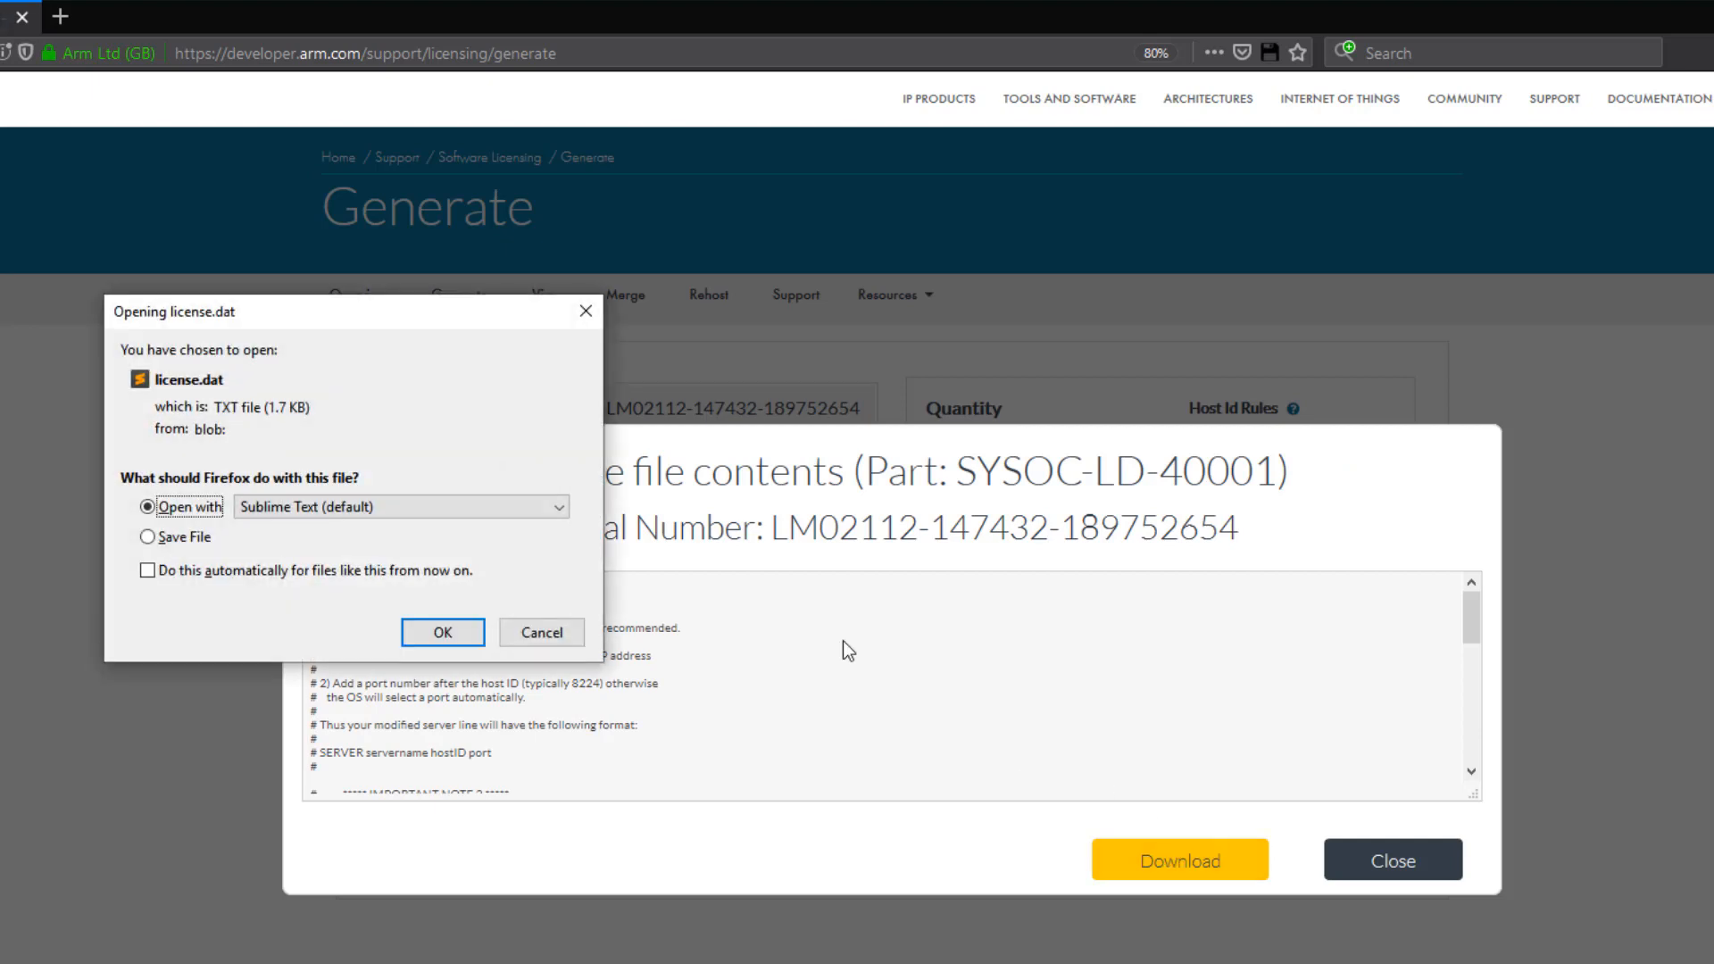
left_click(147, 536)
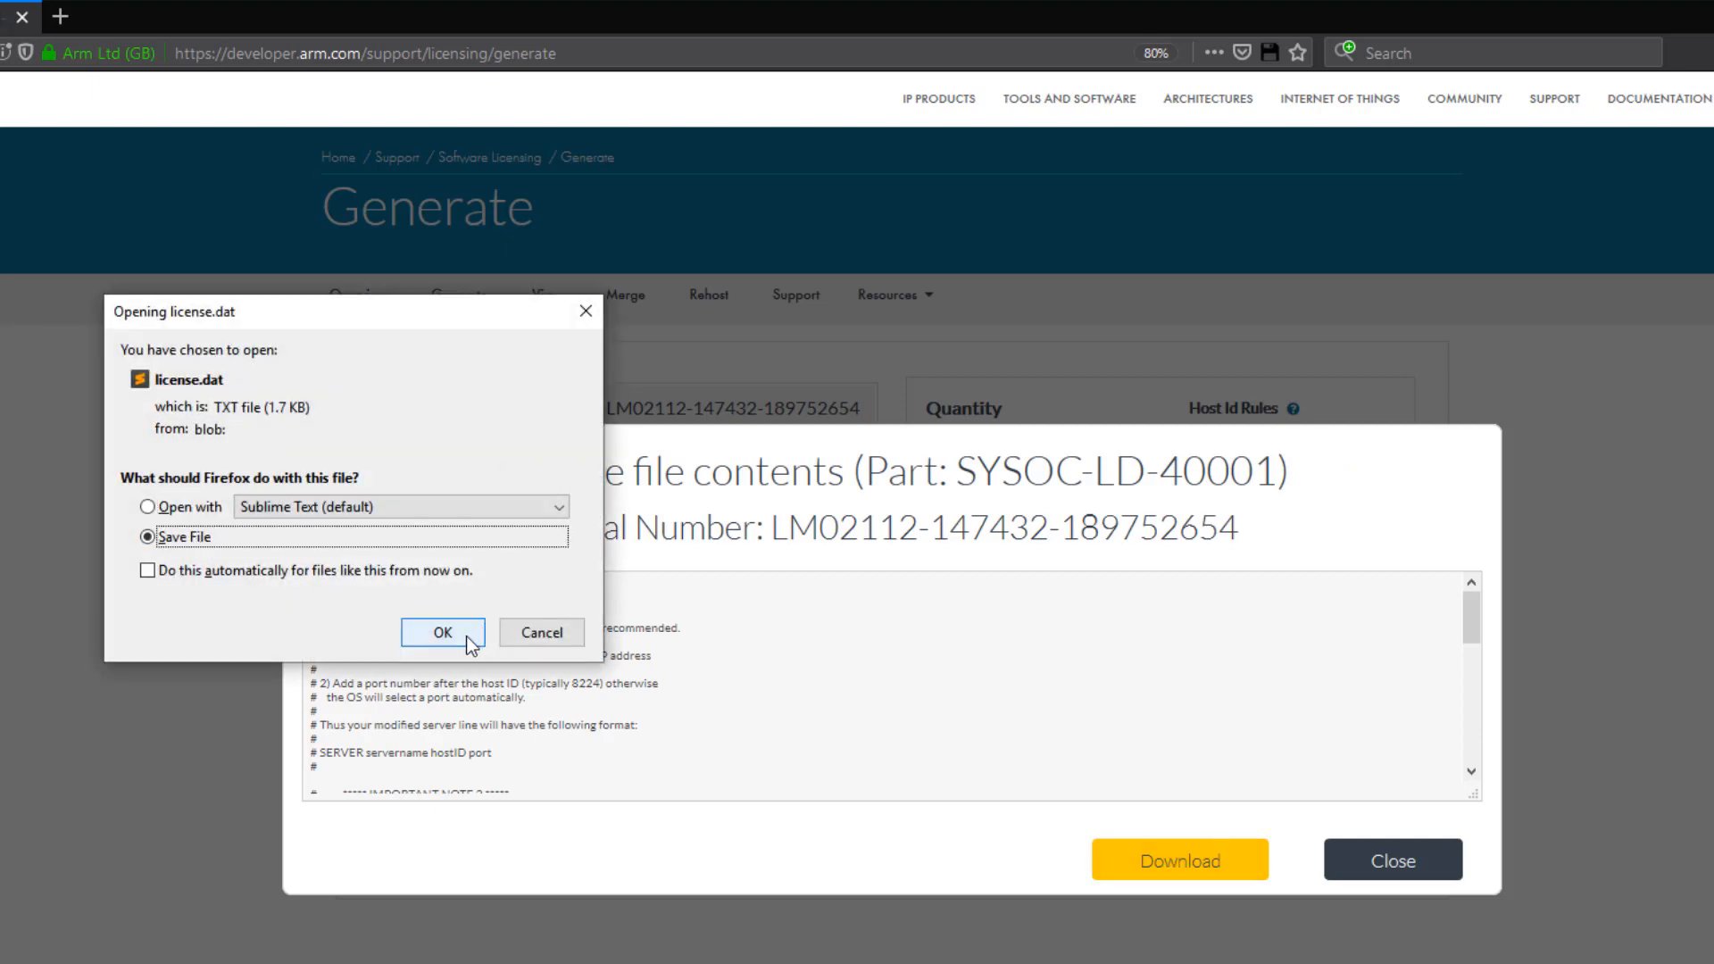
left_click(442, 633)
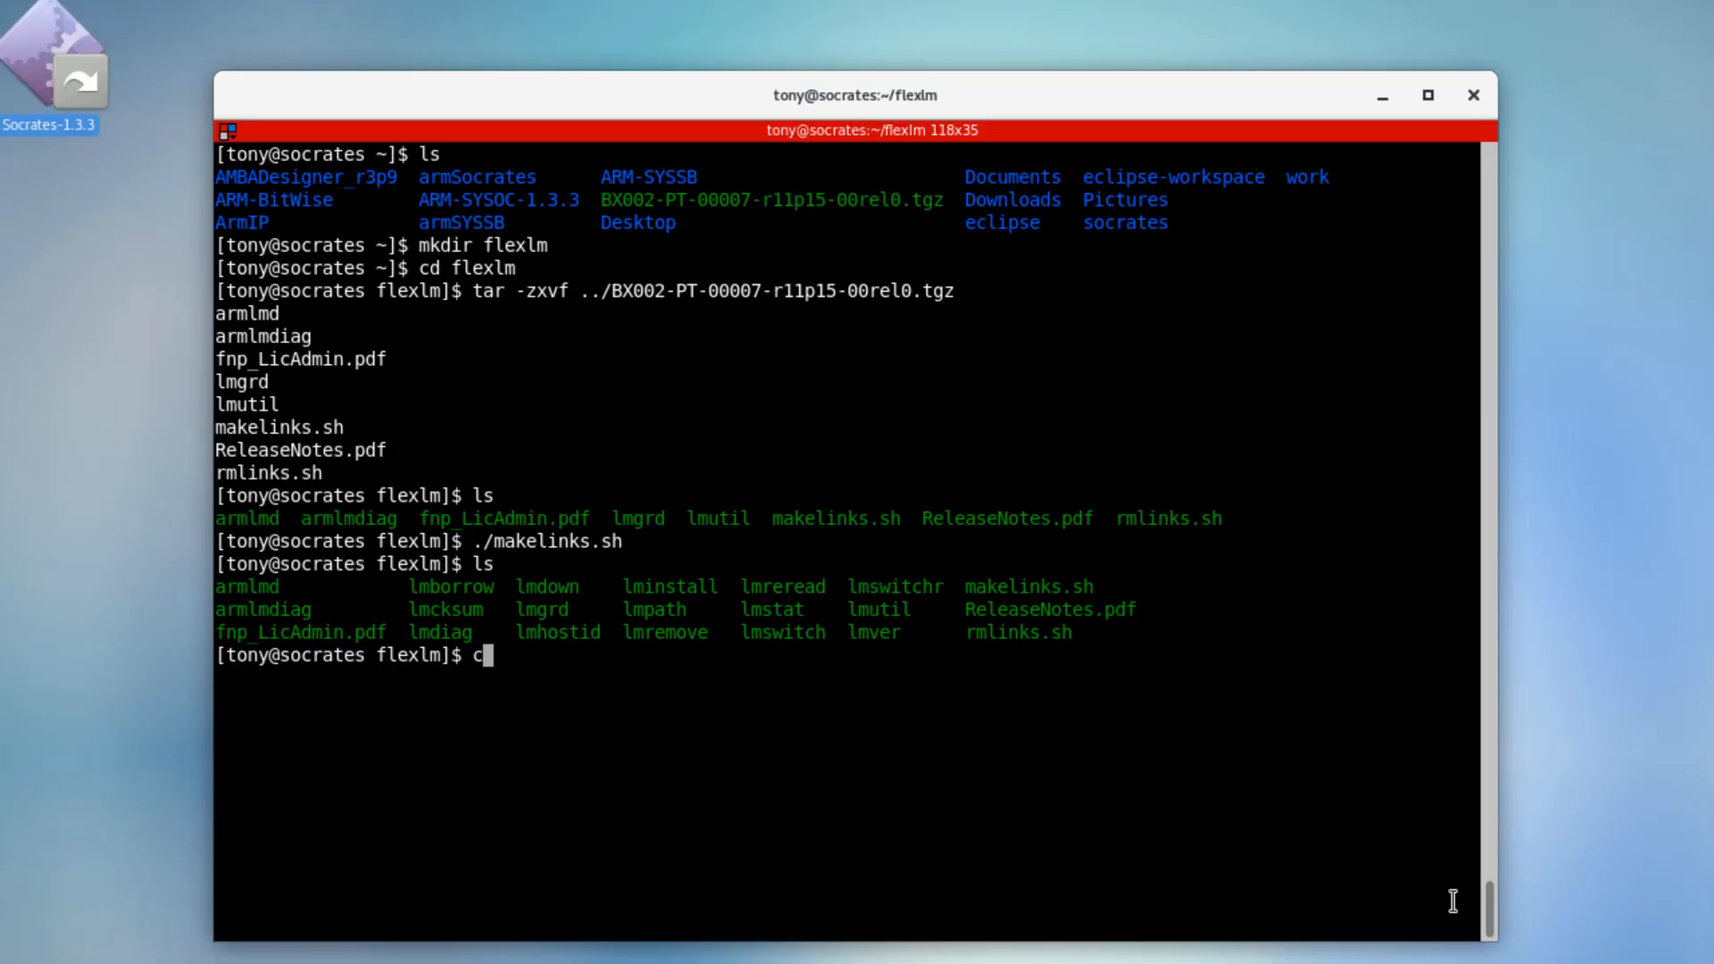
Copy ../Downloads/license.dat into the current folder and open ./license.dat in Emacs.
type("p ../Do")
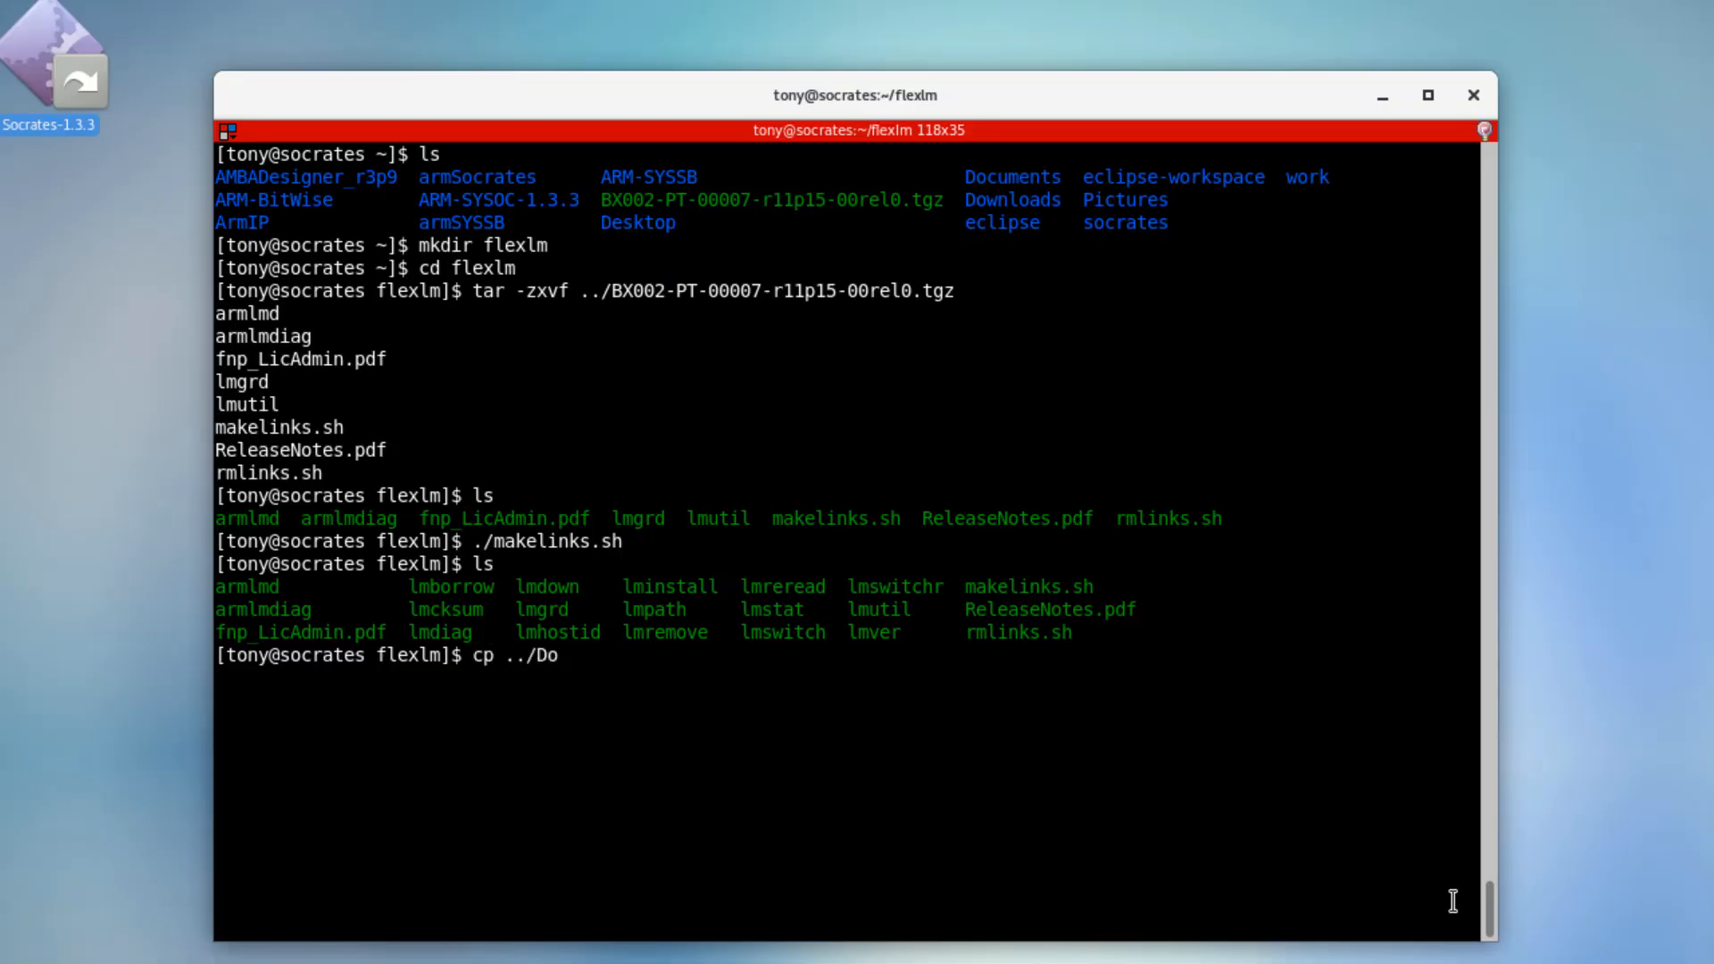
type("wnloads/license.dat")
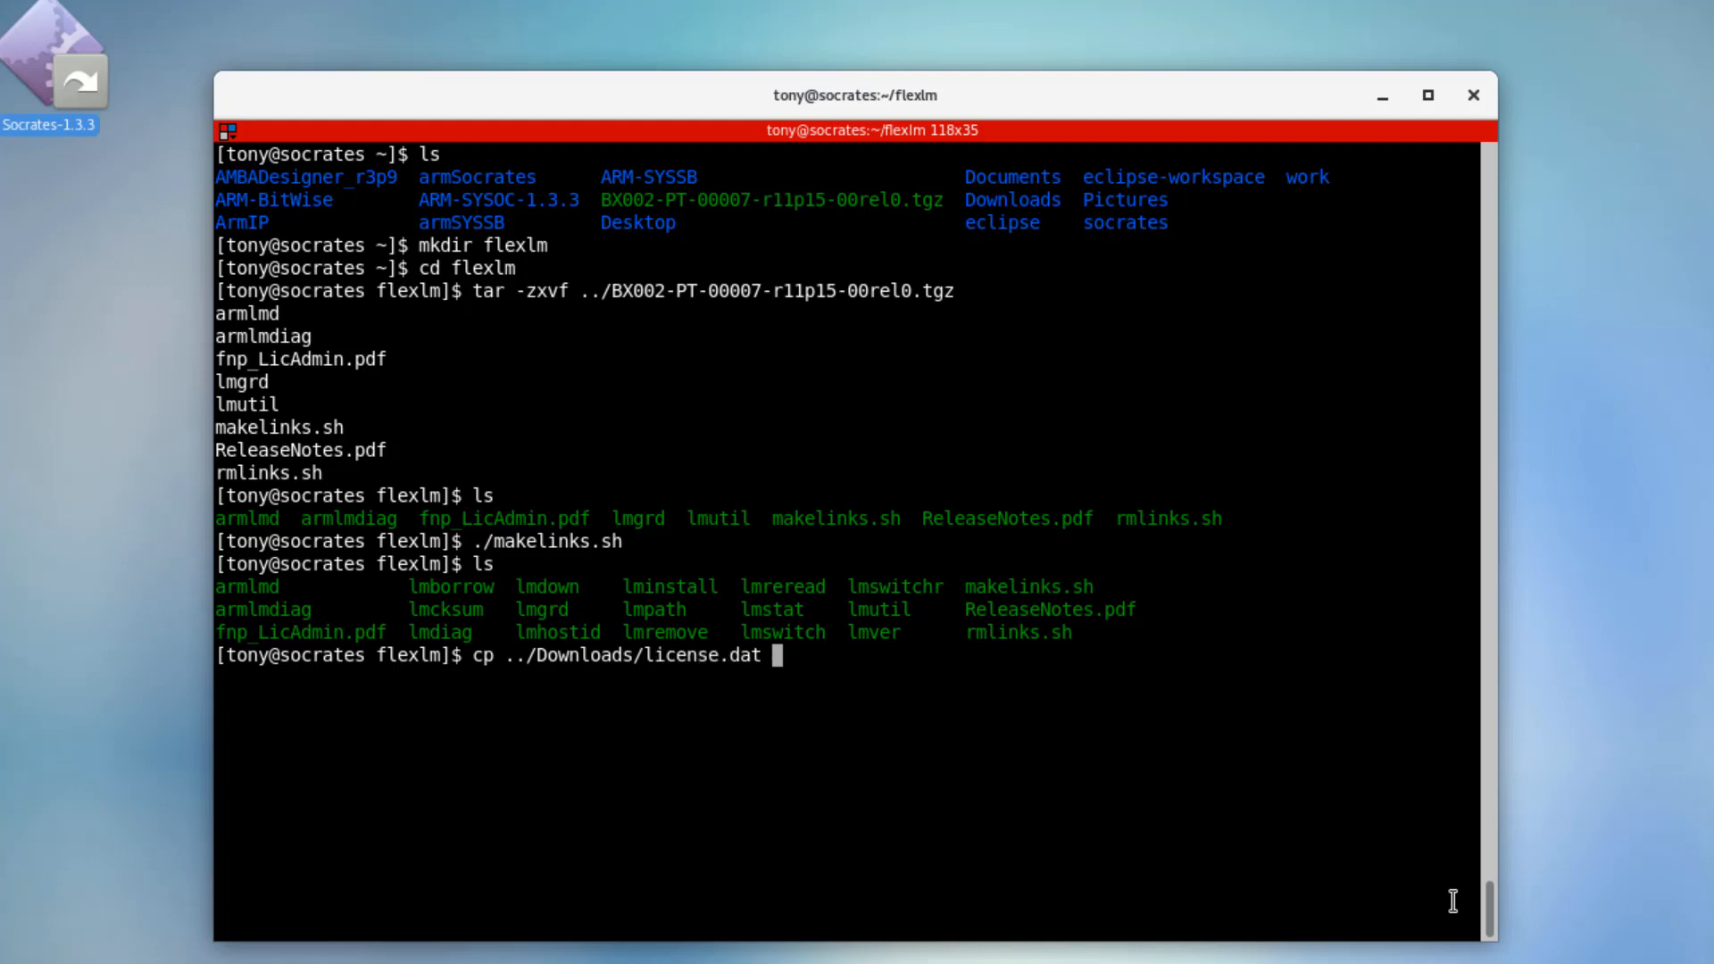
key("Return")
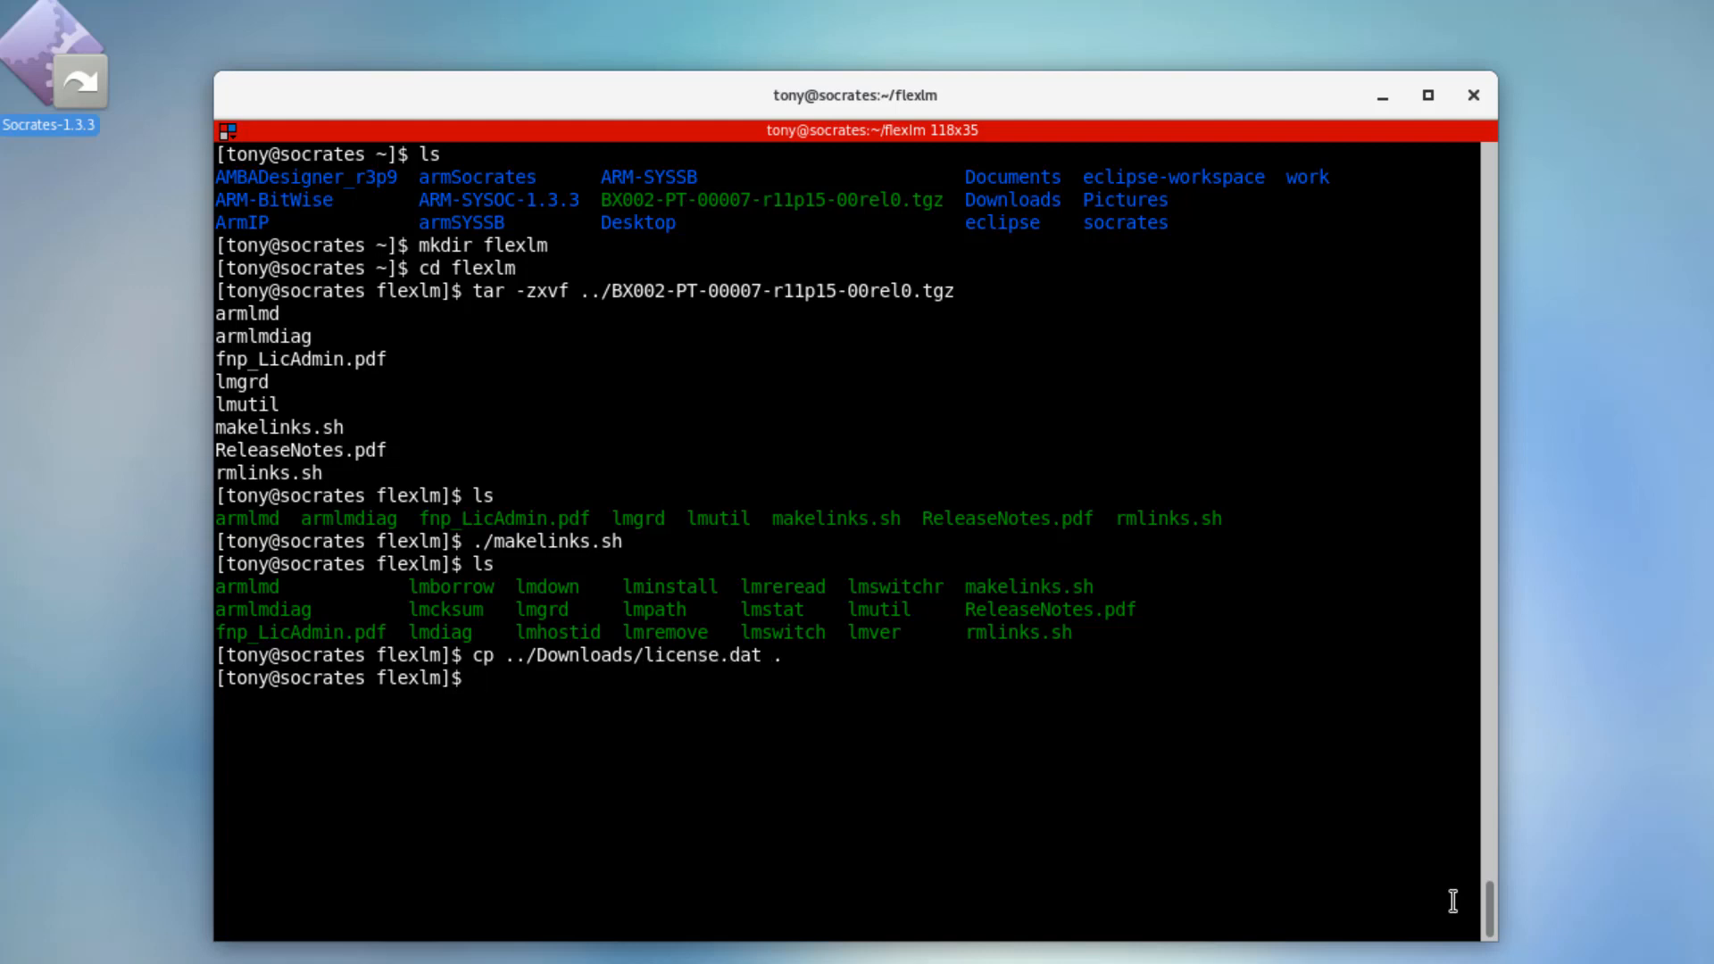
type("emacs ./license.dat")
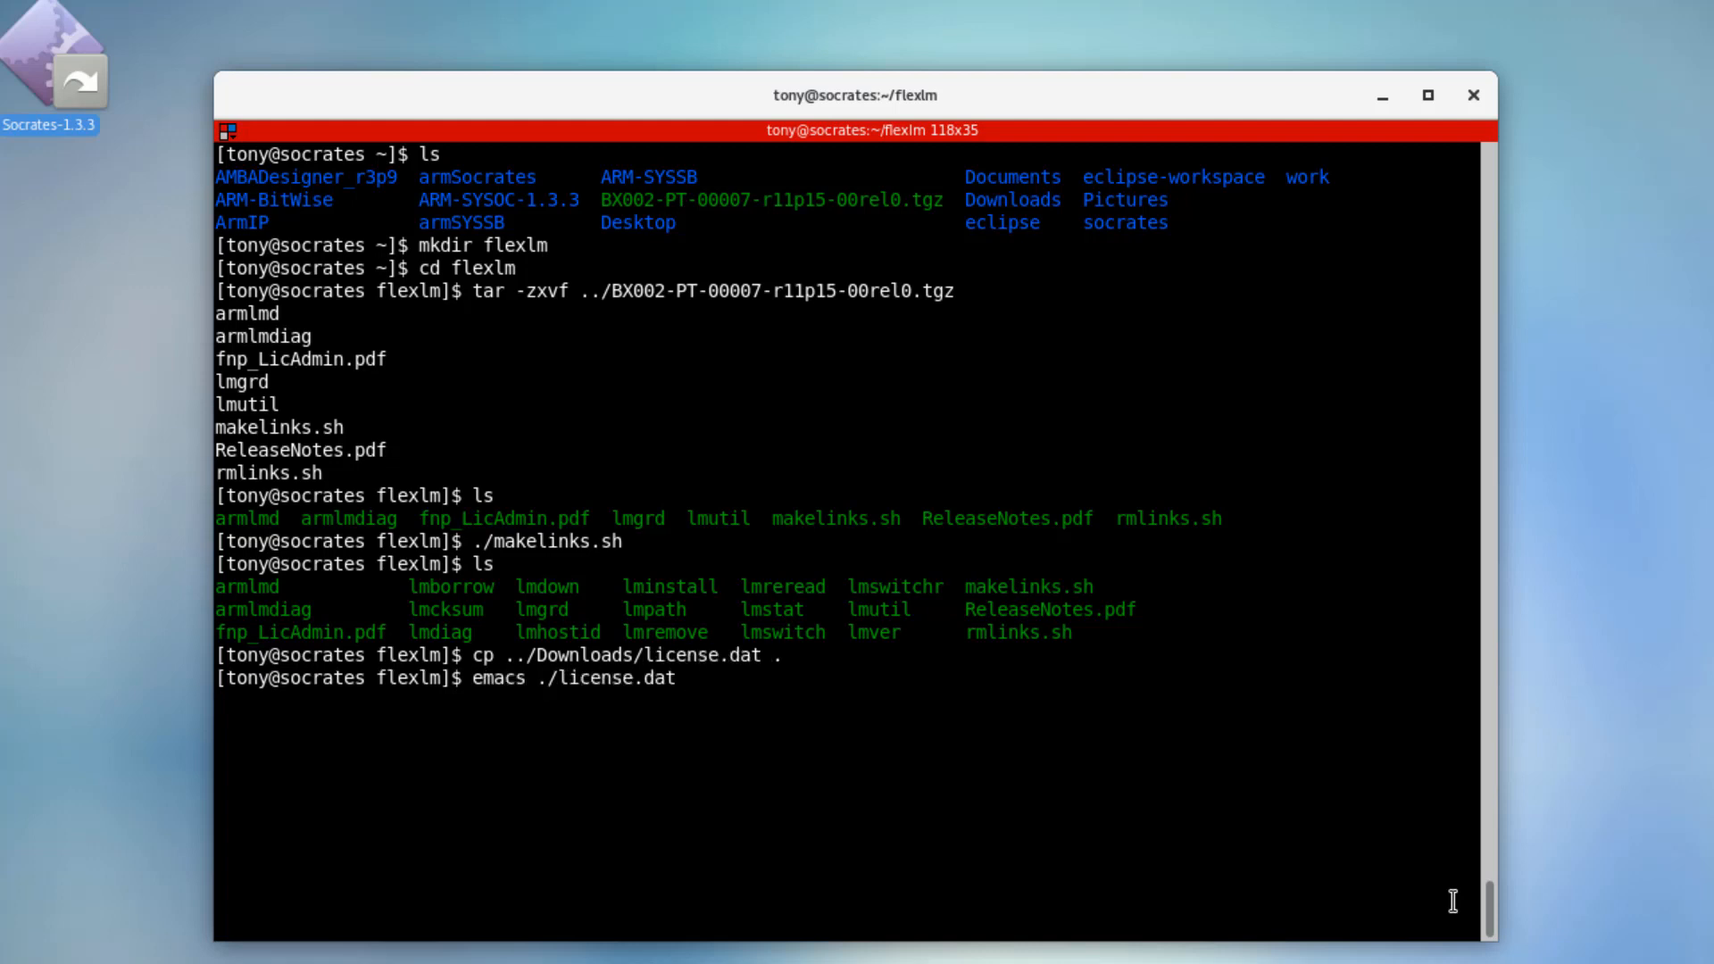
key("Return")
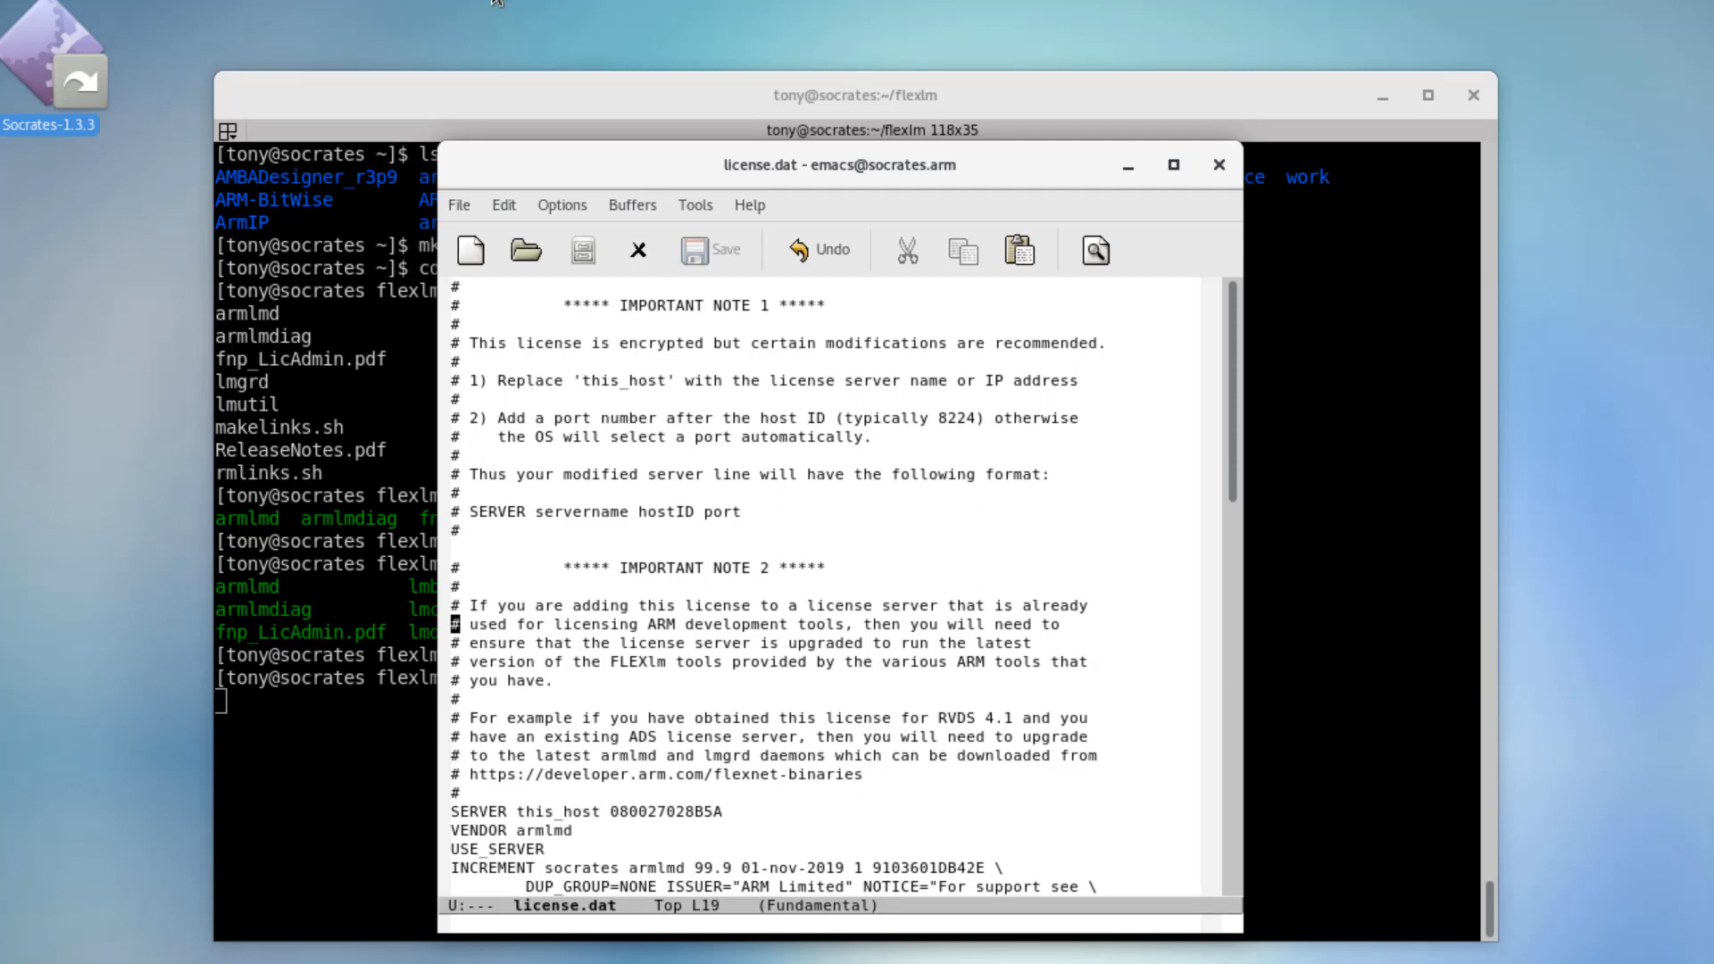
Set the SERVER line to host socrates.arm with port 27002, save, and close Emacs.
left_click(463, 812)
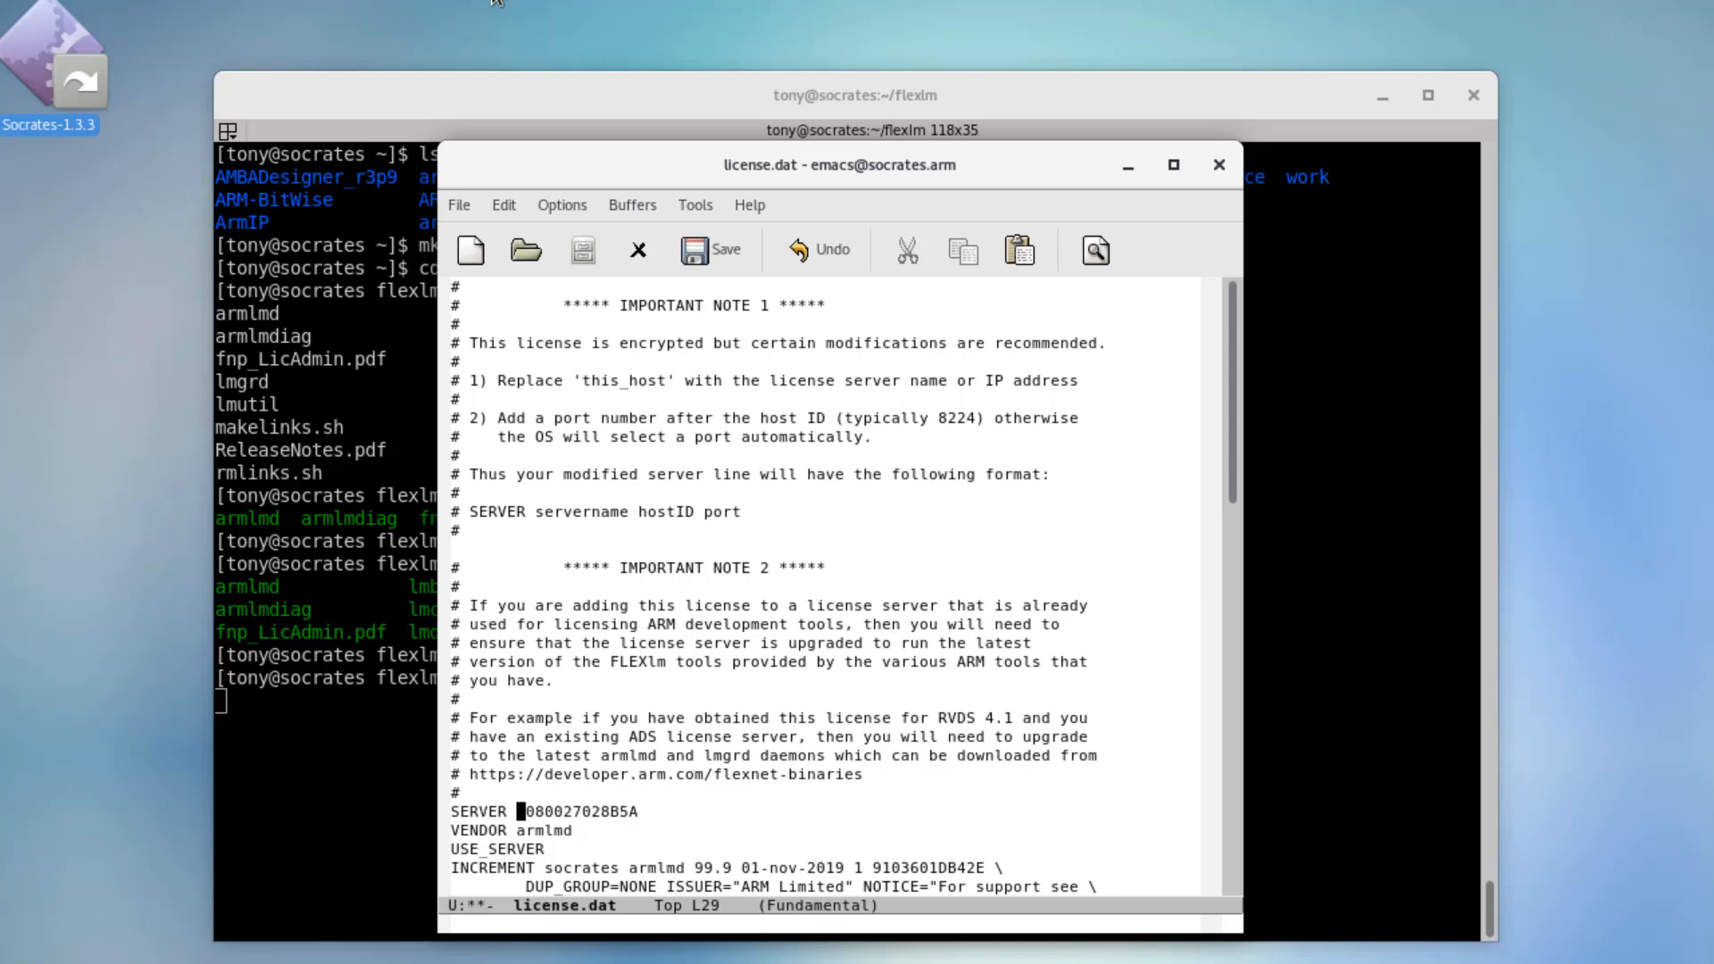
type("socrates.arm")
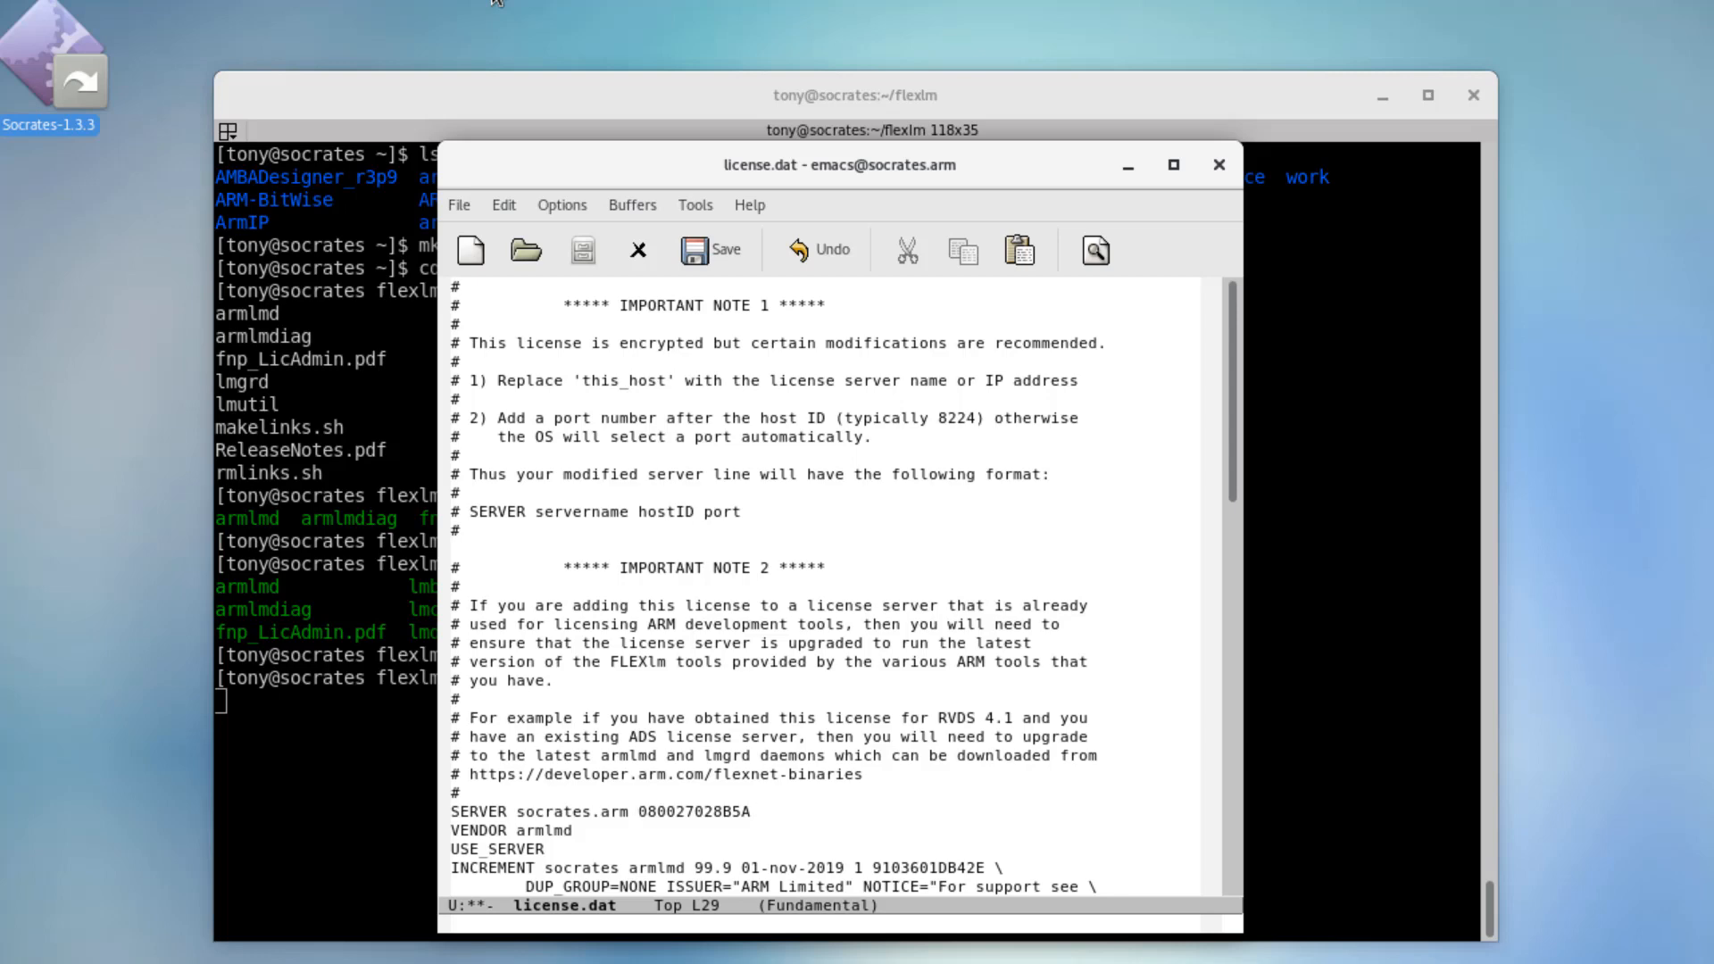
type("27")
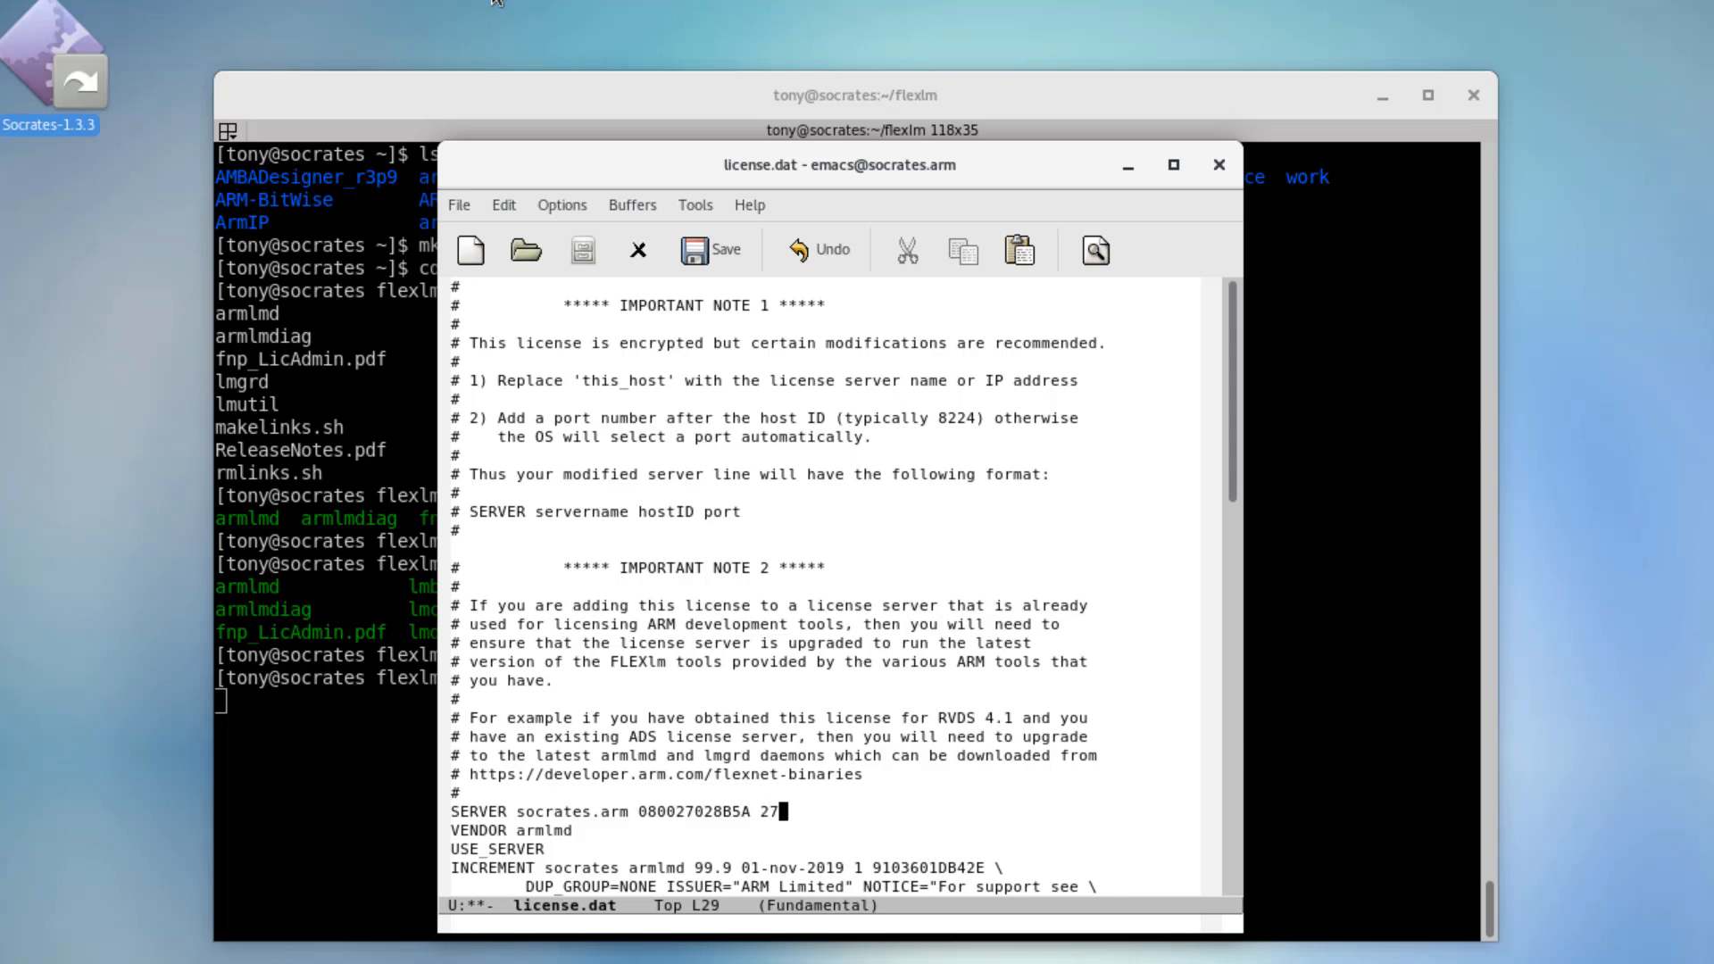
type("002")
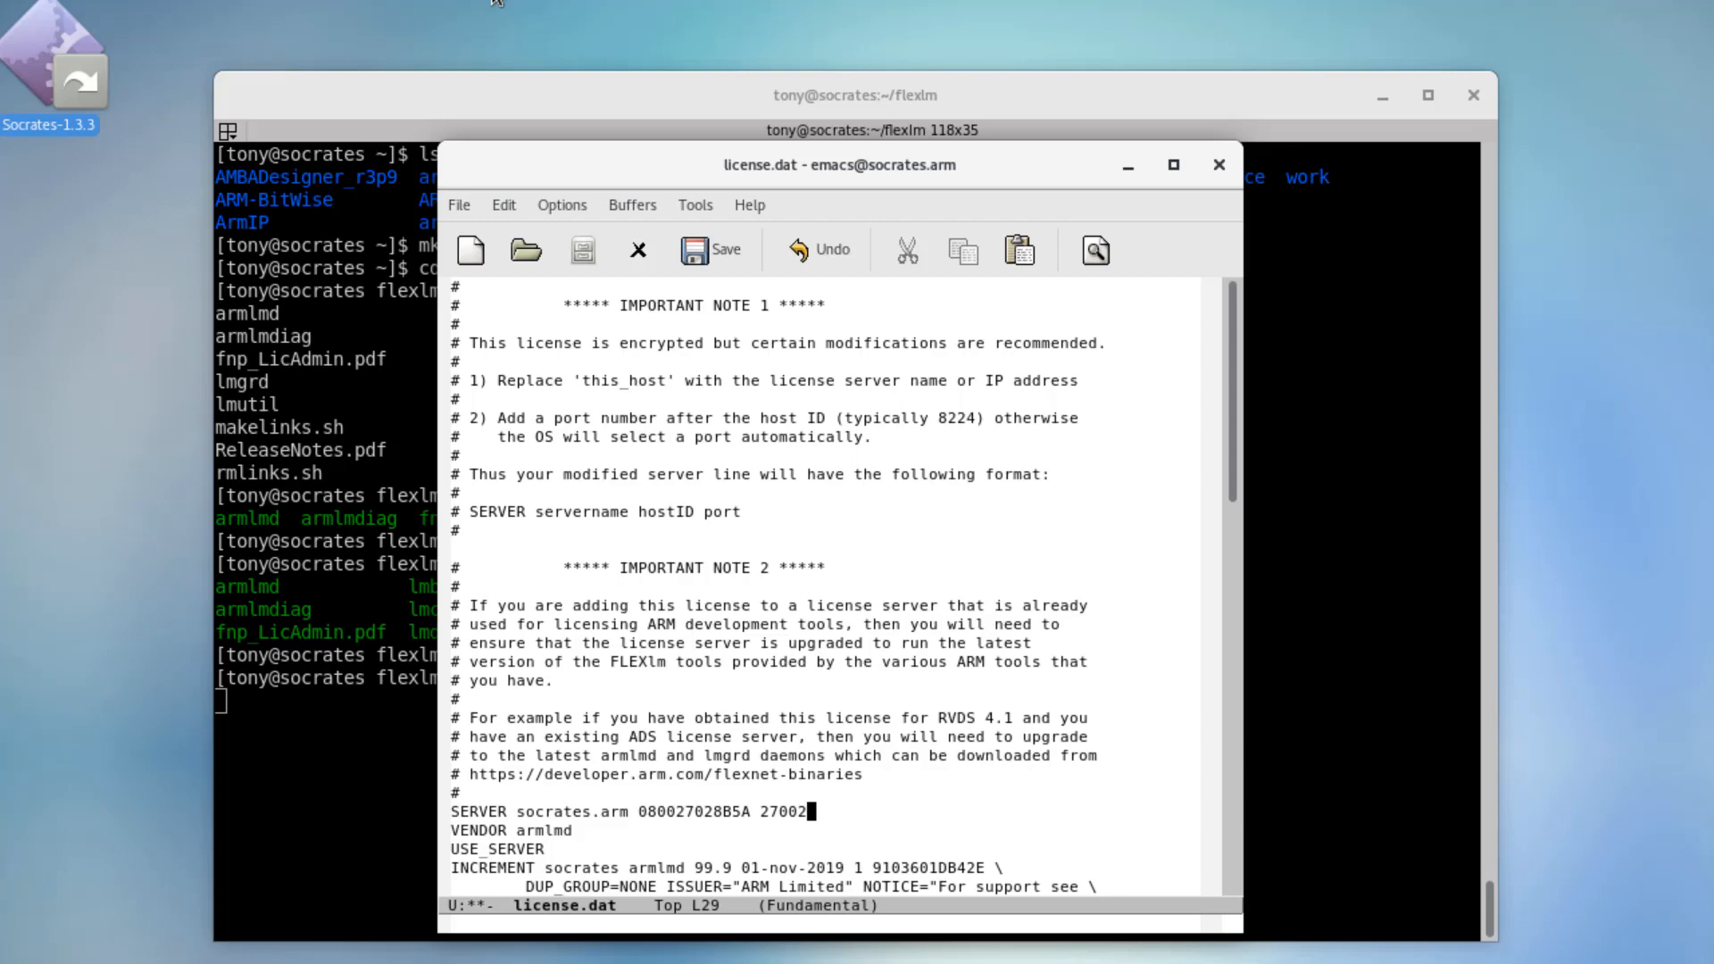
left_click(696, 249)
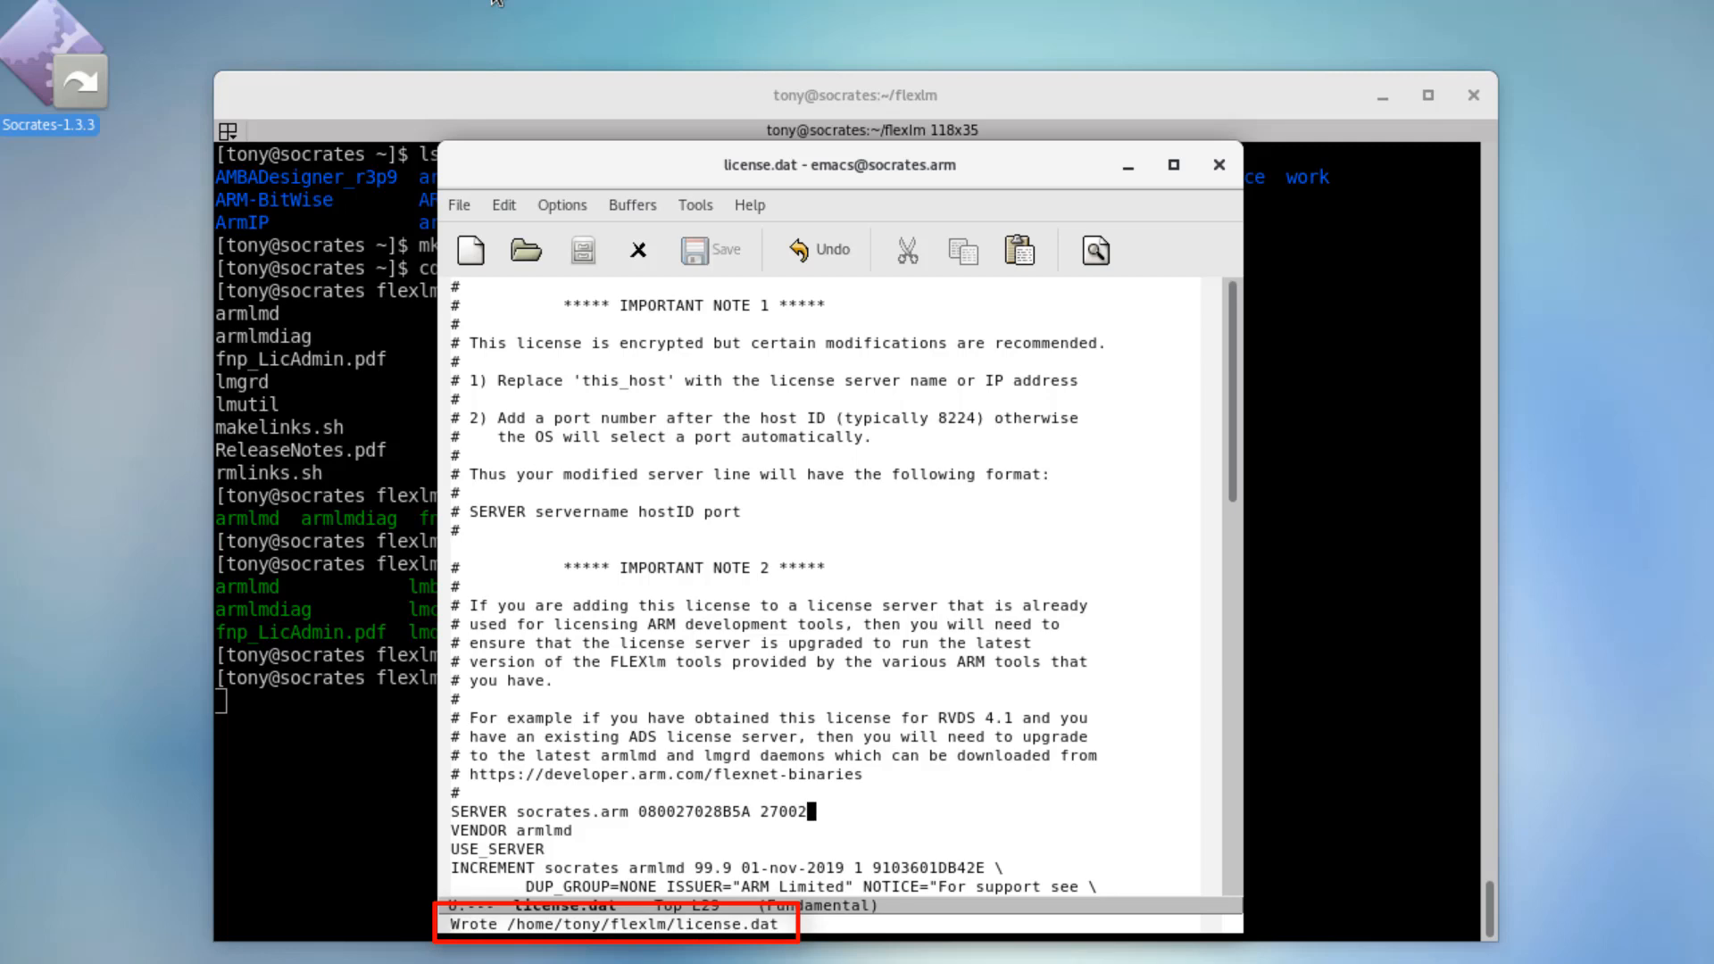
left_click(1218, 164)
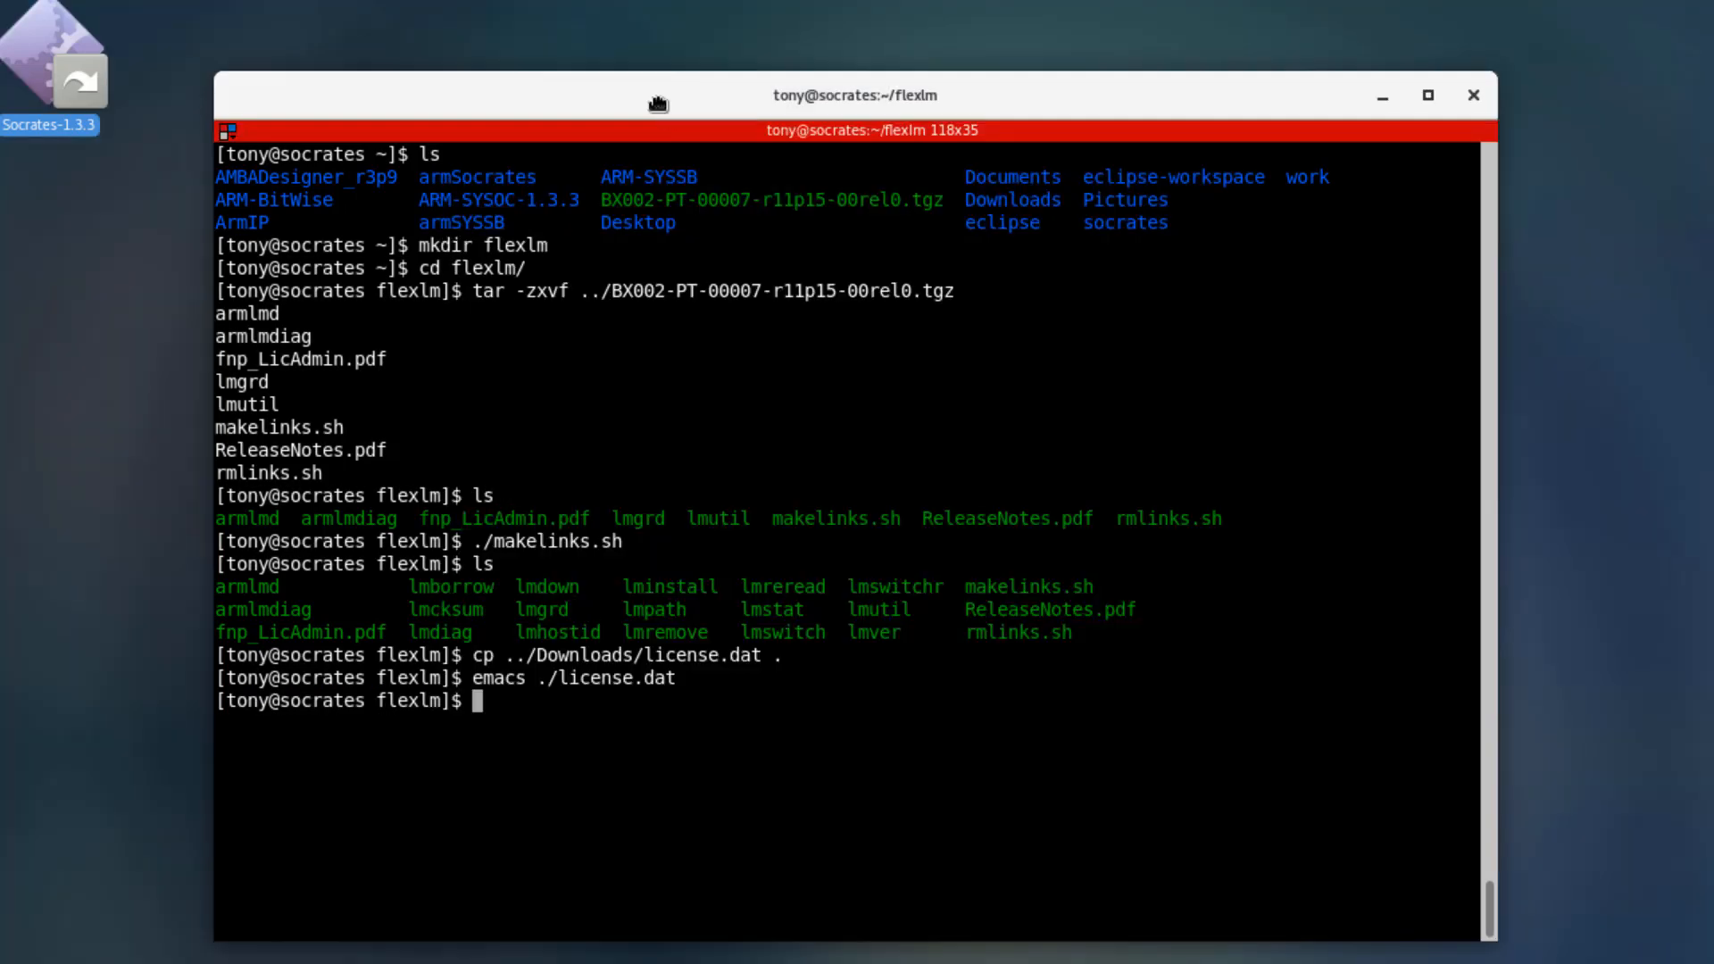
Start the license server with ./lmgrd -c license.dat.
type("./")
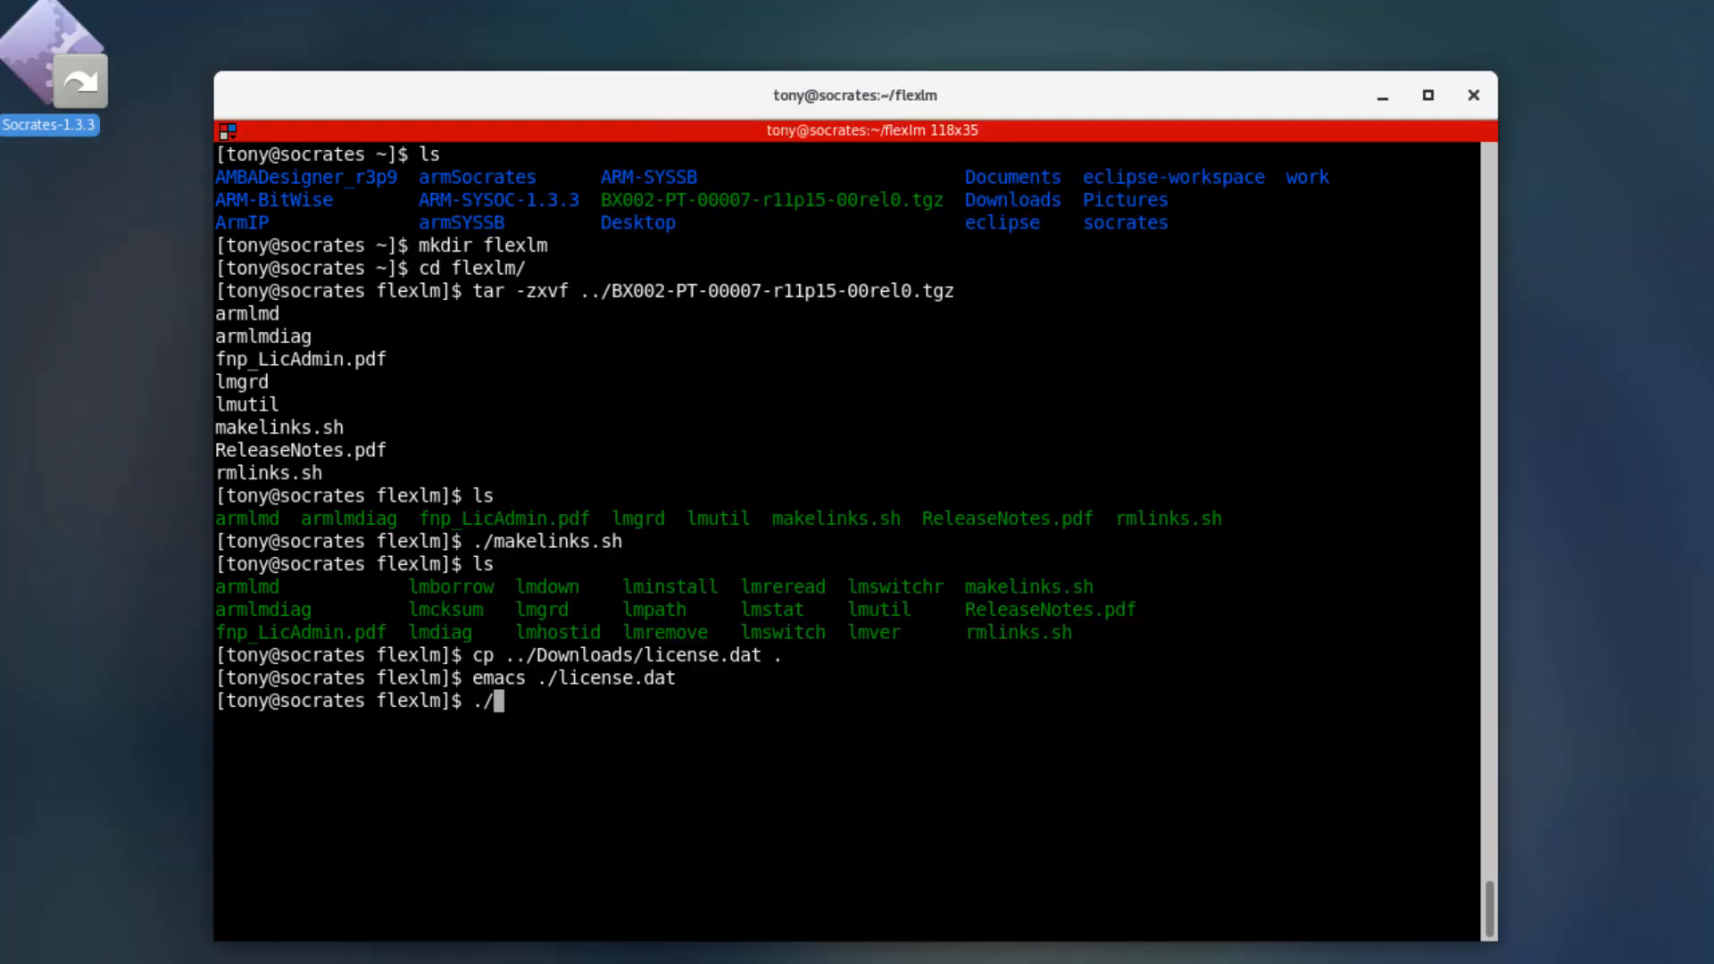
type("lmgrd -")
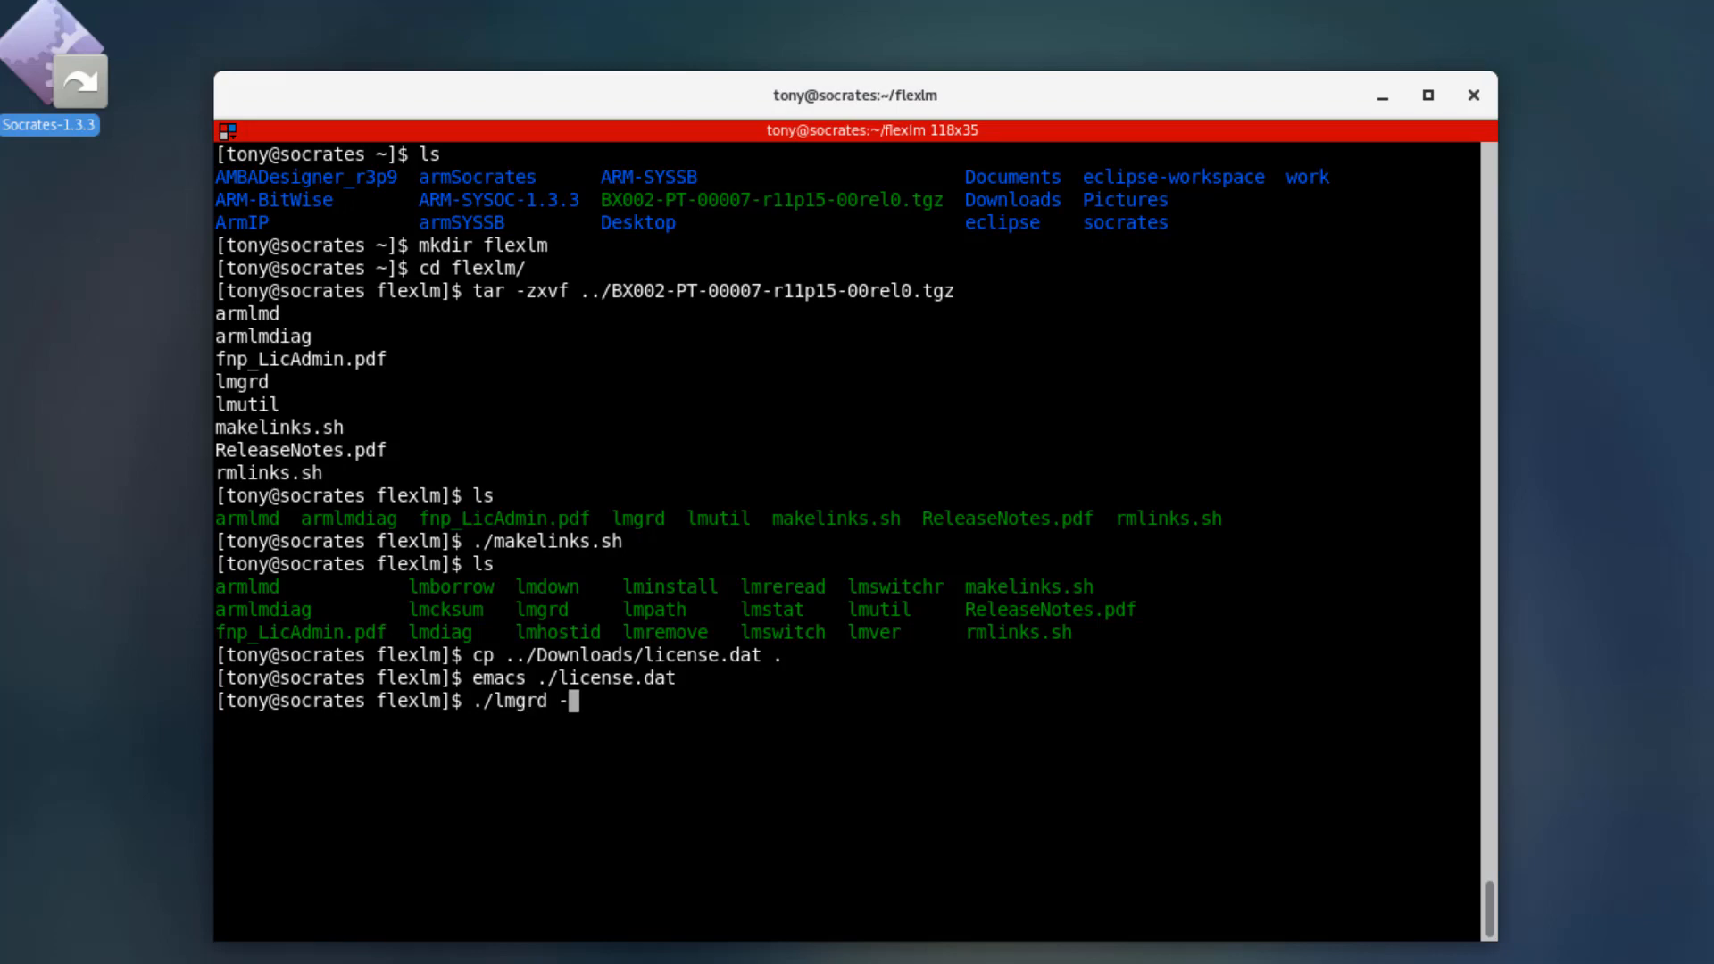
type("c license.dat")
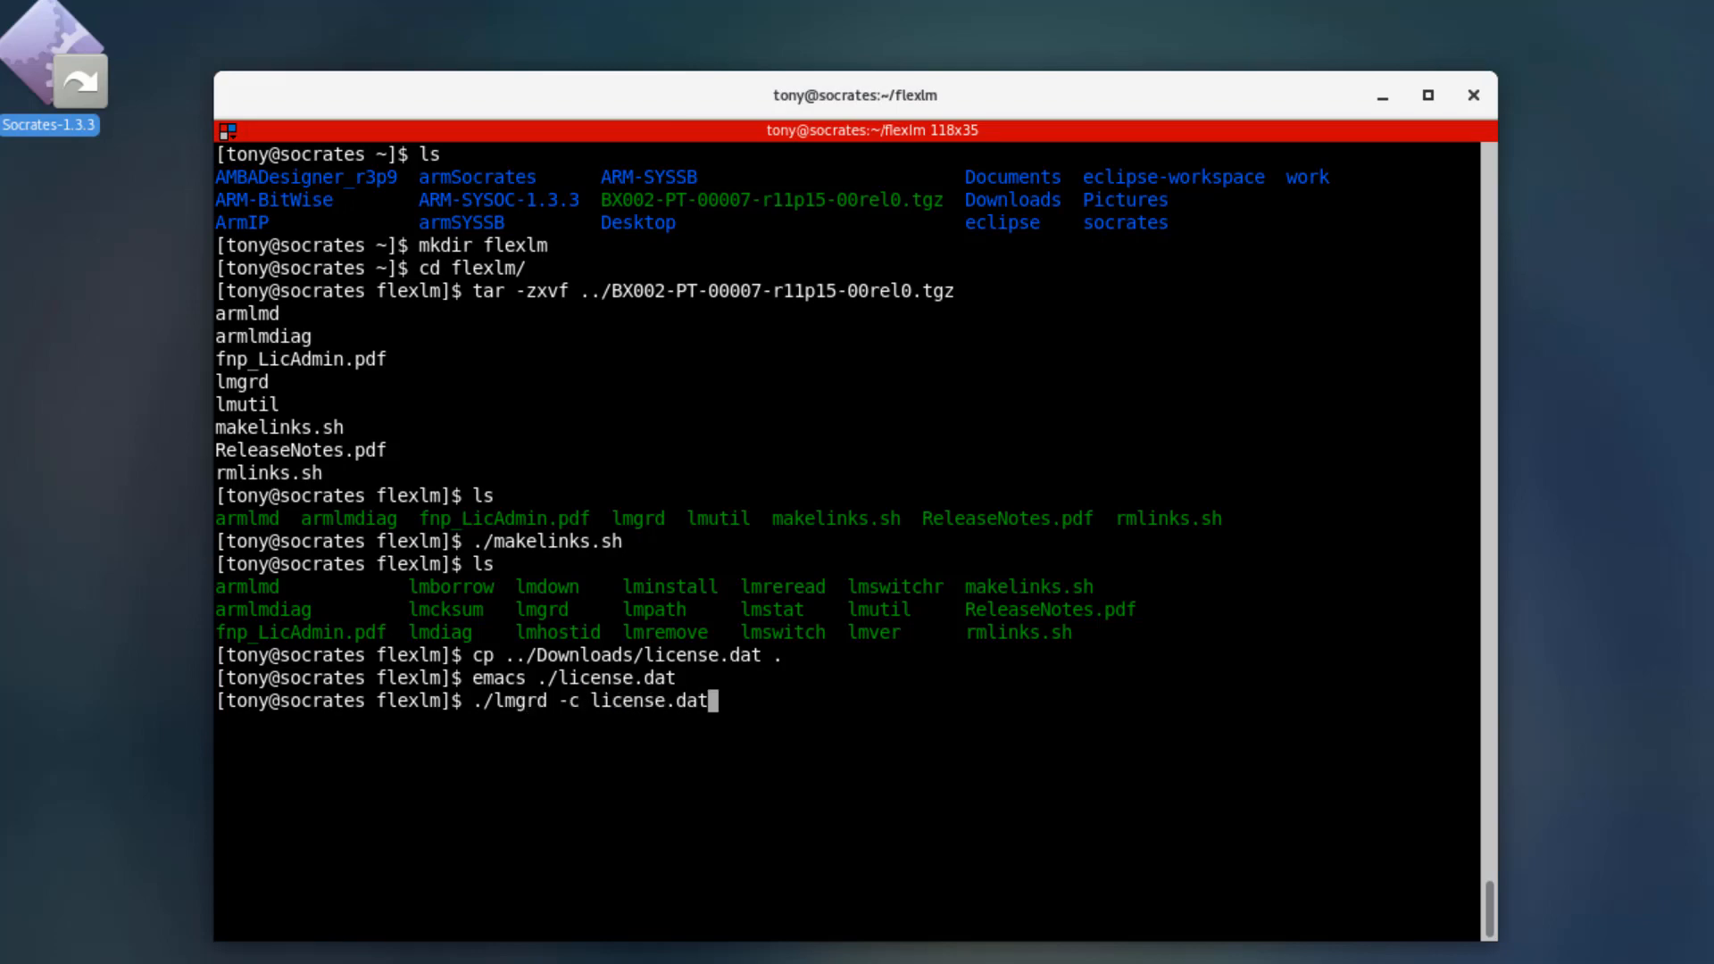
key("Return")
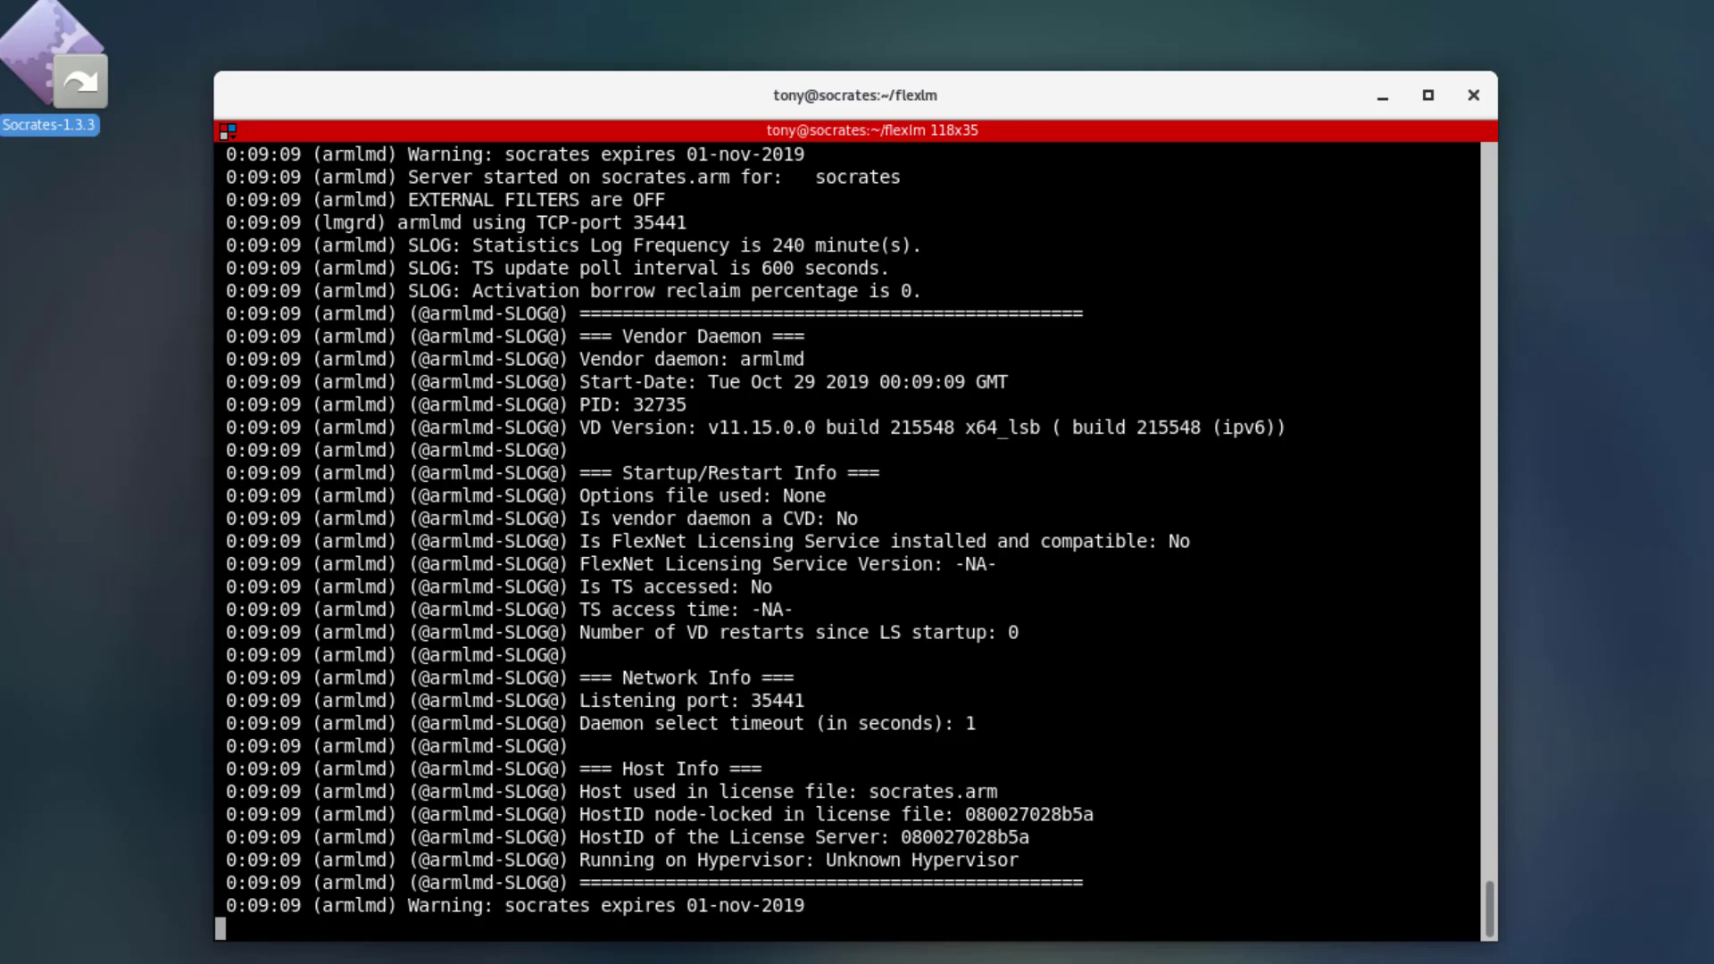
type("export")
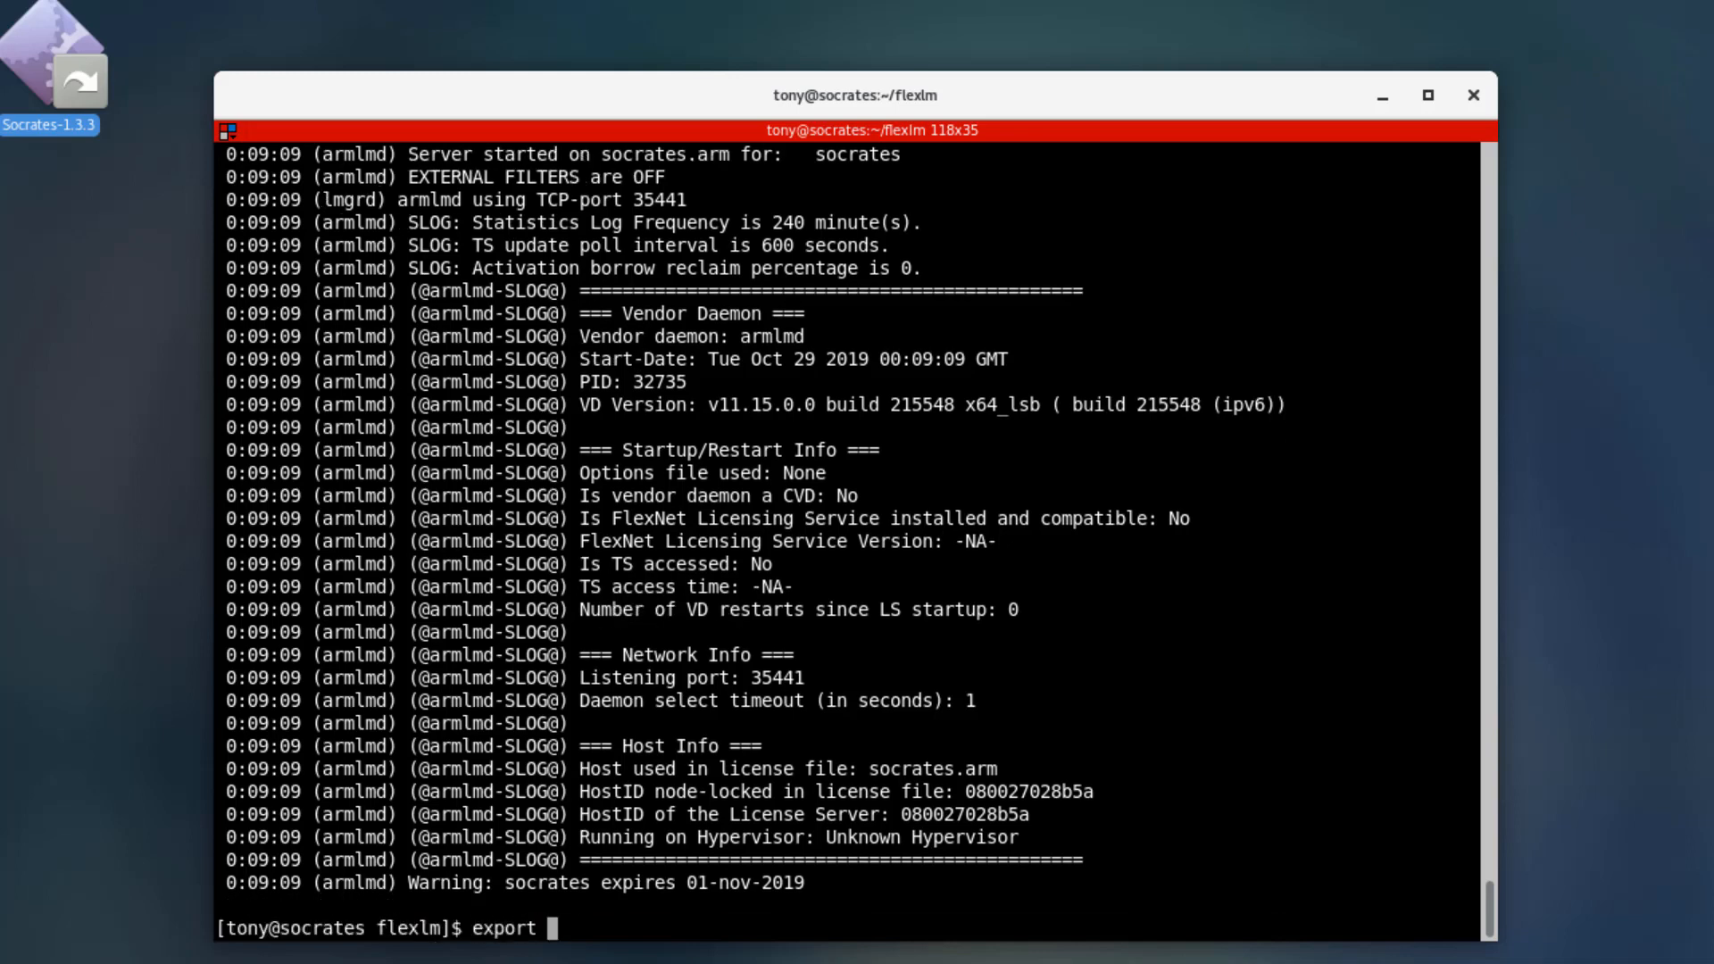
type("ARML")
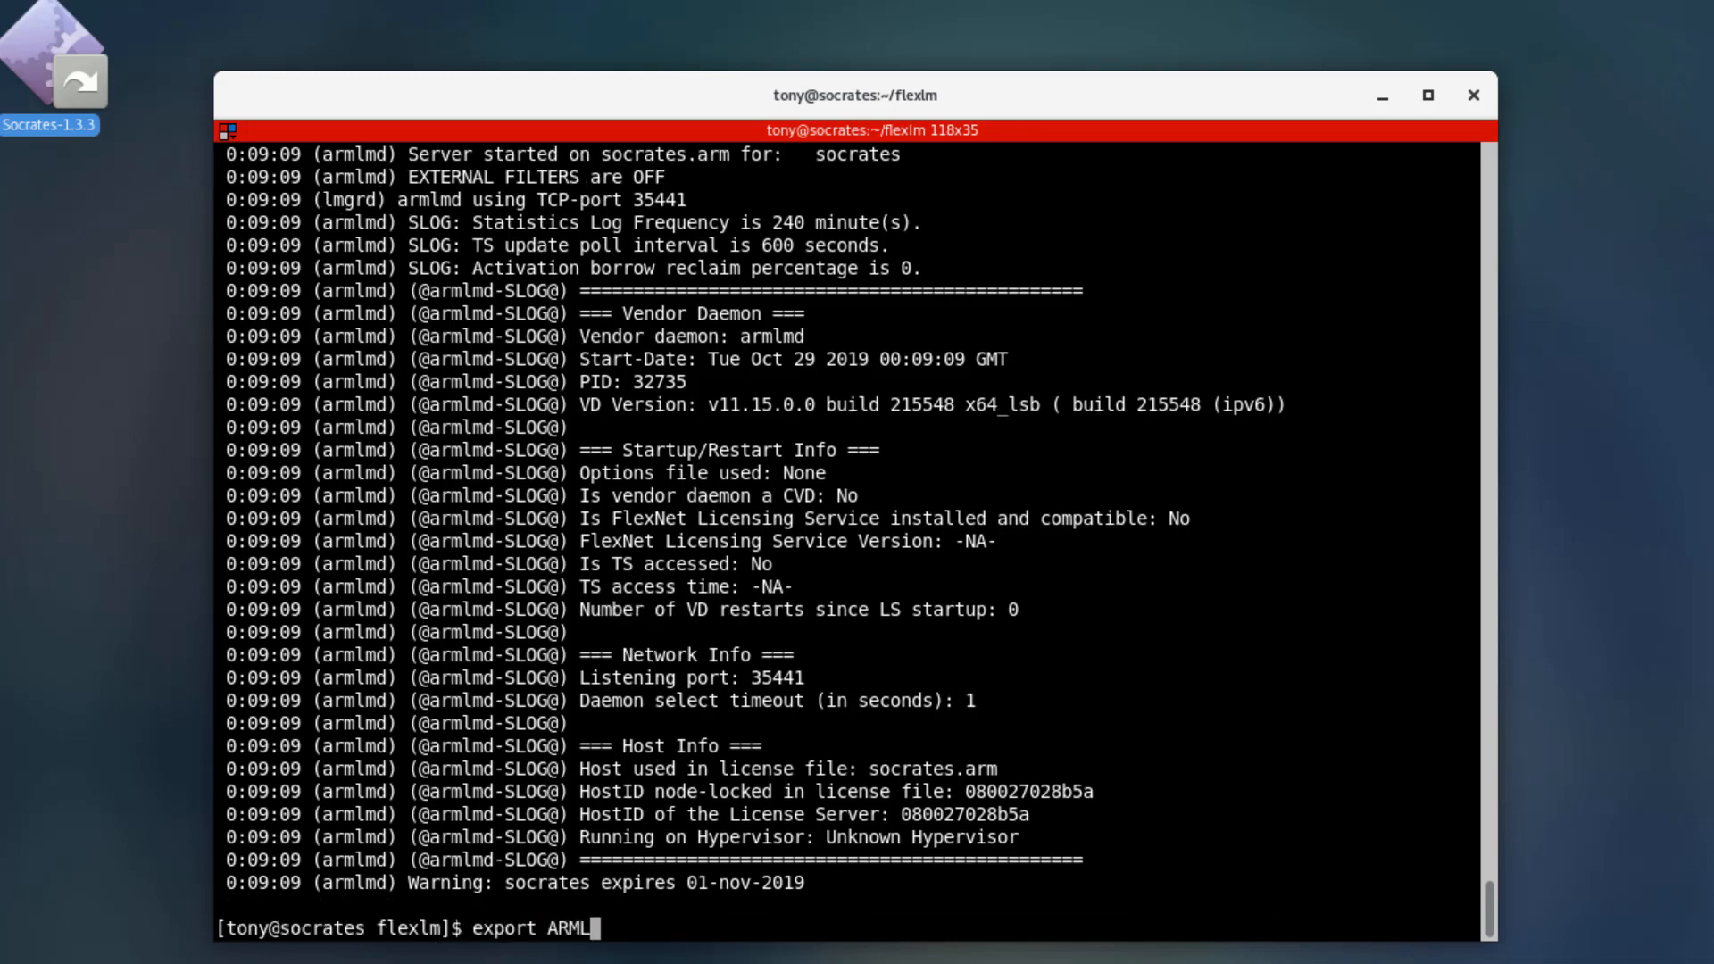
type("M")
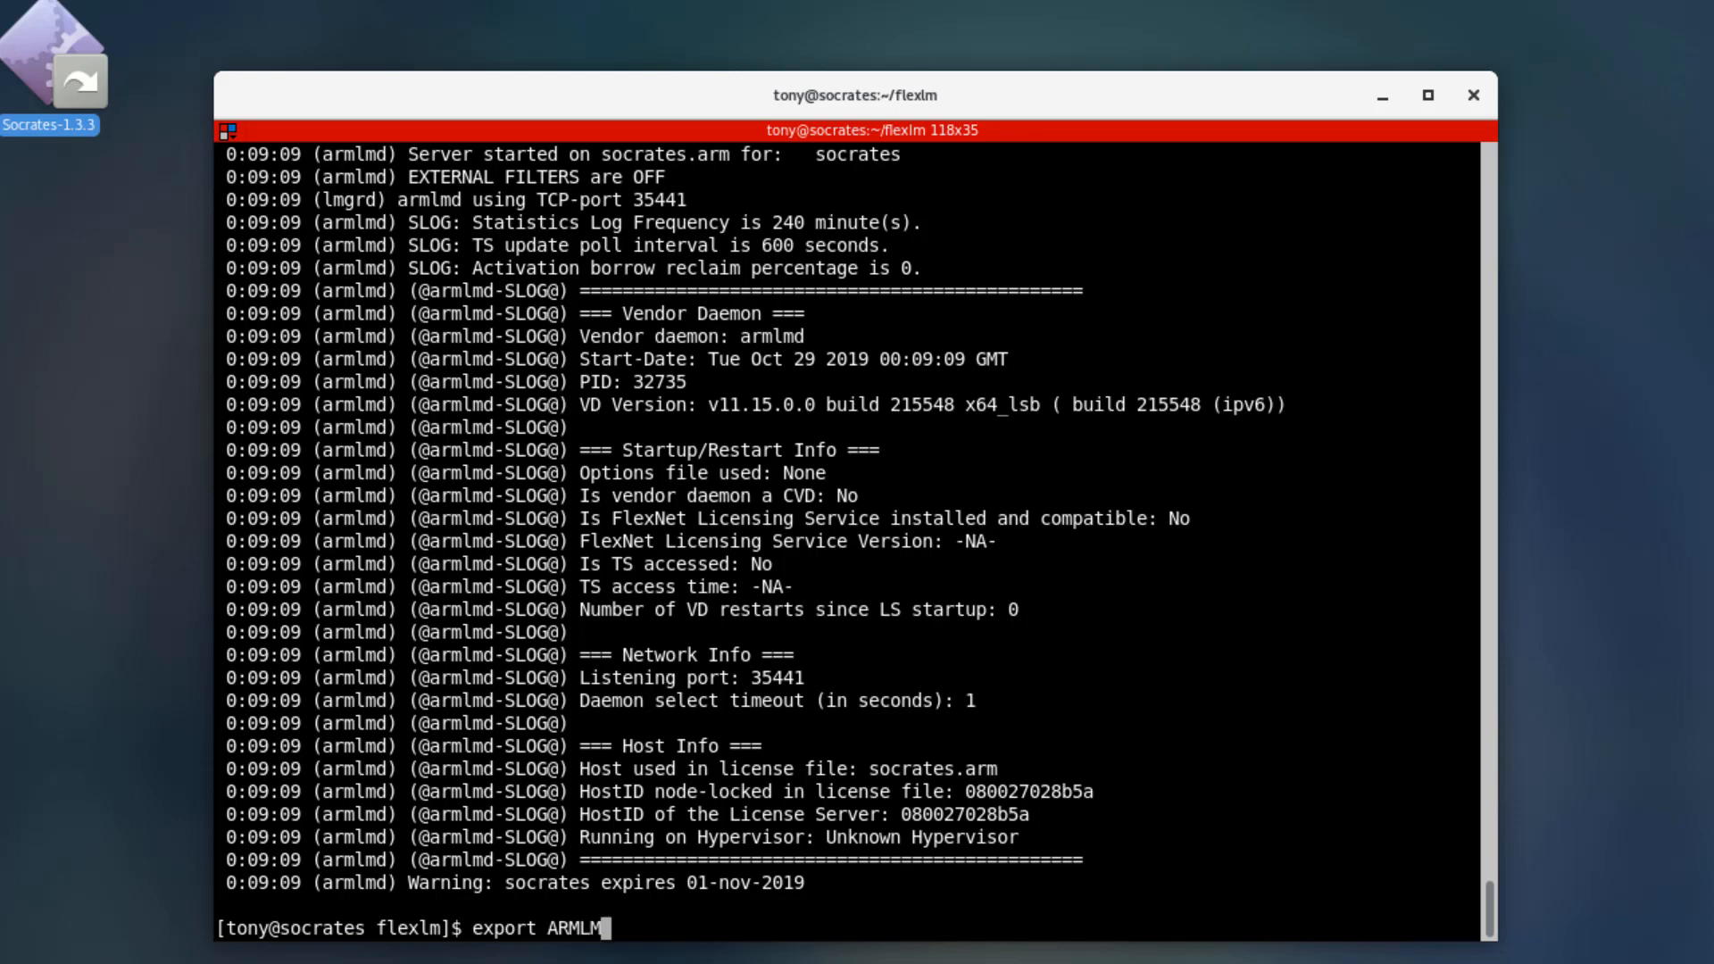
type("_L")
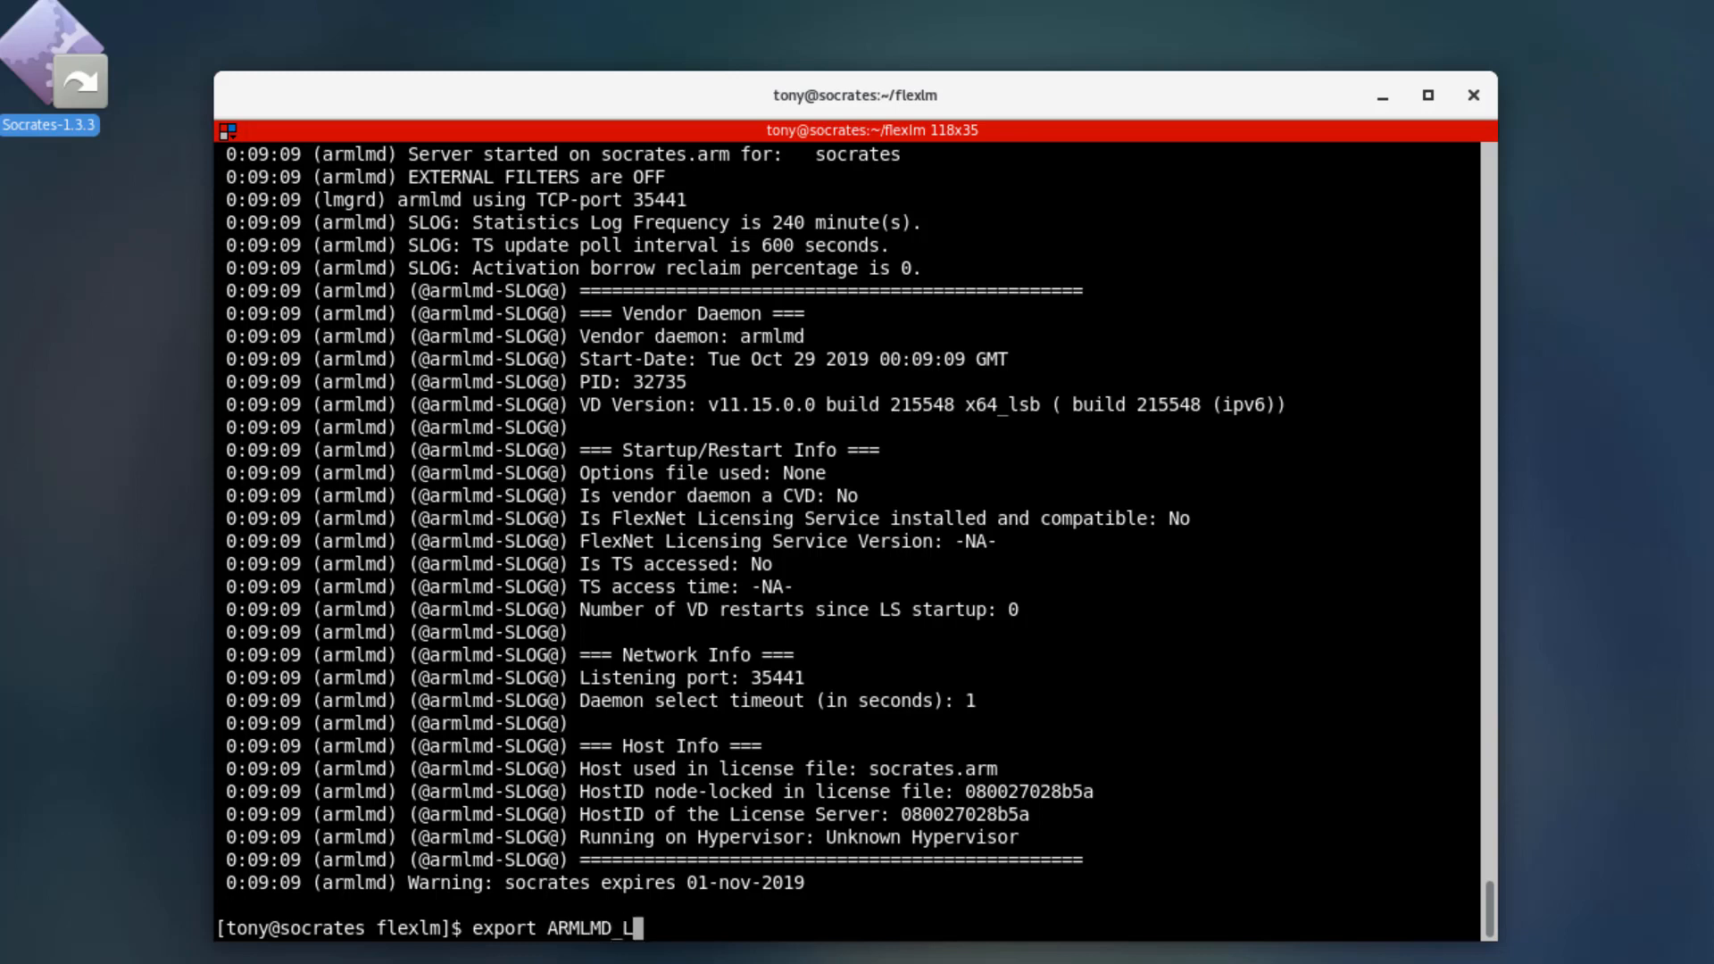
type("ICENSE_FILE")
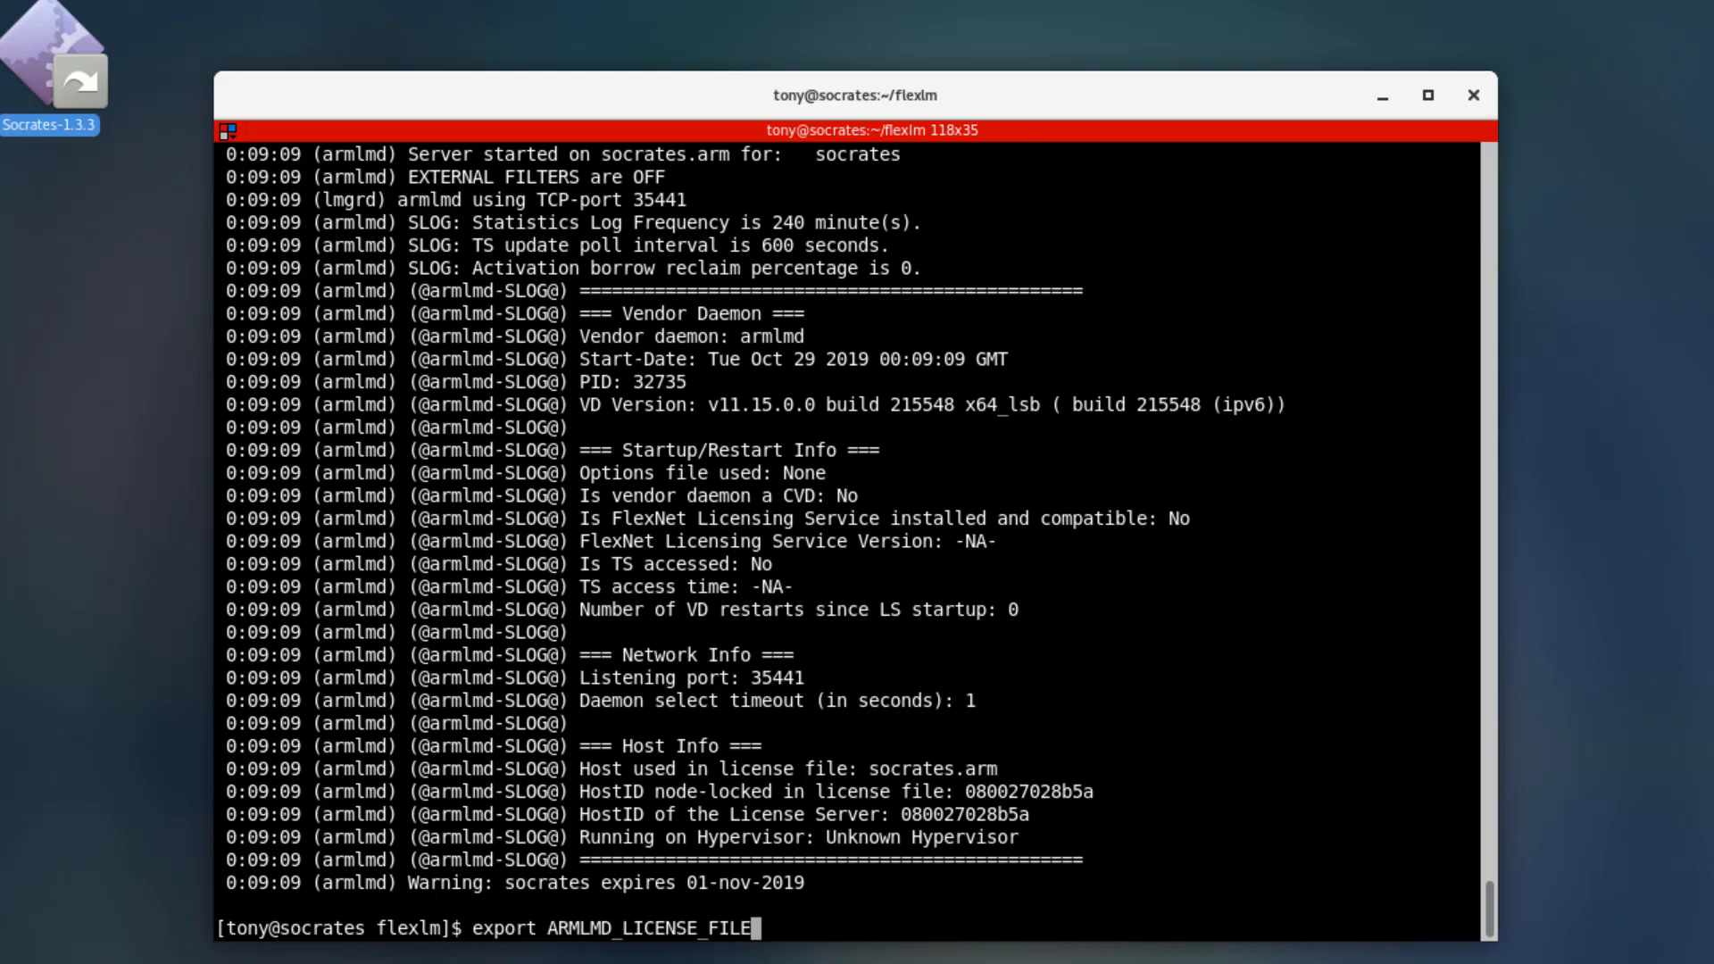
type("=")
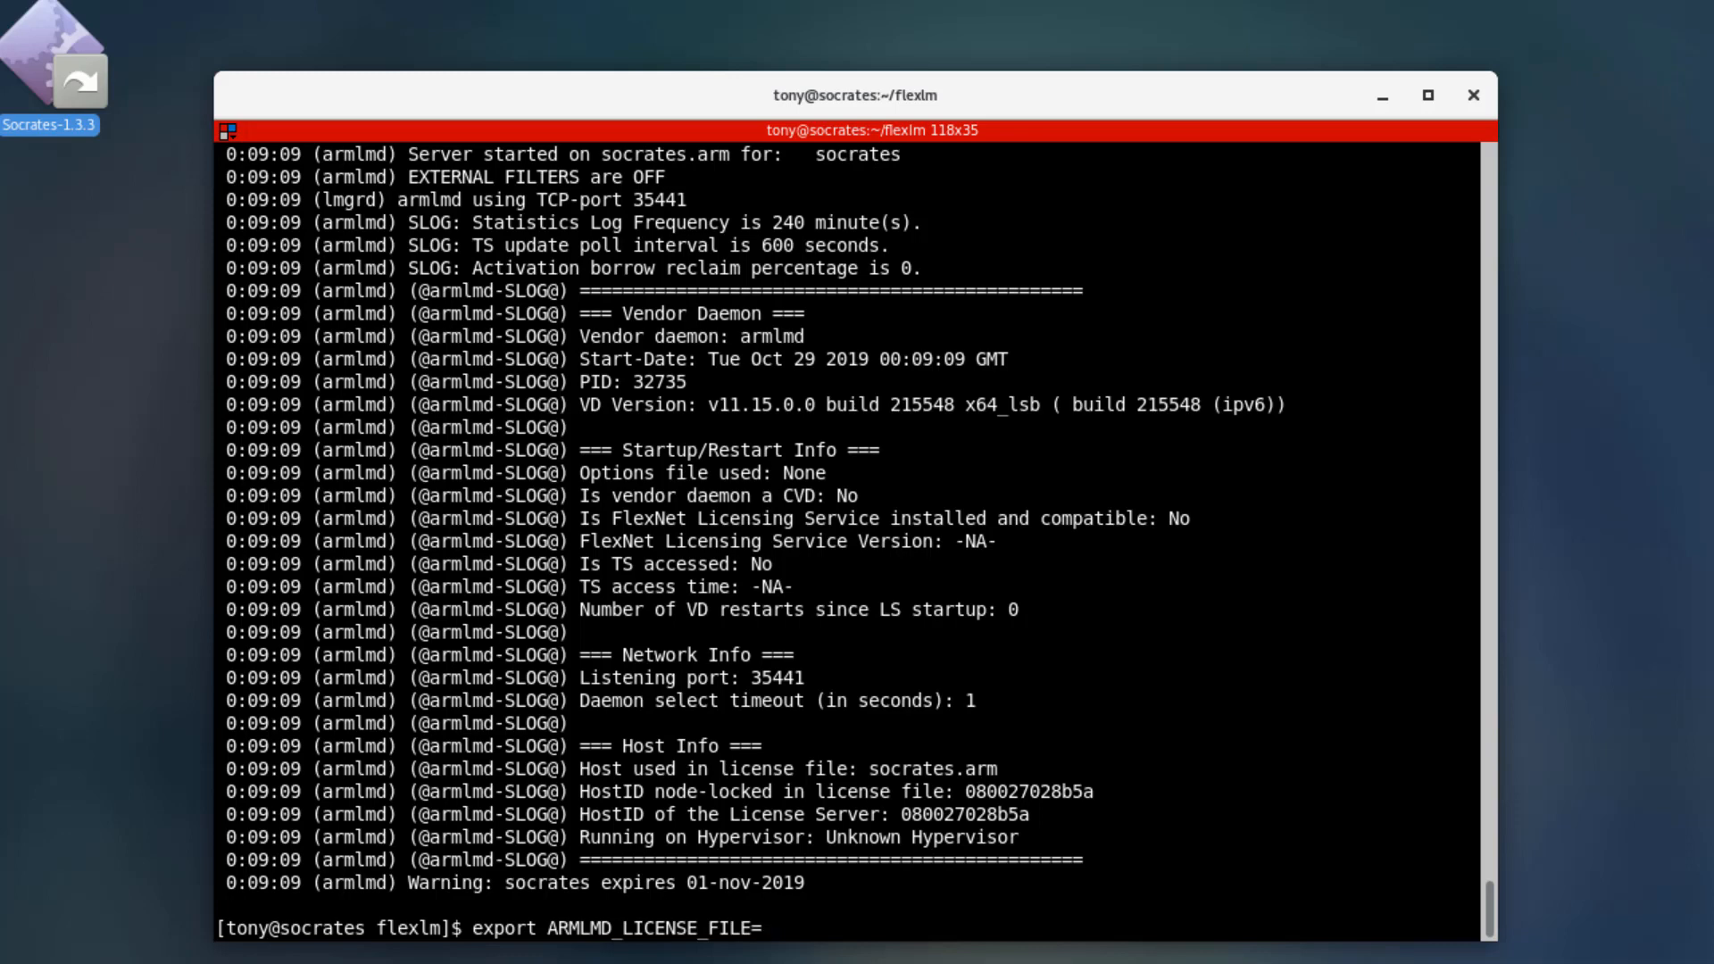
type("27002")
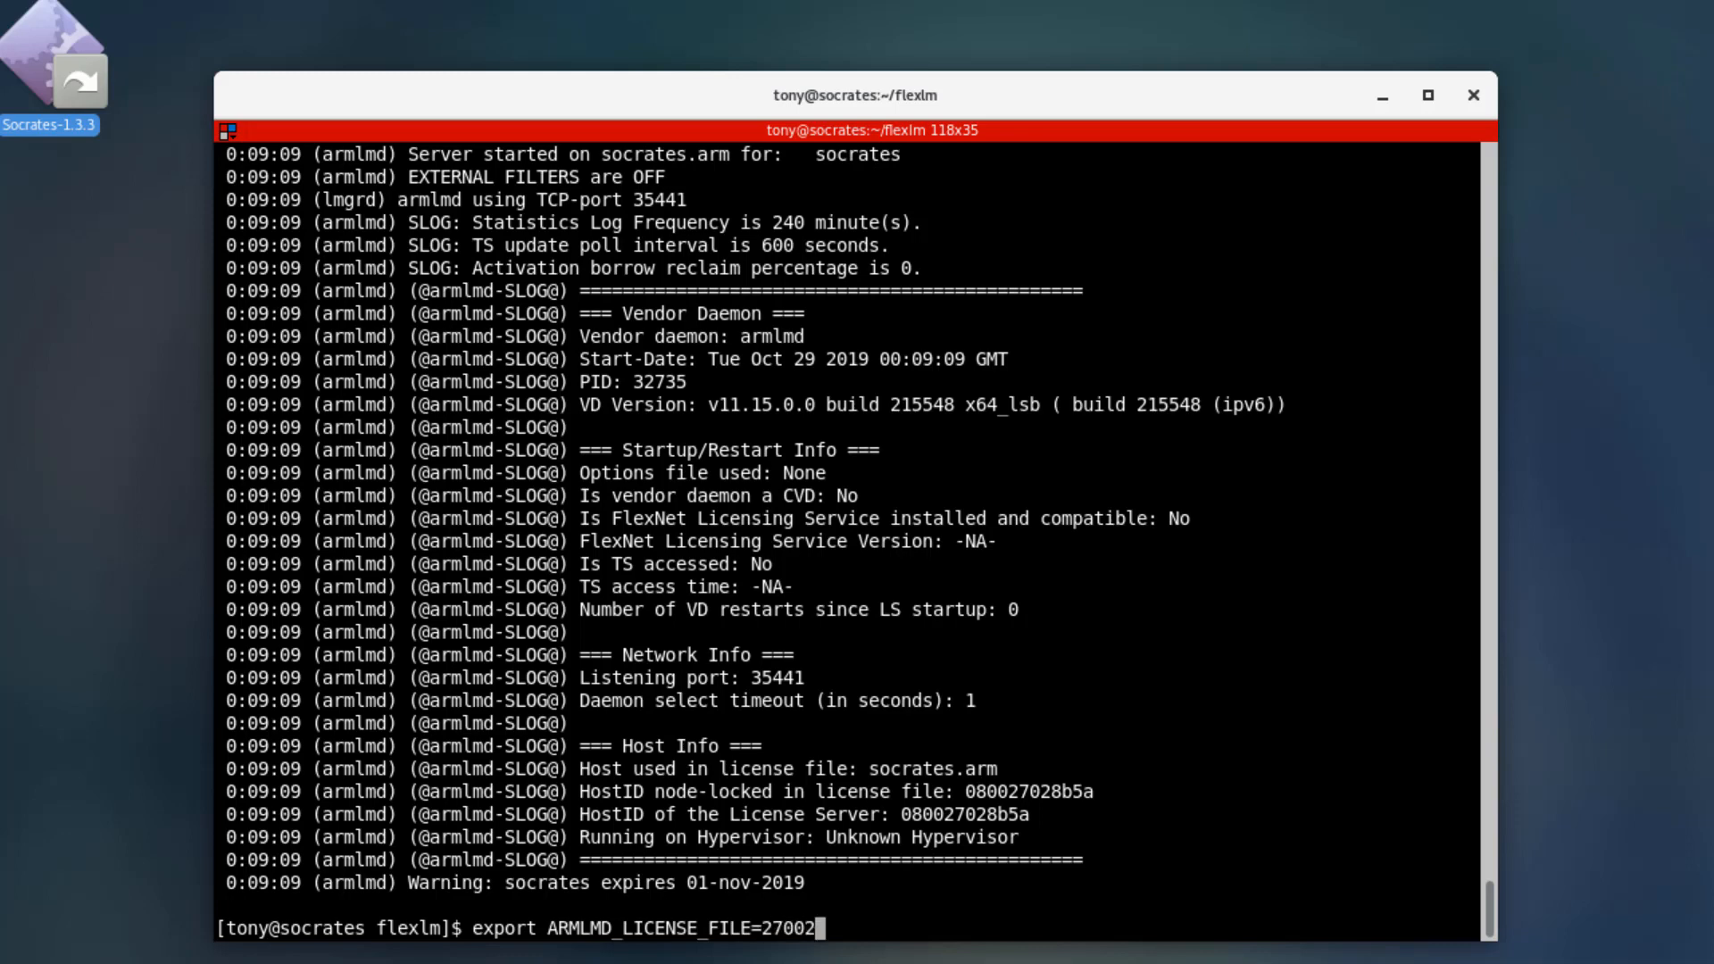
type("@s")
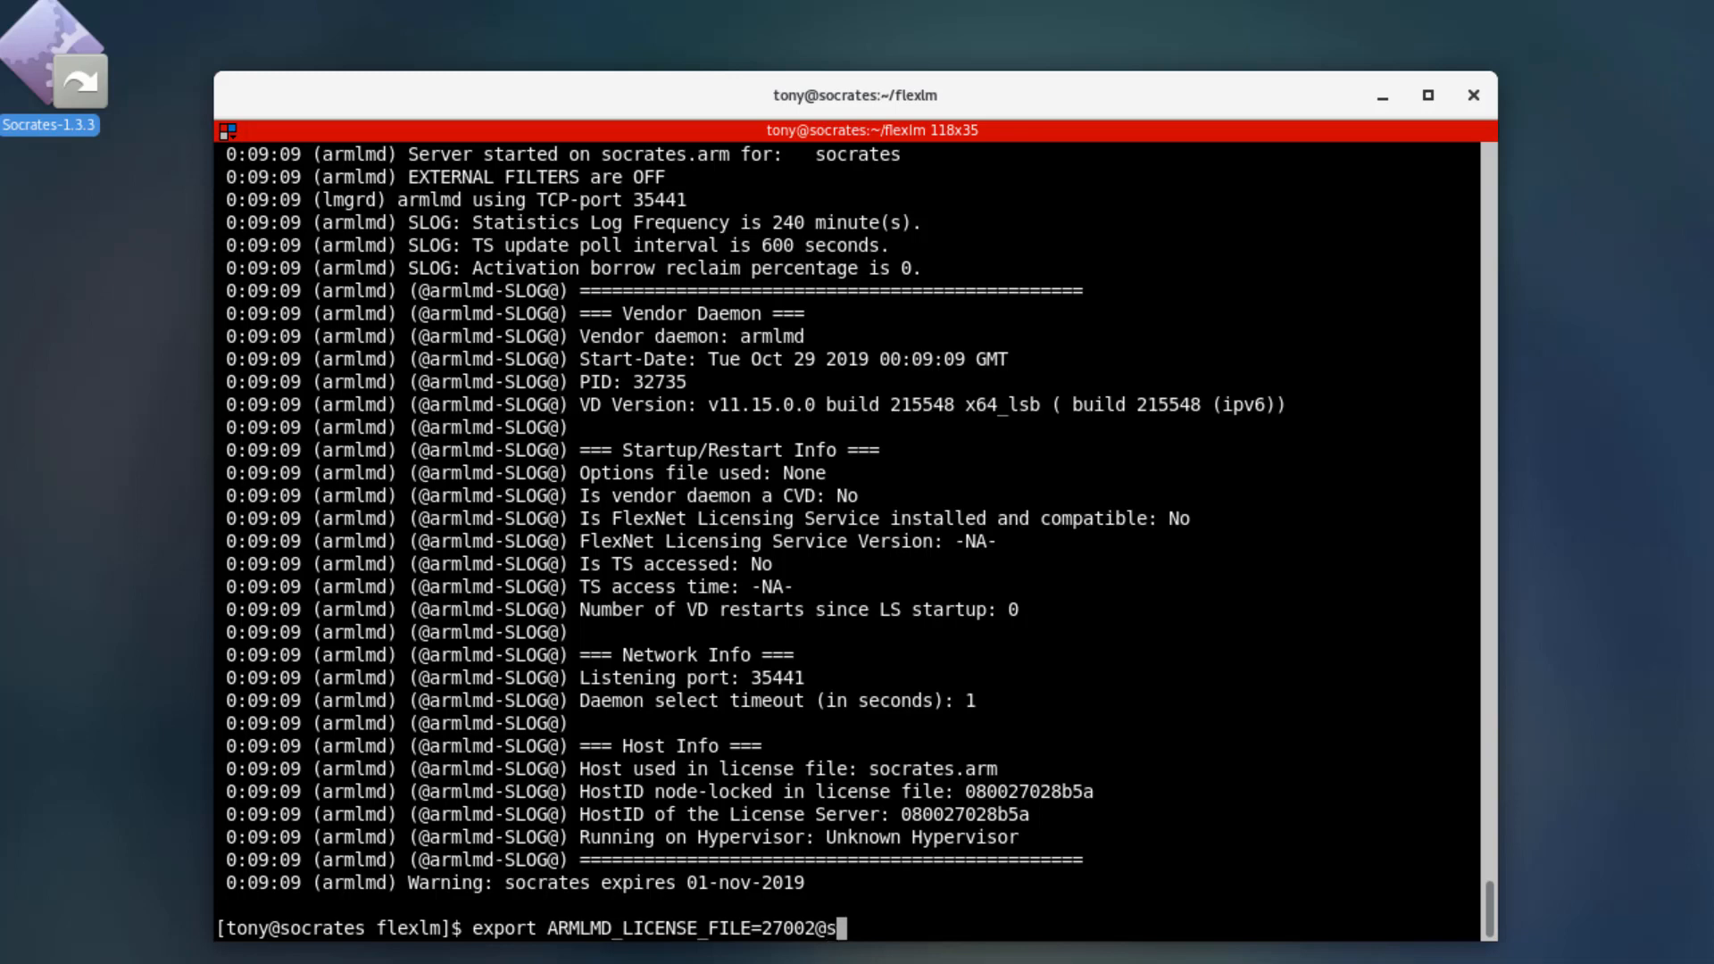
type("ocrates.ar")
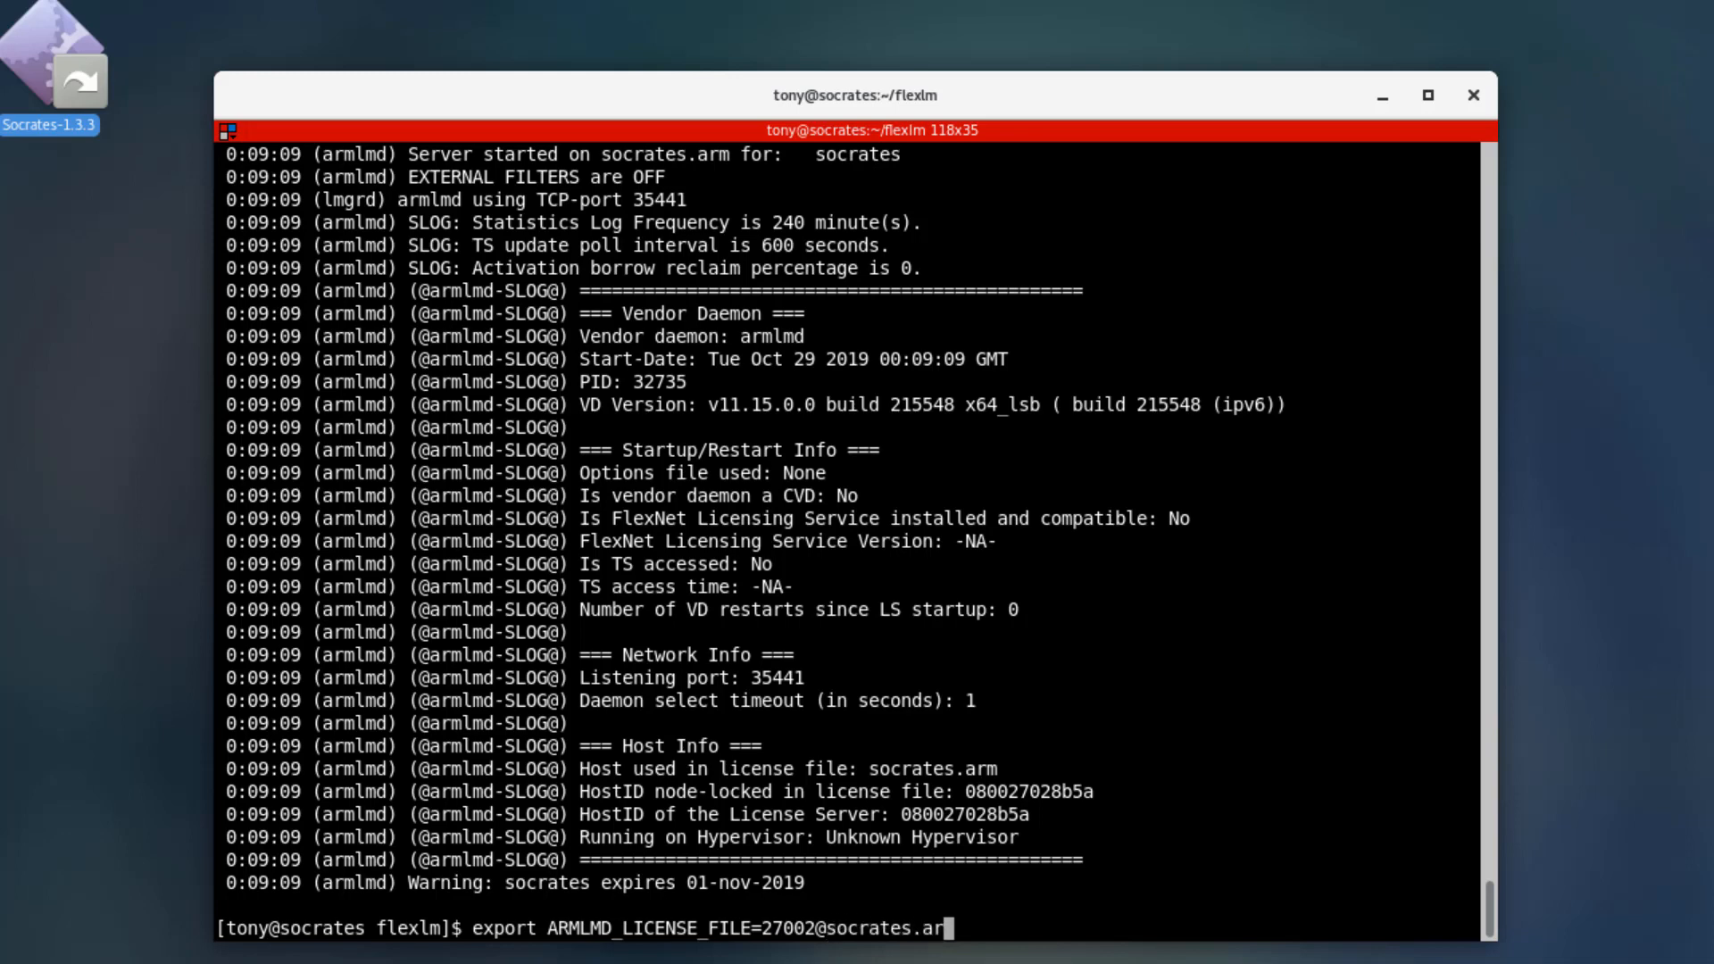
key("Return")
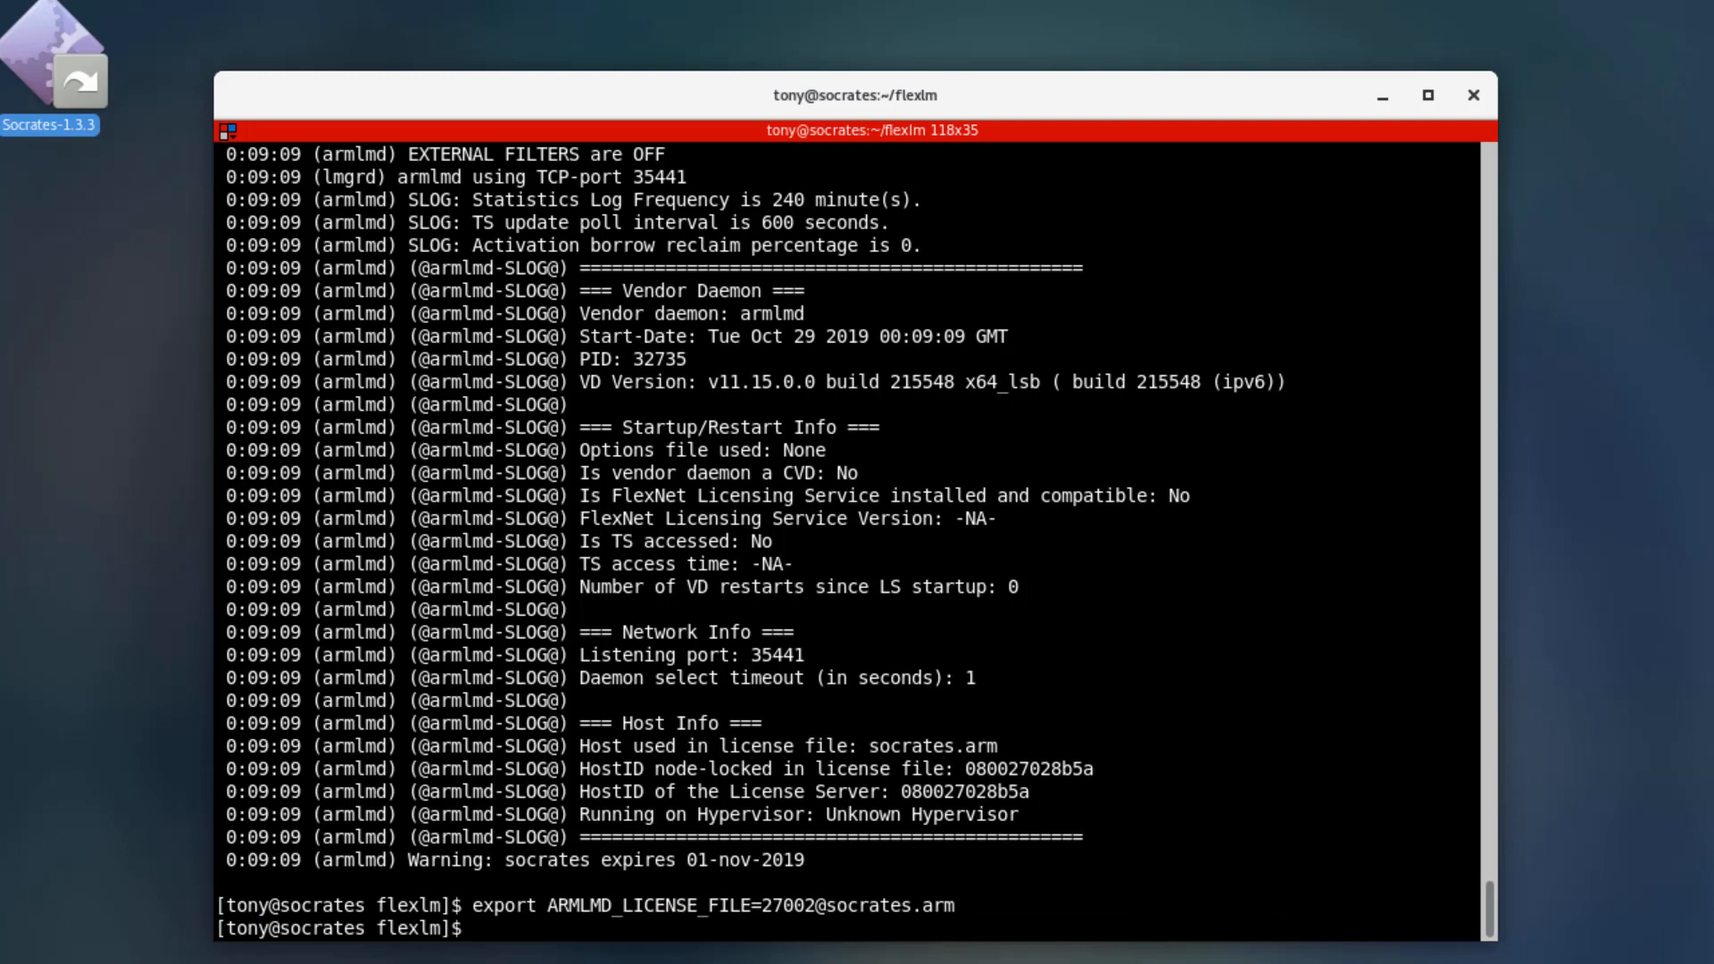
Run the ARM-SYSOC-1.3.3 checkInstallation.sh health check script.
type("../ARM-SYSOC-1.3.3/etc/install/health_check/checkInstallation.sh")
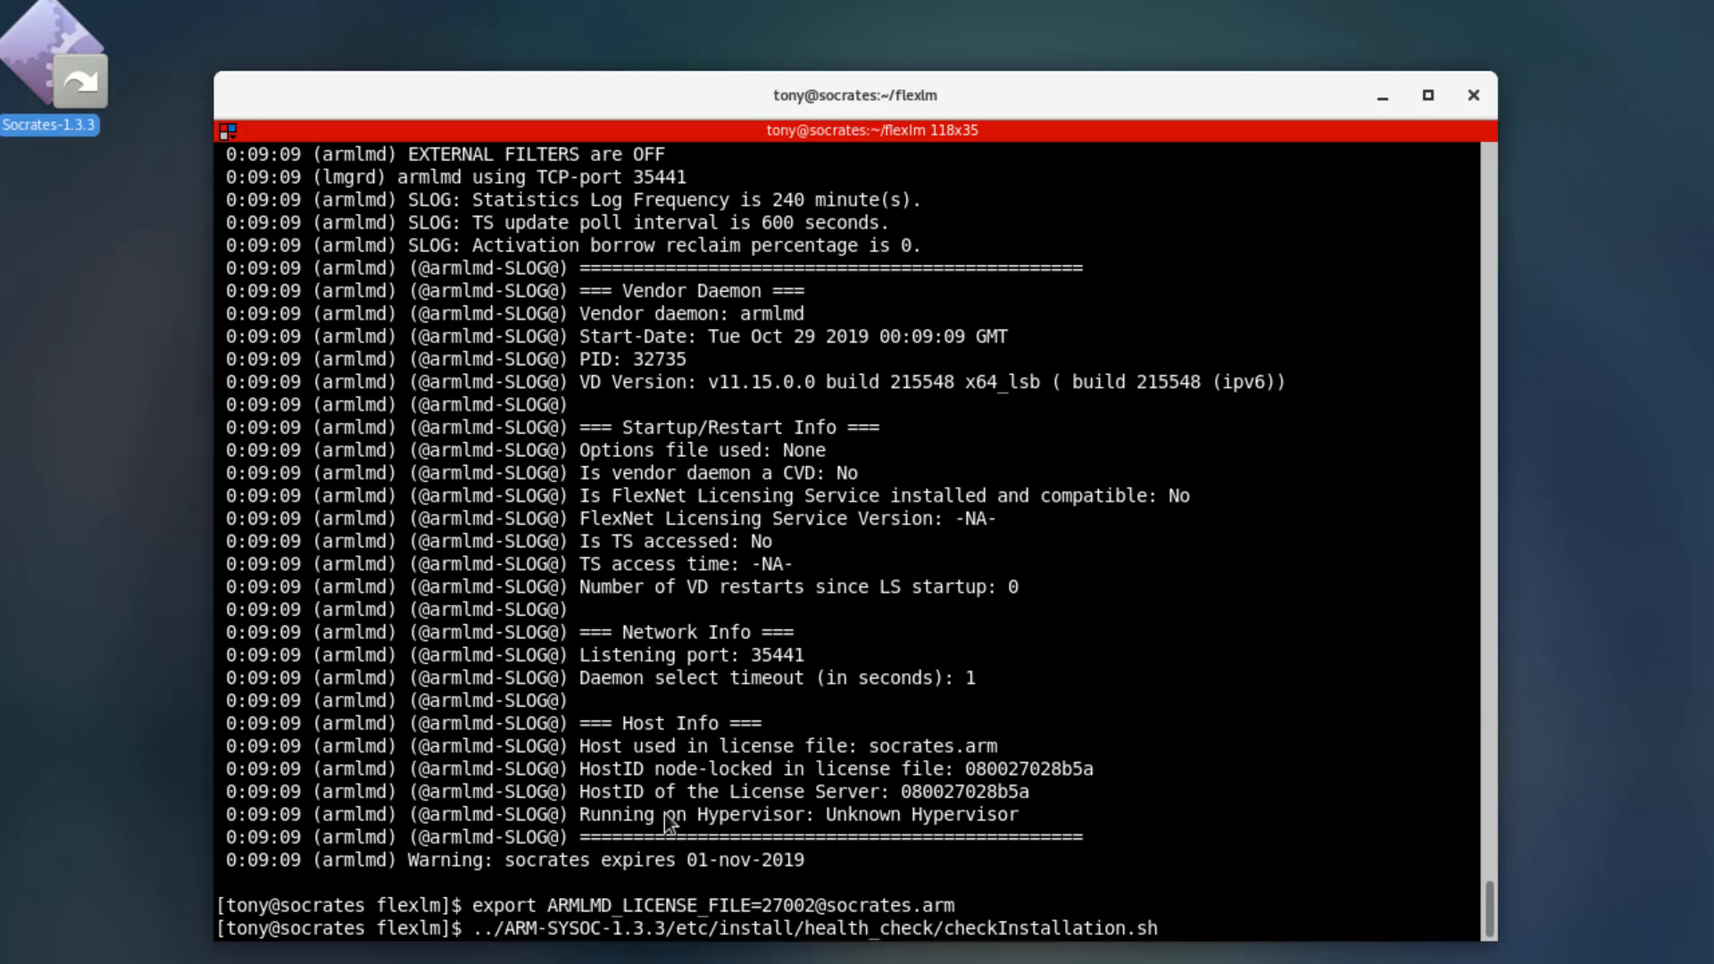
mouse_move(1162, 928)
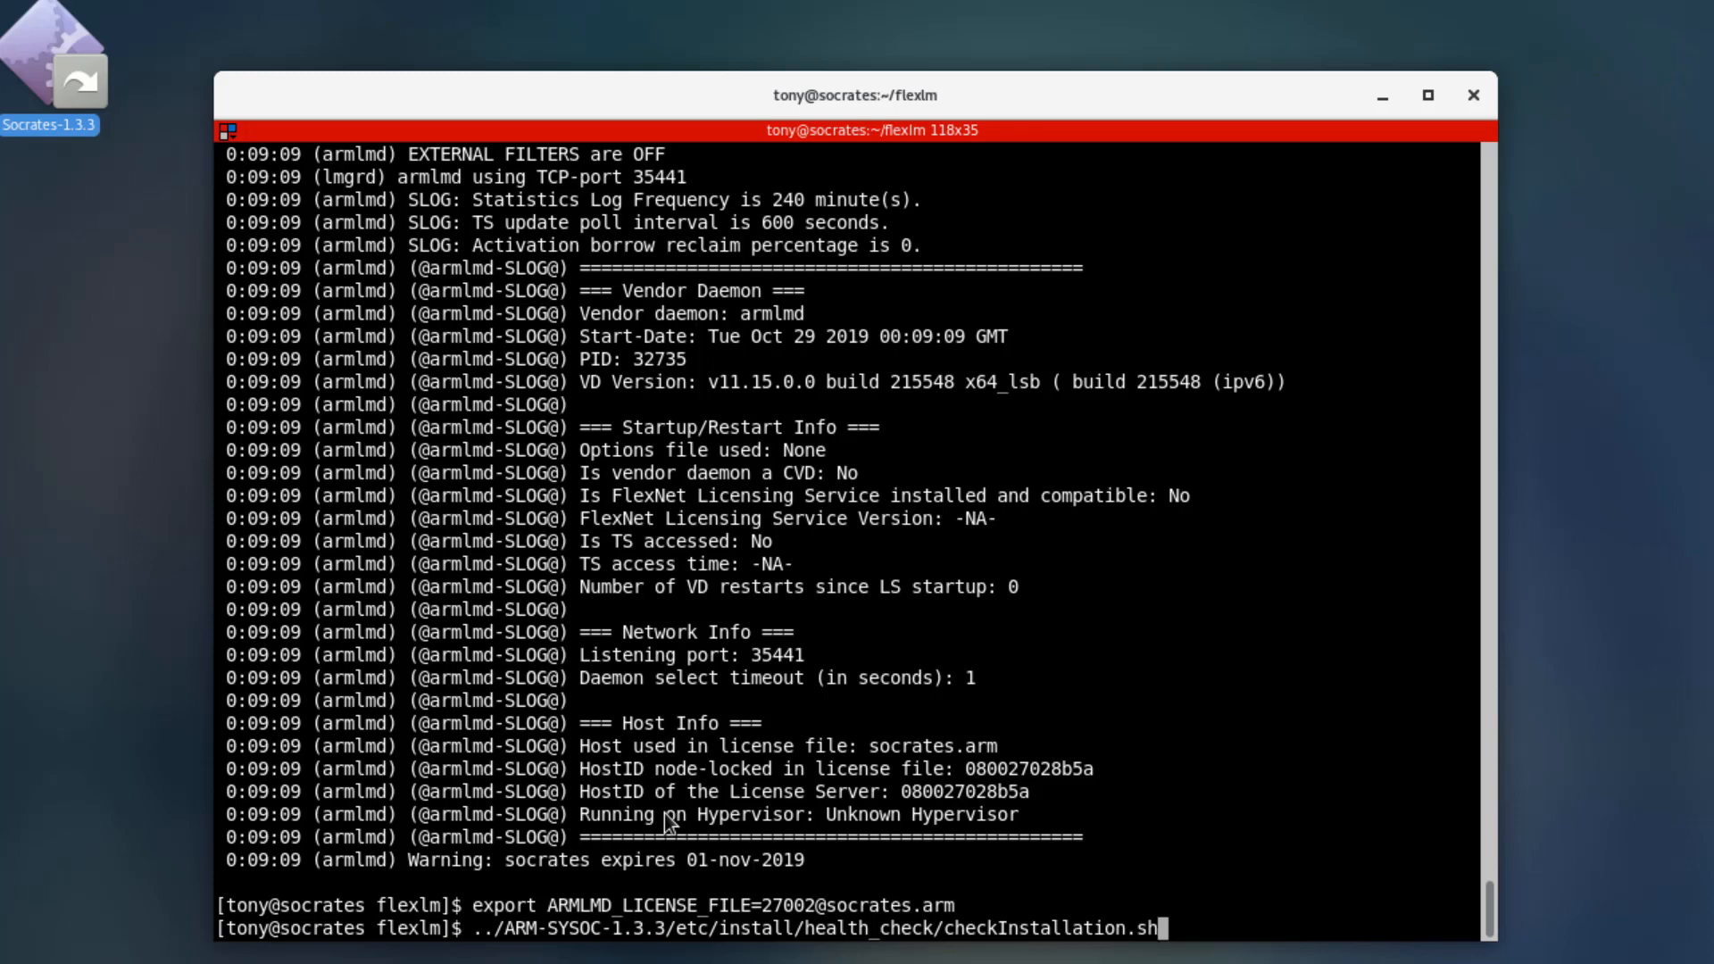
key("Return")
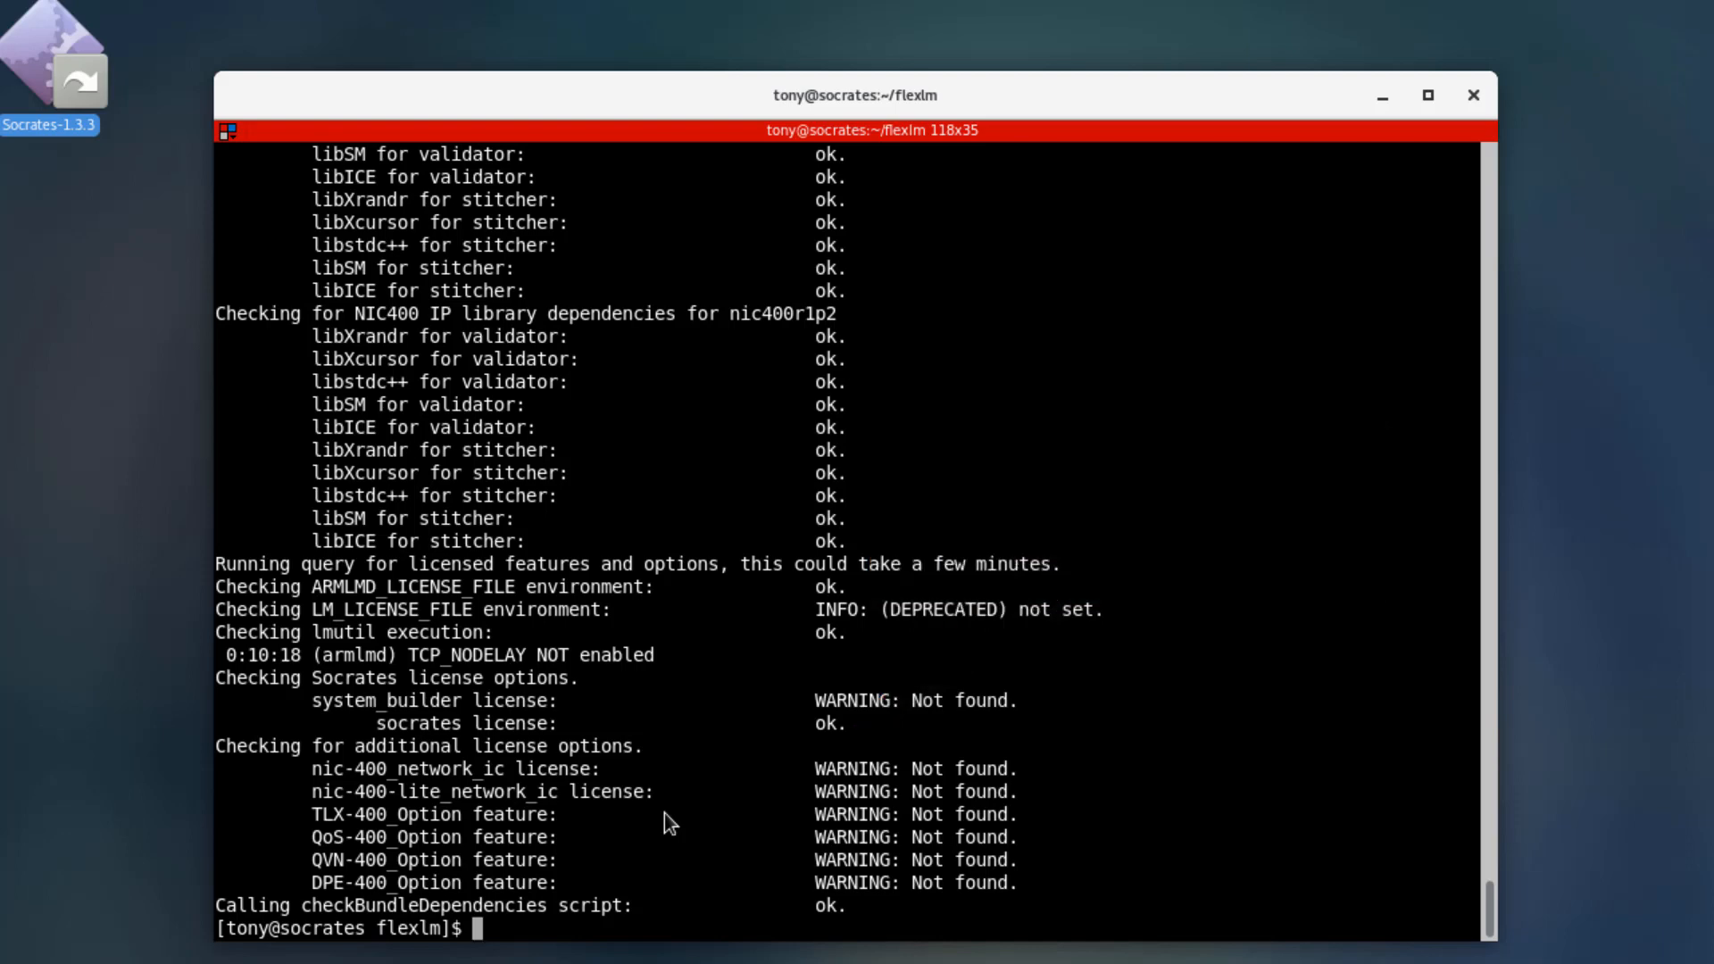
Shut down the license server with ./lmdown -c license.dat and confirm.
type(".")
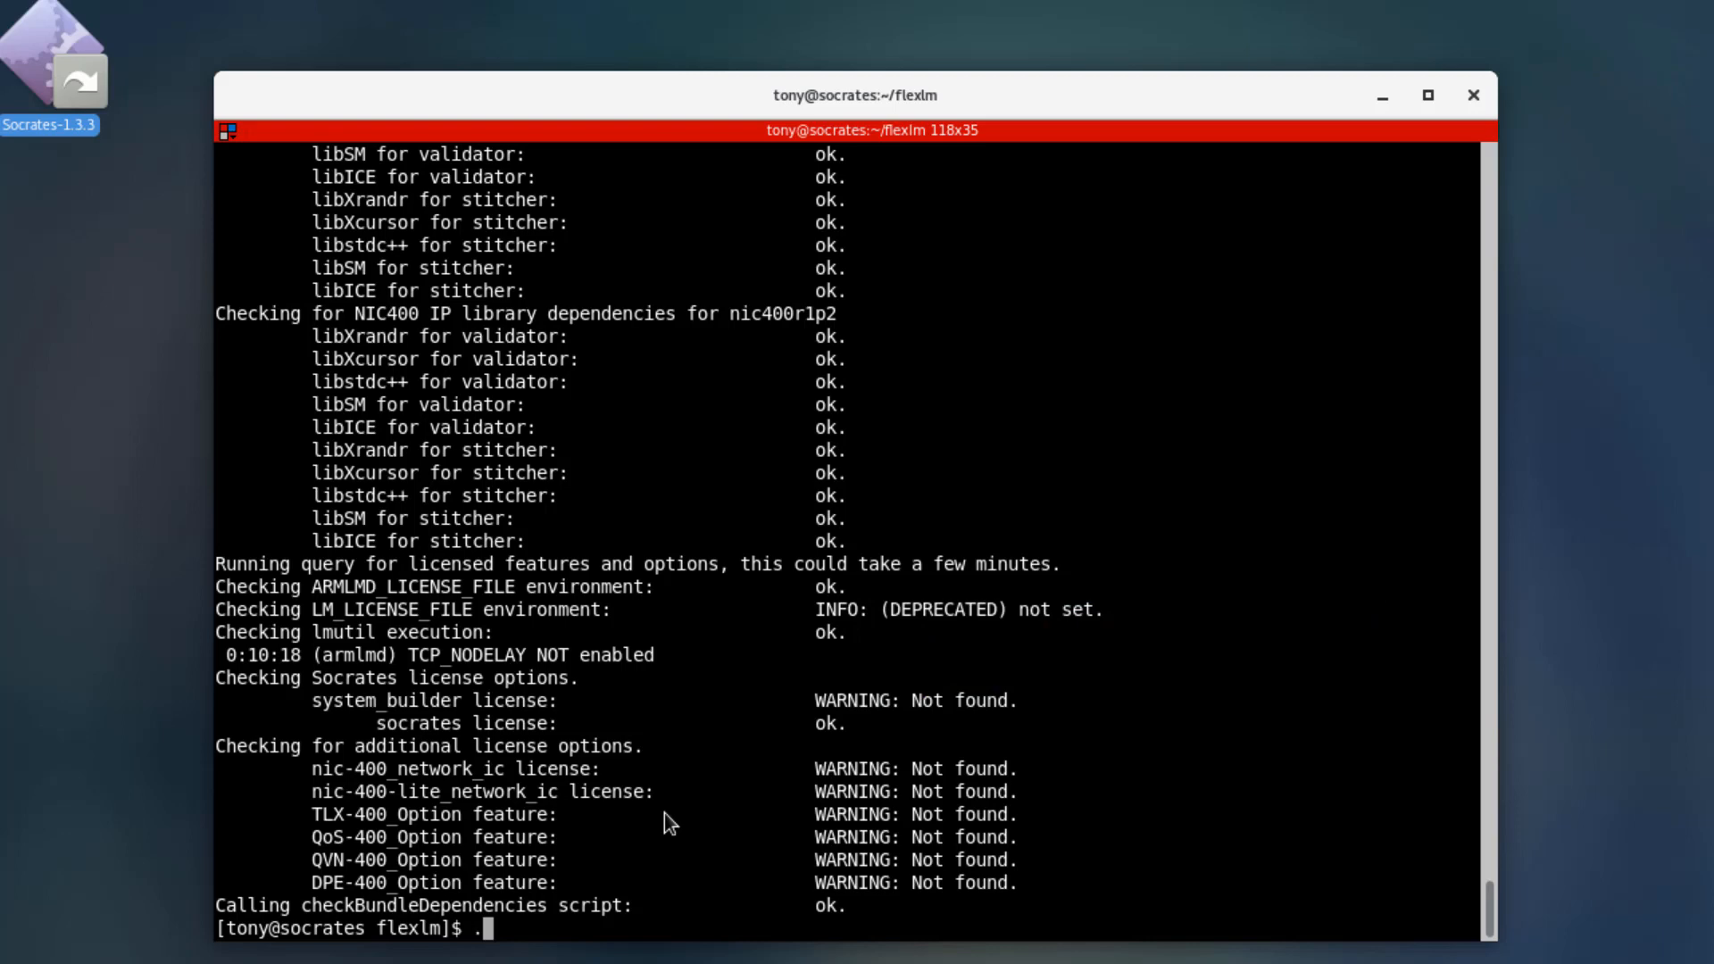
type("/lmdown -c license.dat")
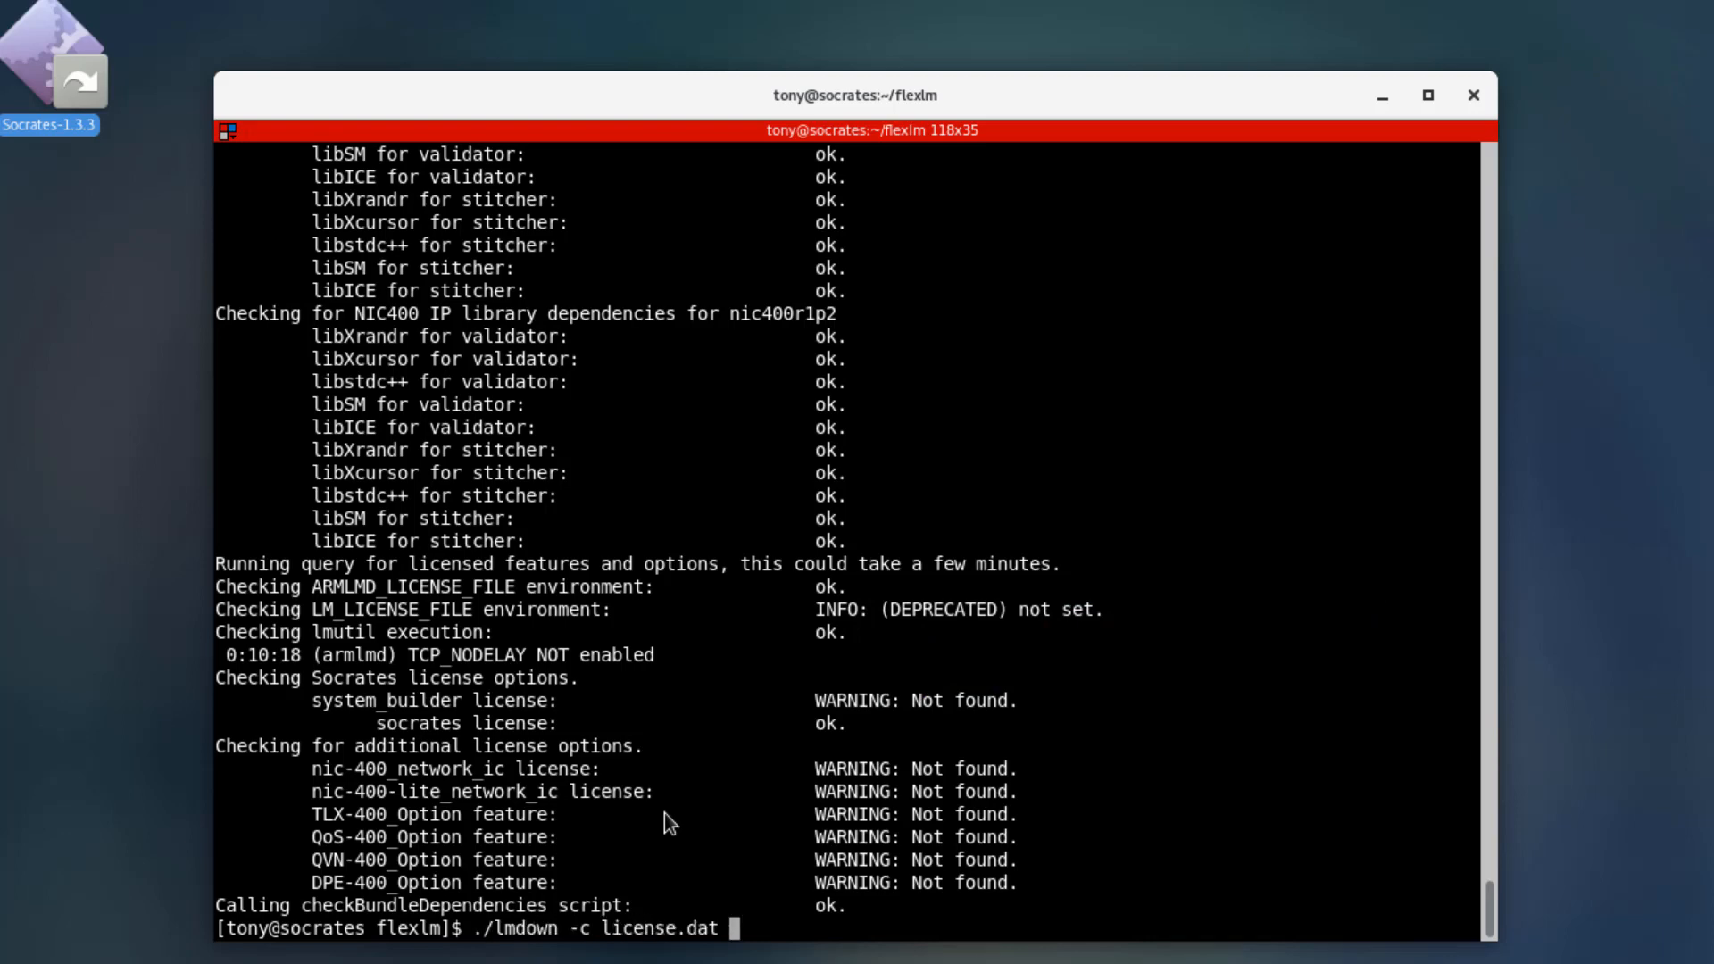
key("Return")
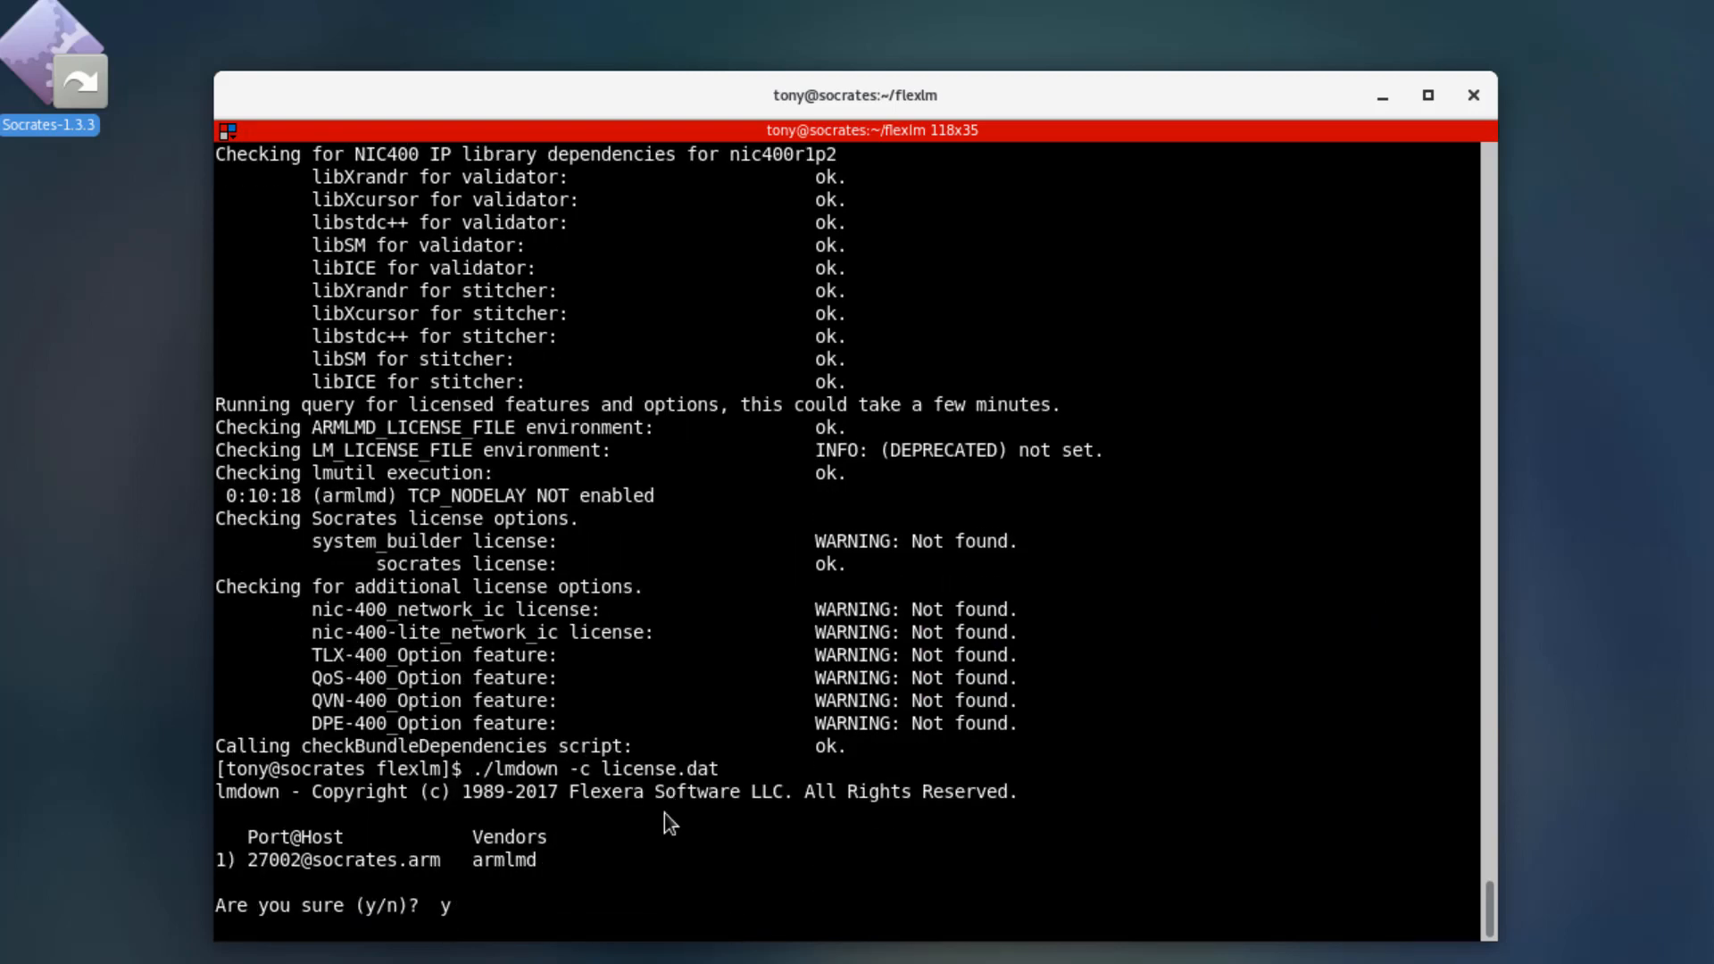
key("Return")
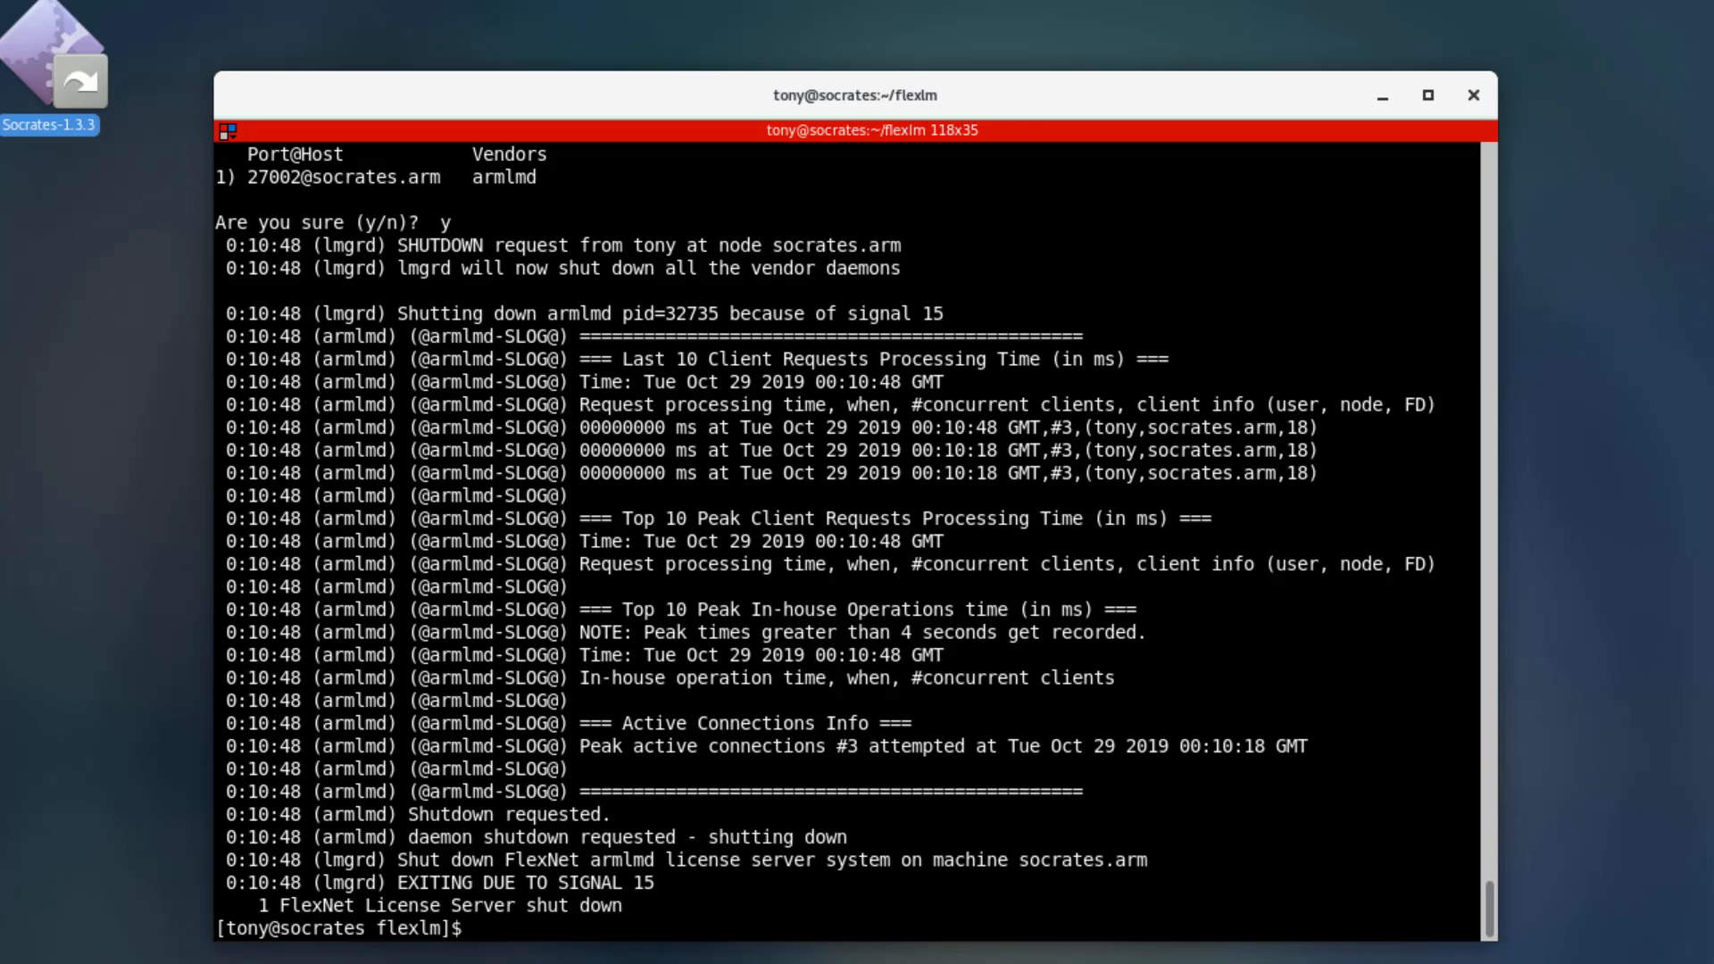
type("su")
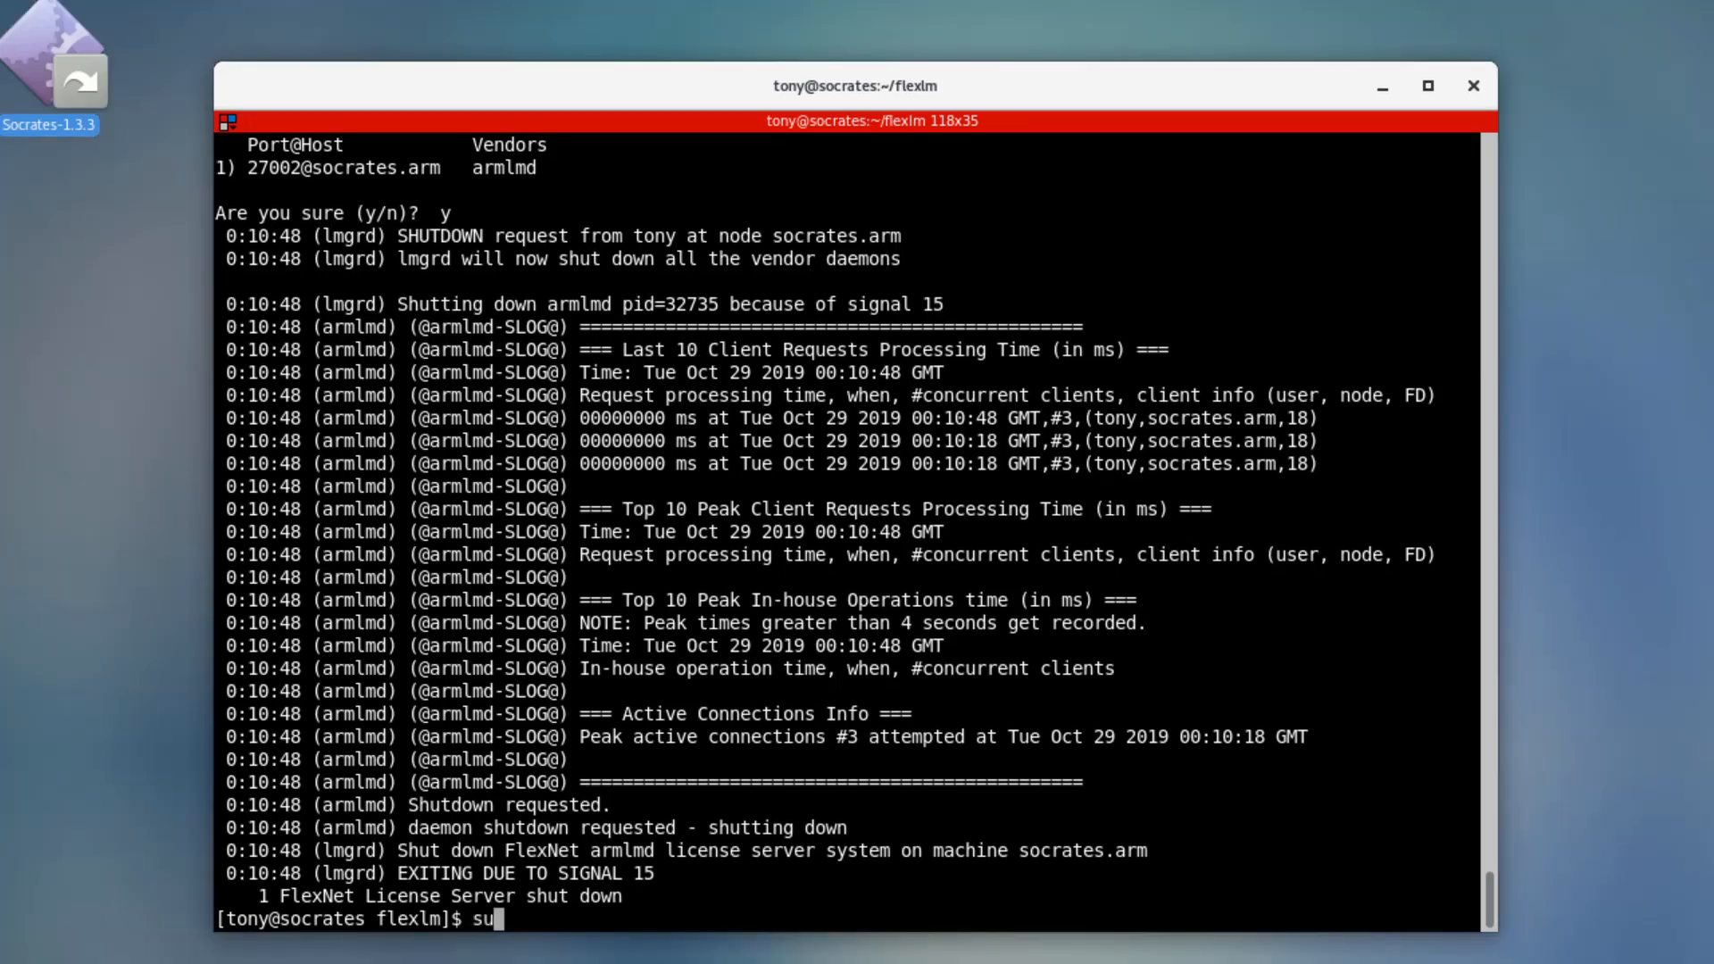
Switch to root and open /etc/systemd/system/flexlm.service in Emacs.
key("Return")
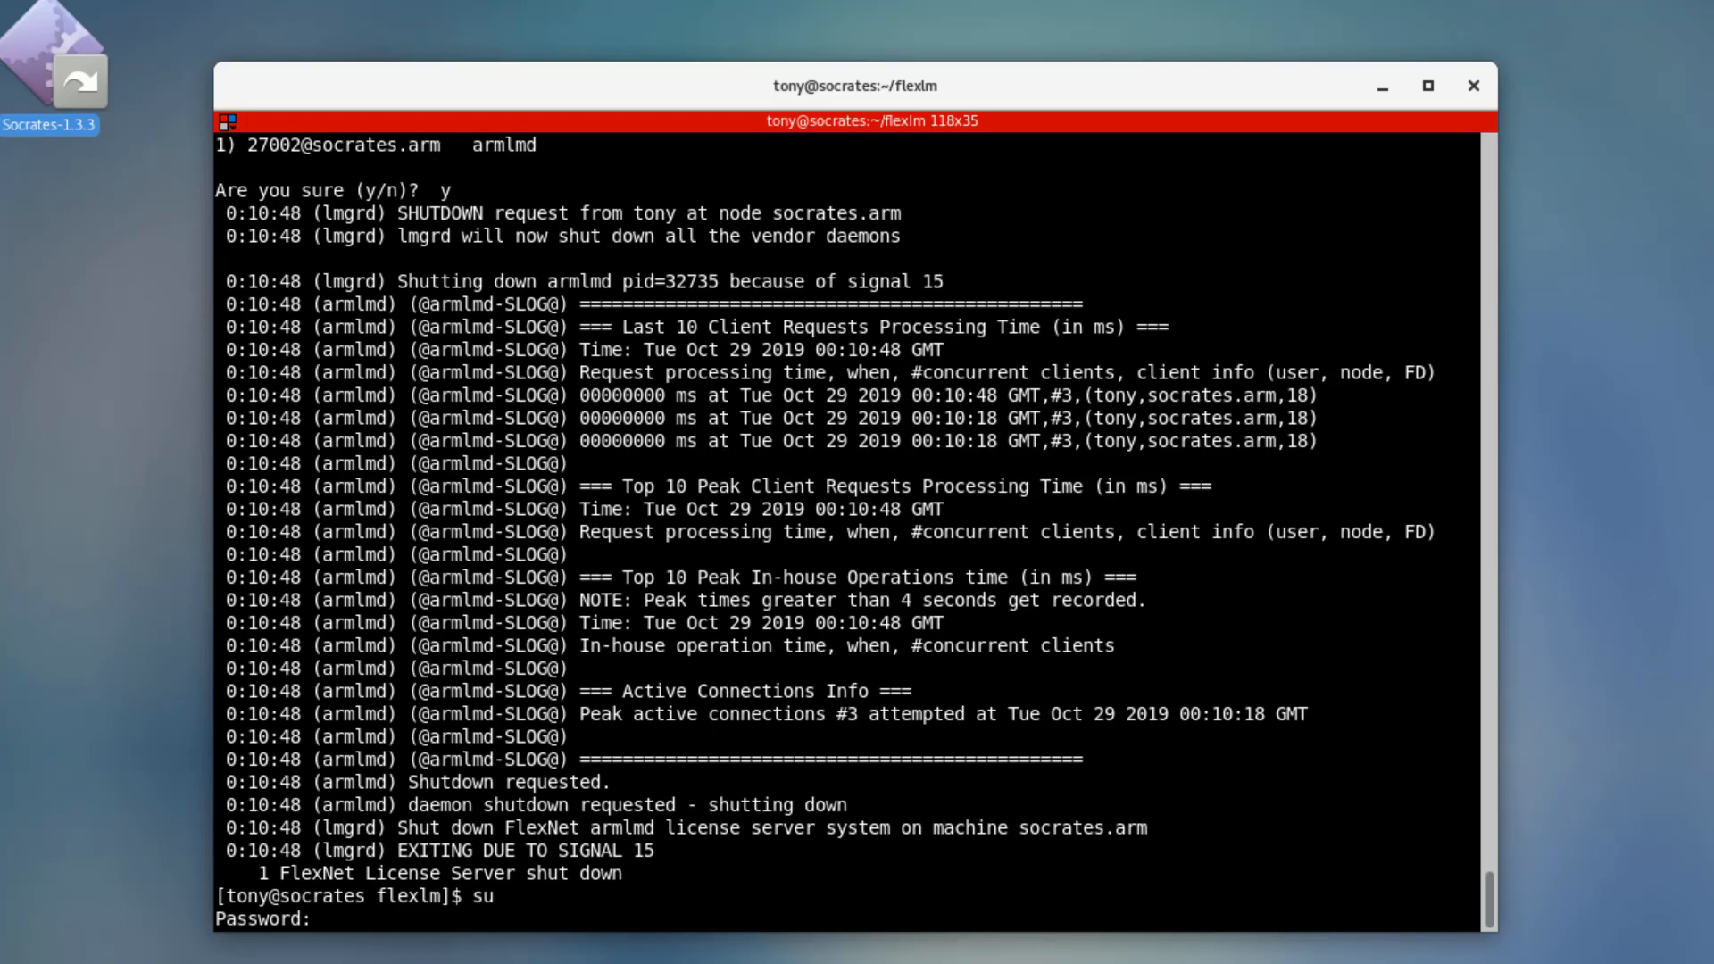
type("es flexlm]# e")
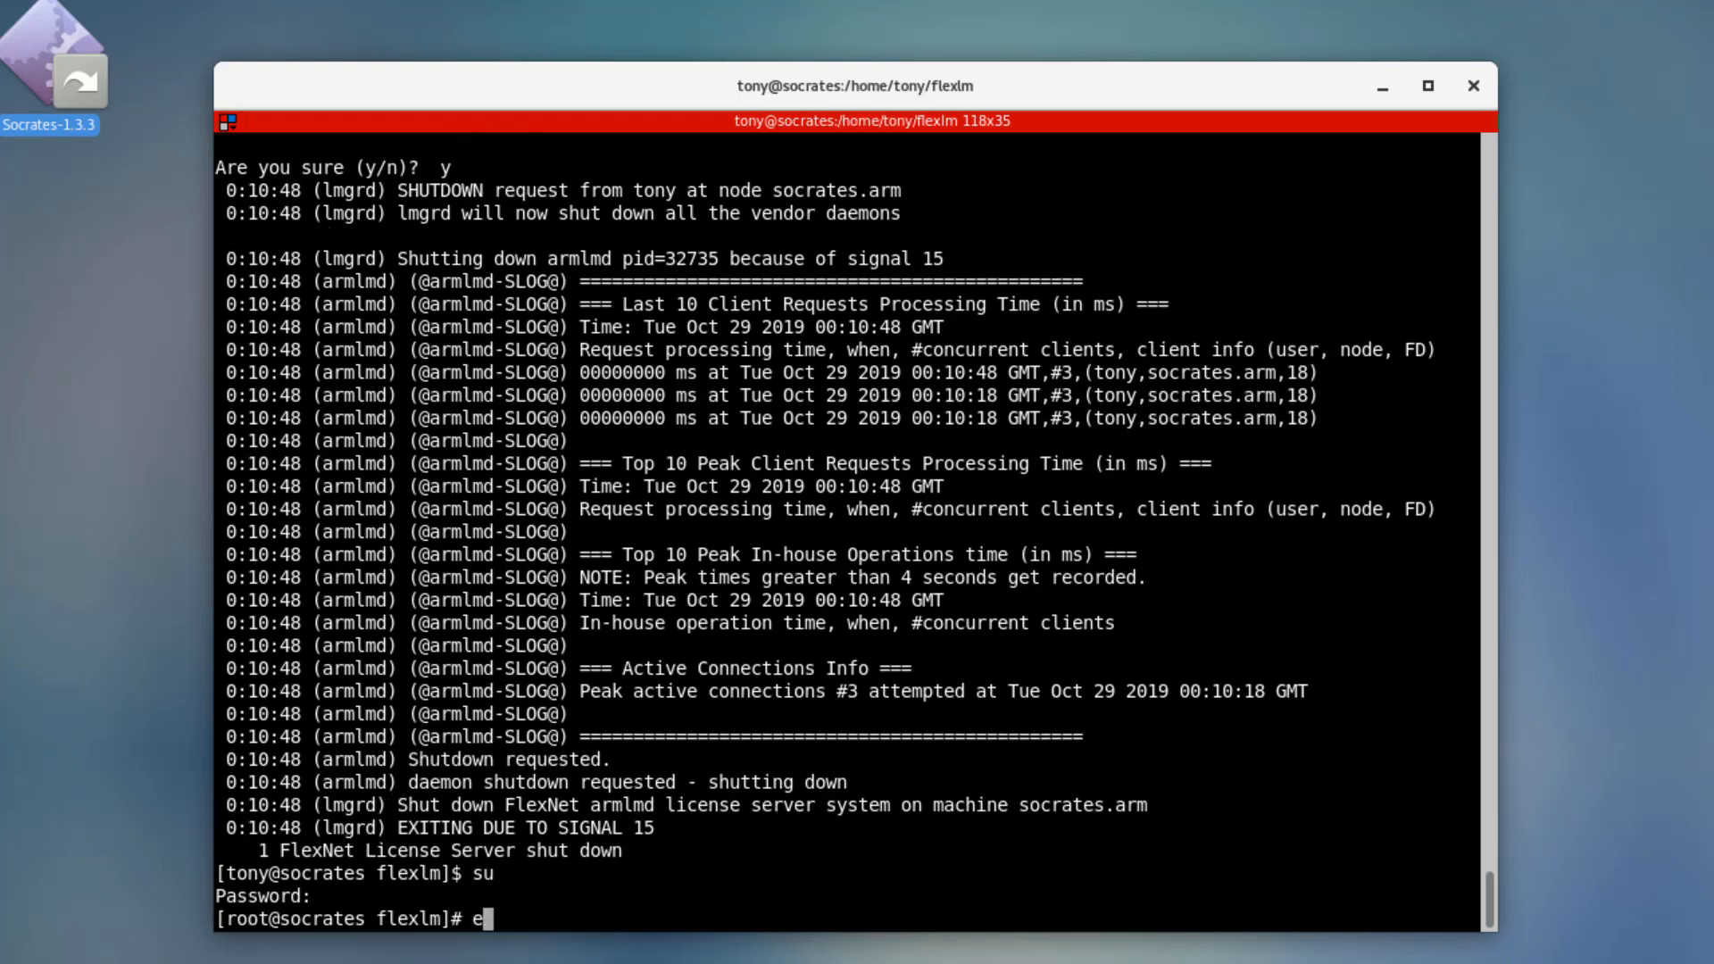
type("macs /etc/systemd/sys")
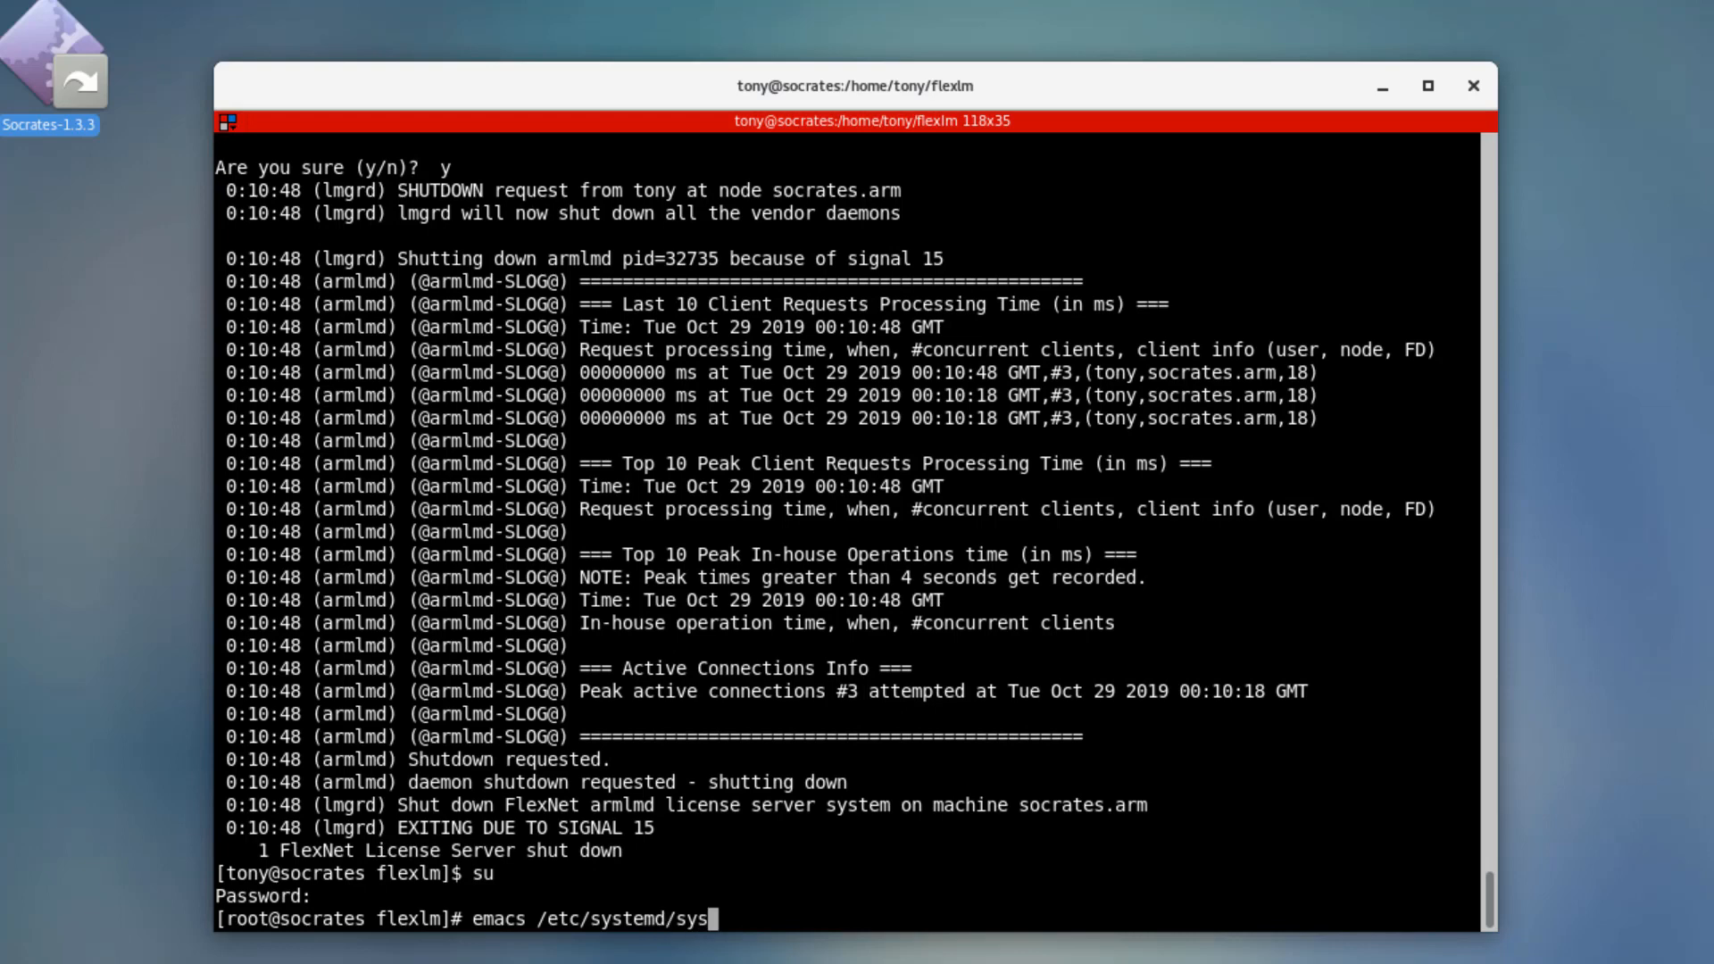
type("tem/flexl")
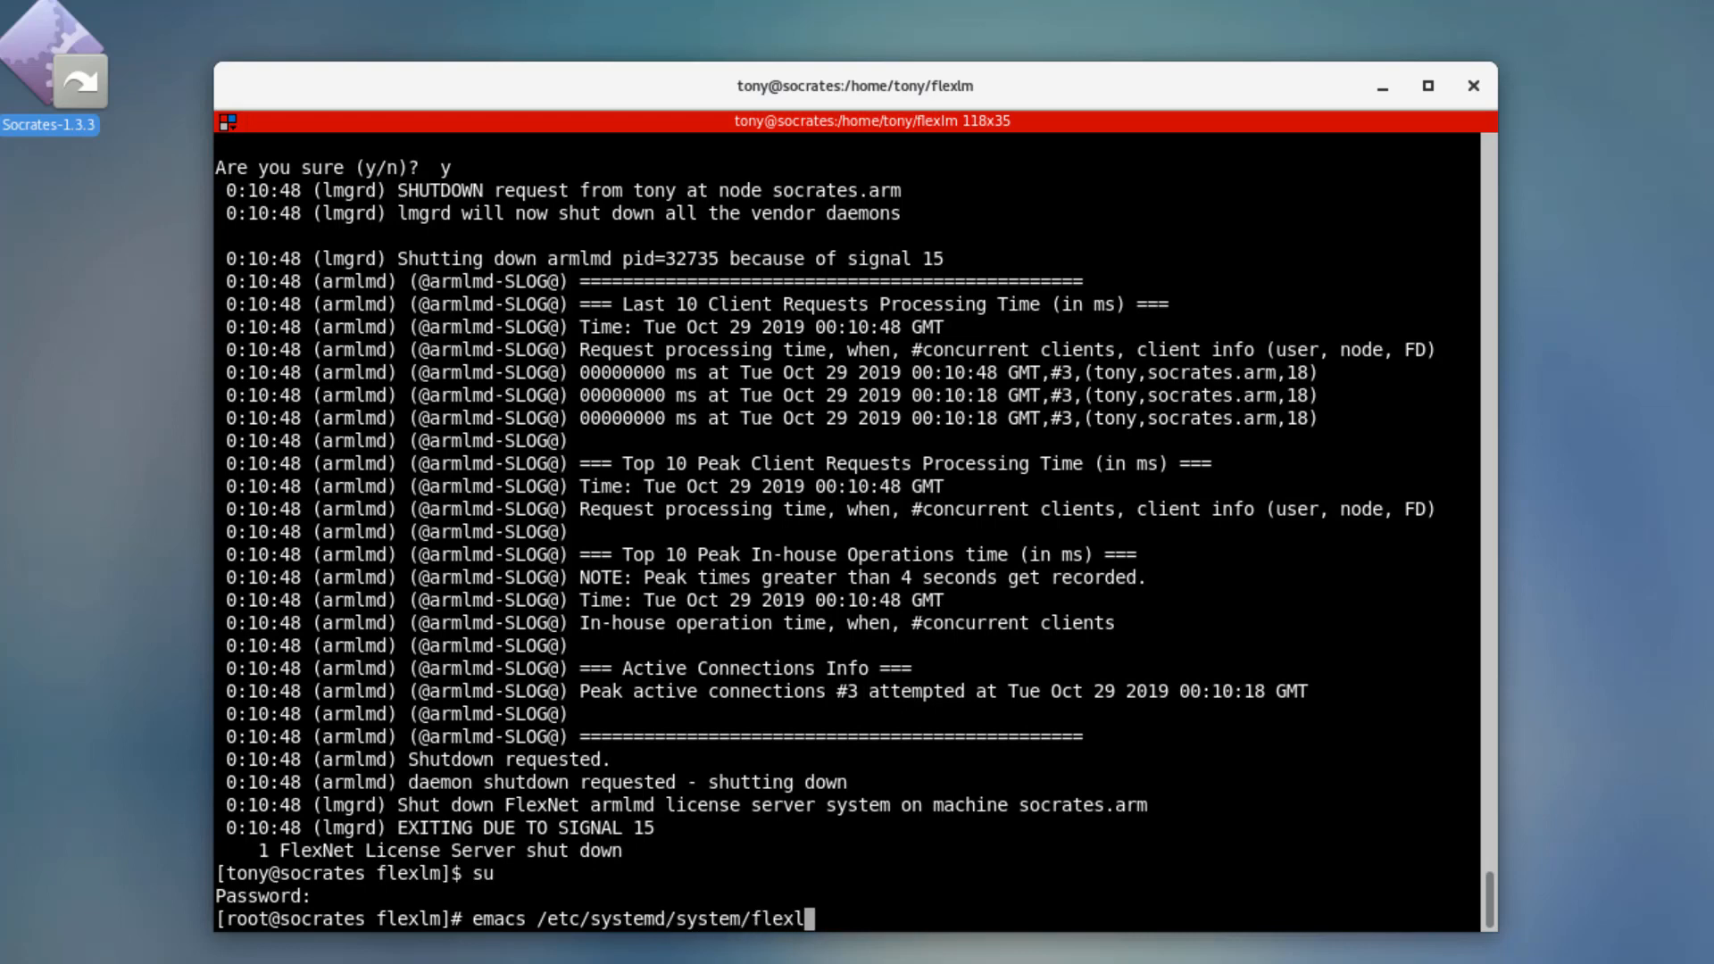
type(".service")
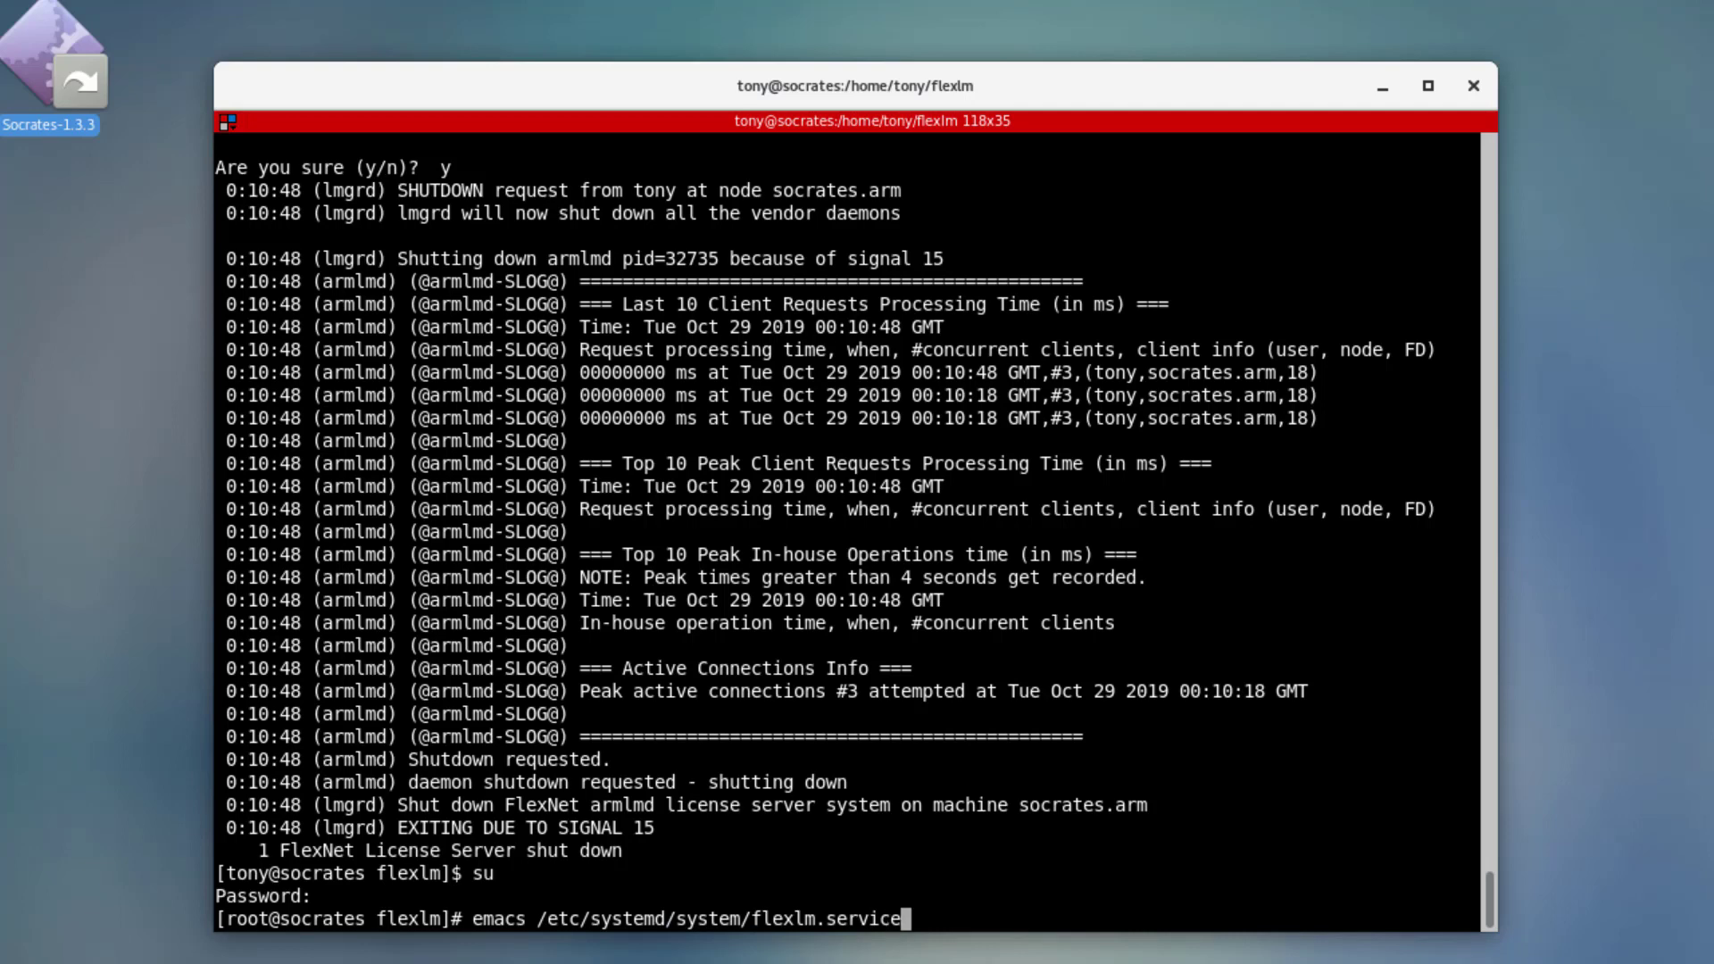
key("Return")
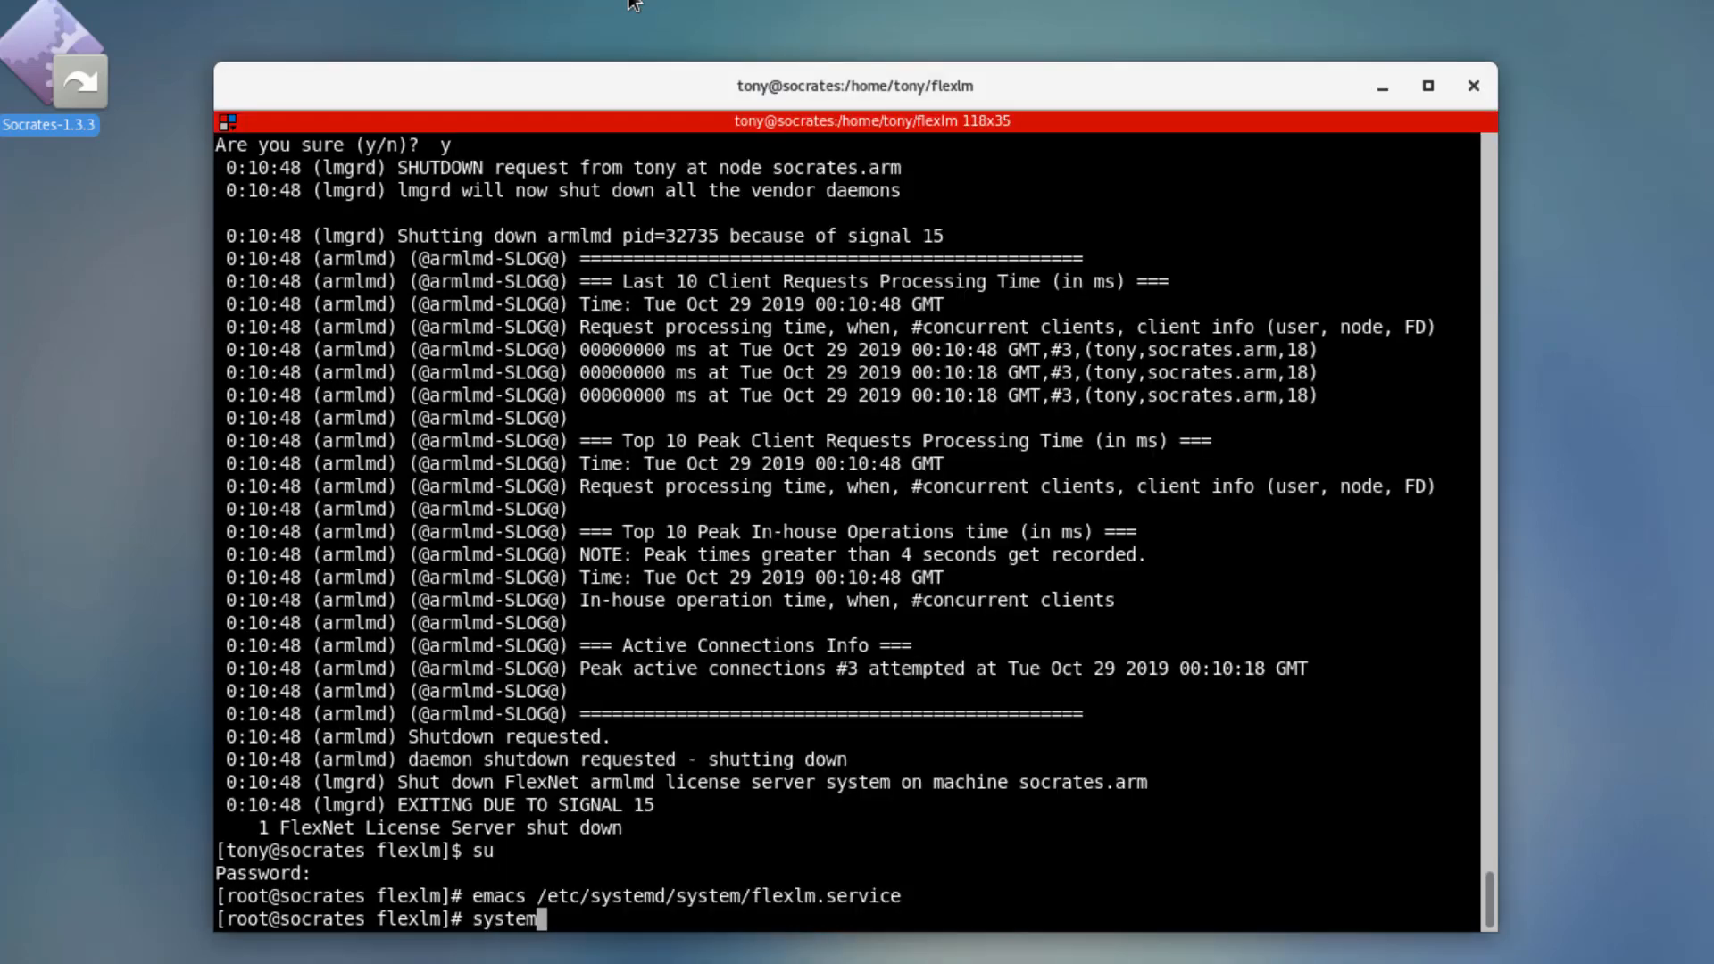
Reload the systemd manager configuration with systemctl daemon-reload.
type("ctl")
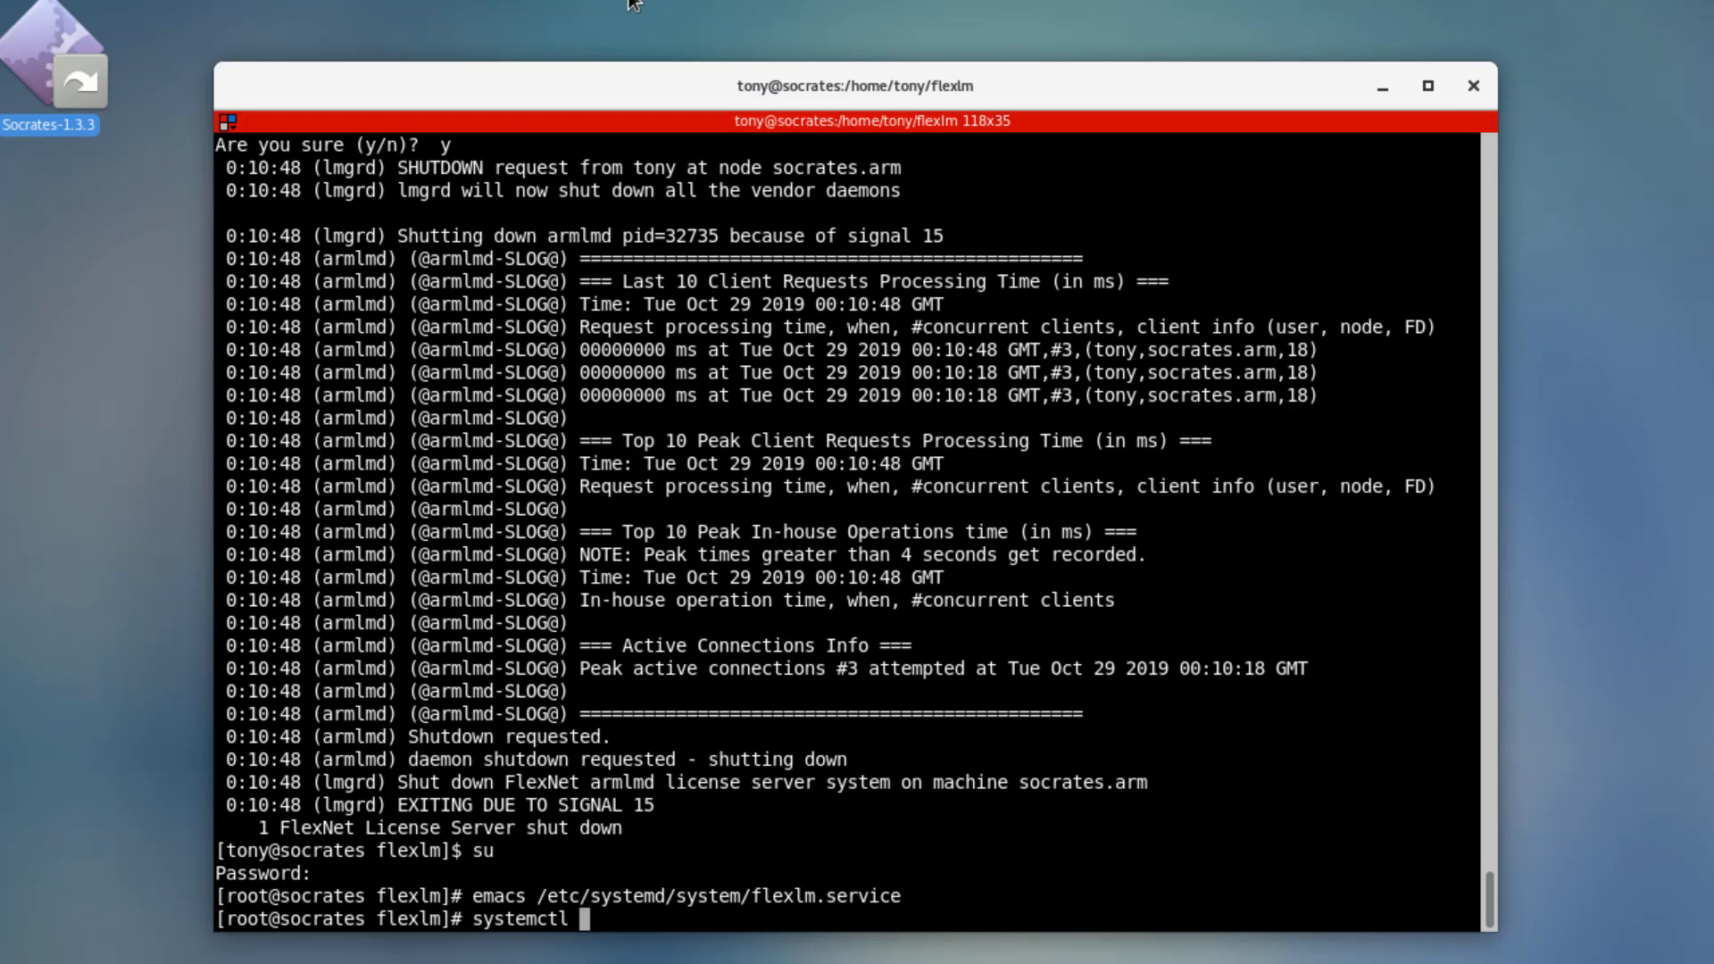
type("daemon")
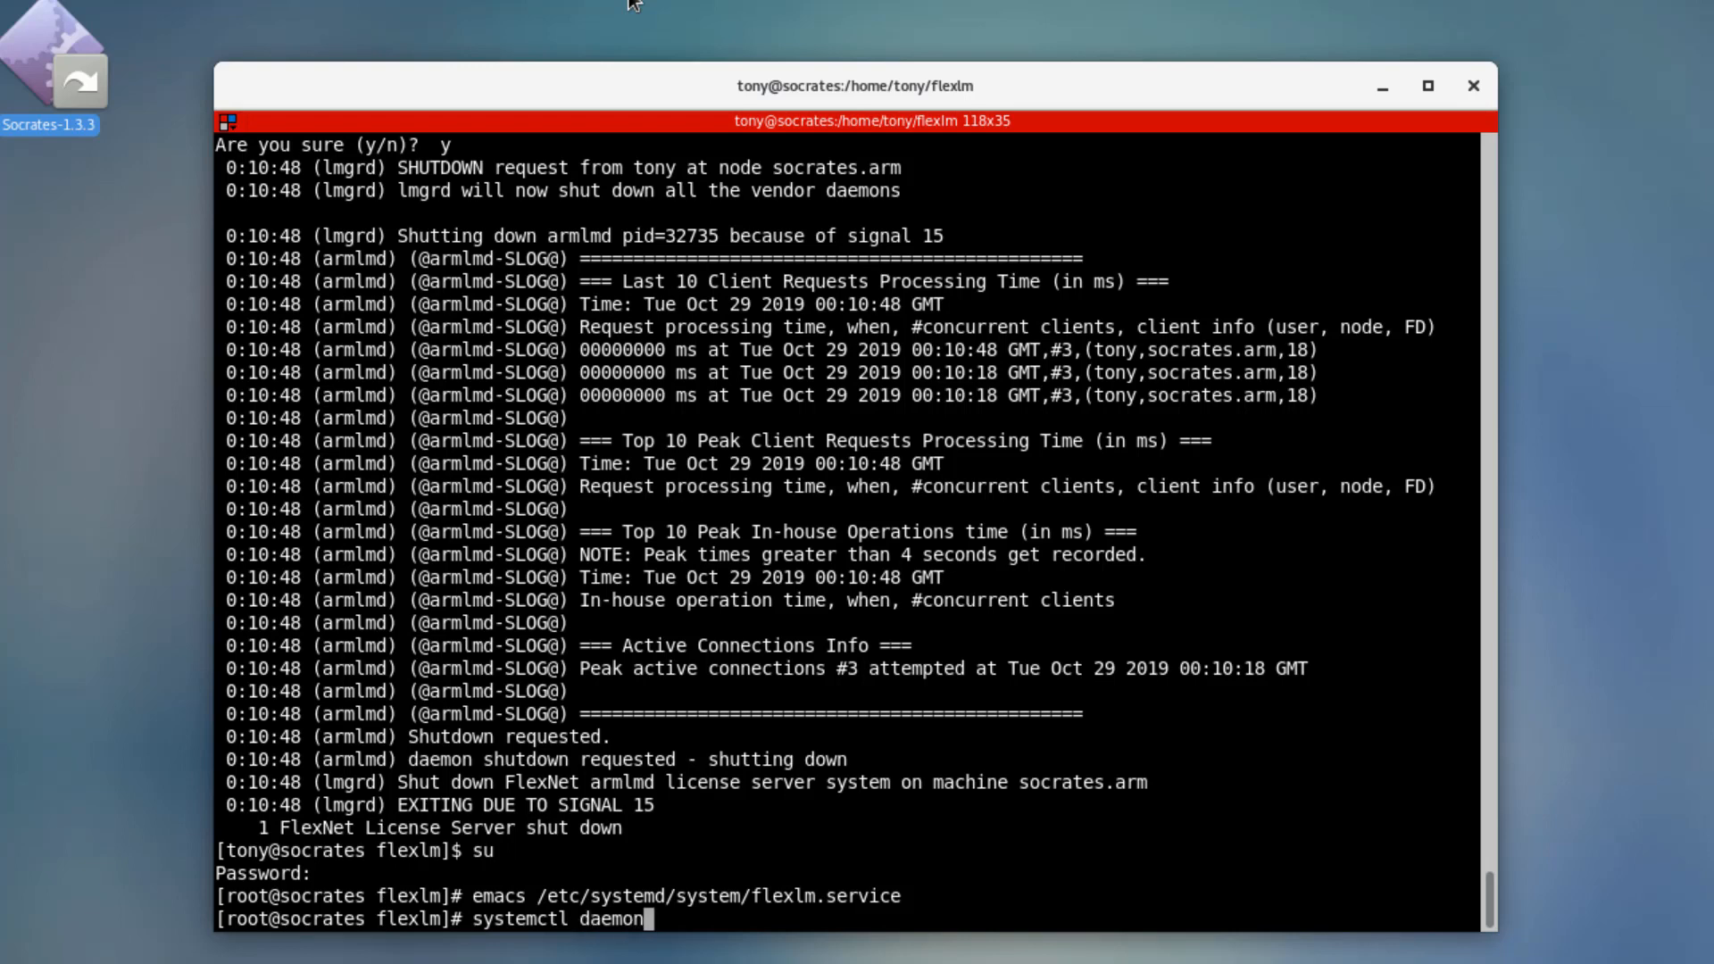
type("-reload")
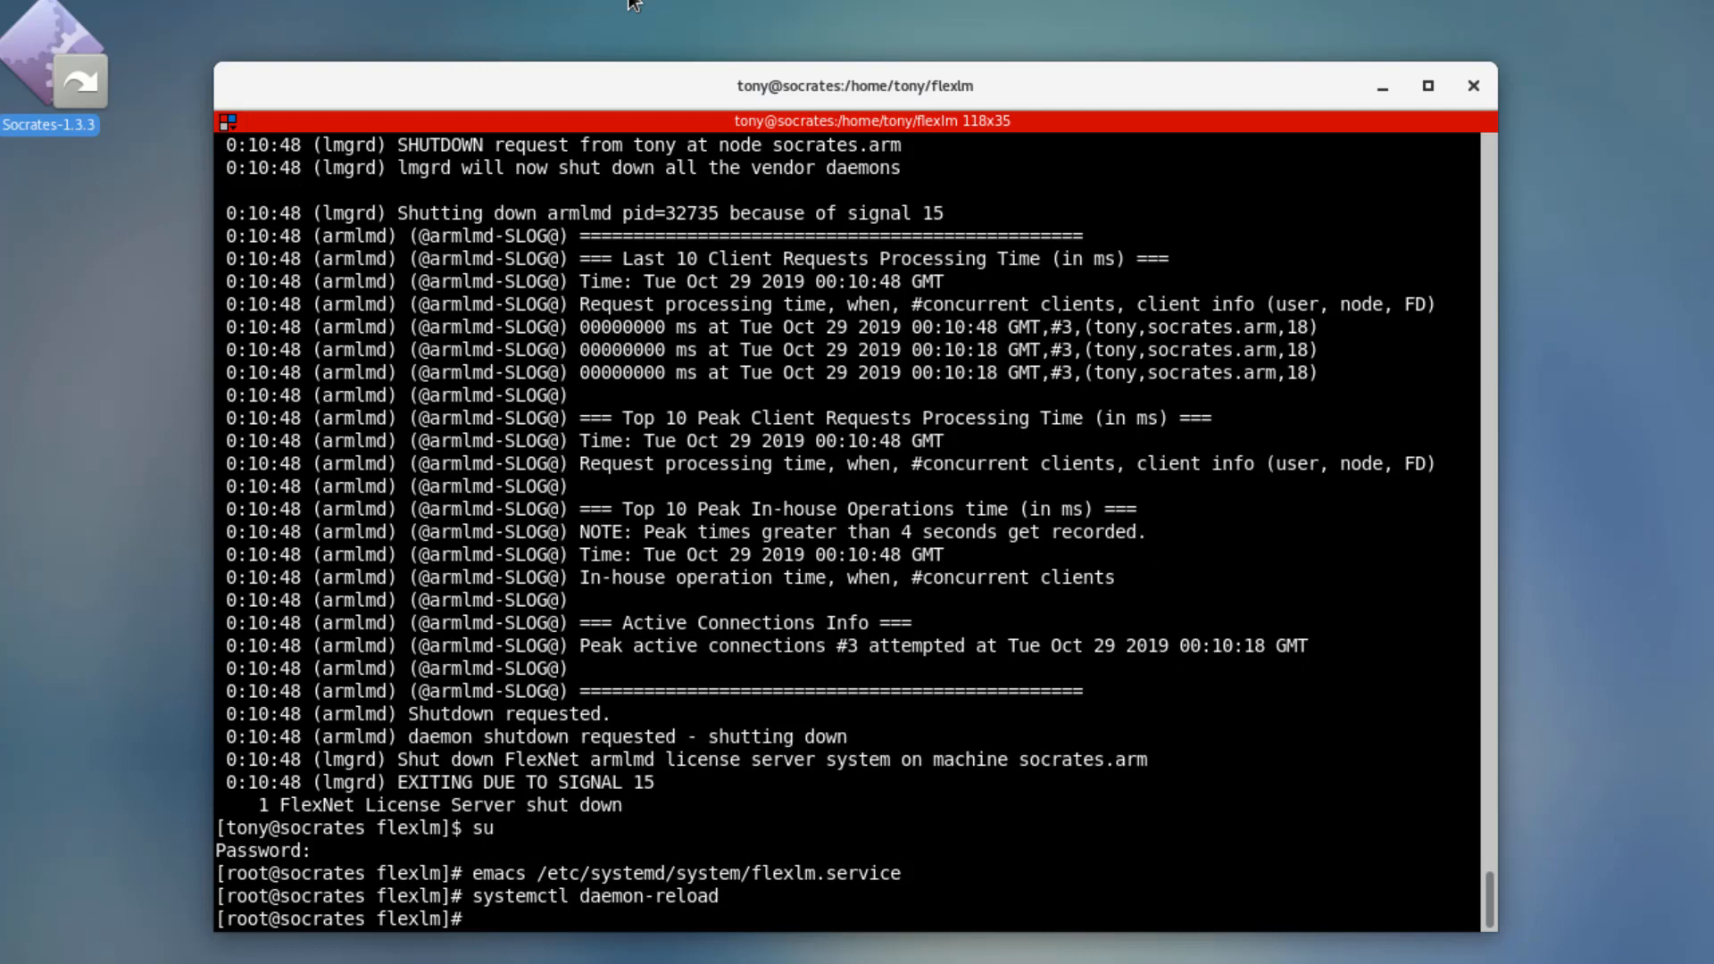
Start flexlm.service and check its status shows active (running).
type("systemctl dae")
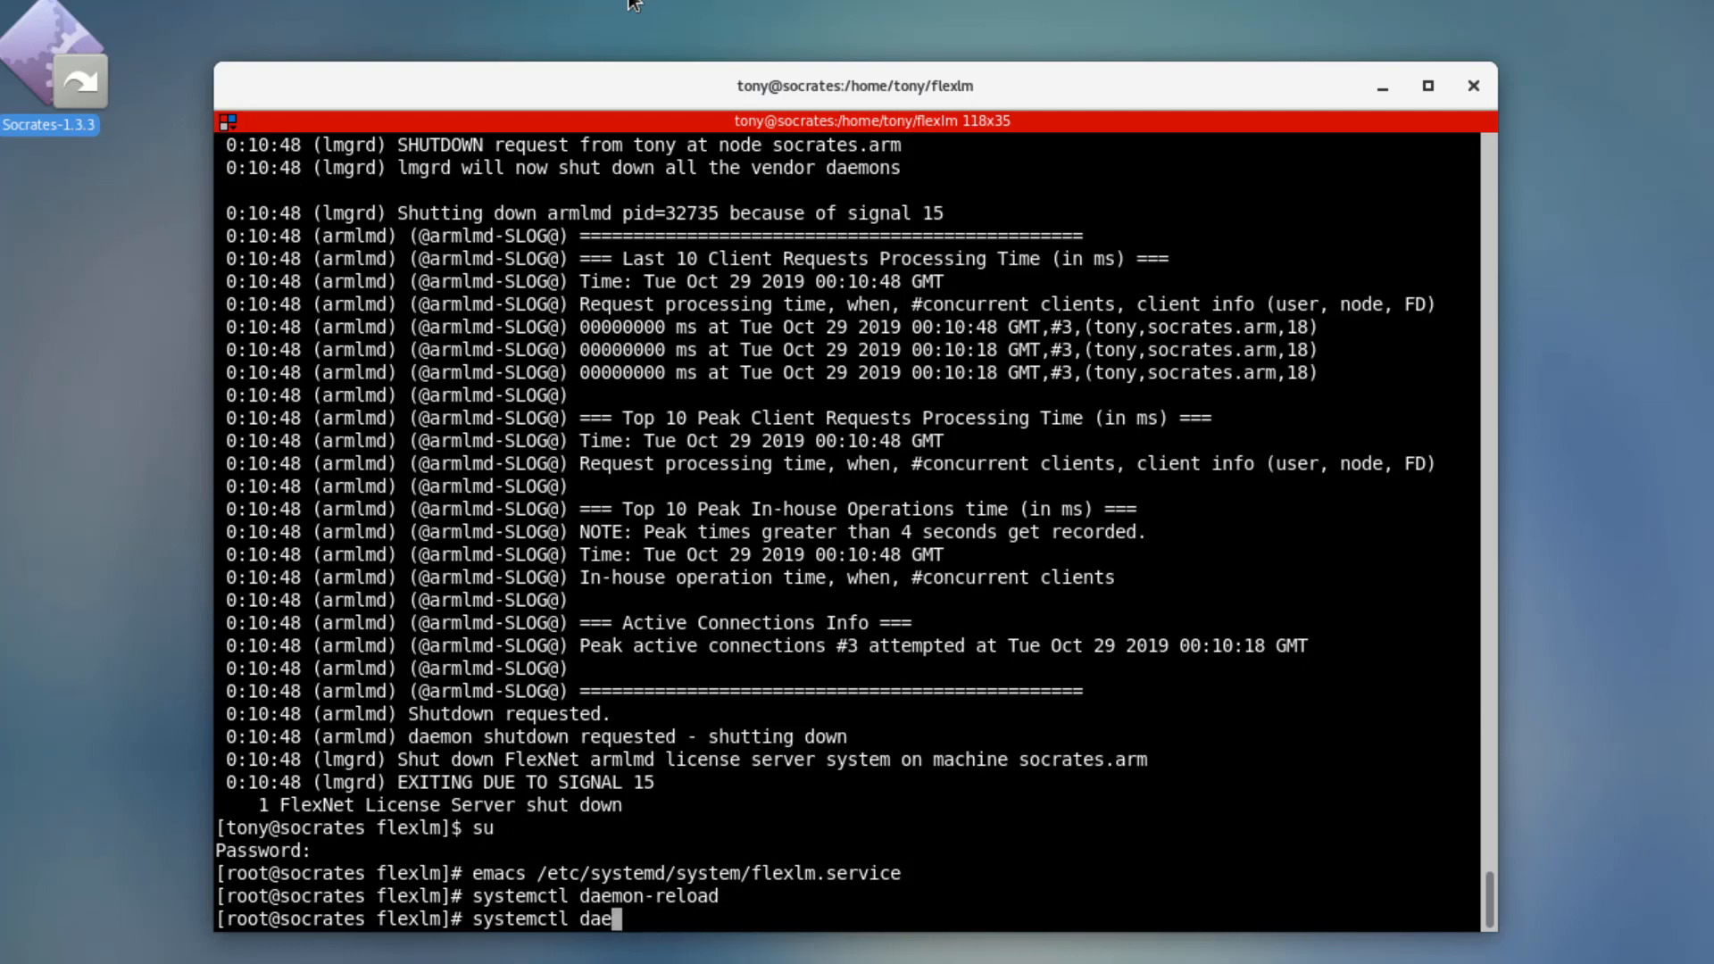
type("start")
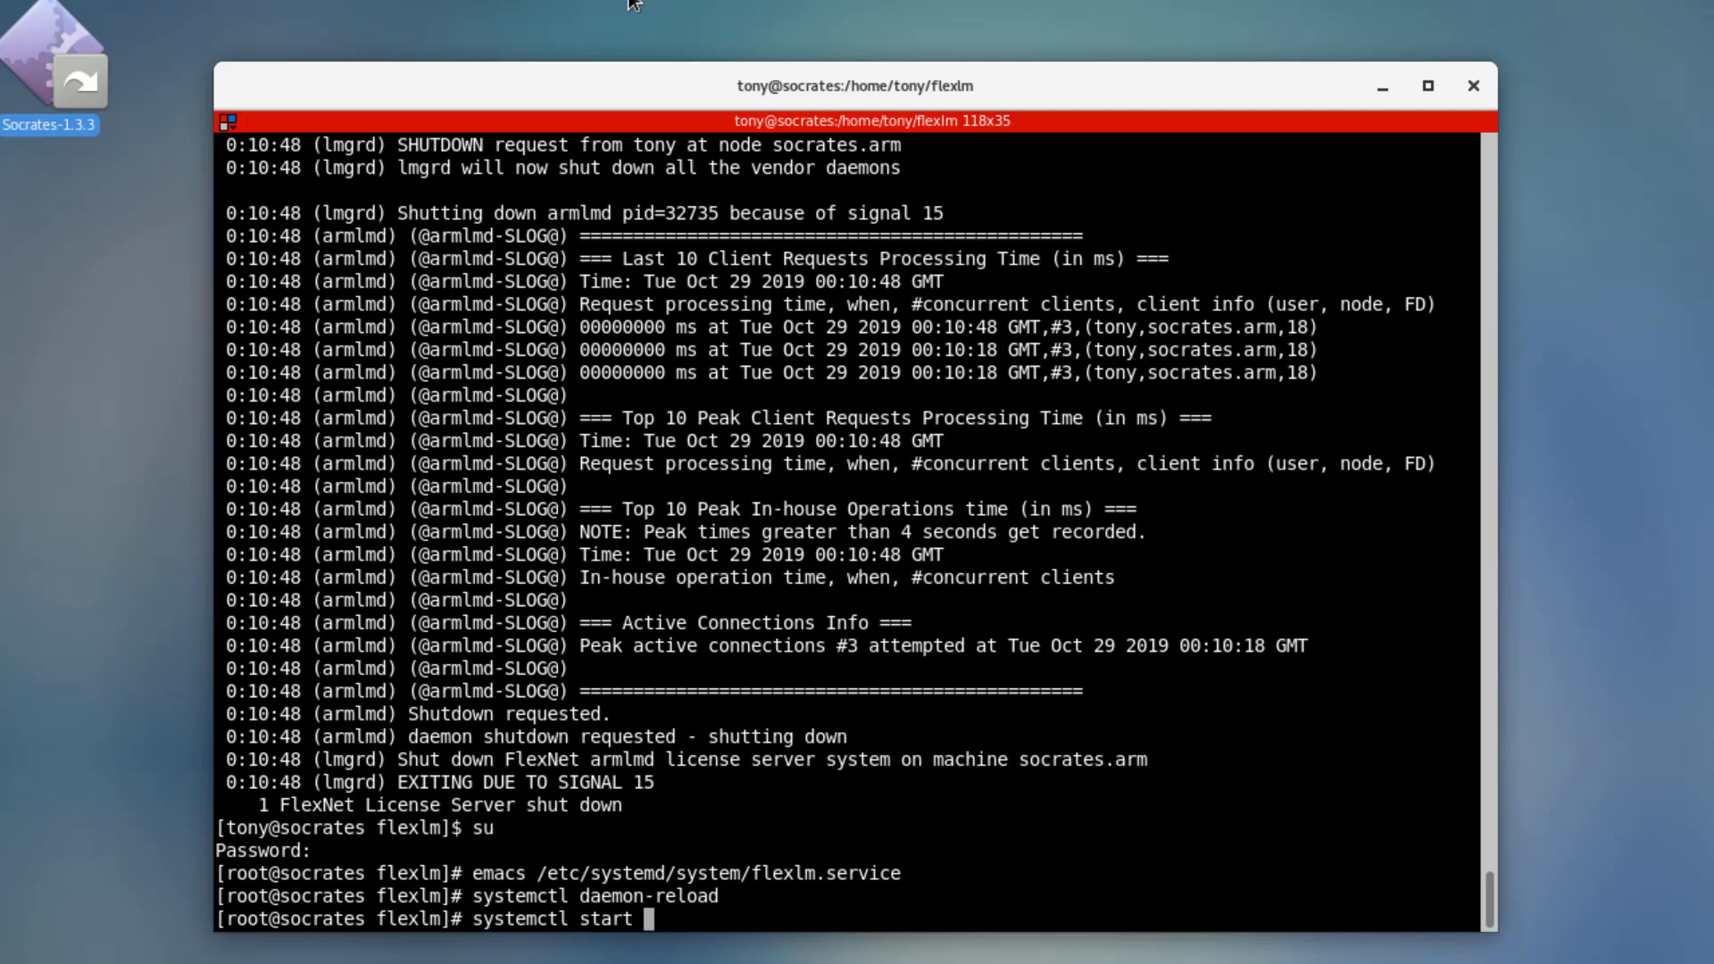
type("flexlm.service")
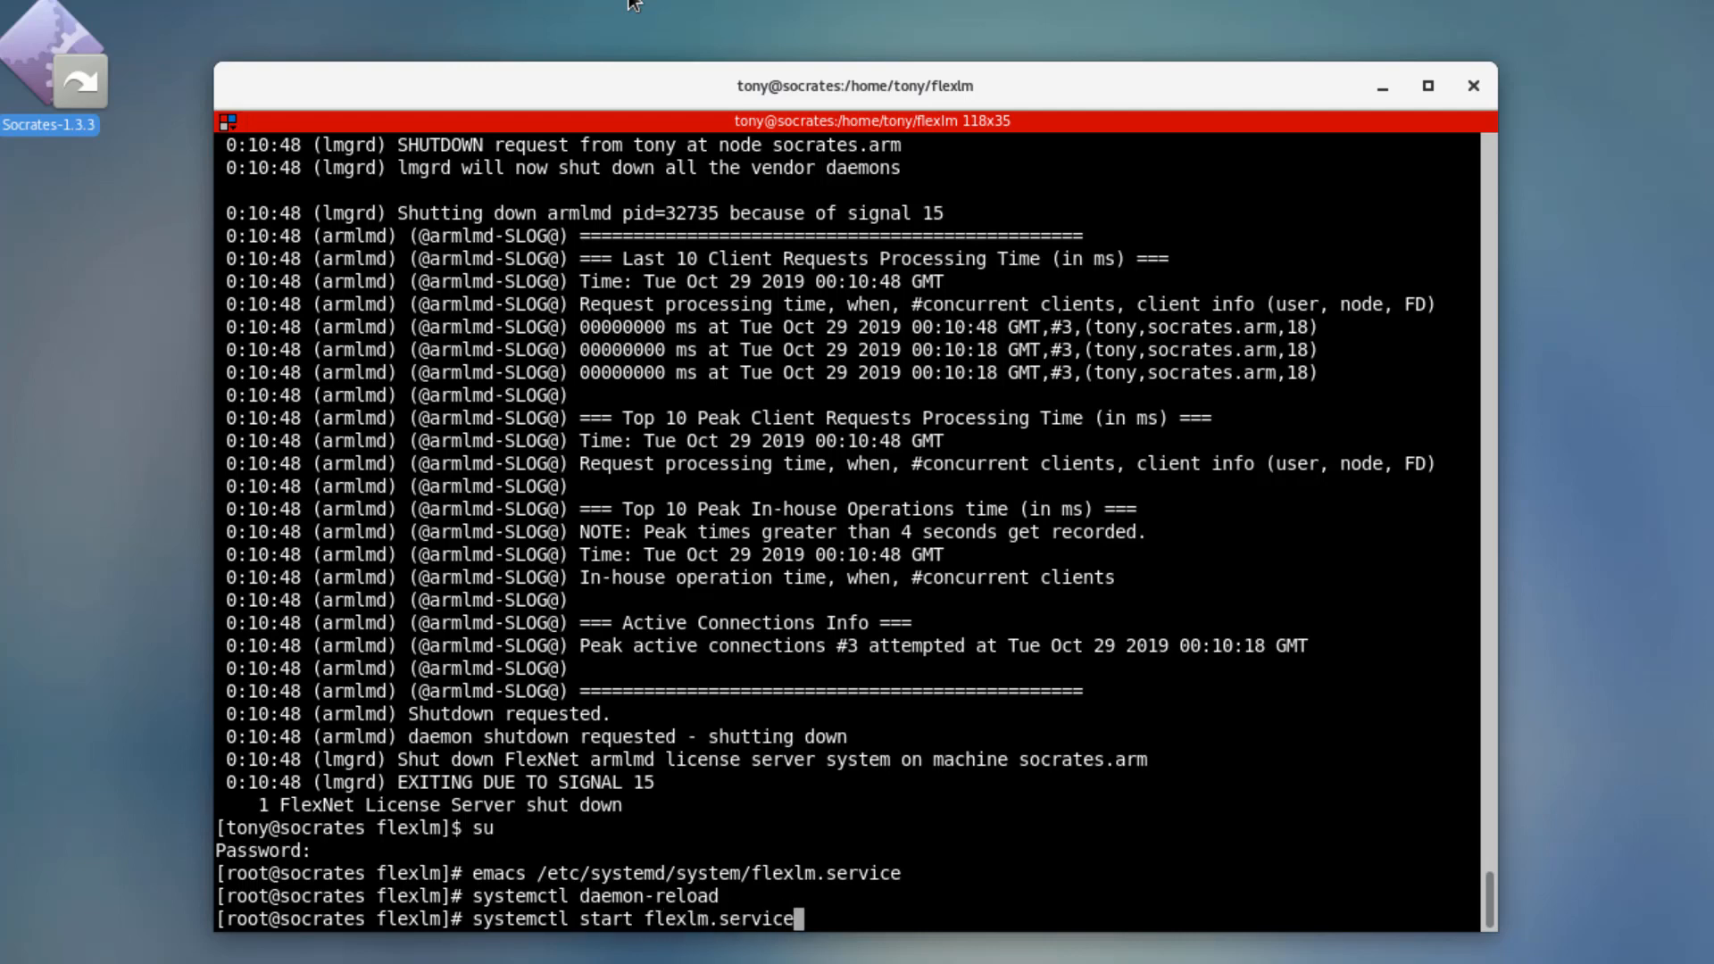
key("Return")
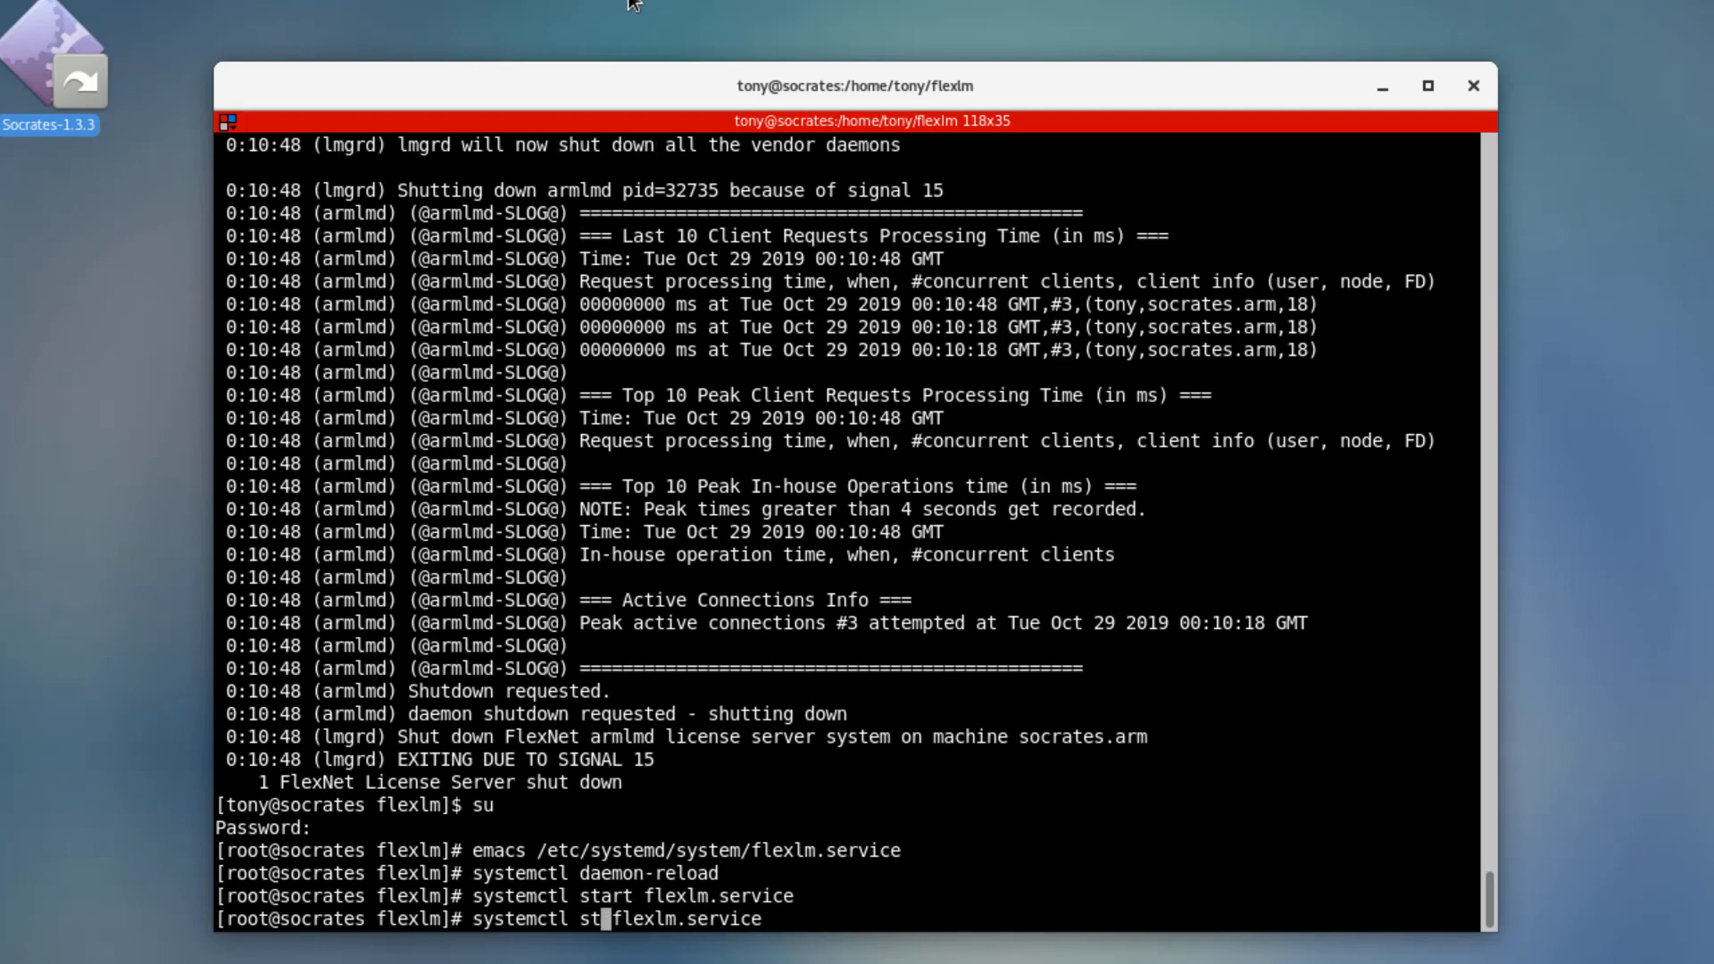
type("atus")
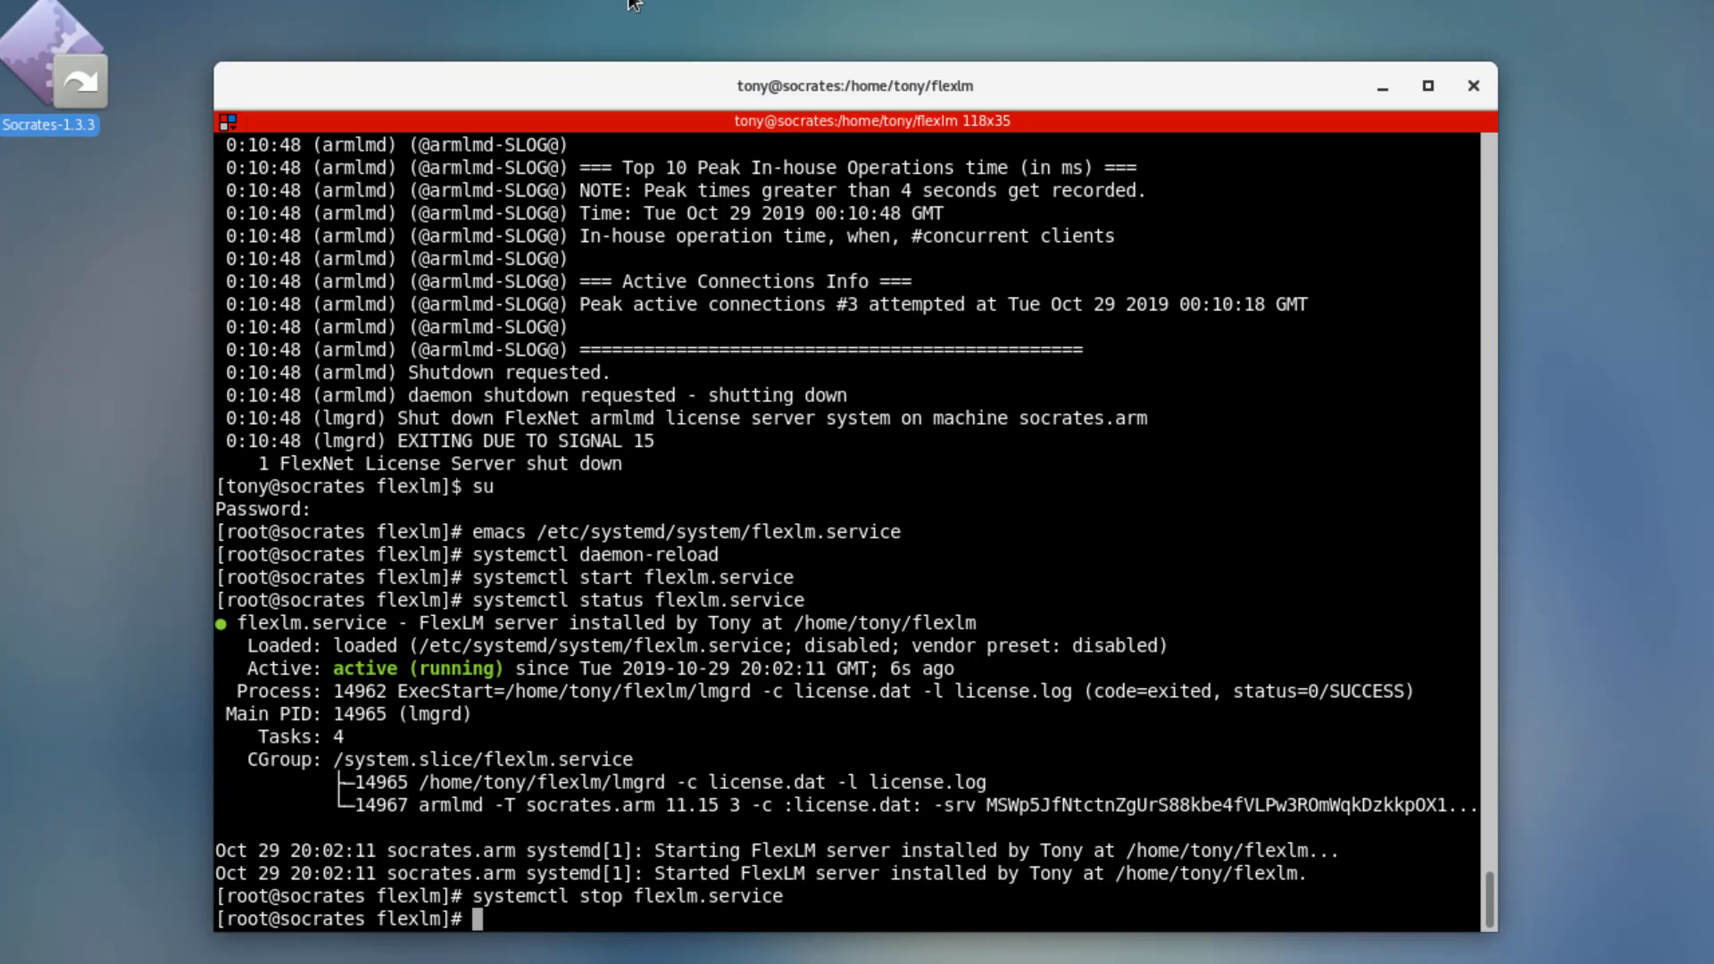
Enable flexlm.service at boot and confirm it is listed as enabled.
type("systemctl list-unit-files flexlm.service")
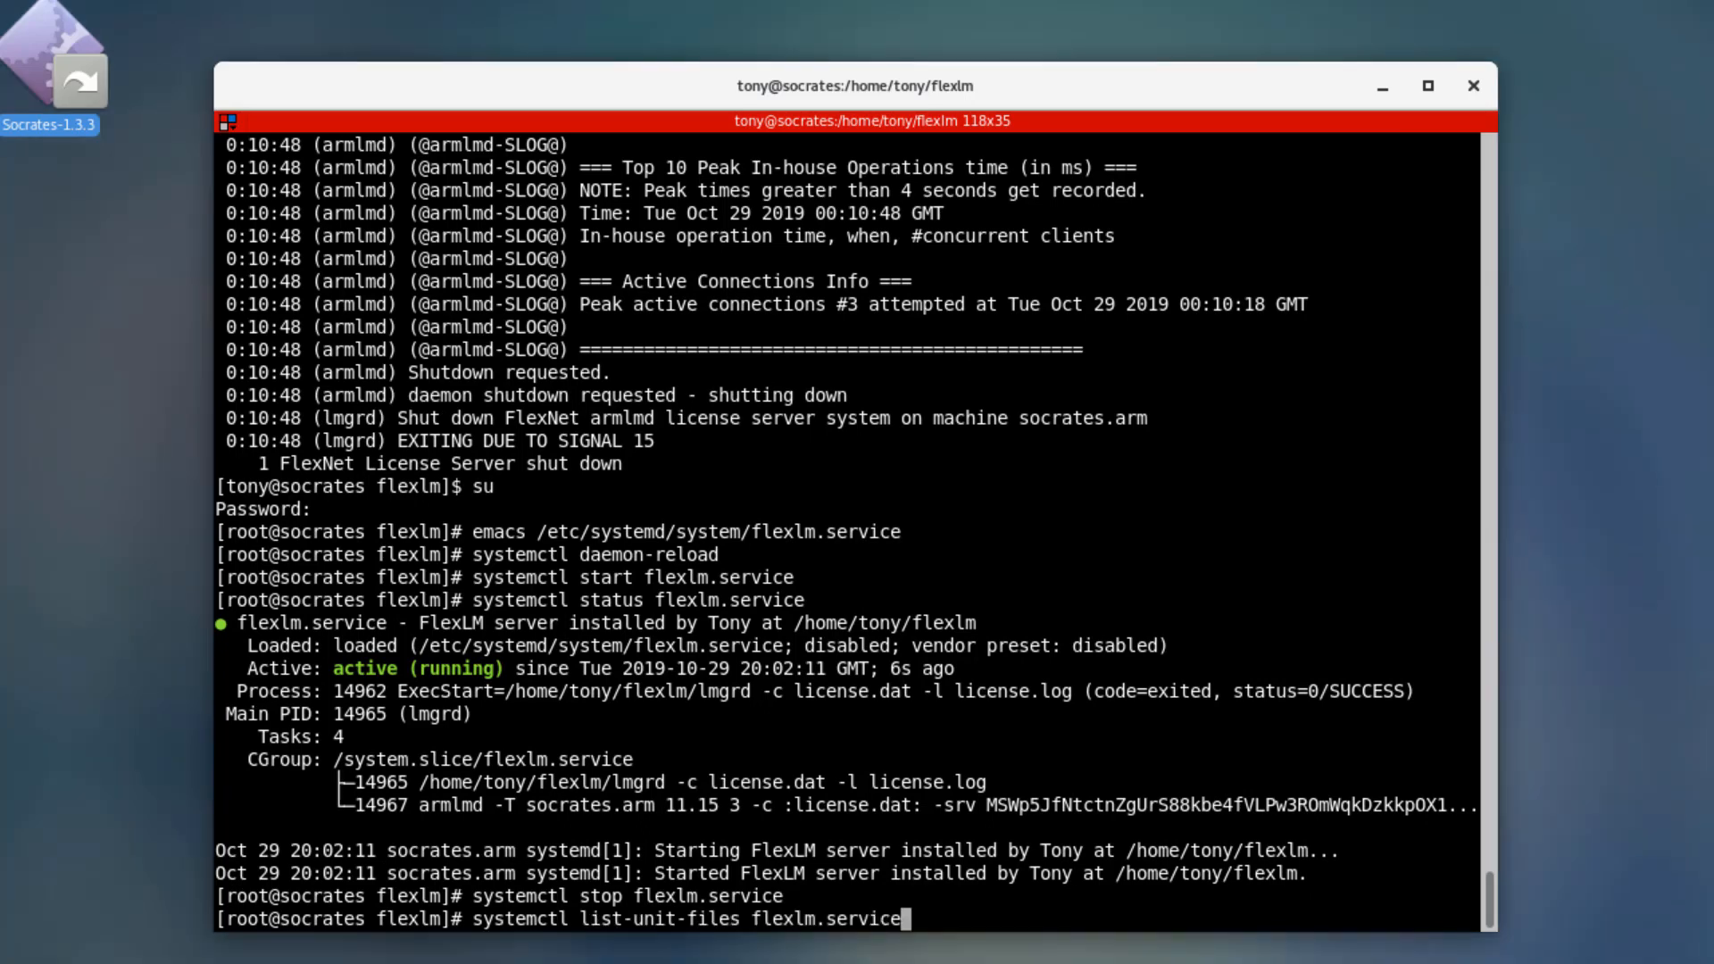
key("Return")
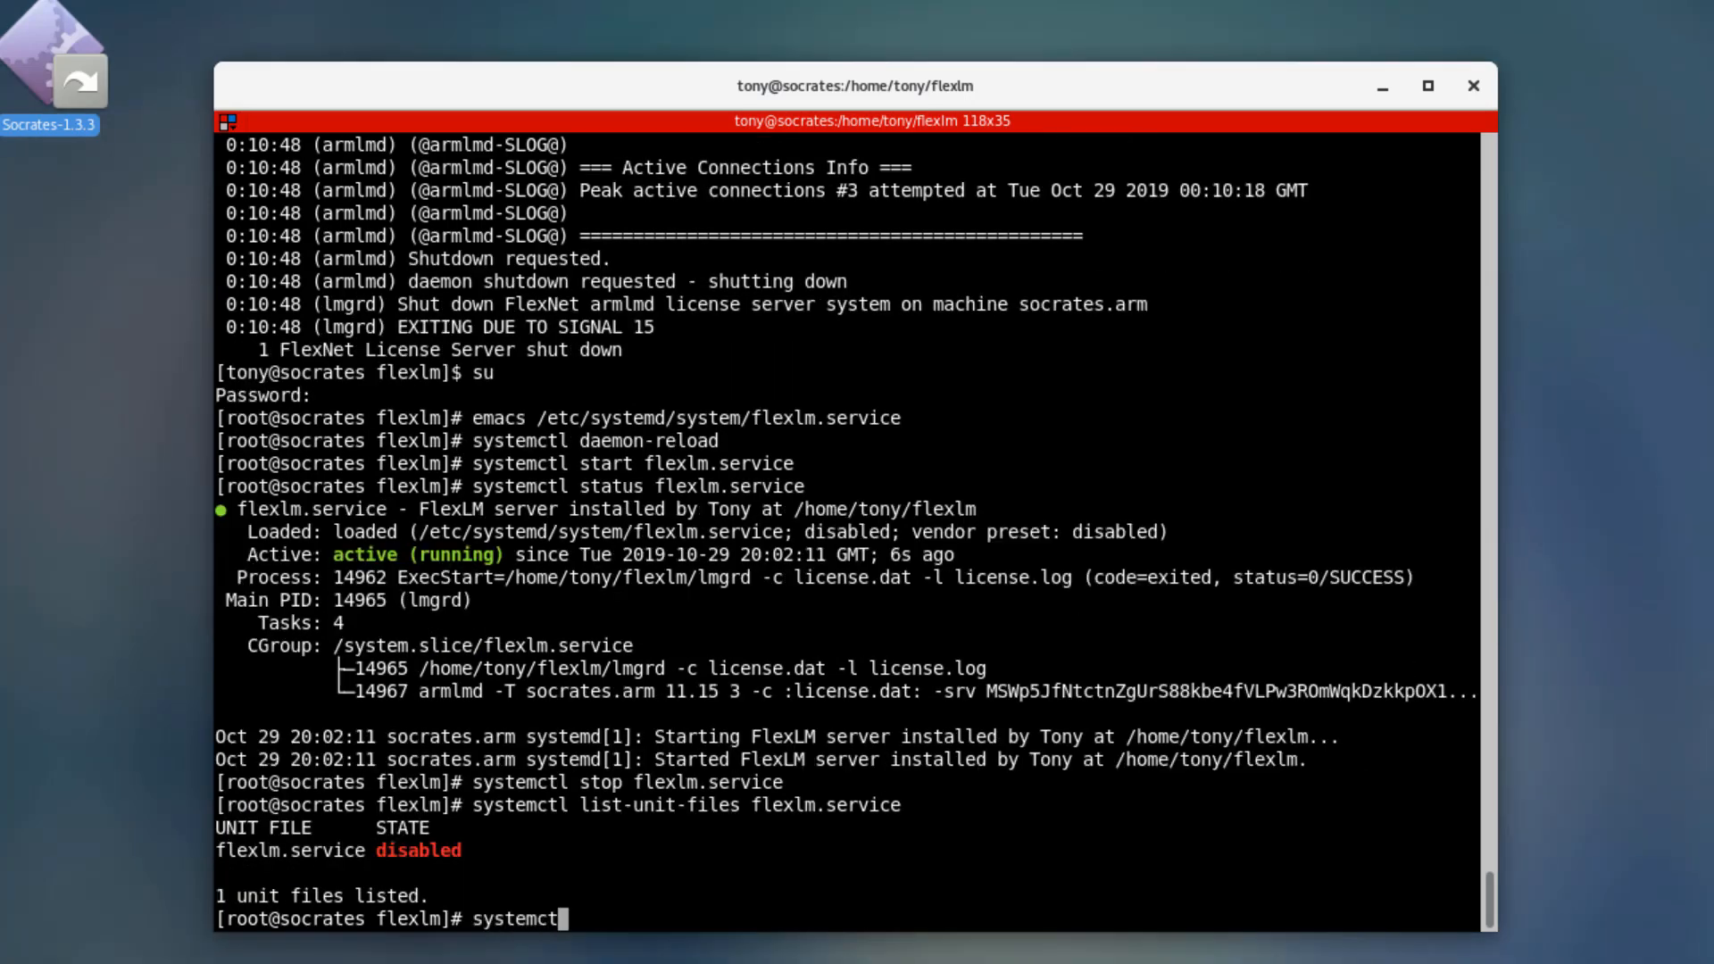
type("enable flexlm.serv")
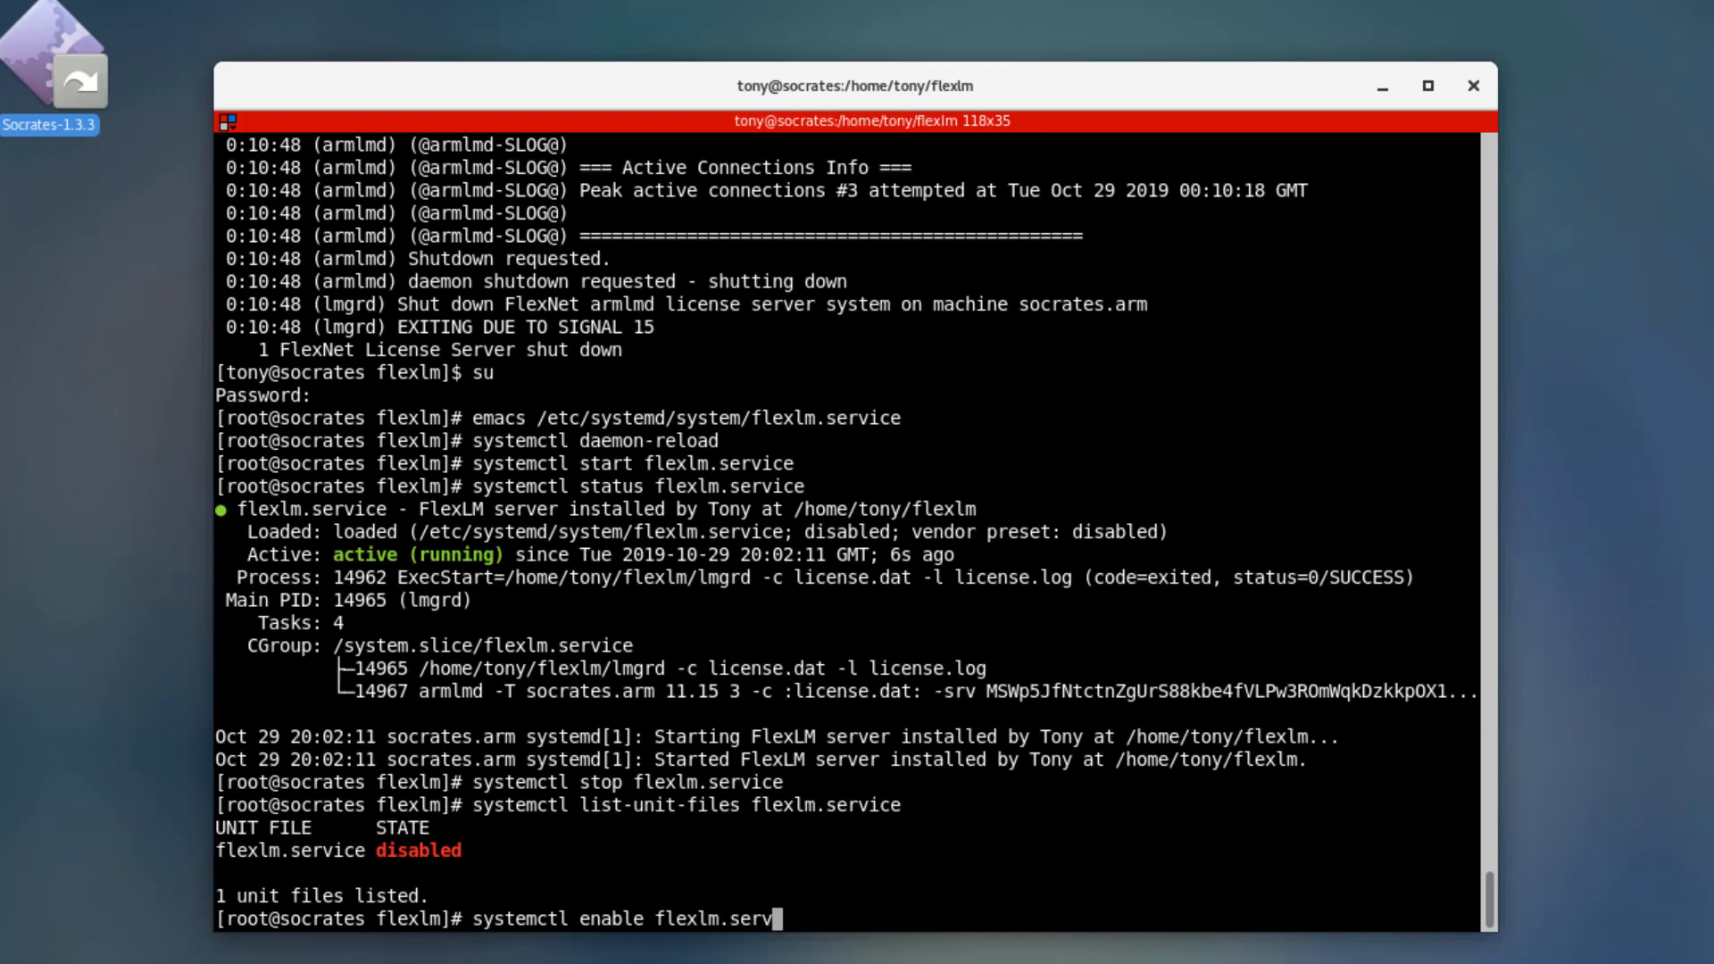
key("Return")
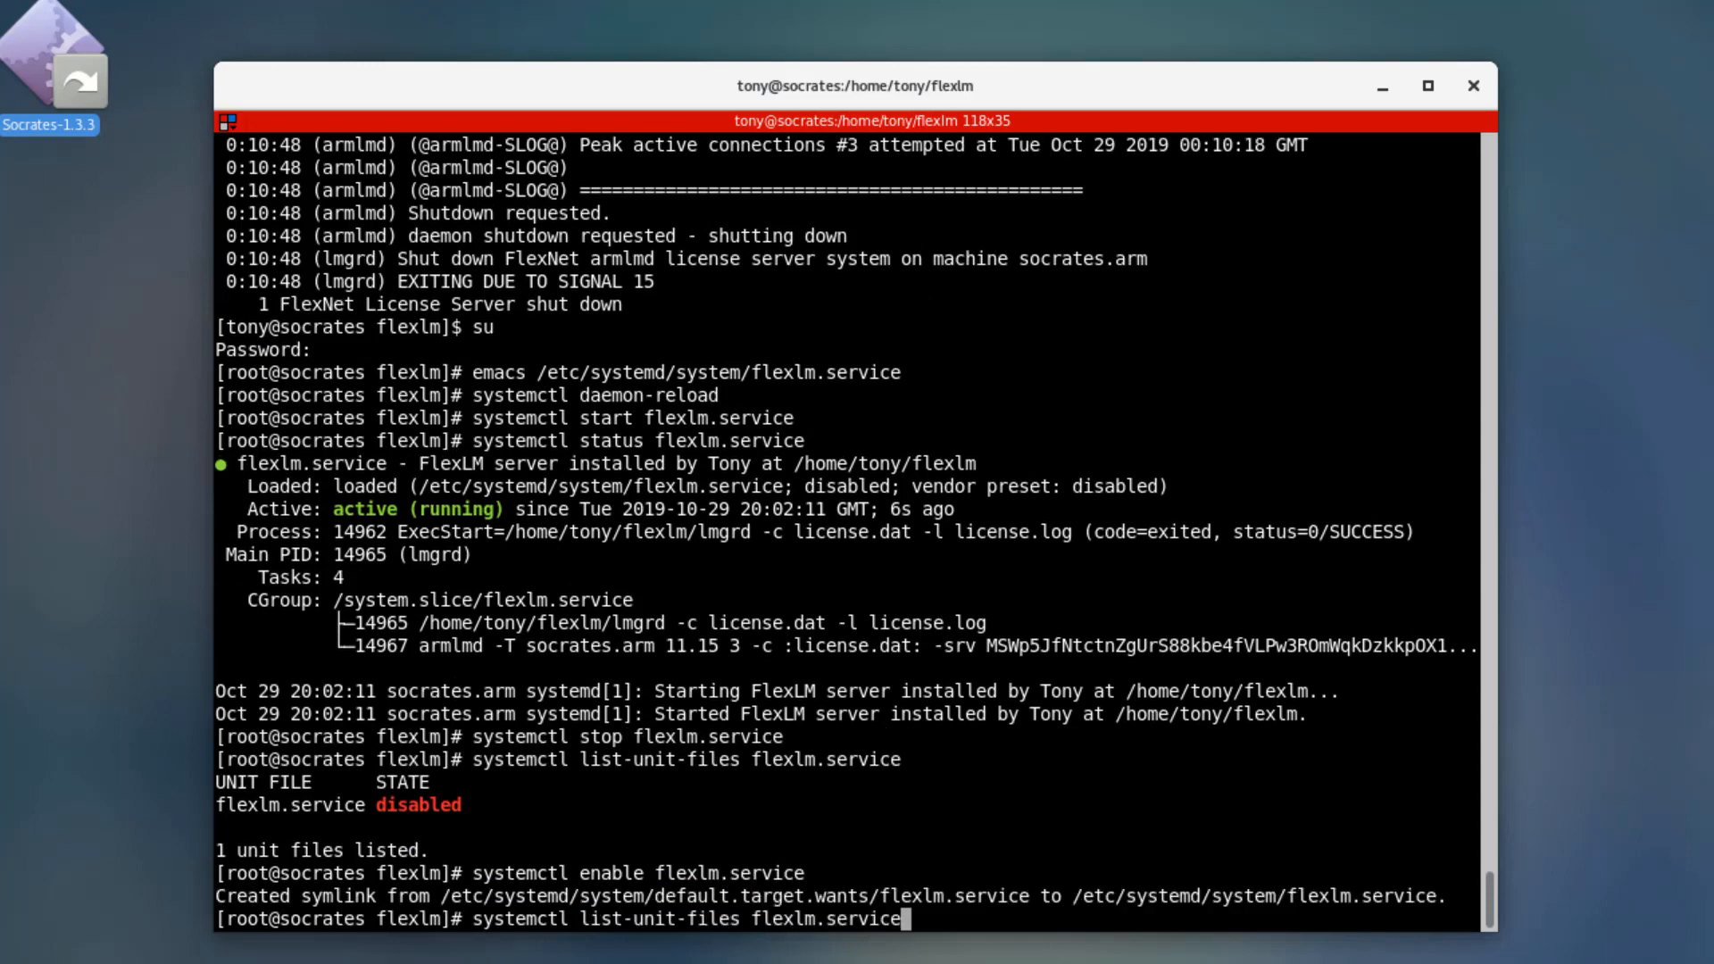
key("Return")
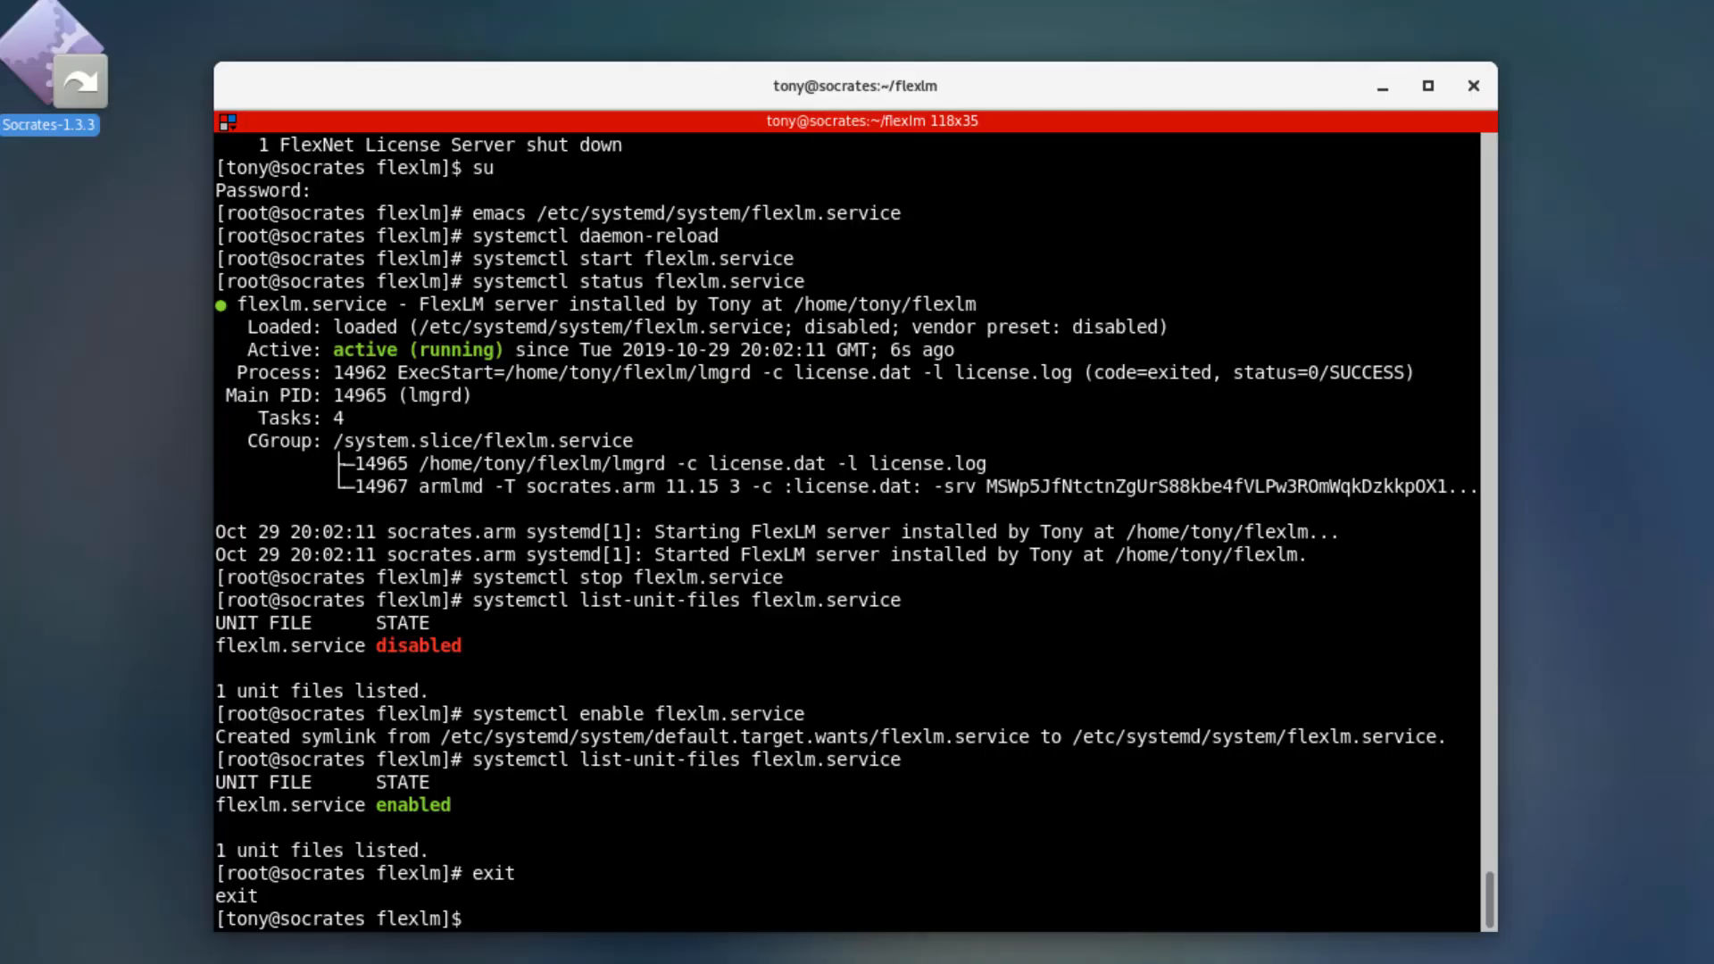
Copy '../Downloads/license(1).dat' to cmn_600_license.dat and open it.
type("cp \"../Downloads/")
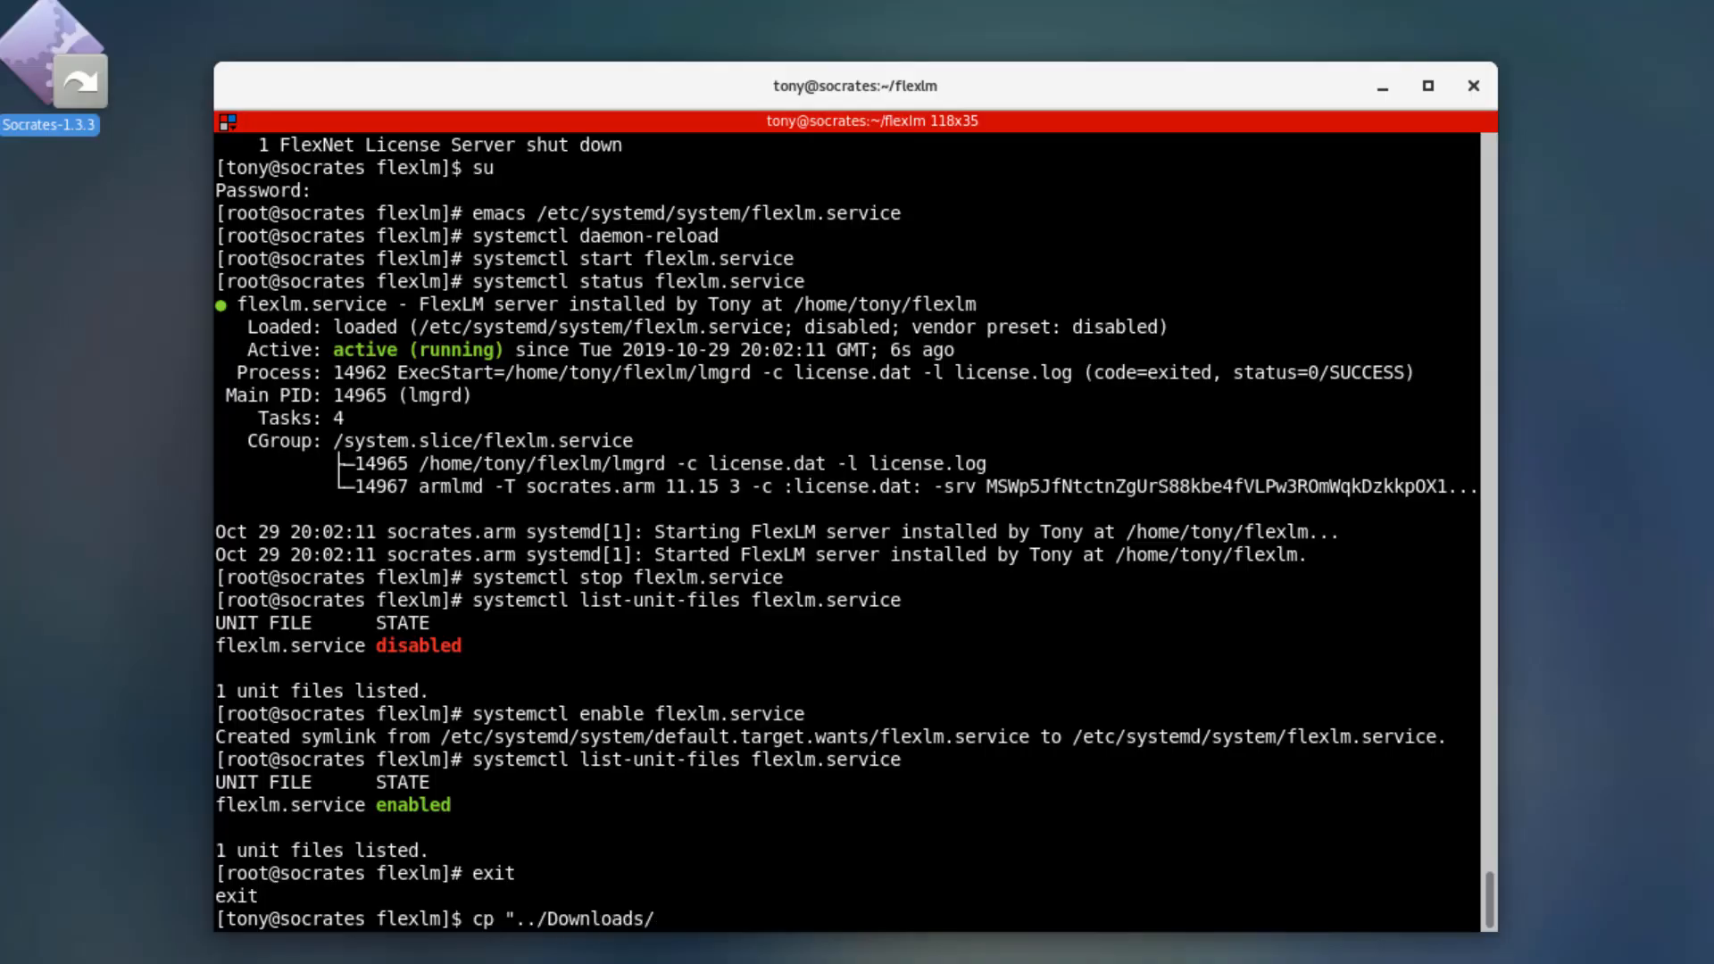
type("license(1).dat\" cmn_600_license.dat")
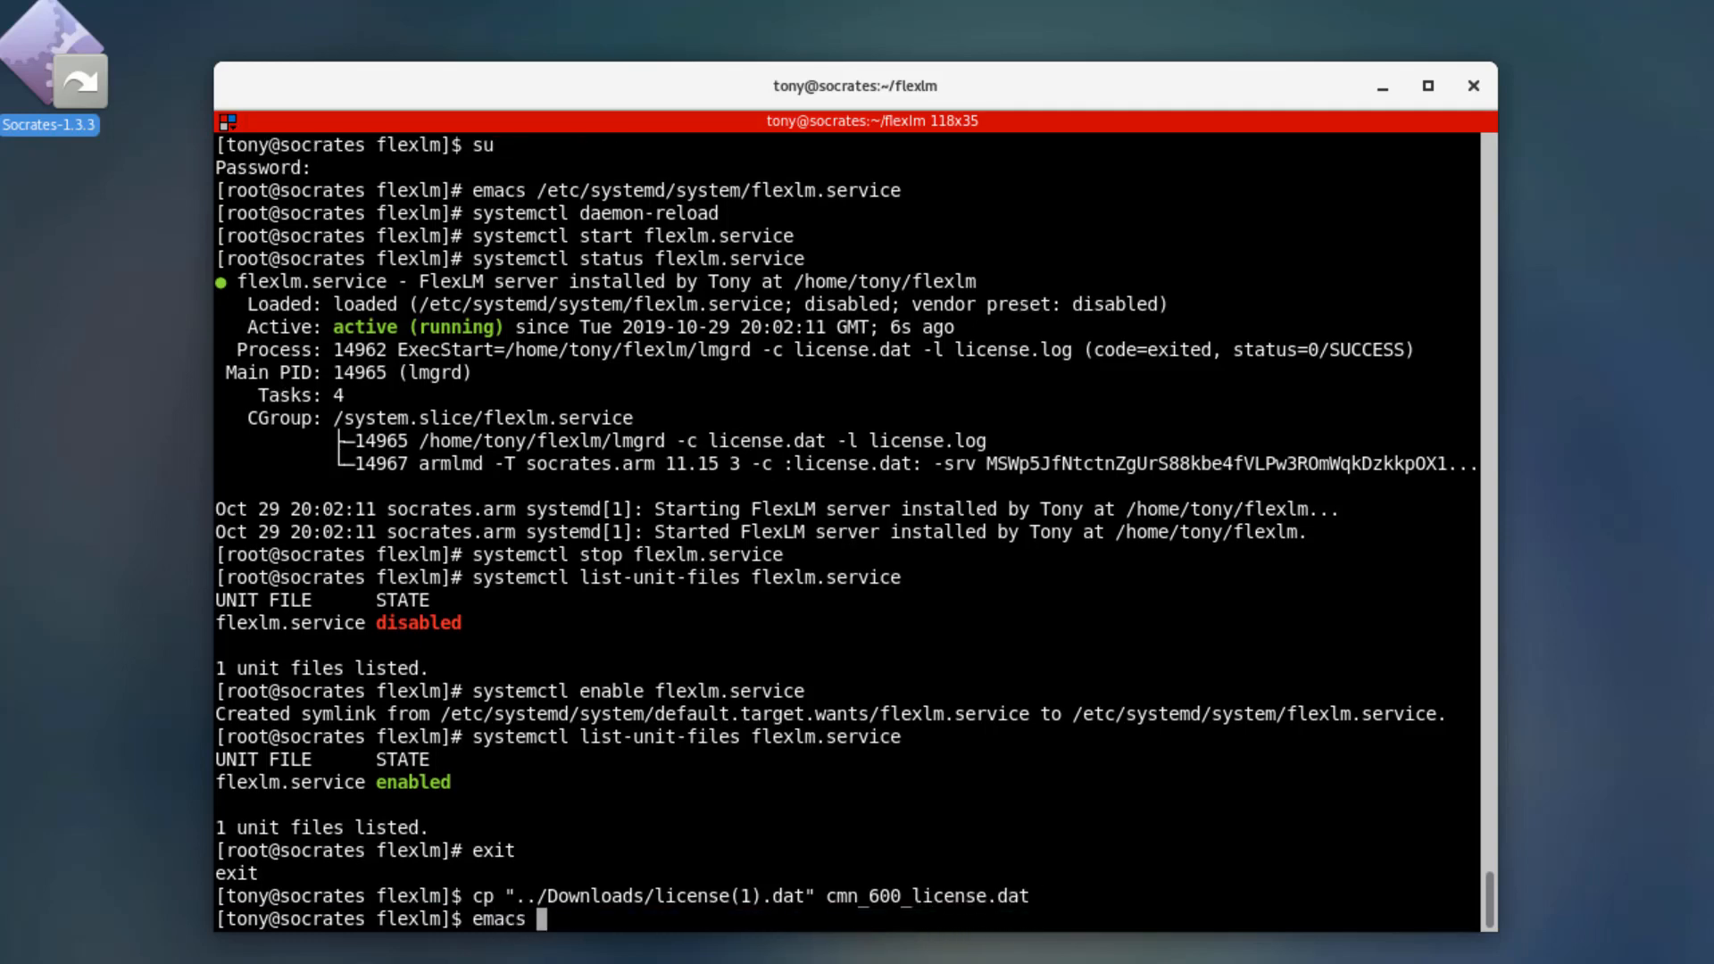
key("Return")
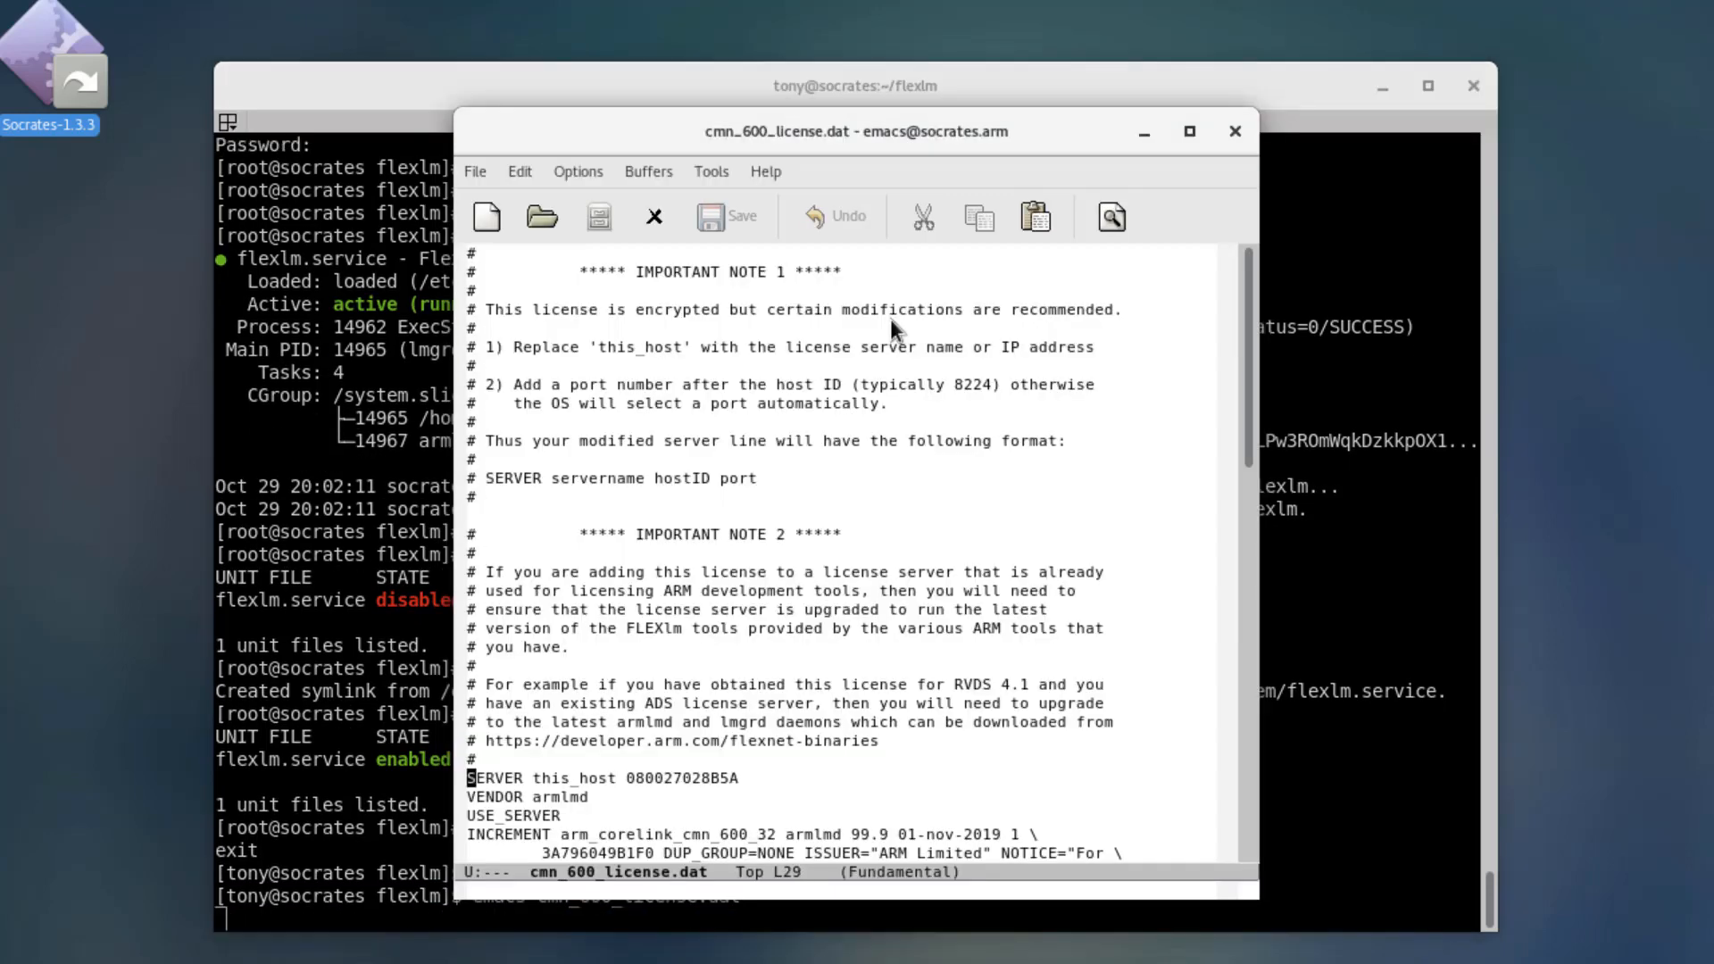
Paste the arm_corelink_cmn_600_32 INCREMENT block under the Socrates entry in license.dat, save, and close Emacs.
scroll("down", 3)
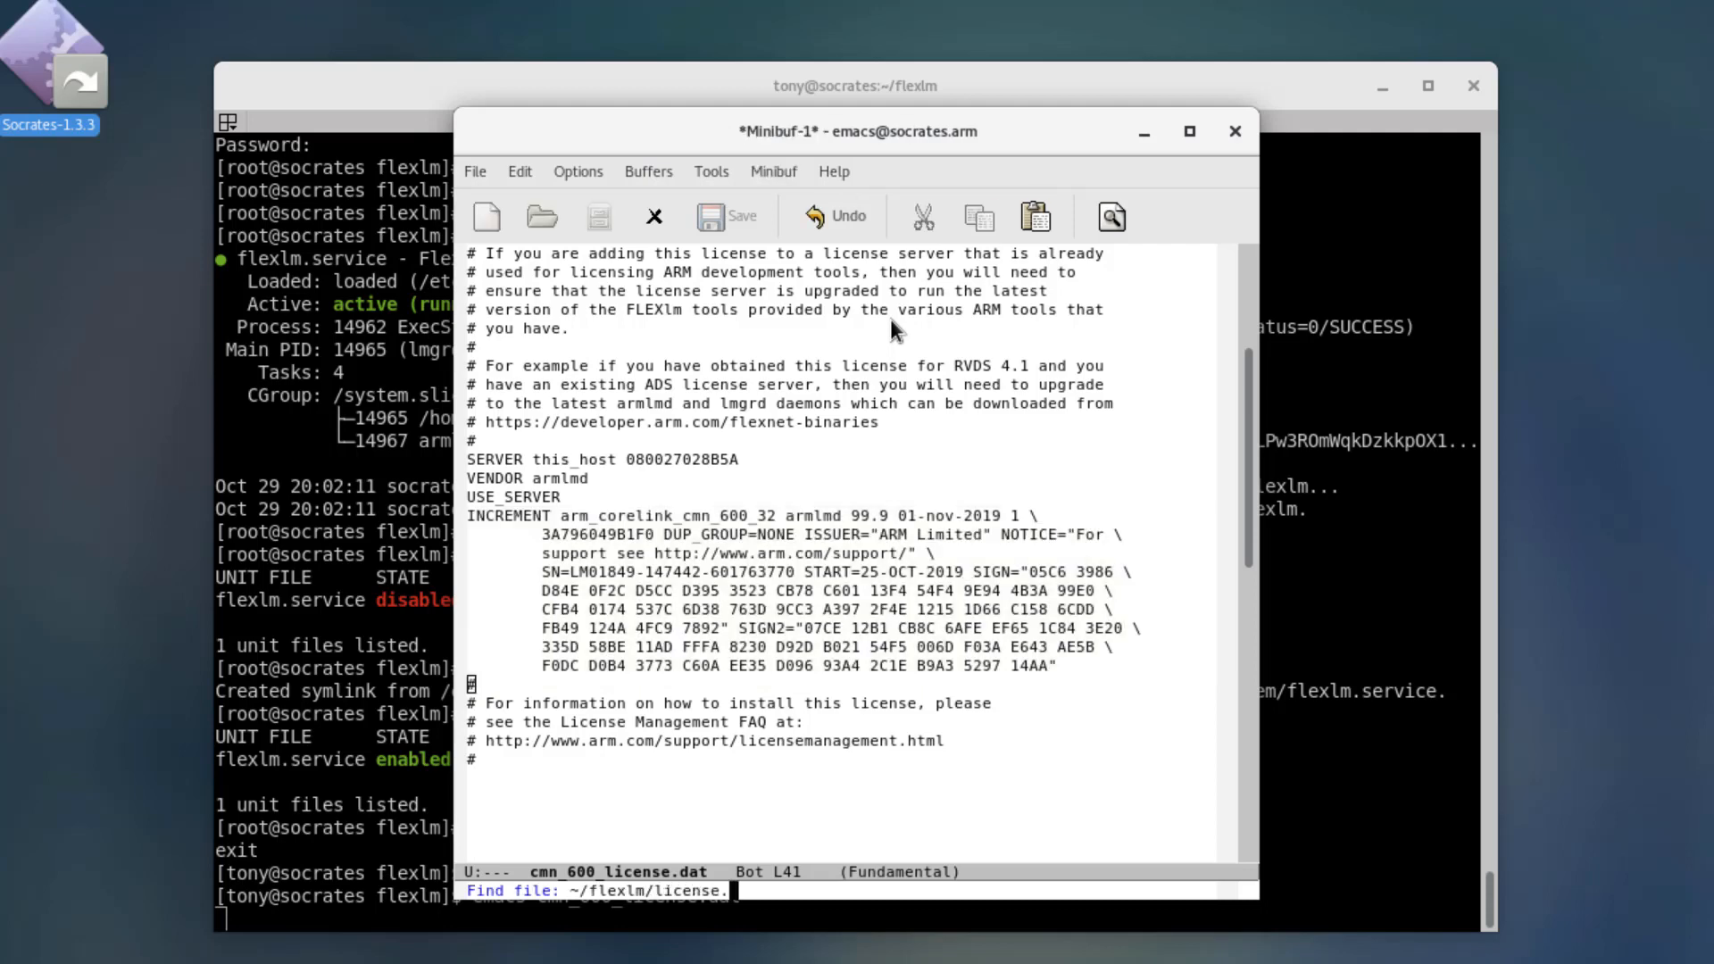
key("Return")
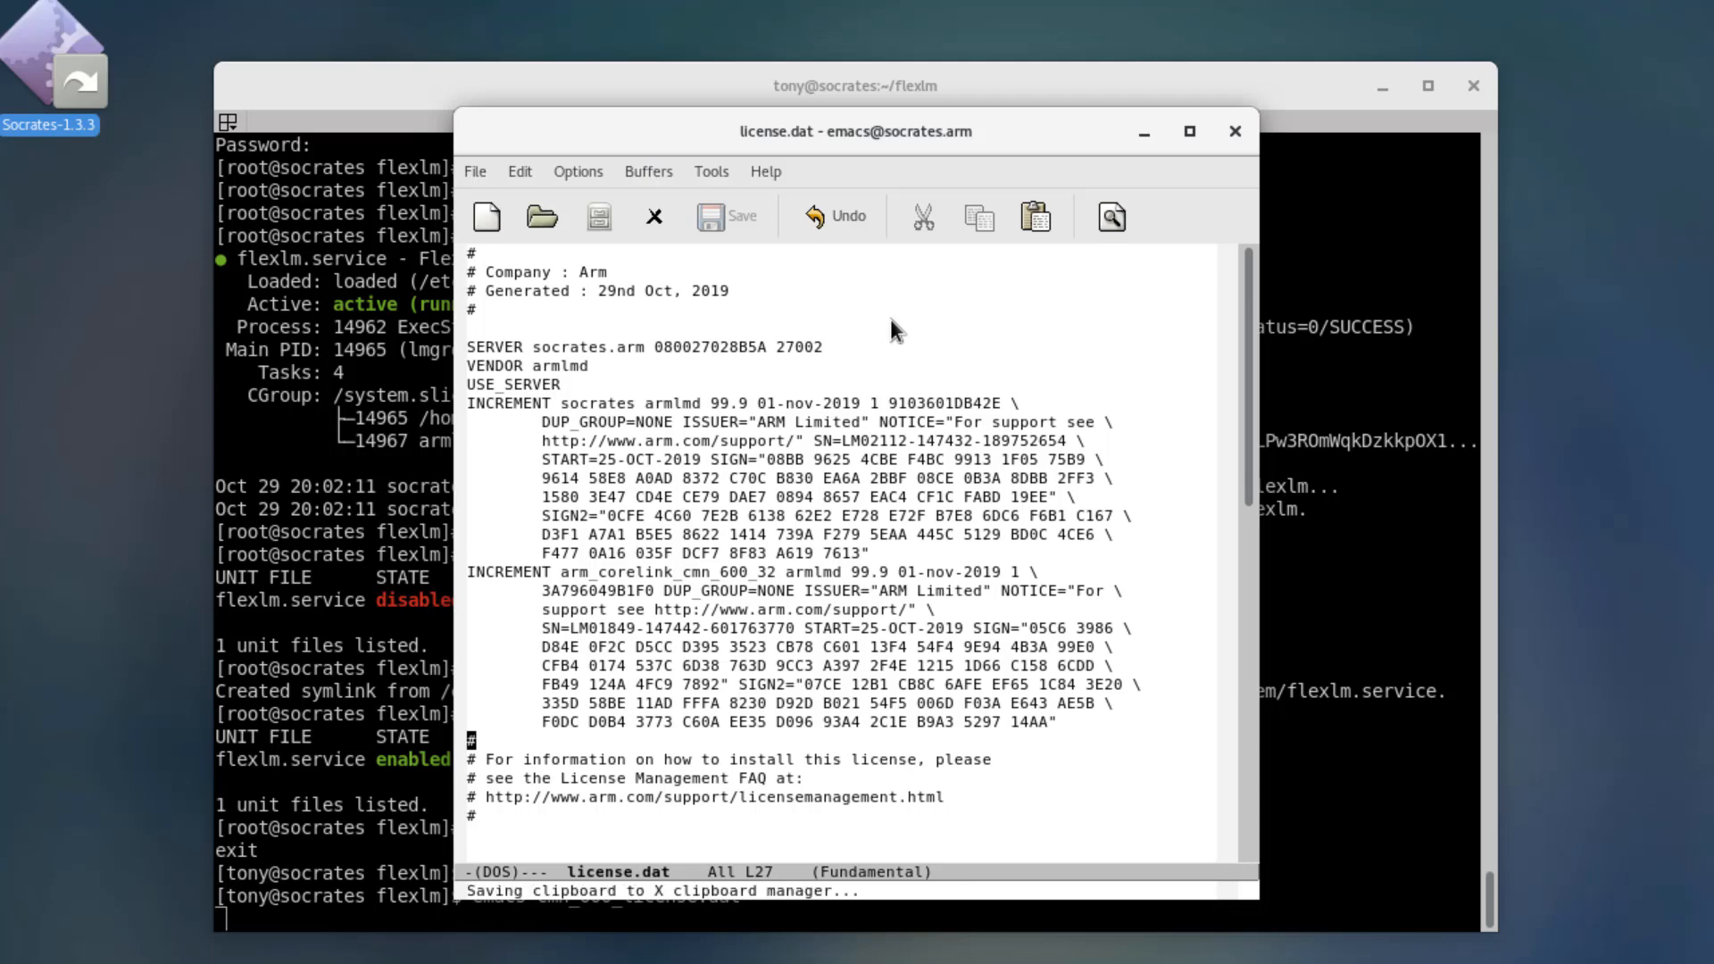
left_click(1236, 131)
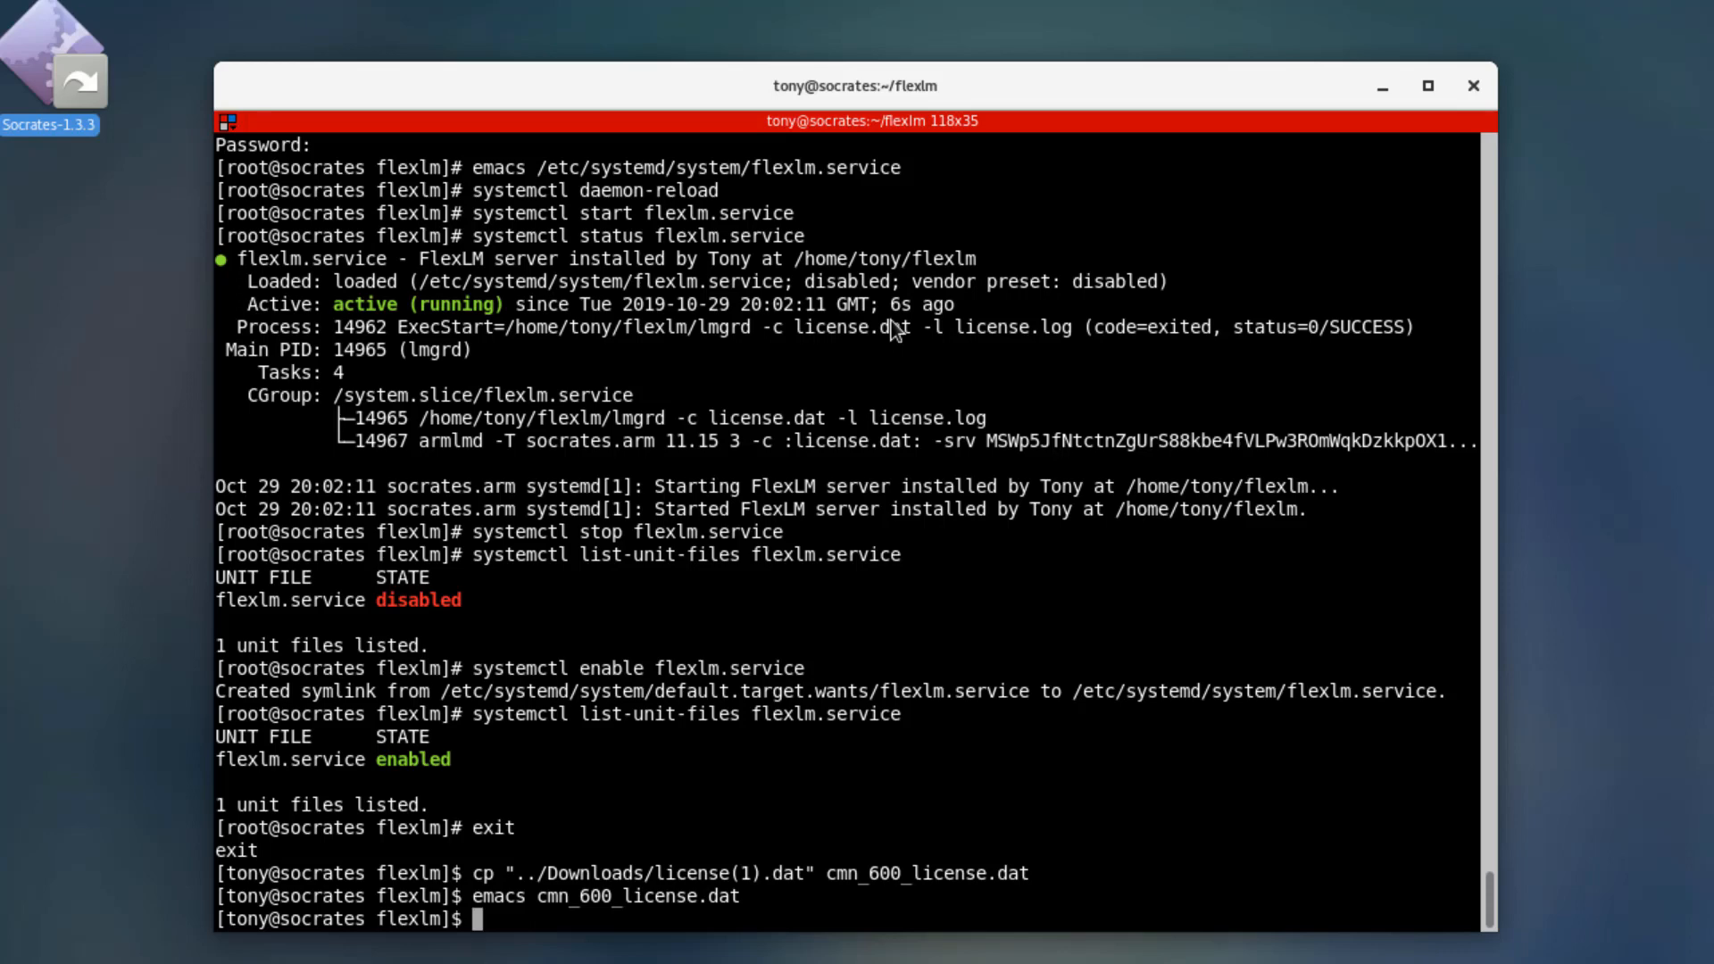
As root, reload flexlm.service and confirm its status is active (running) and enabled.
type("su")
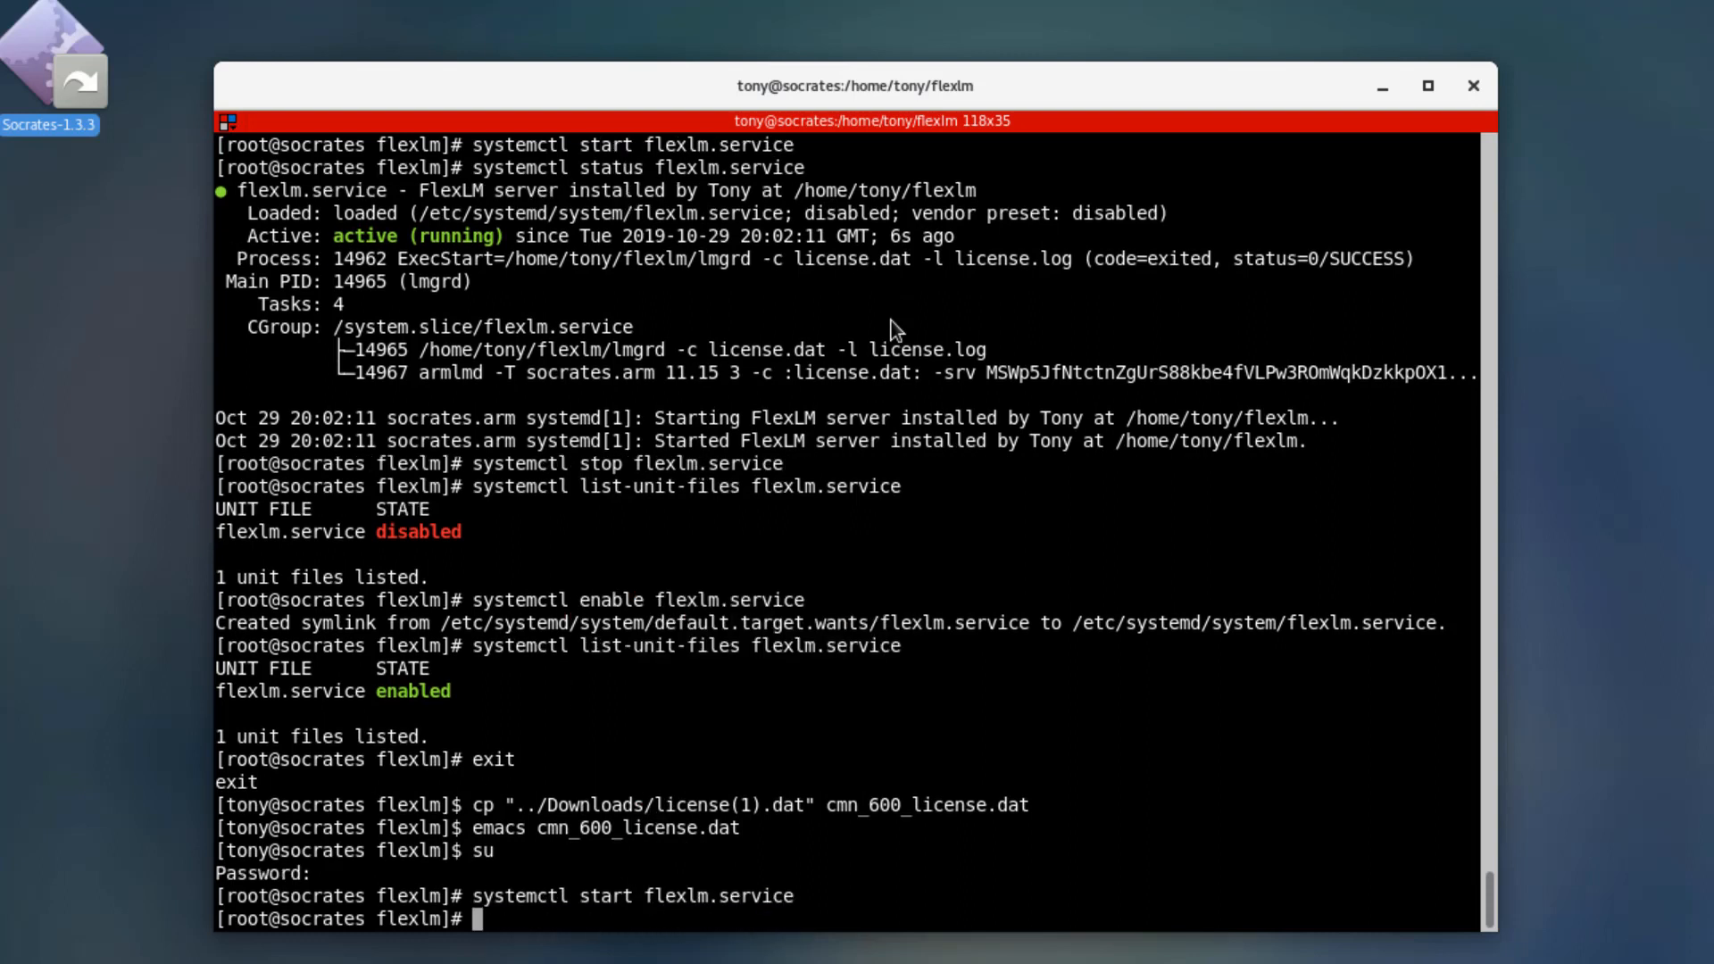
type("systemctl reload flexlm.service")
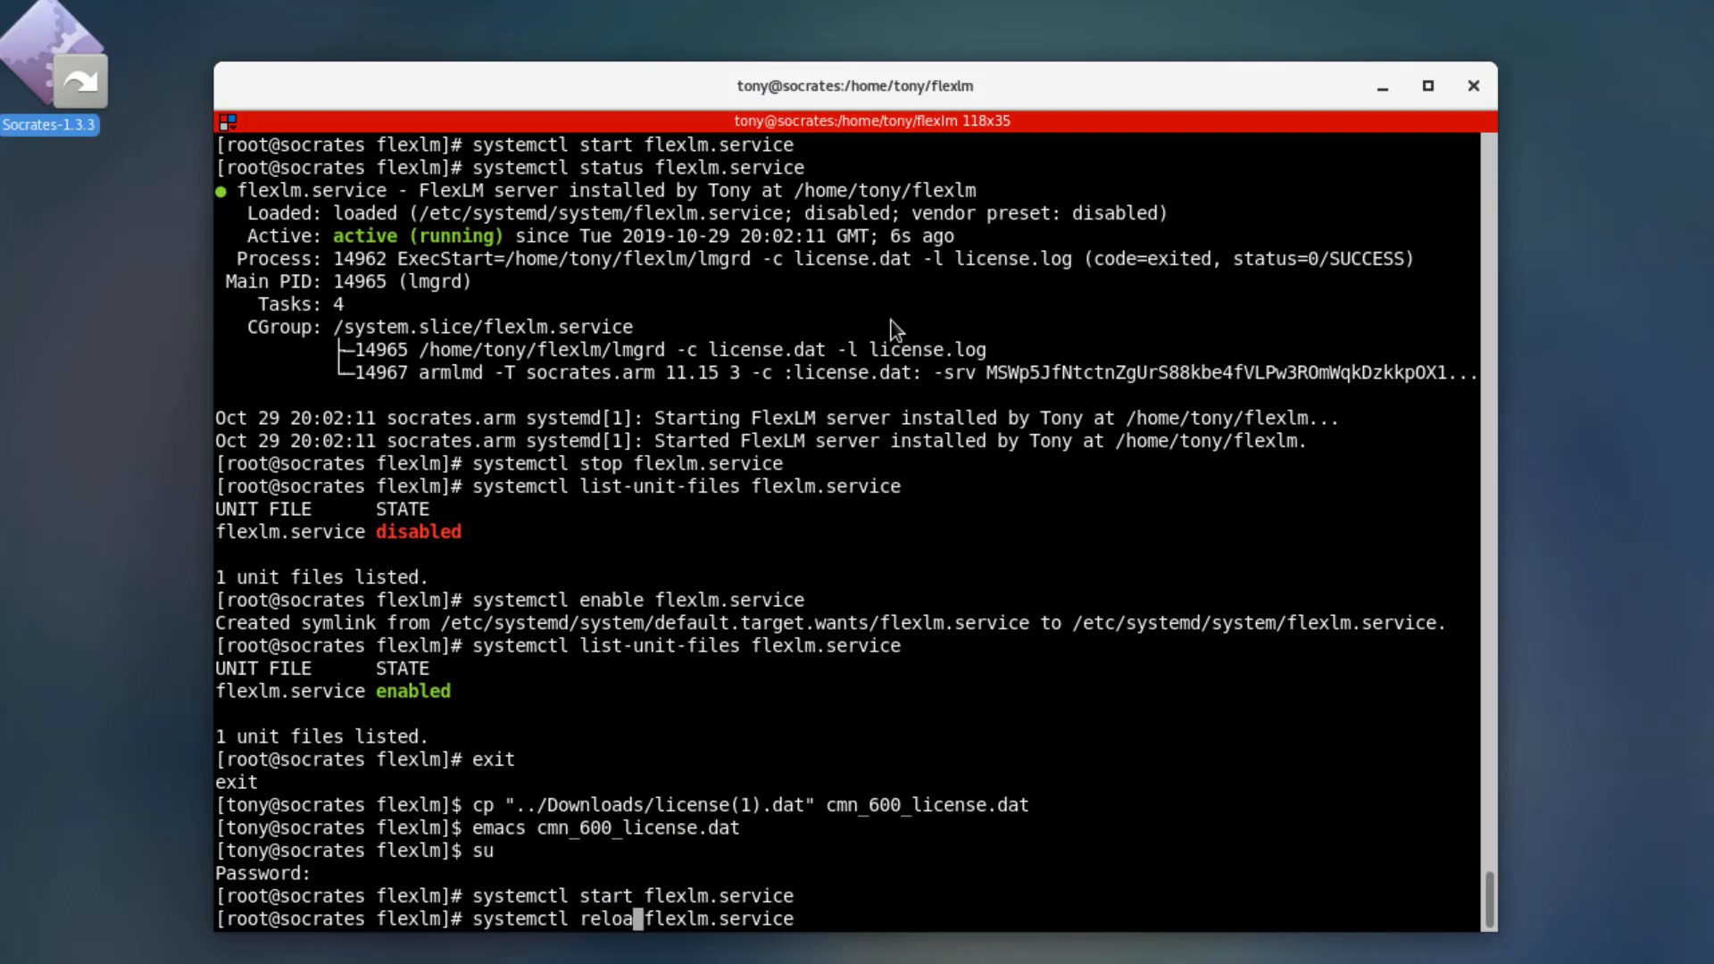
key("Return")
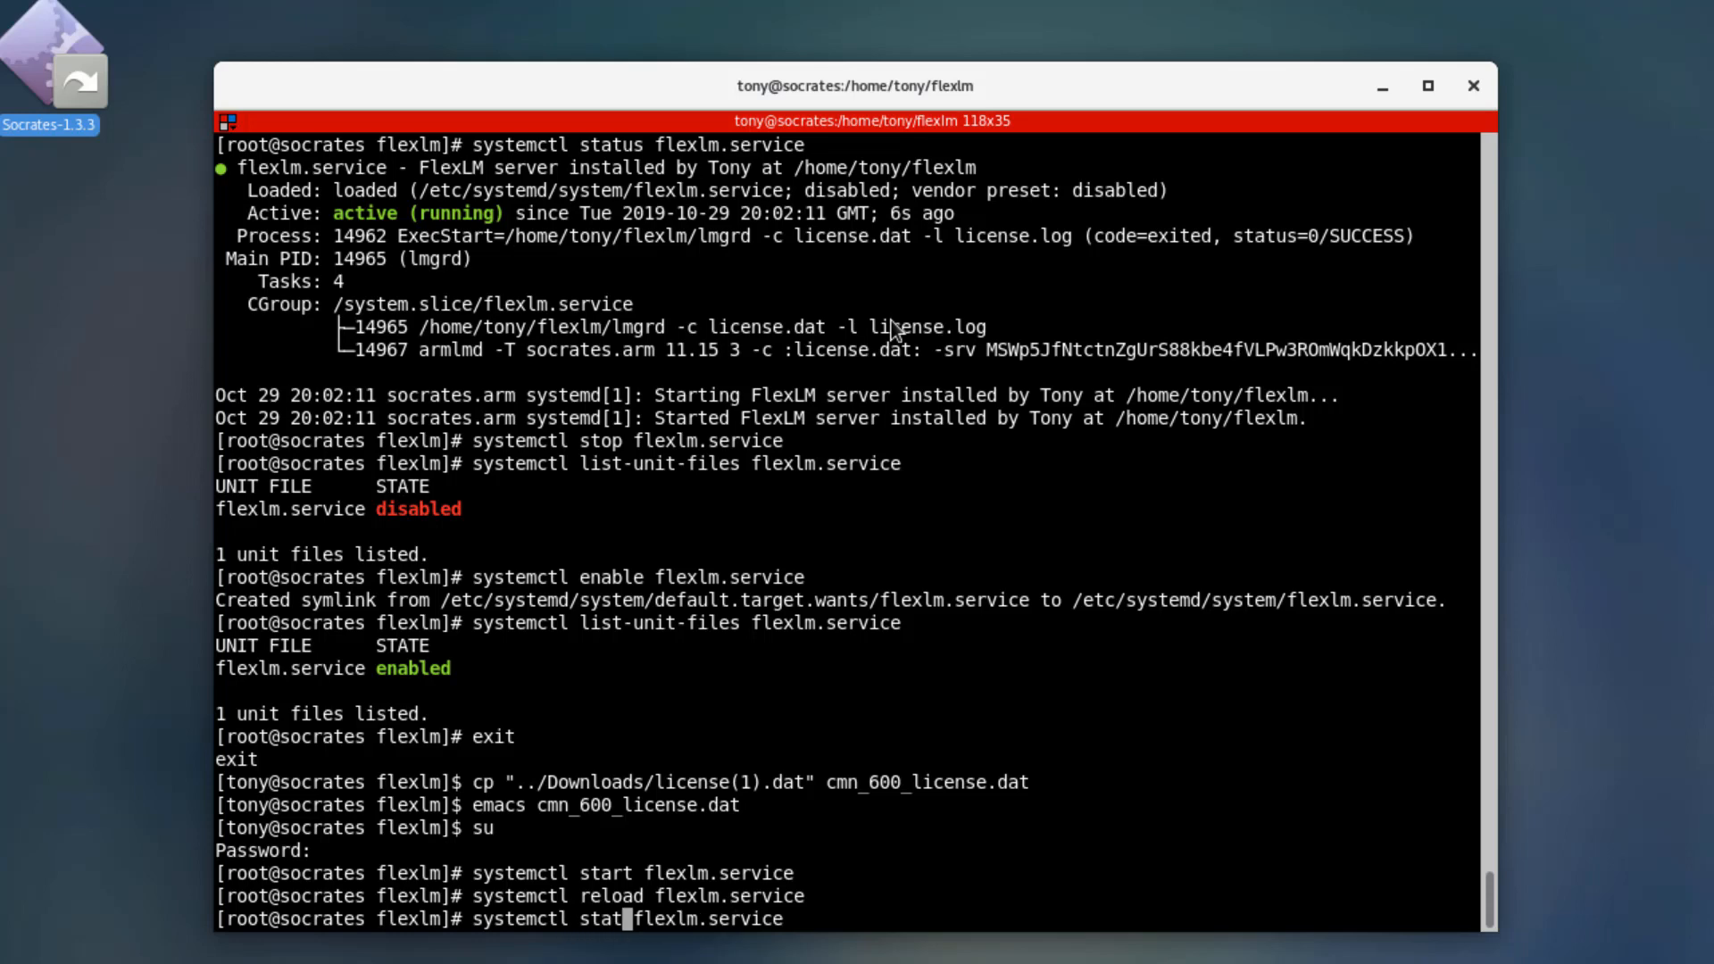
key("Return")
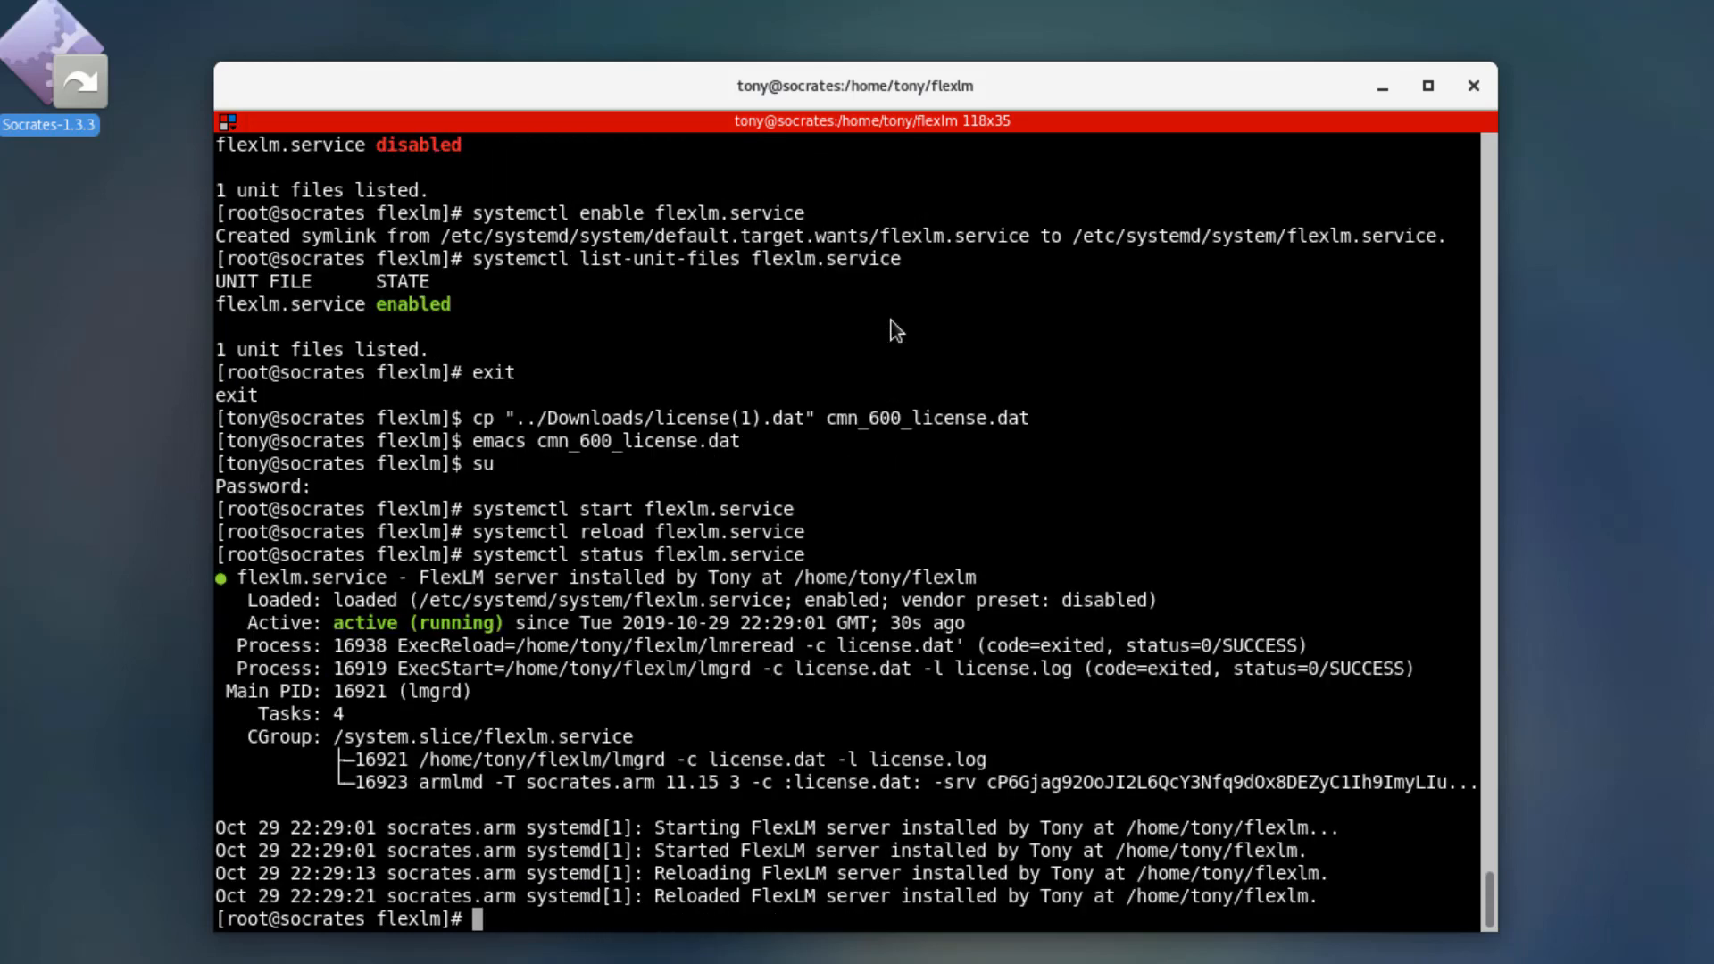
Run ./lmdiag -c license.dat -n to diagnose the license setup.
type("./lmdiag")
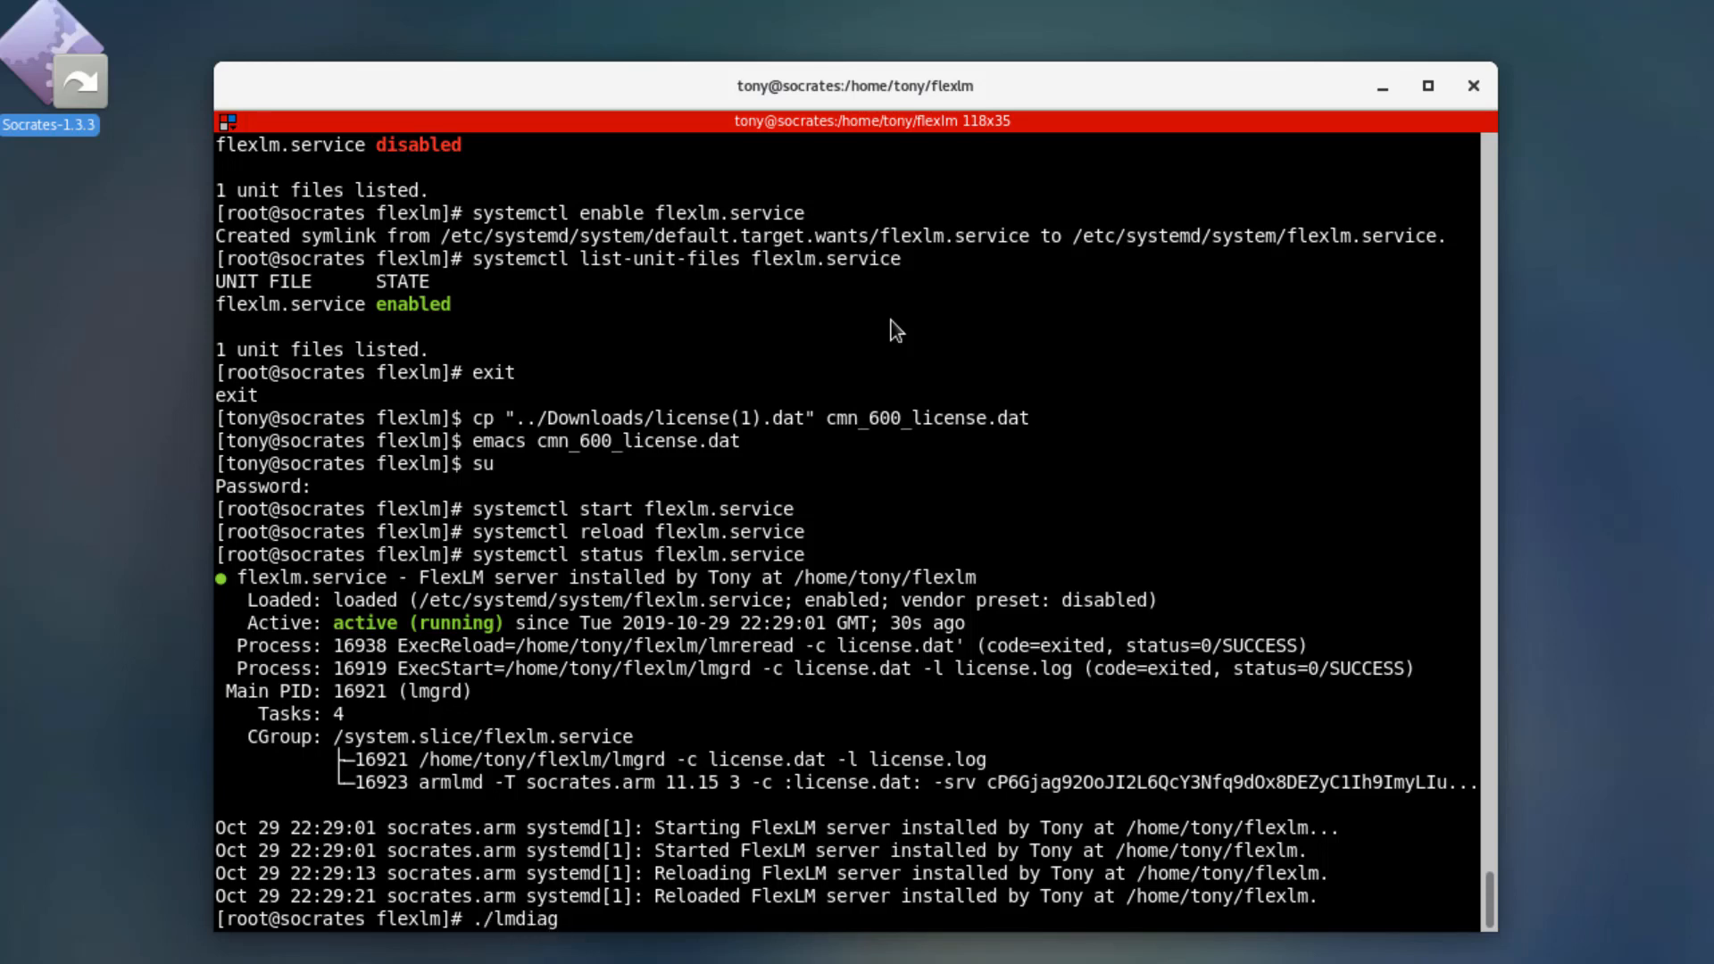
type("-c li")
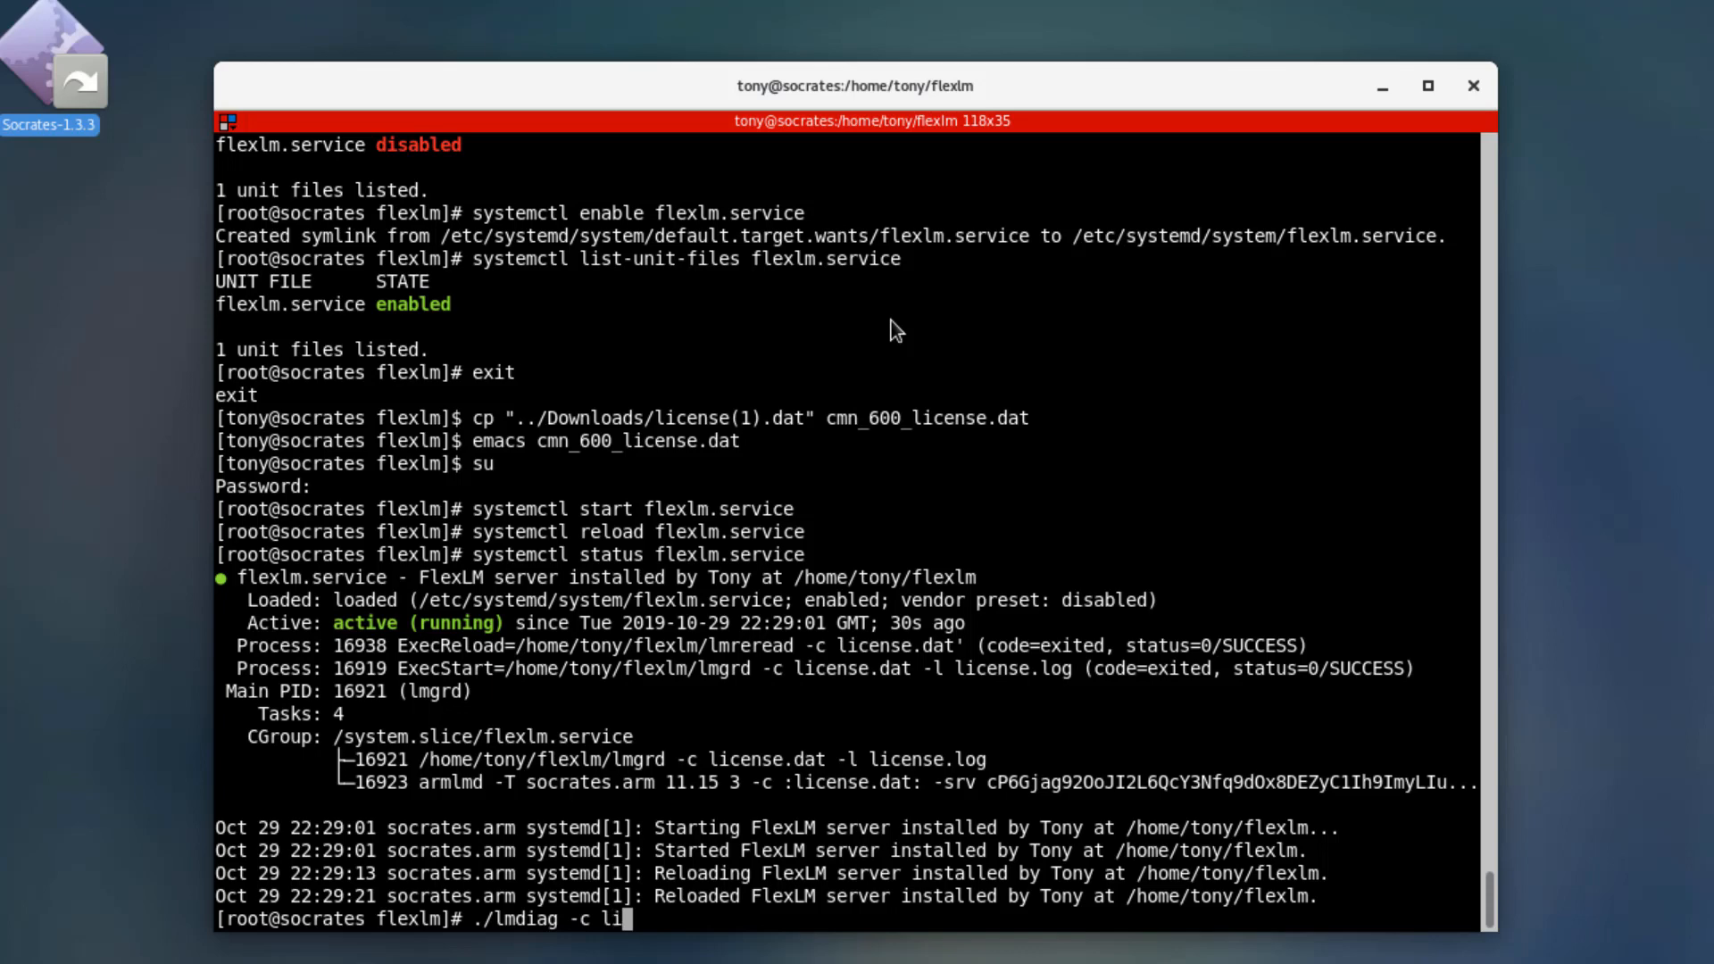
type("cense.da")
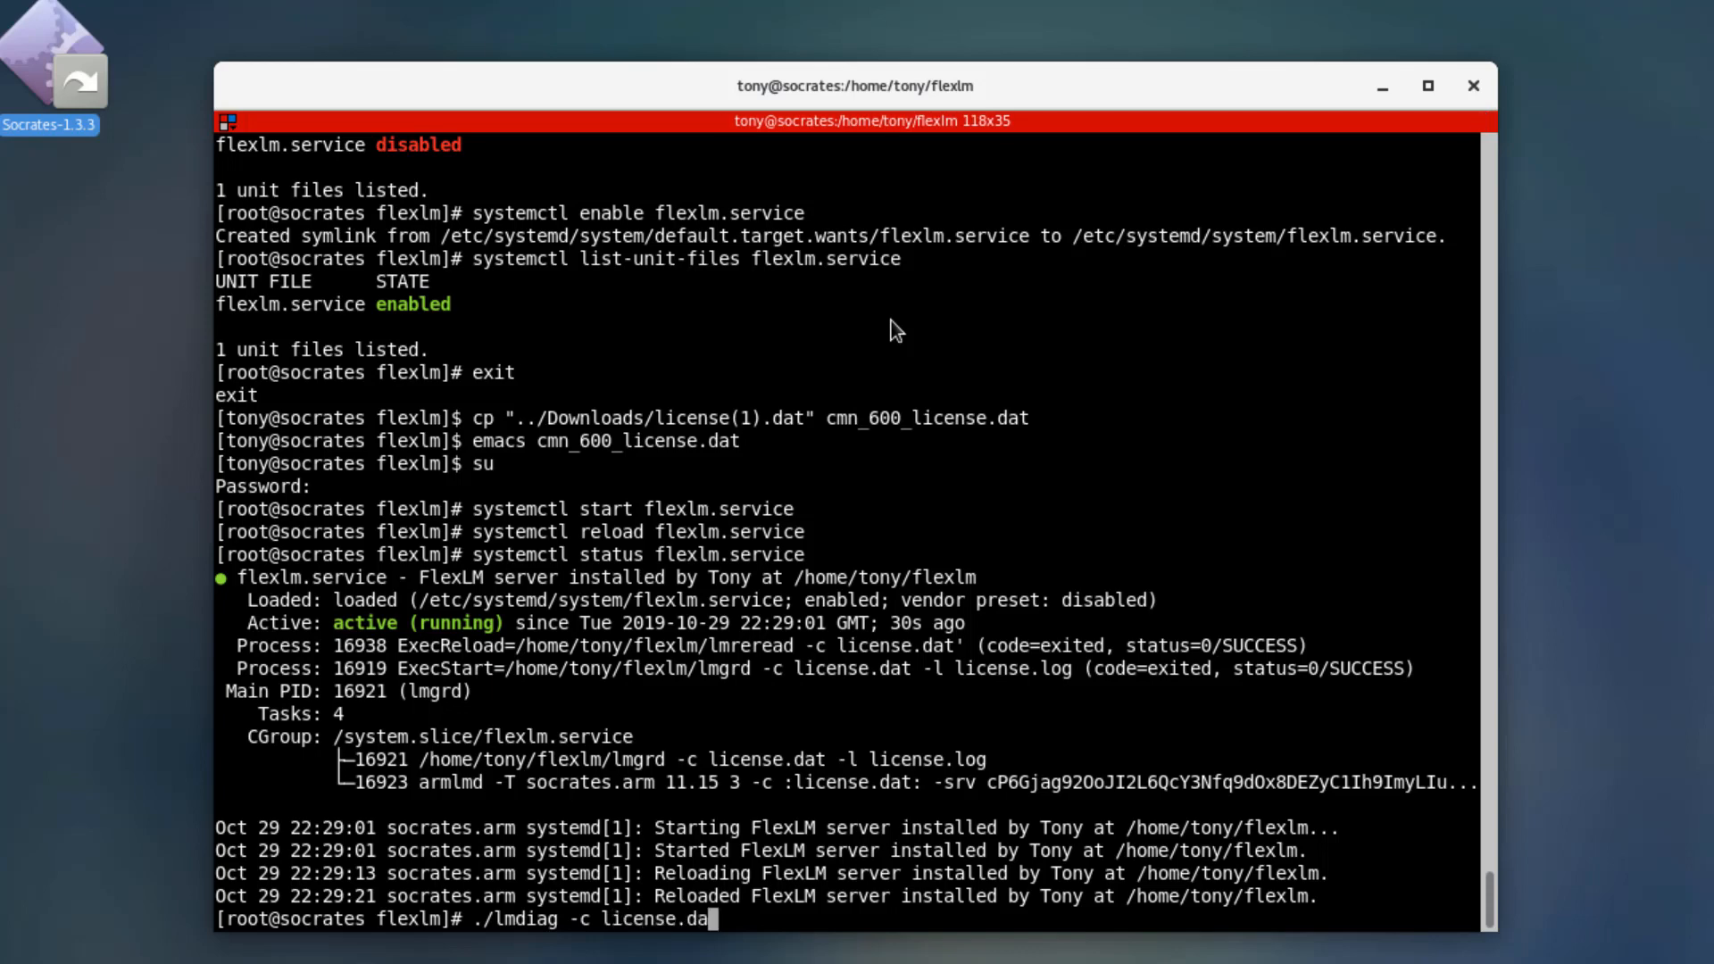
type("-n")
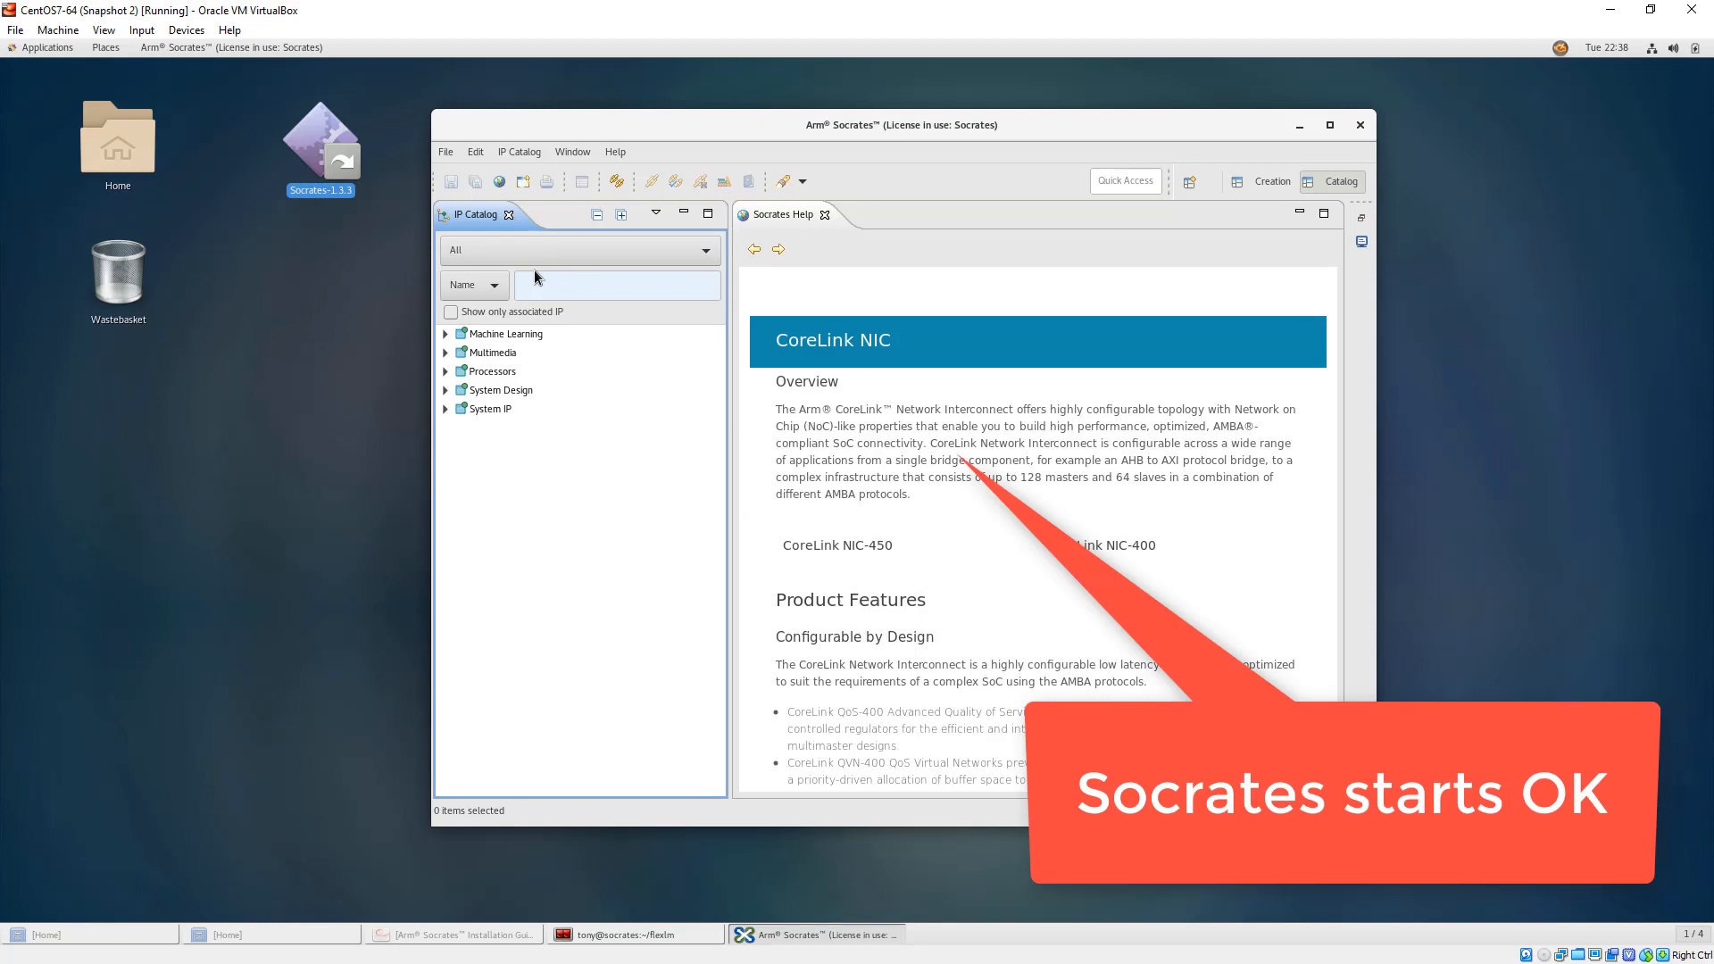
mouse_move(744, 123)
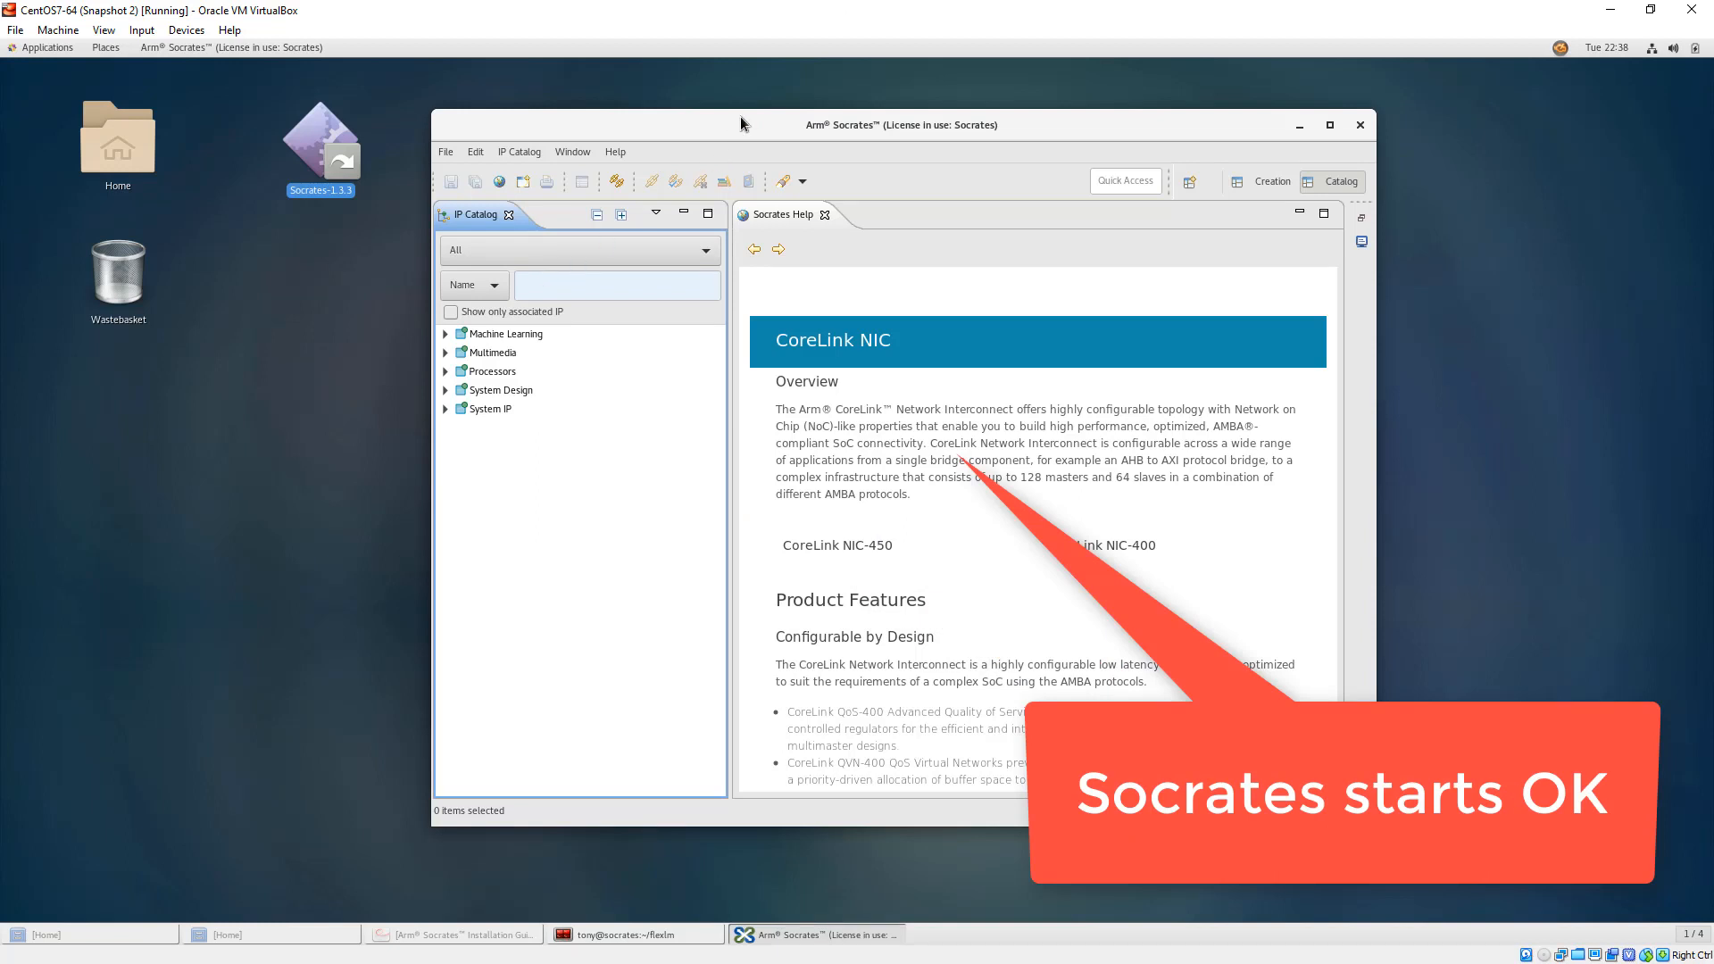